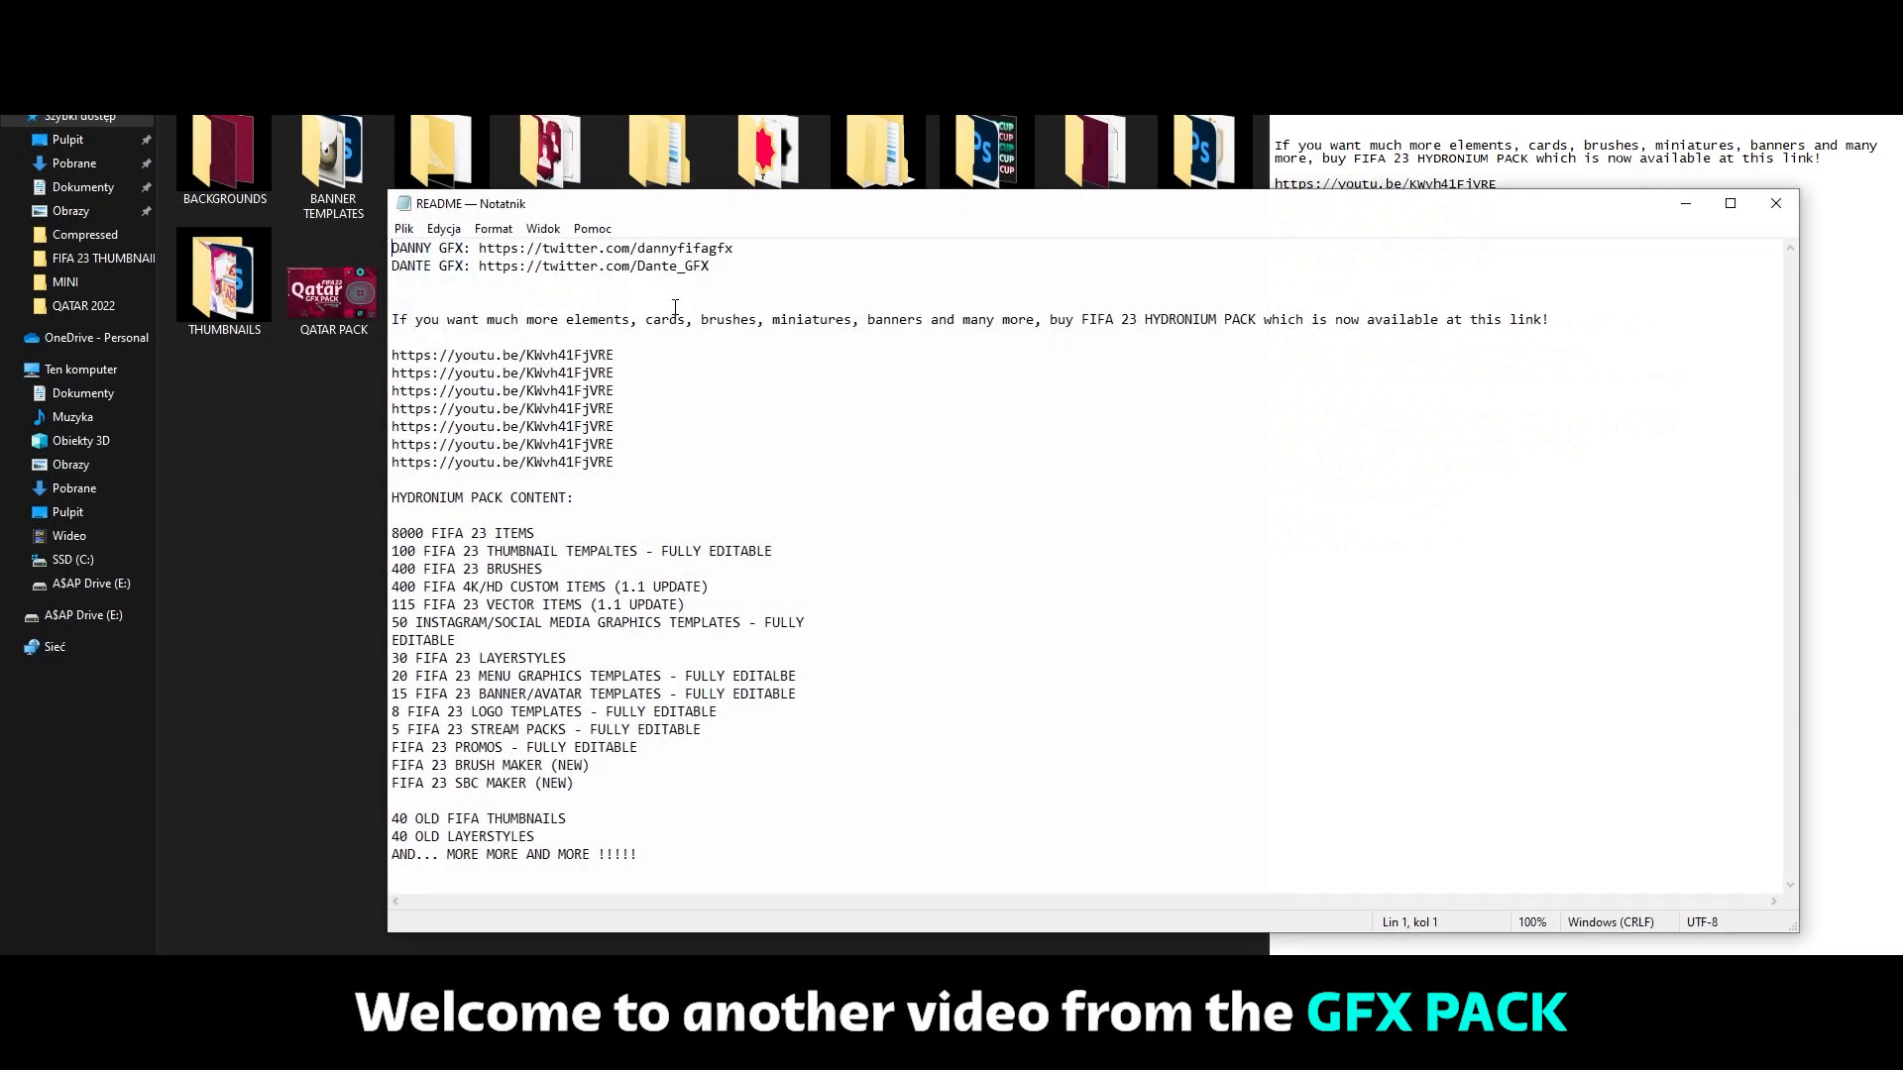
Highlight the two creators' Twitter links in the README, then close Notepad.
left_click_drag(390, 248, 733, 265)
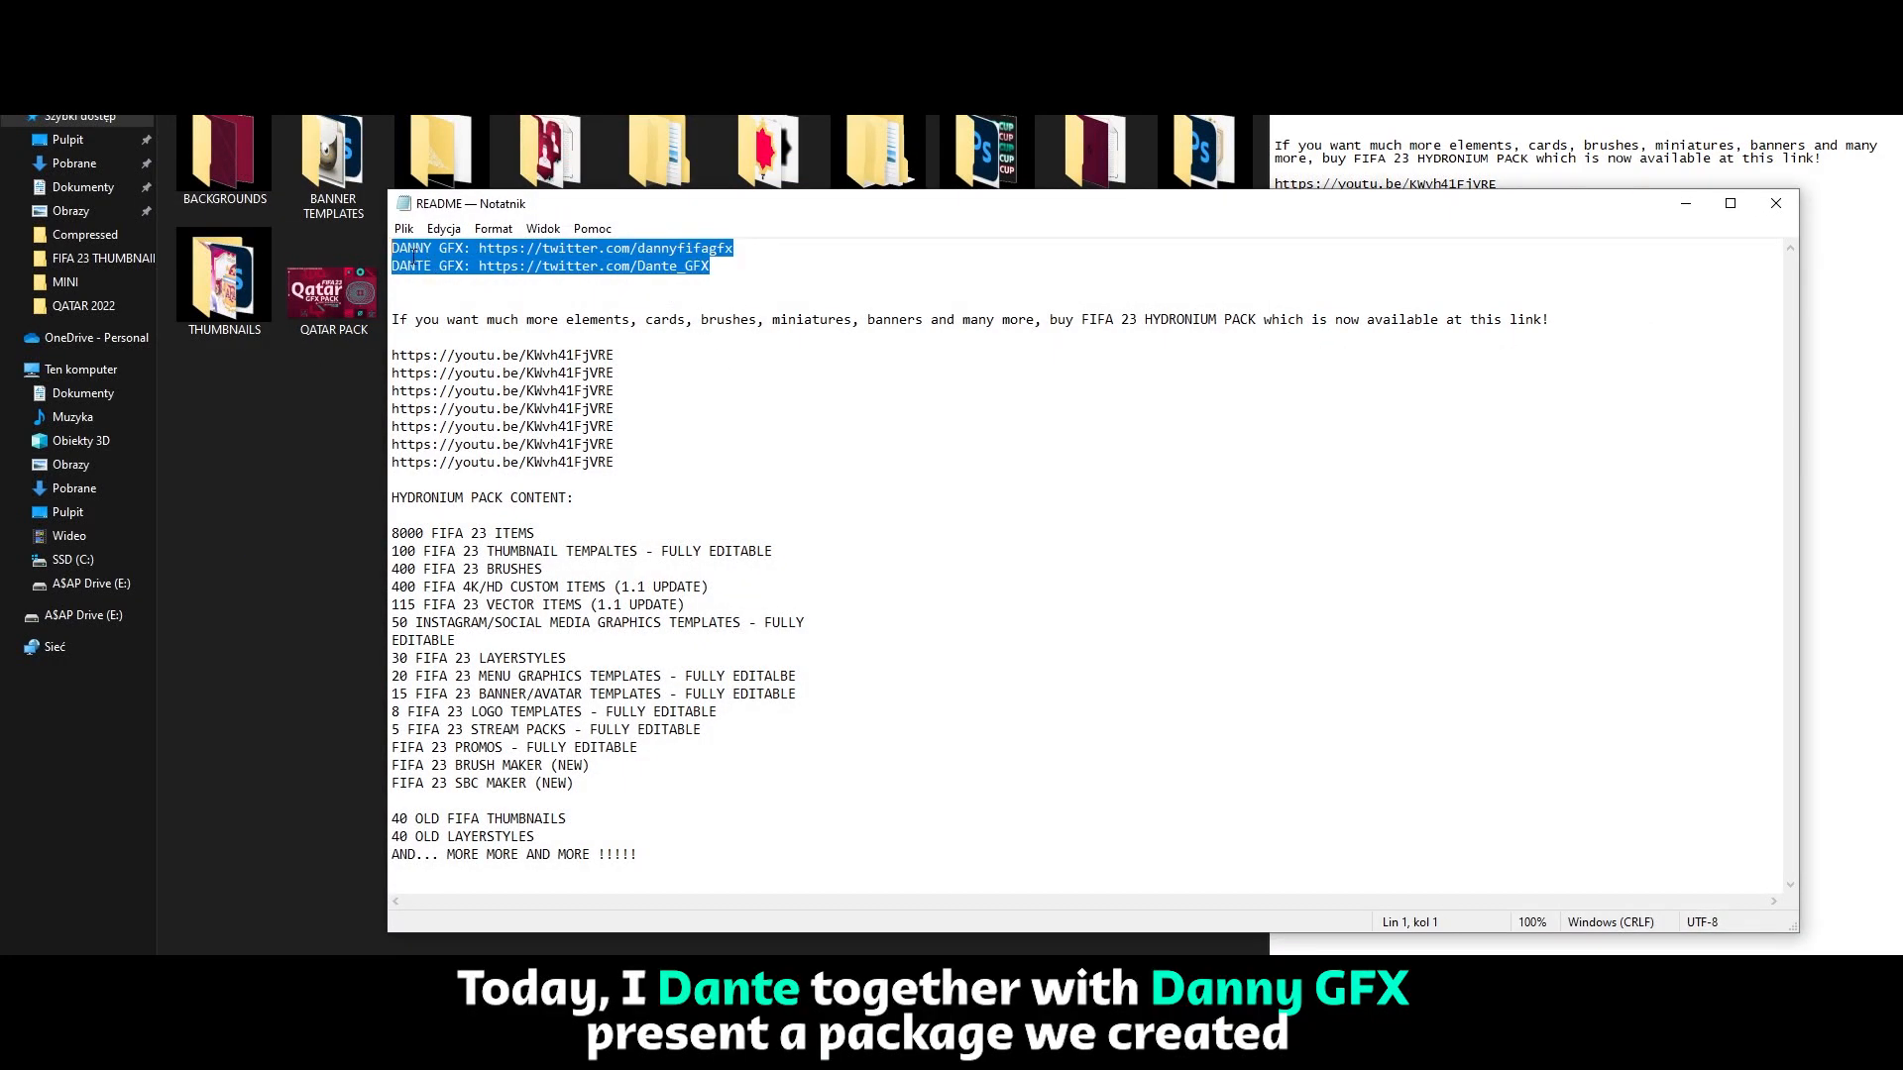
left_click(559, 266)
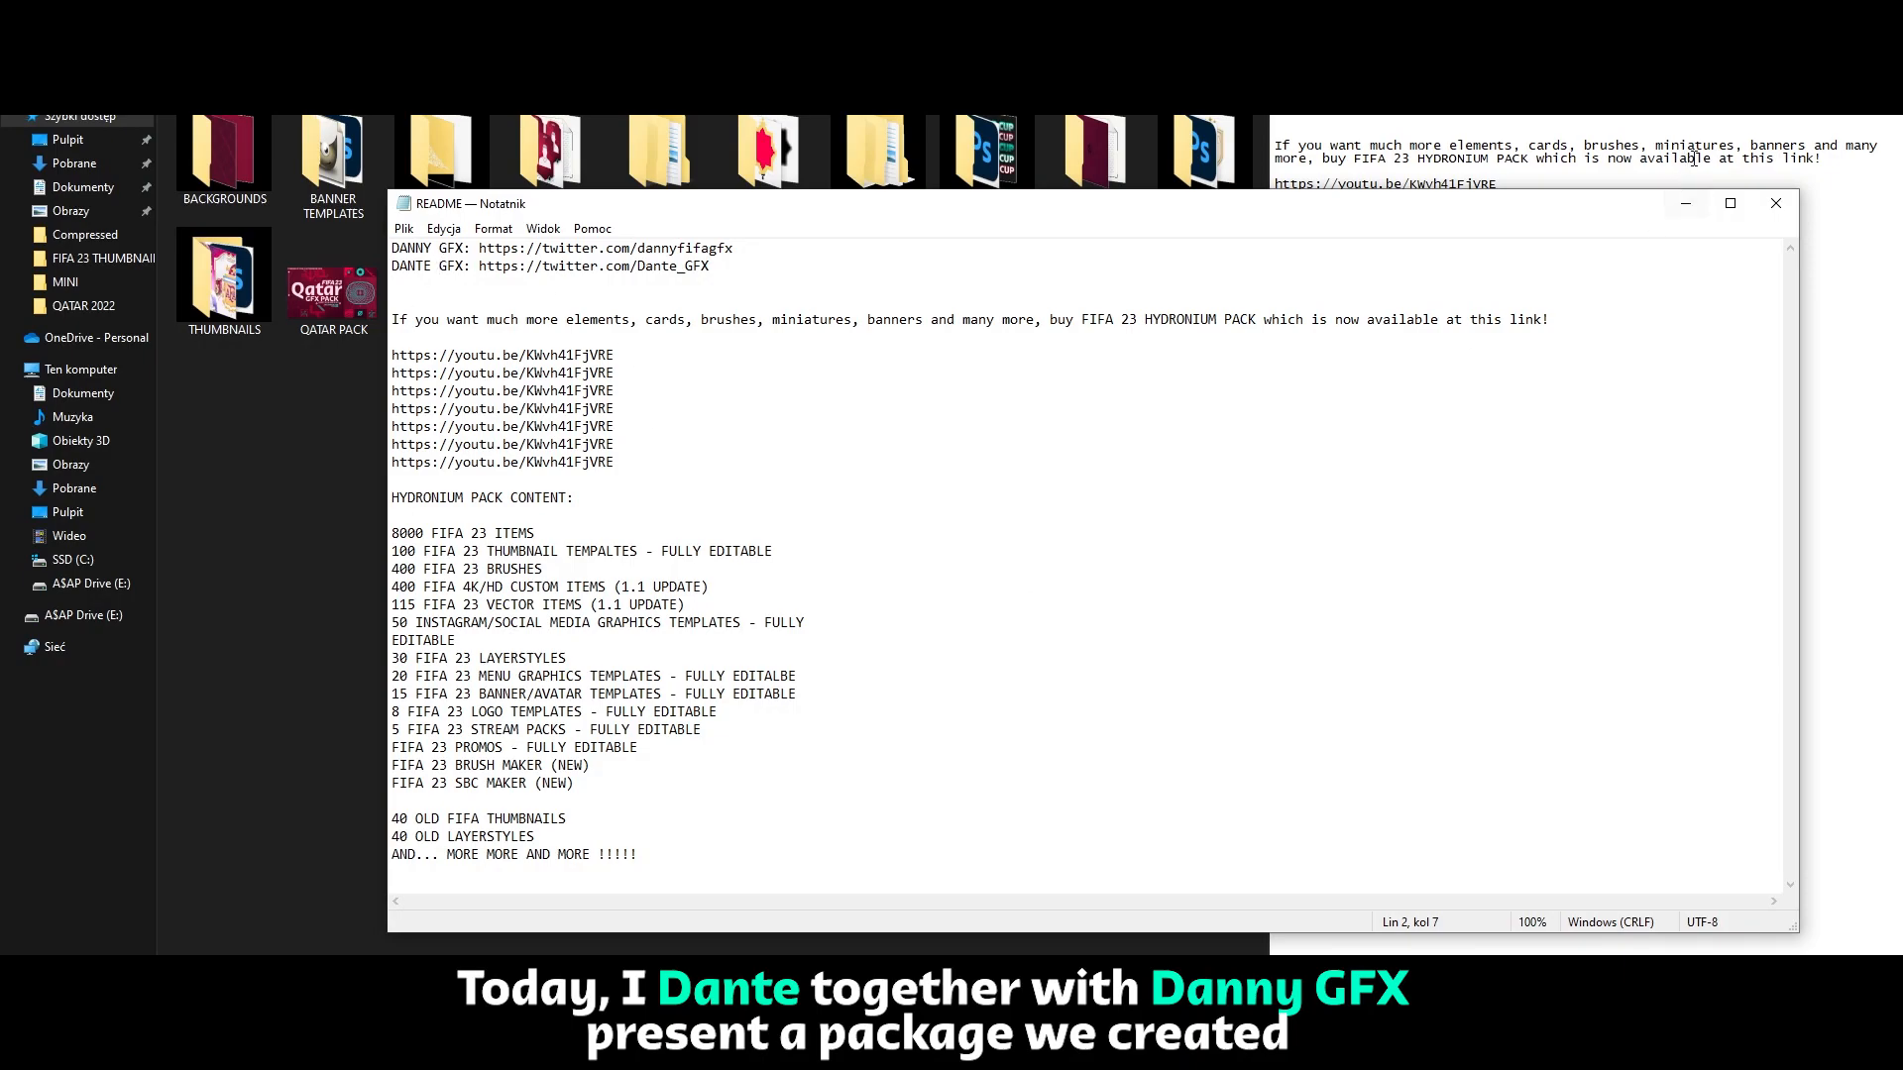
left_click(1775, 202)
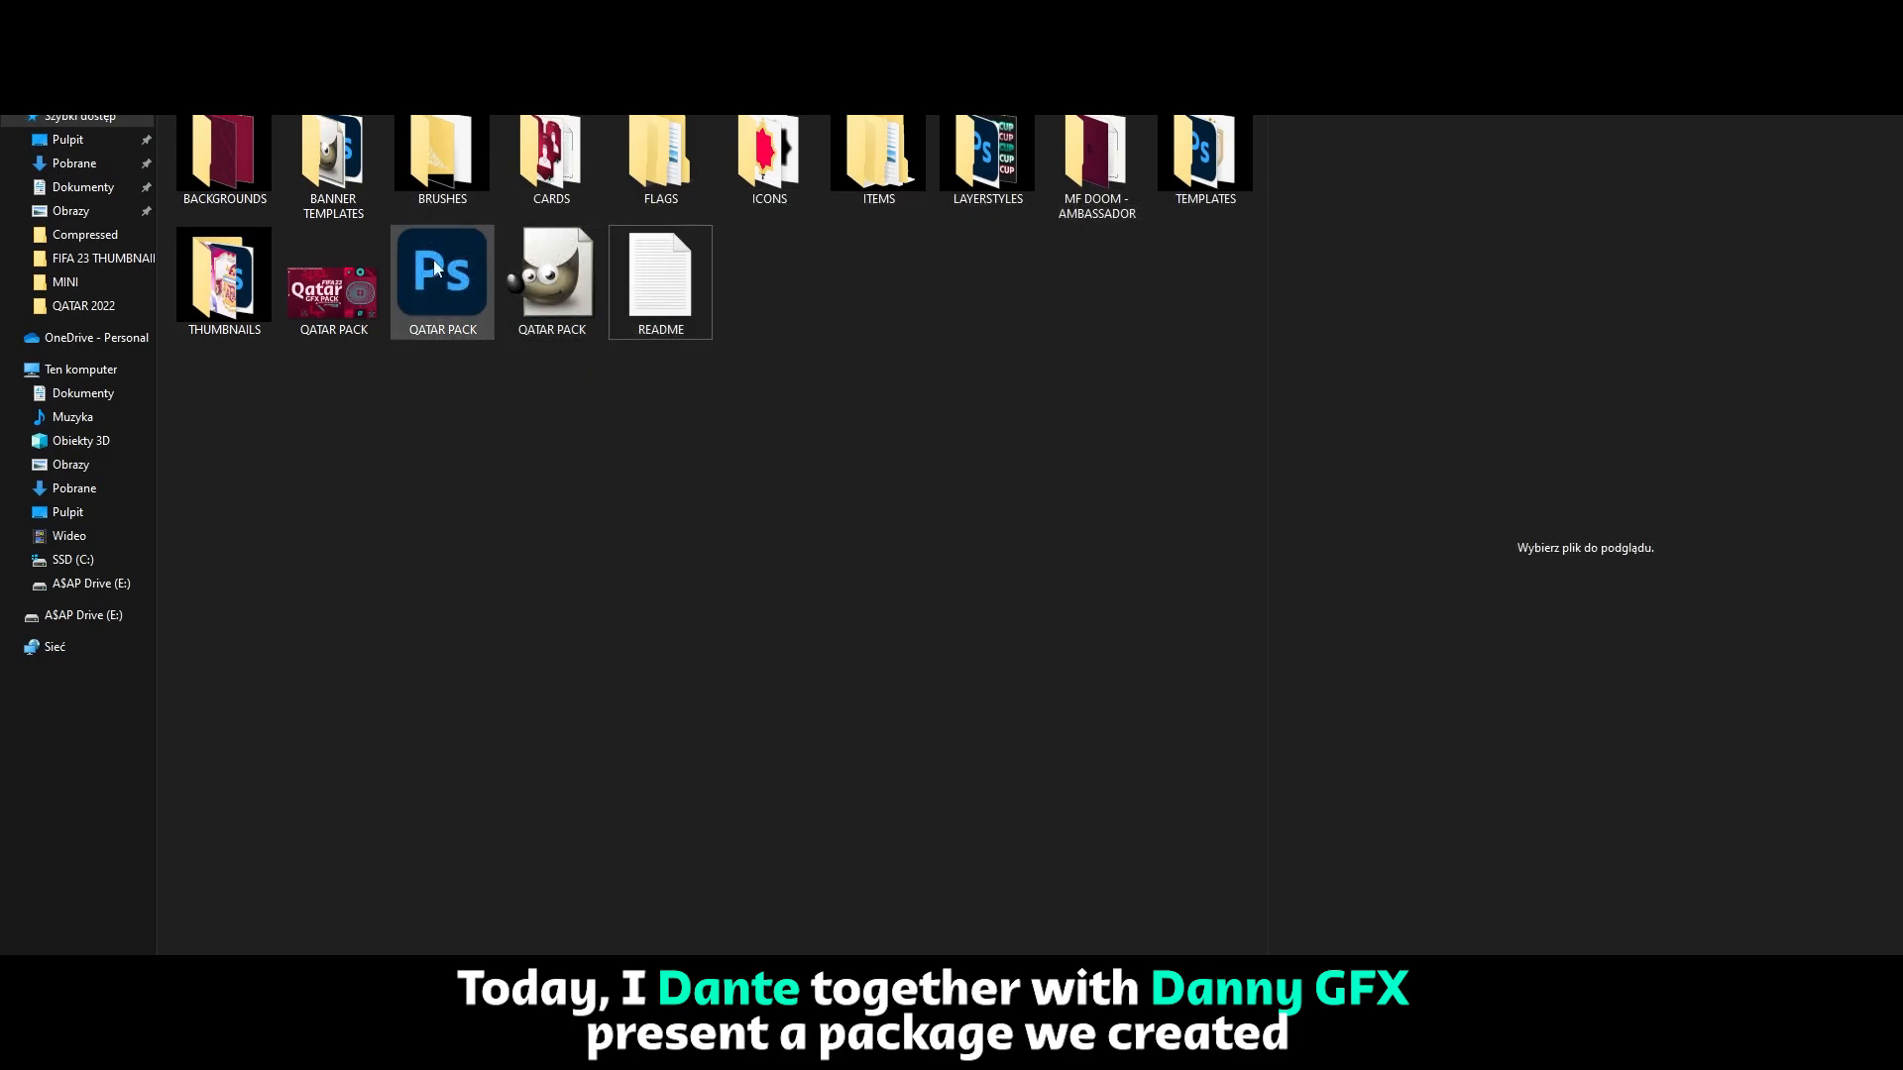
Preview the Qatar Pack cover image in File Explorer's preview pane.
left_click(333, 273)
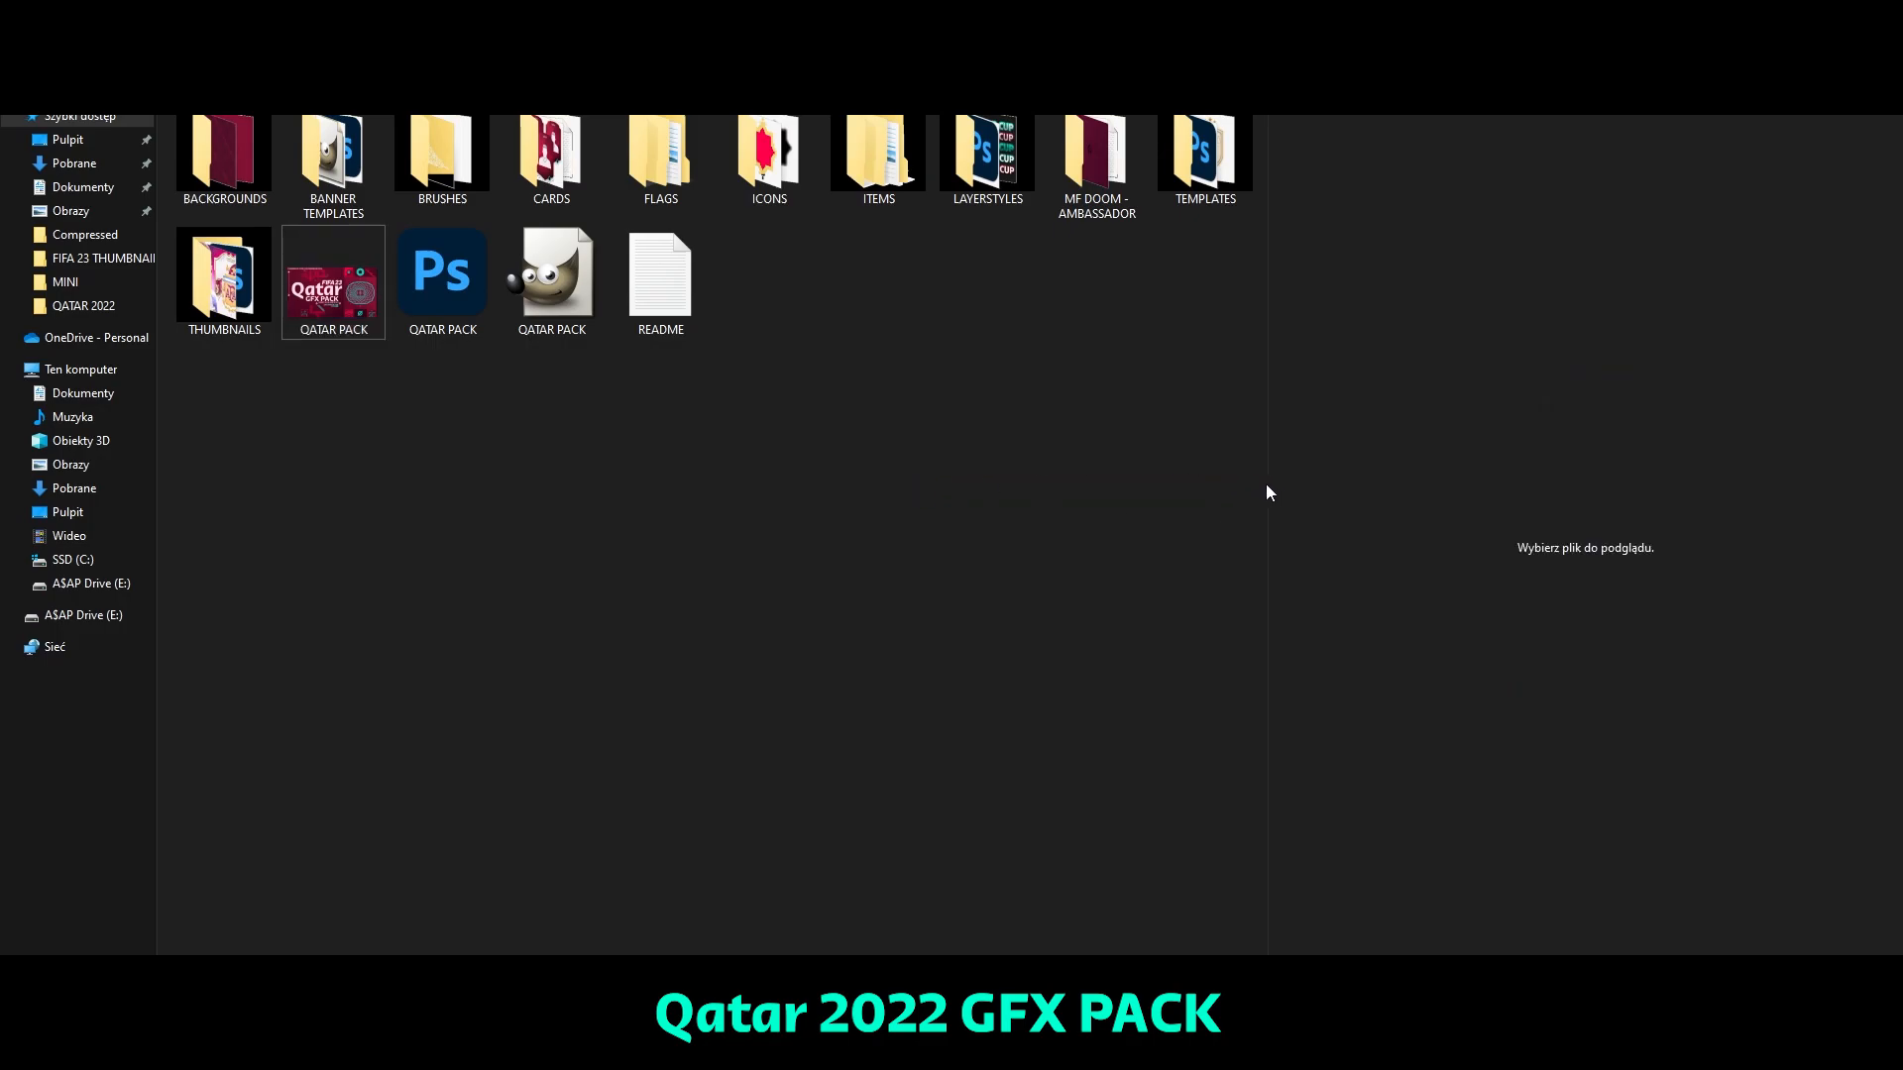
left_click(551, 279)
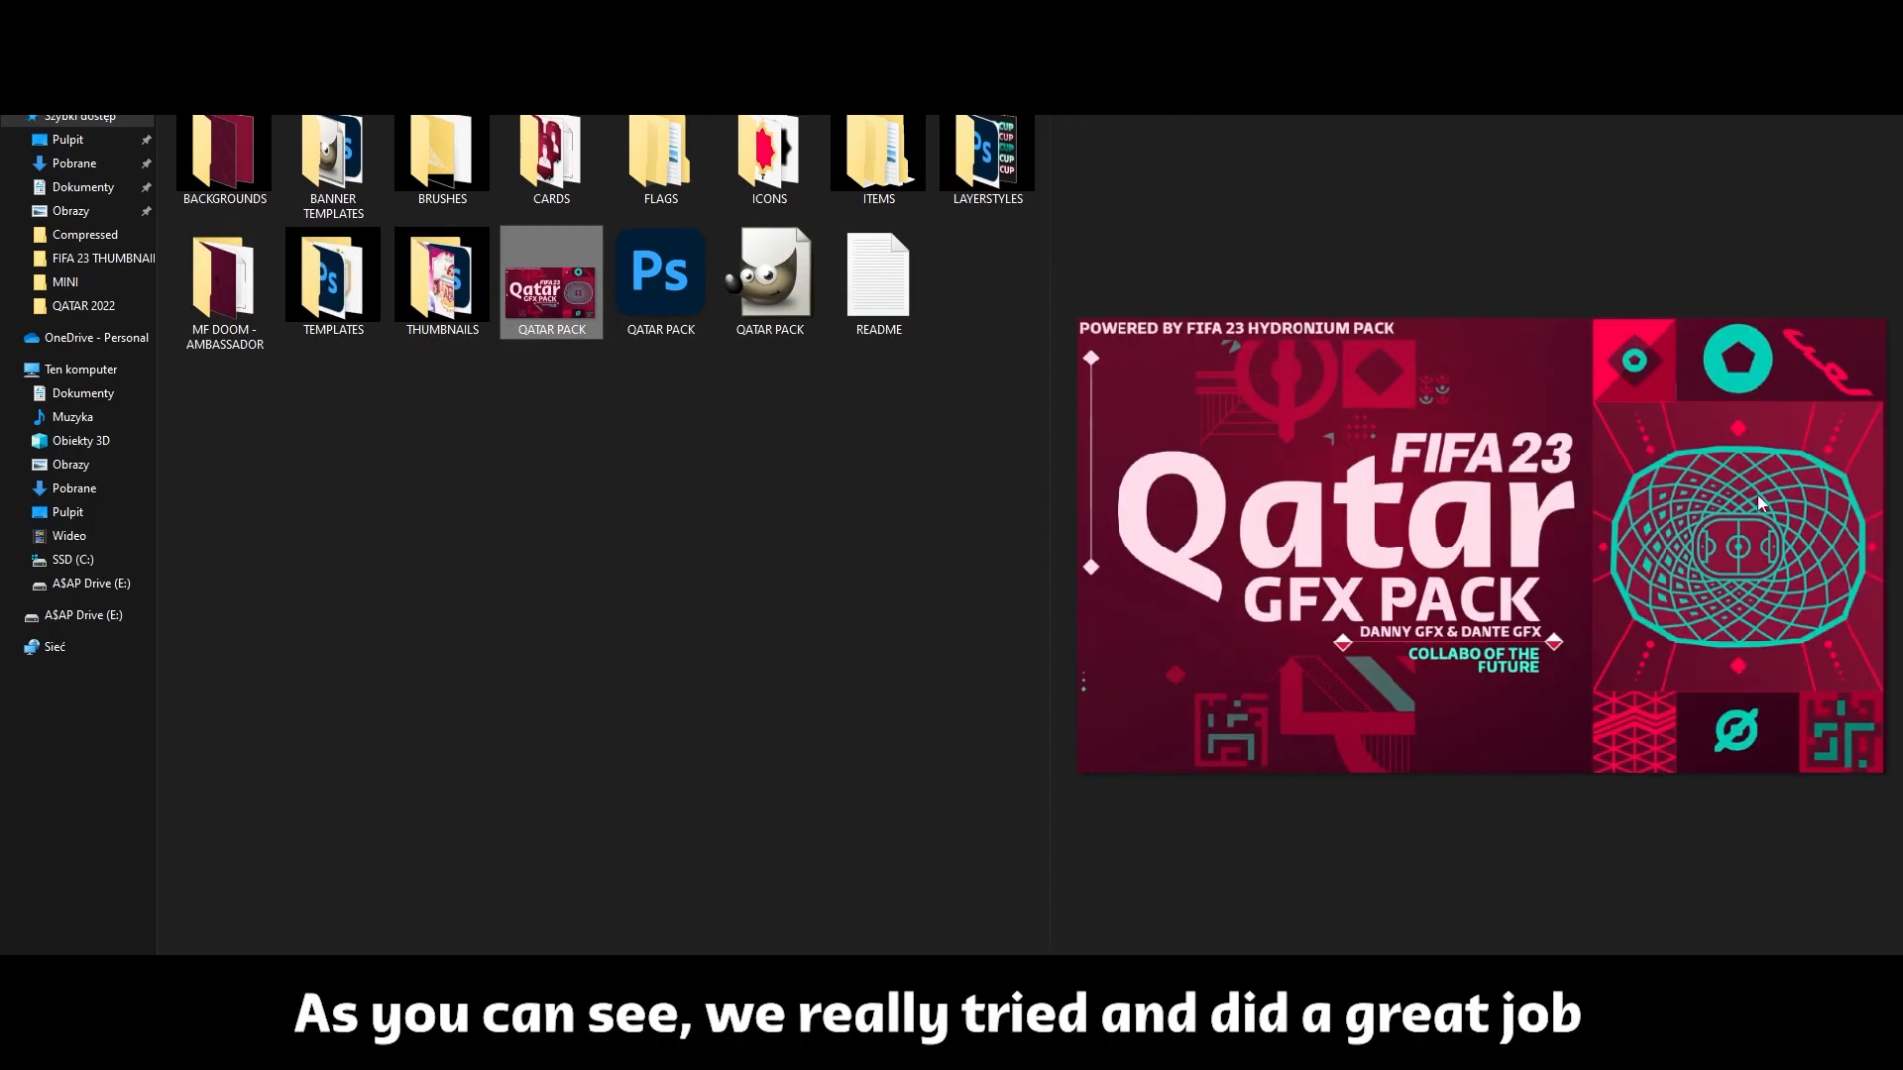
mouse_move(1849, 674)
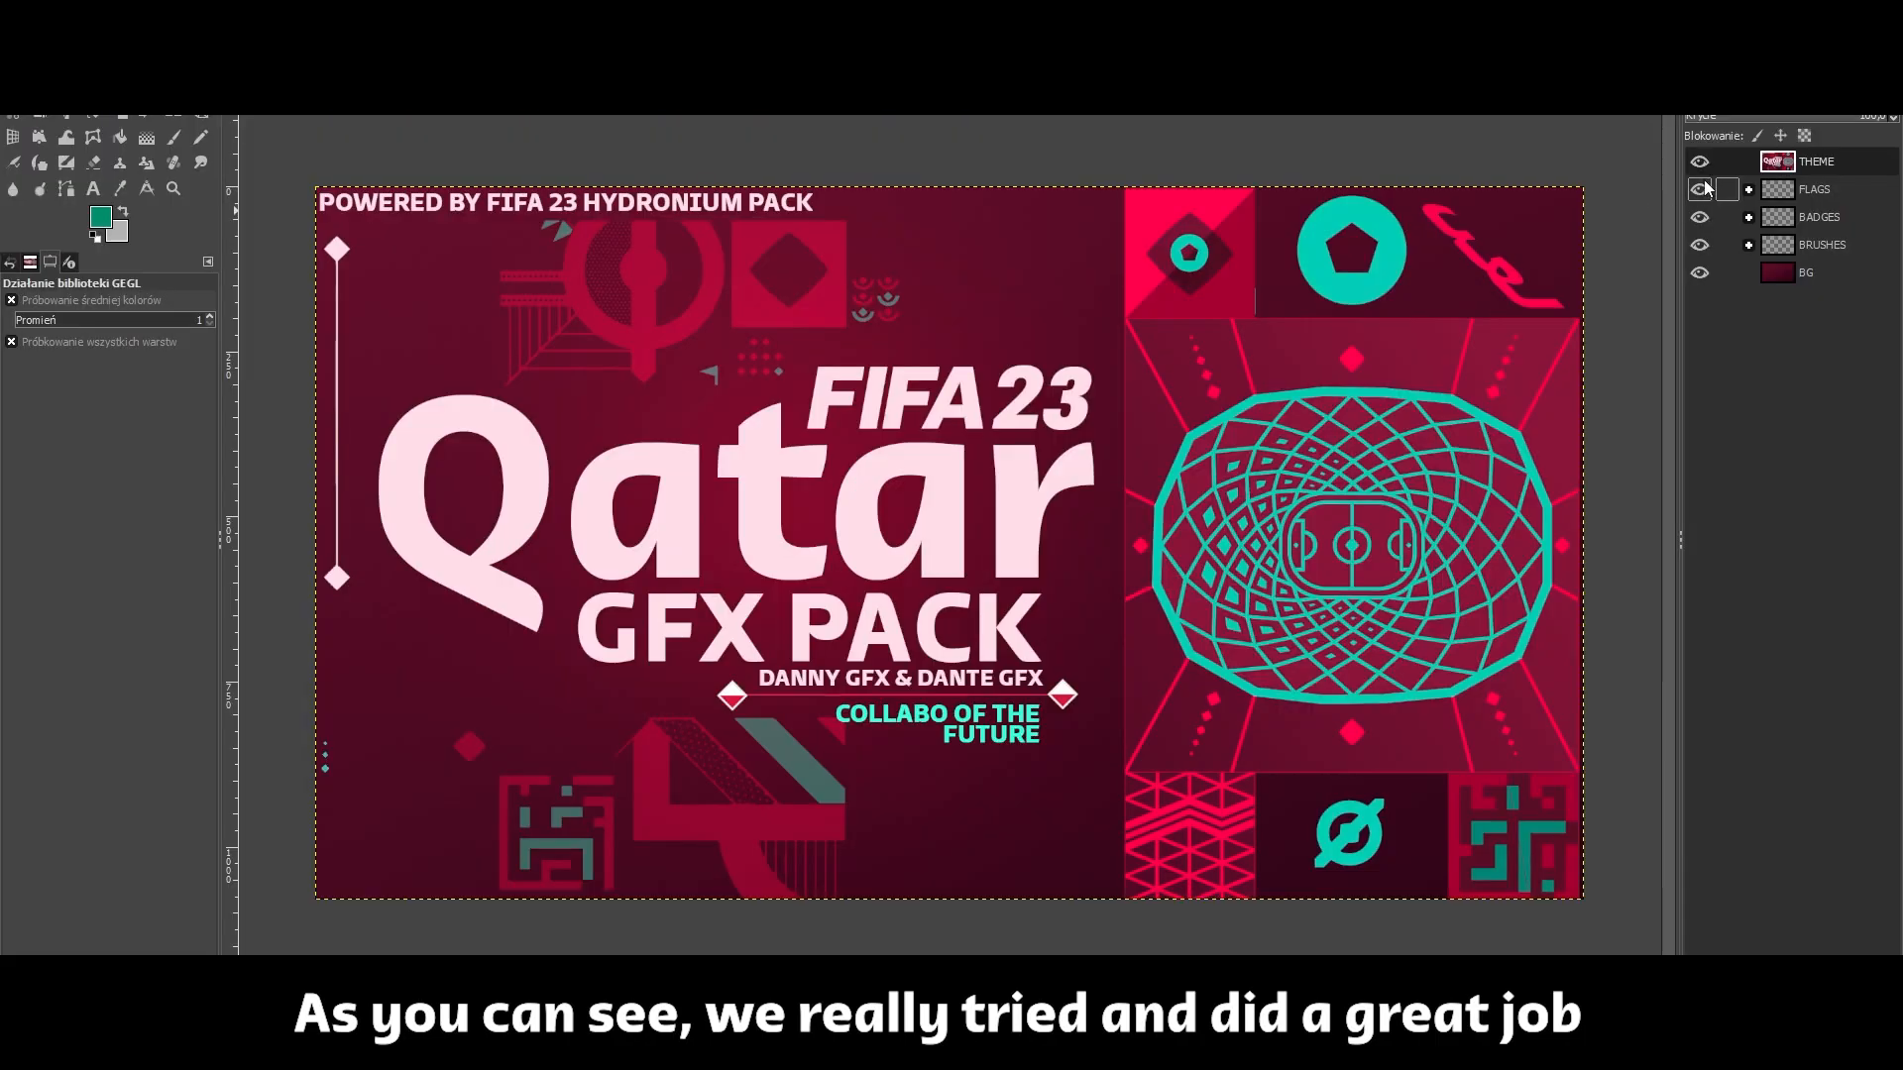
Expand the FLAGS group and show then hide the England, Australia, Poland and Serbia flags.
left_click(1748, 190)
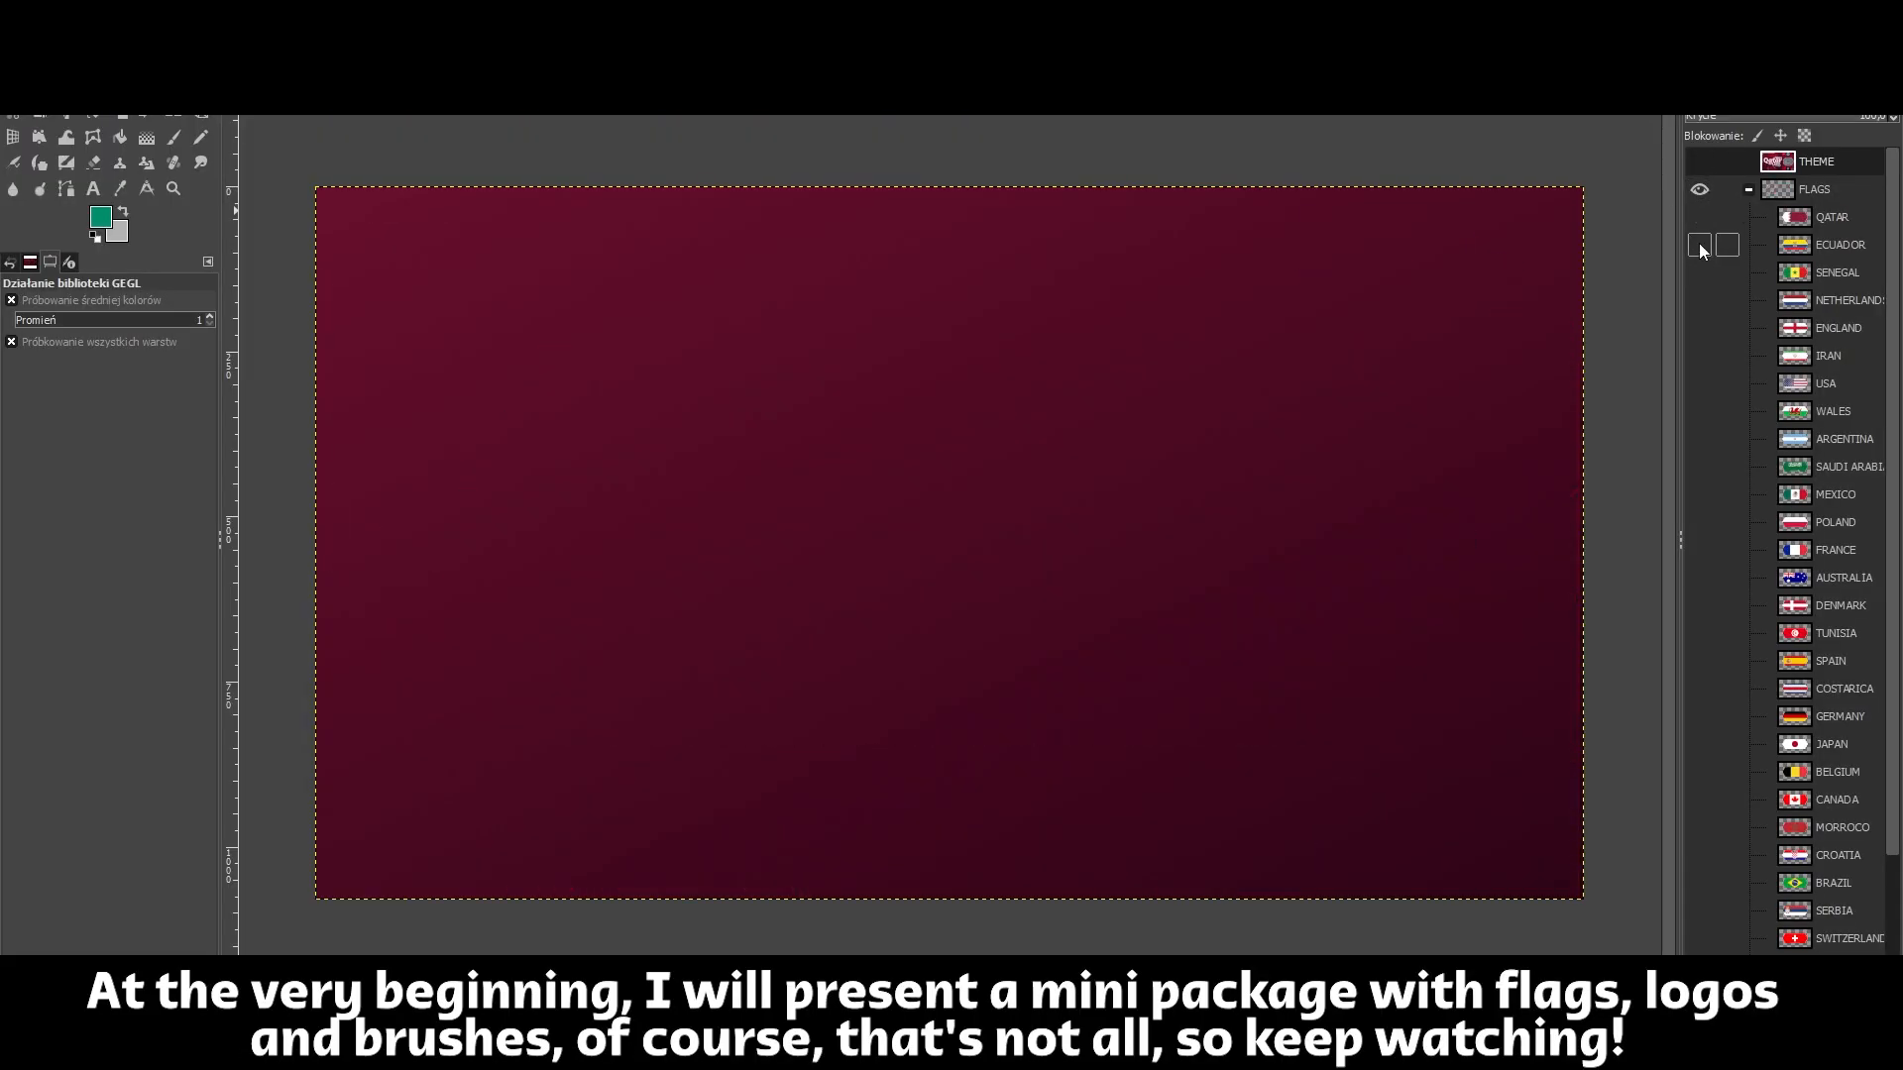
left_click(1698, 327)
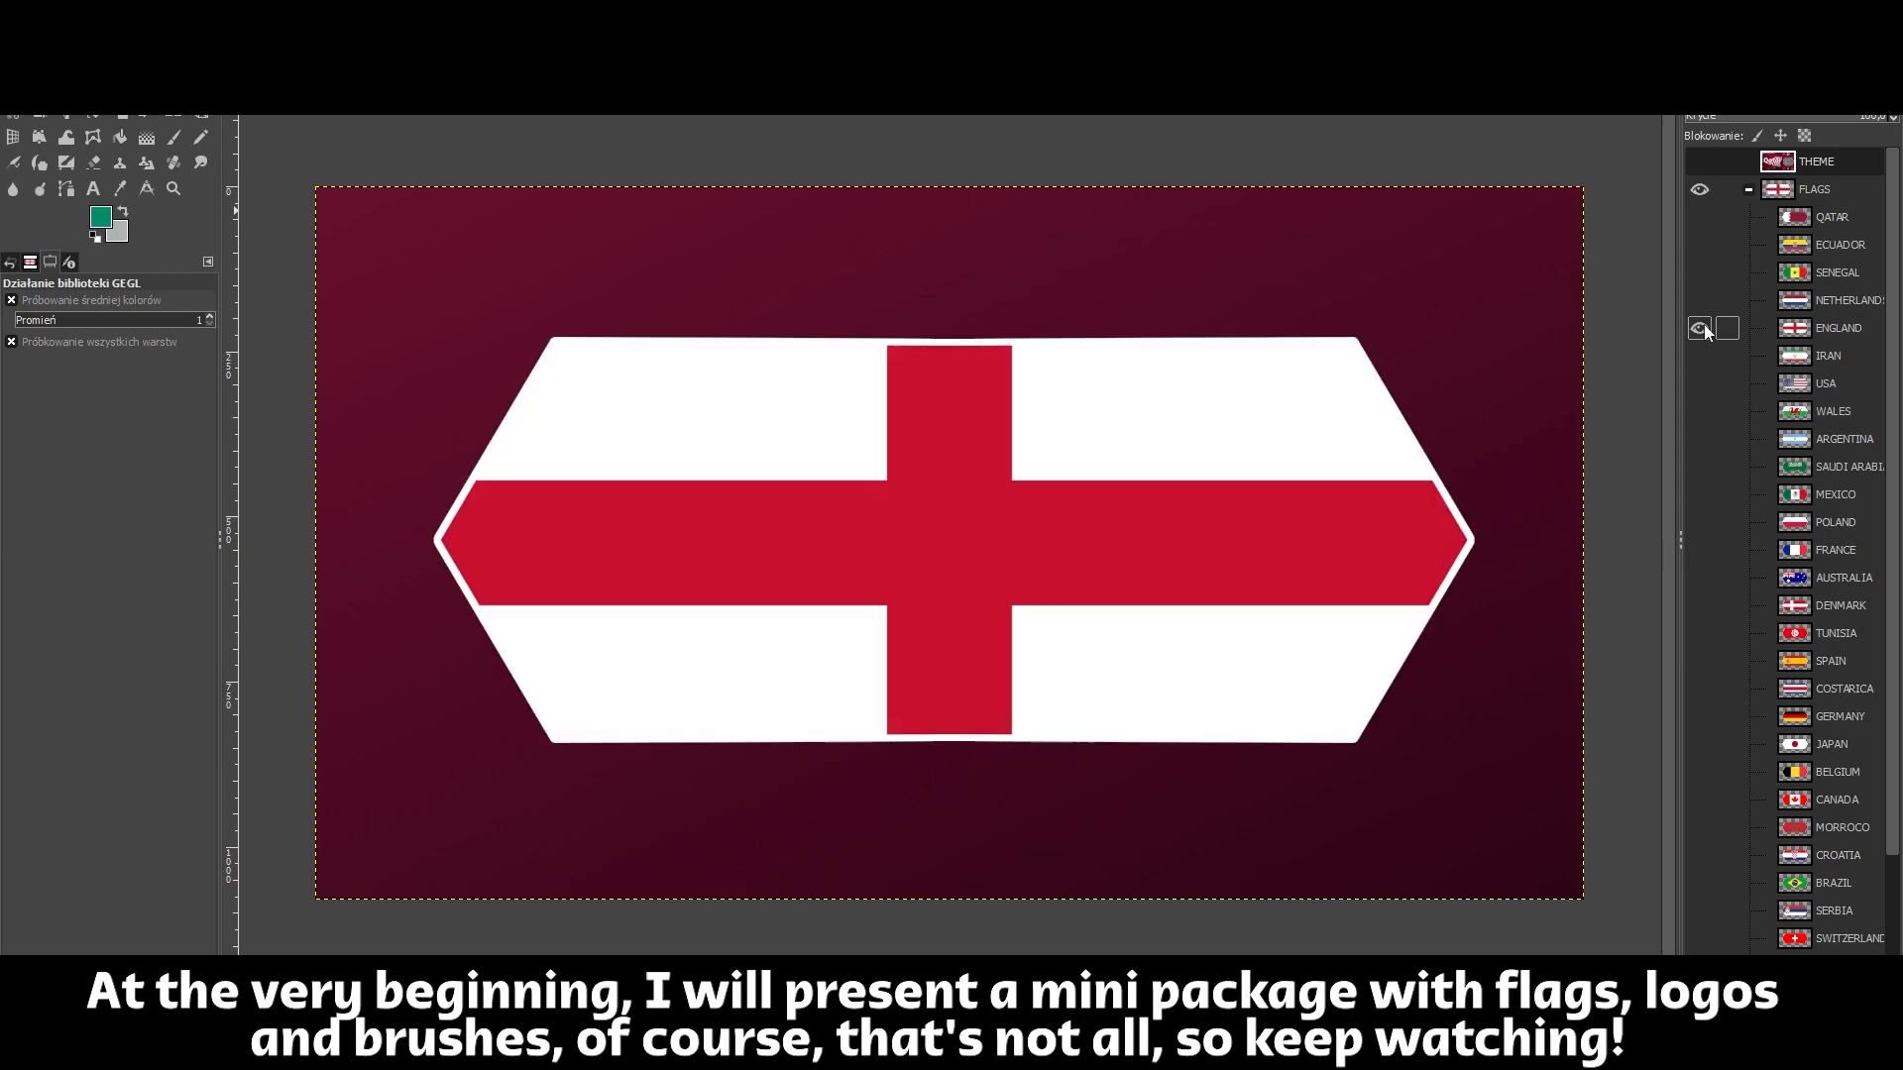
left_click(1698, 327)
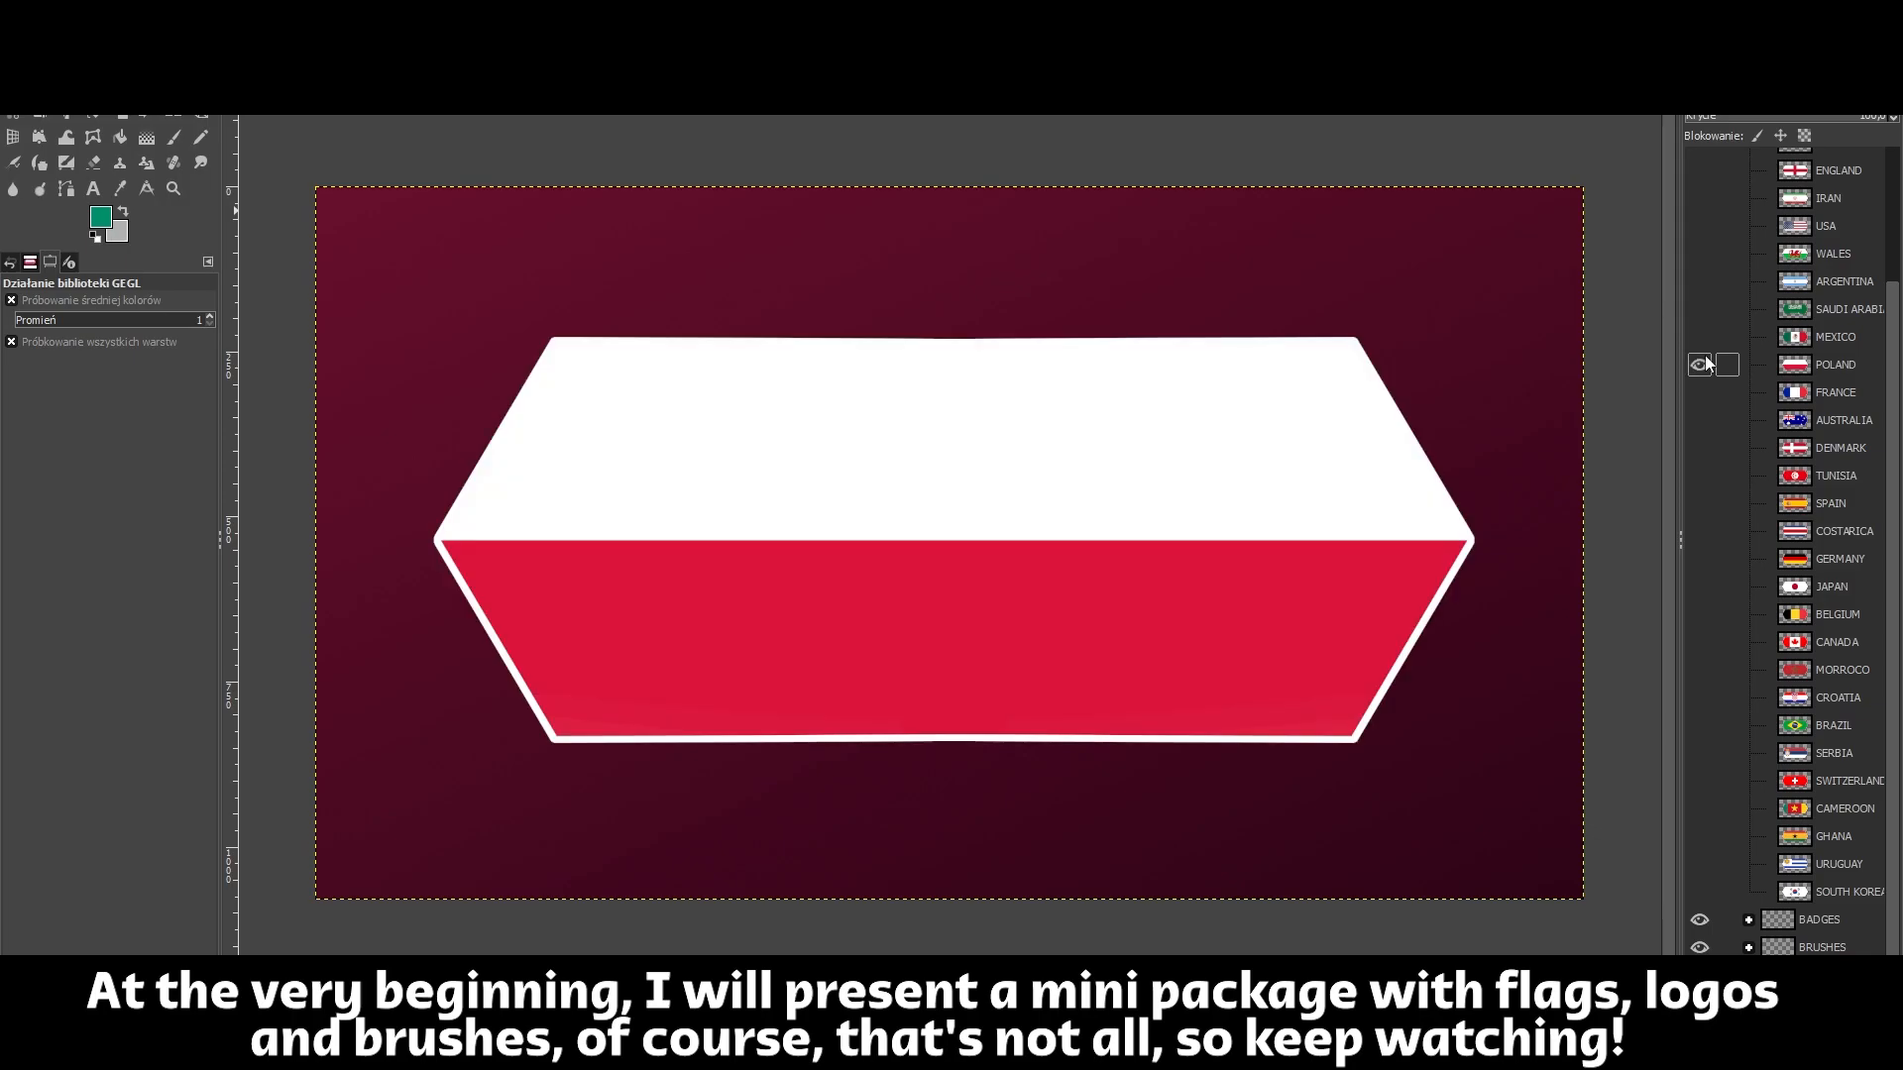
left_click(1701, 420)
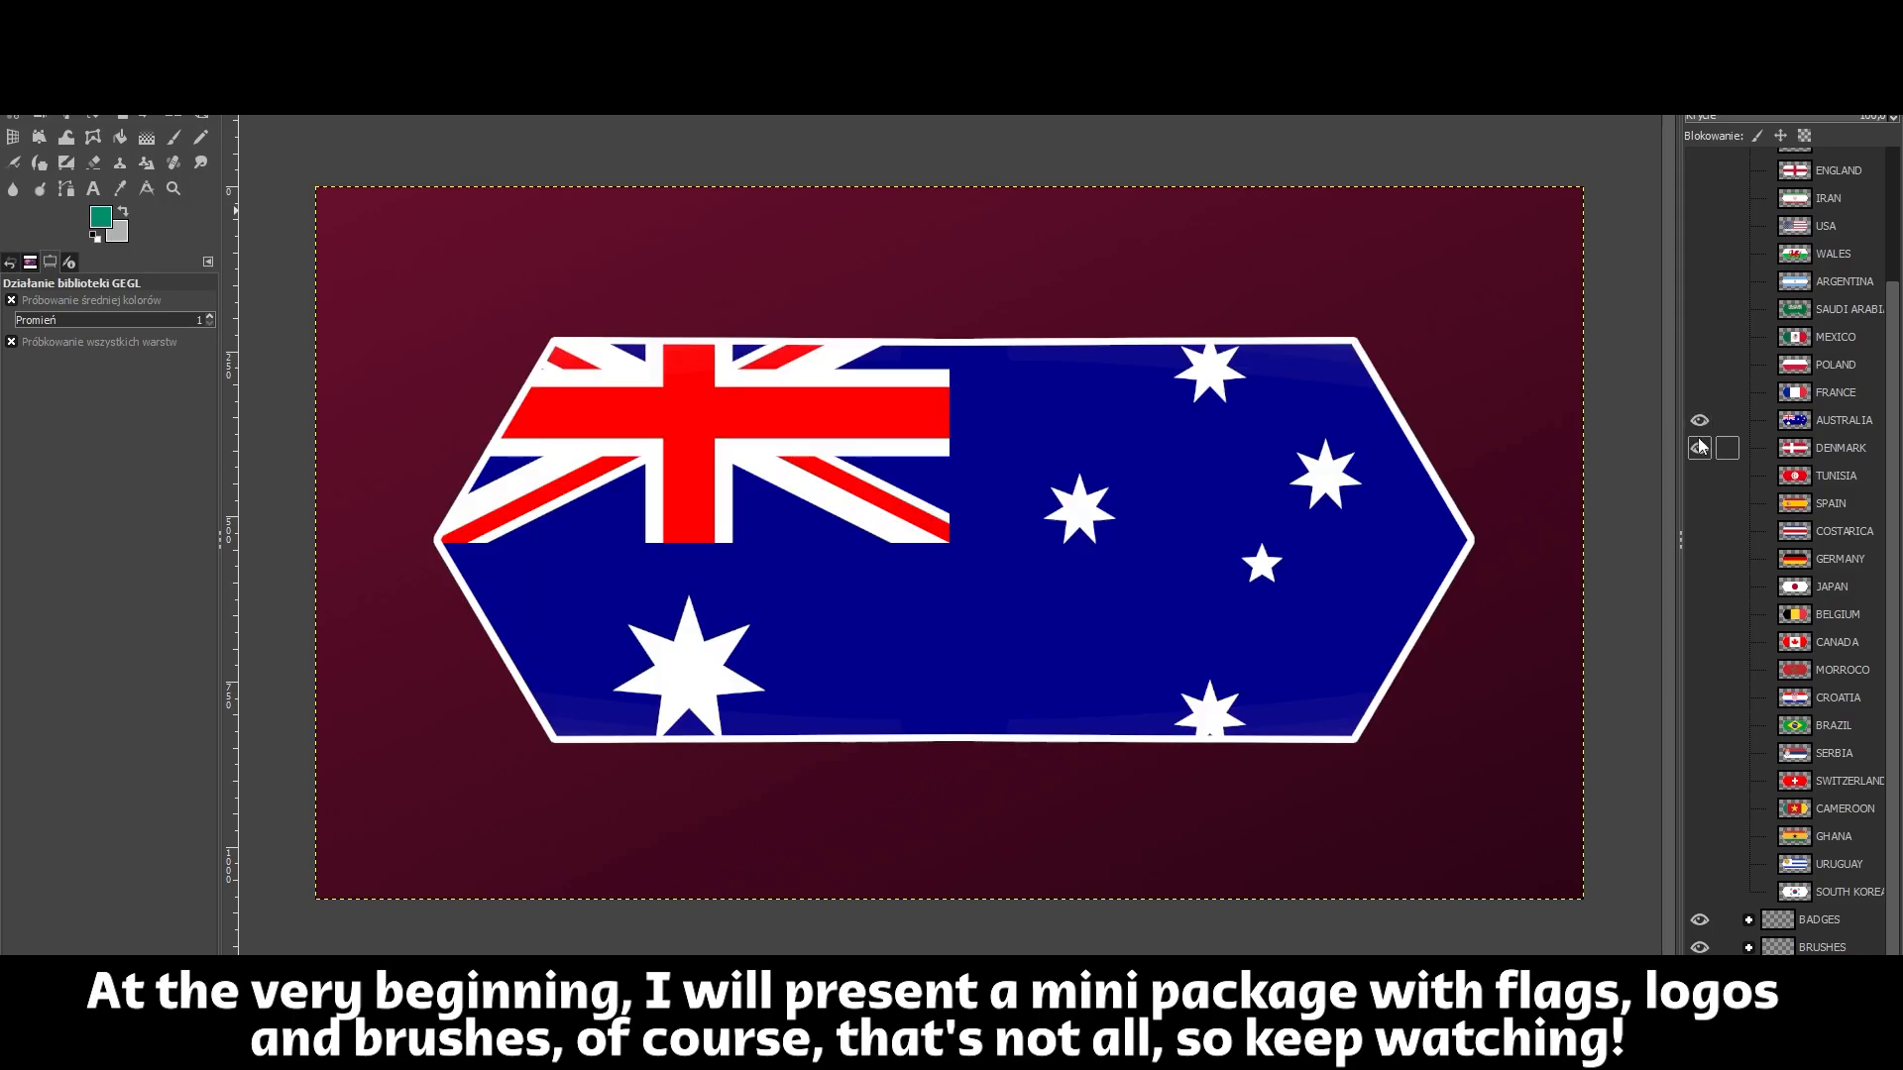
left_click(1700, 420)
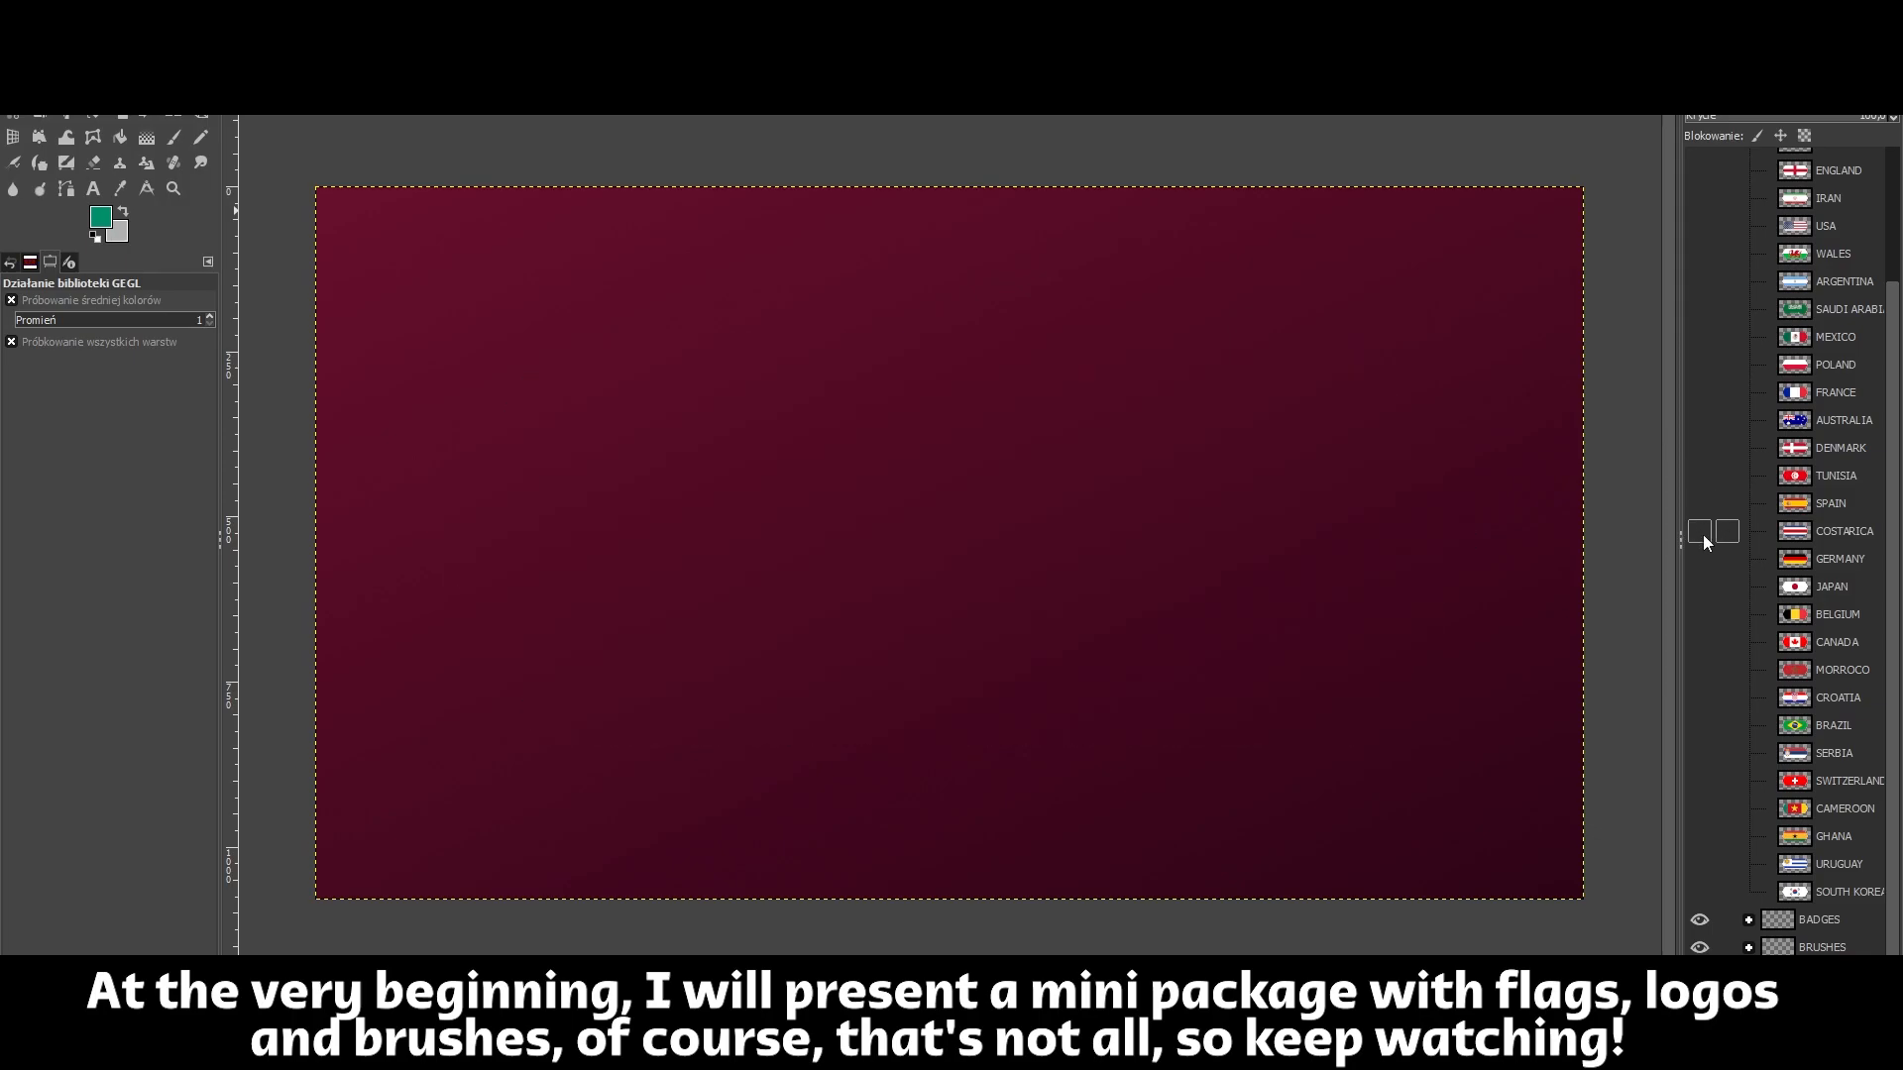
left_click(1699, 642)
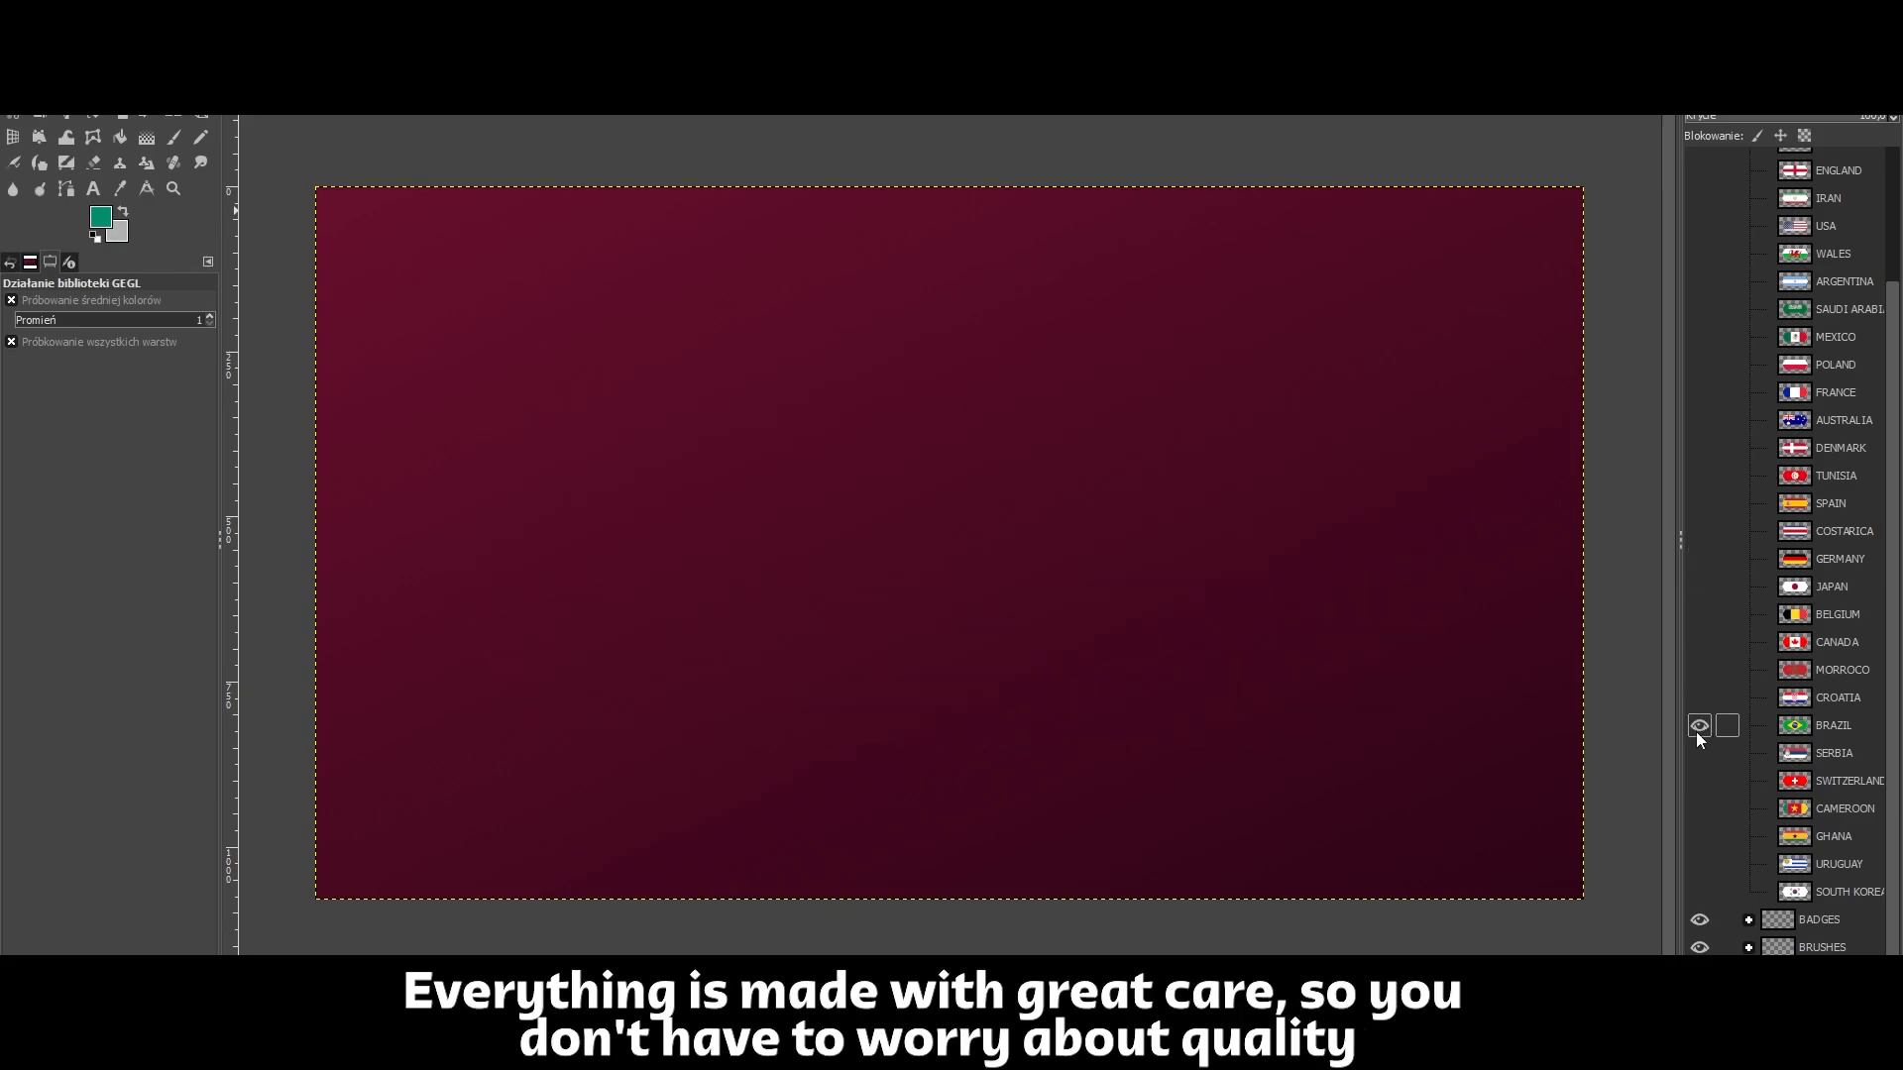
left_click(1699, 753)
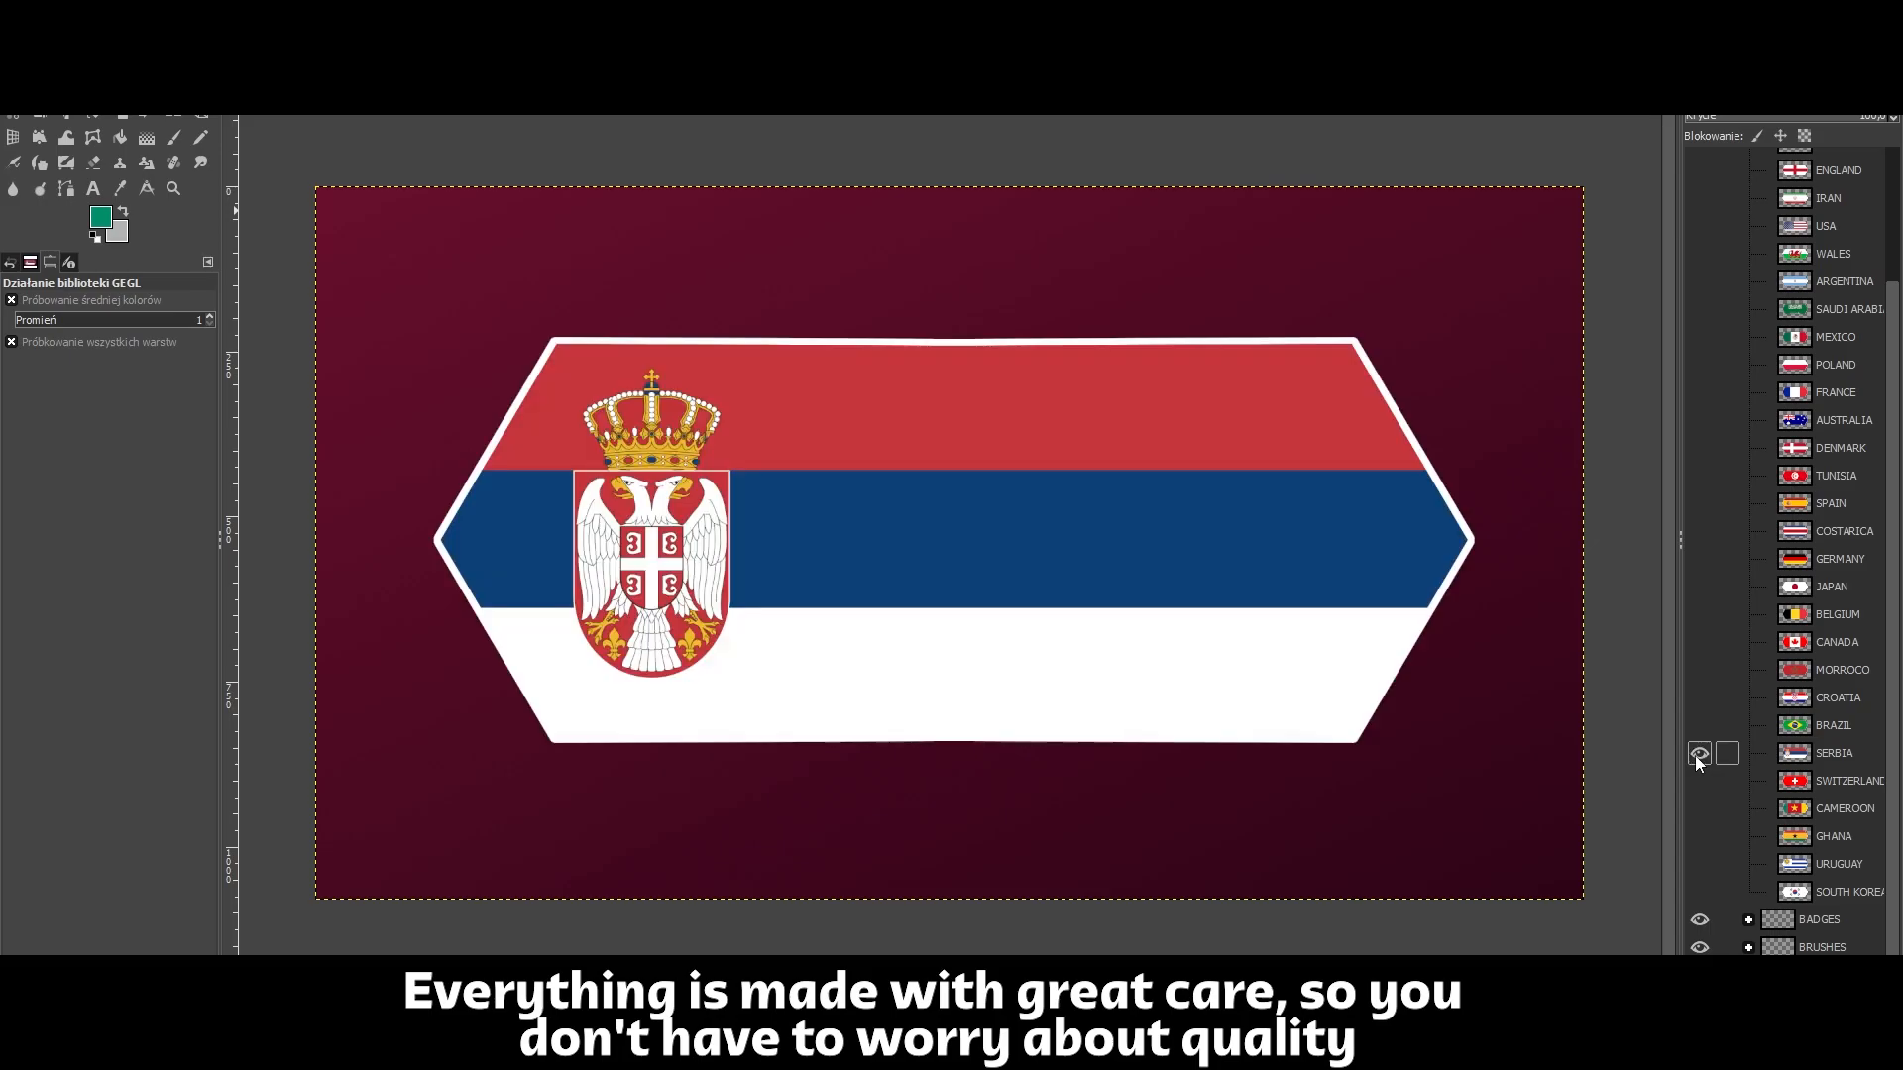
left_click(1699, 753)
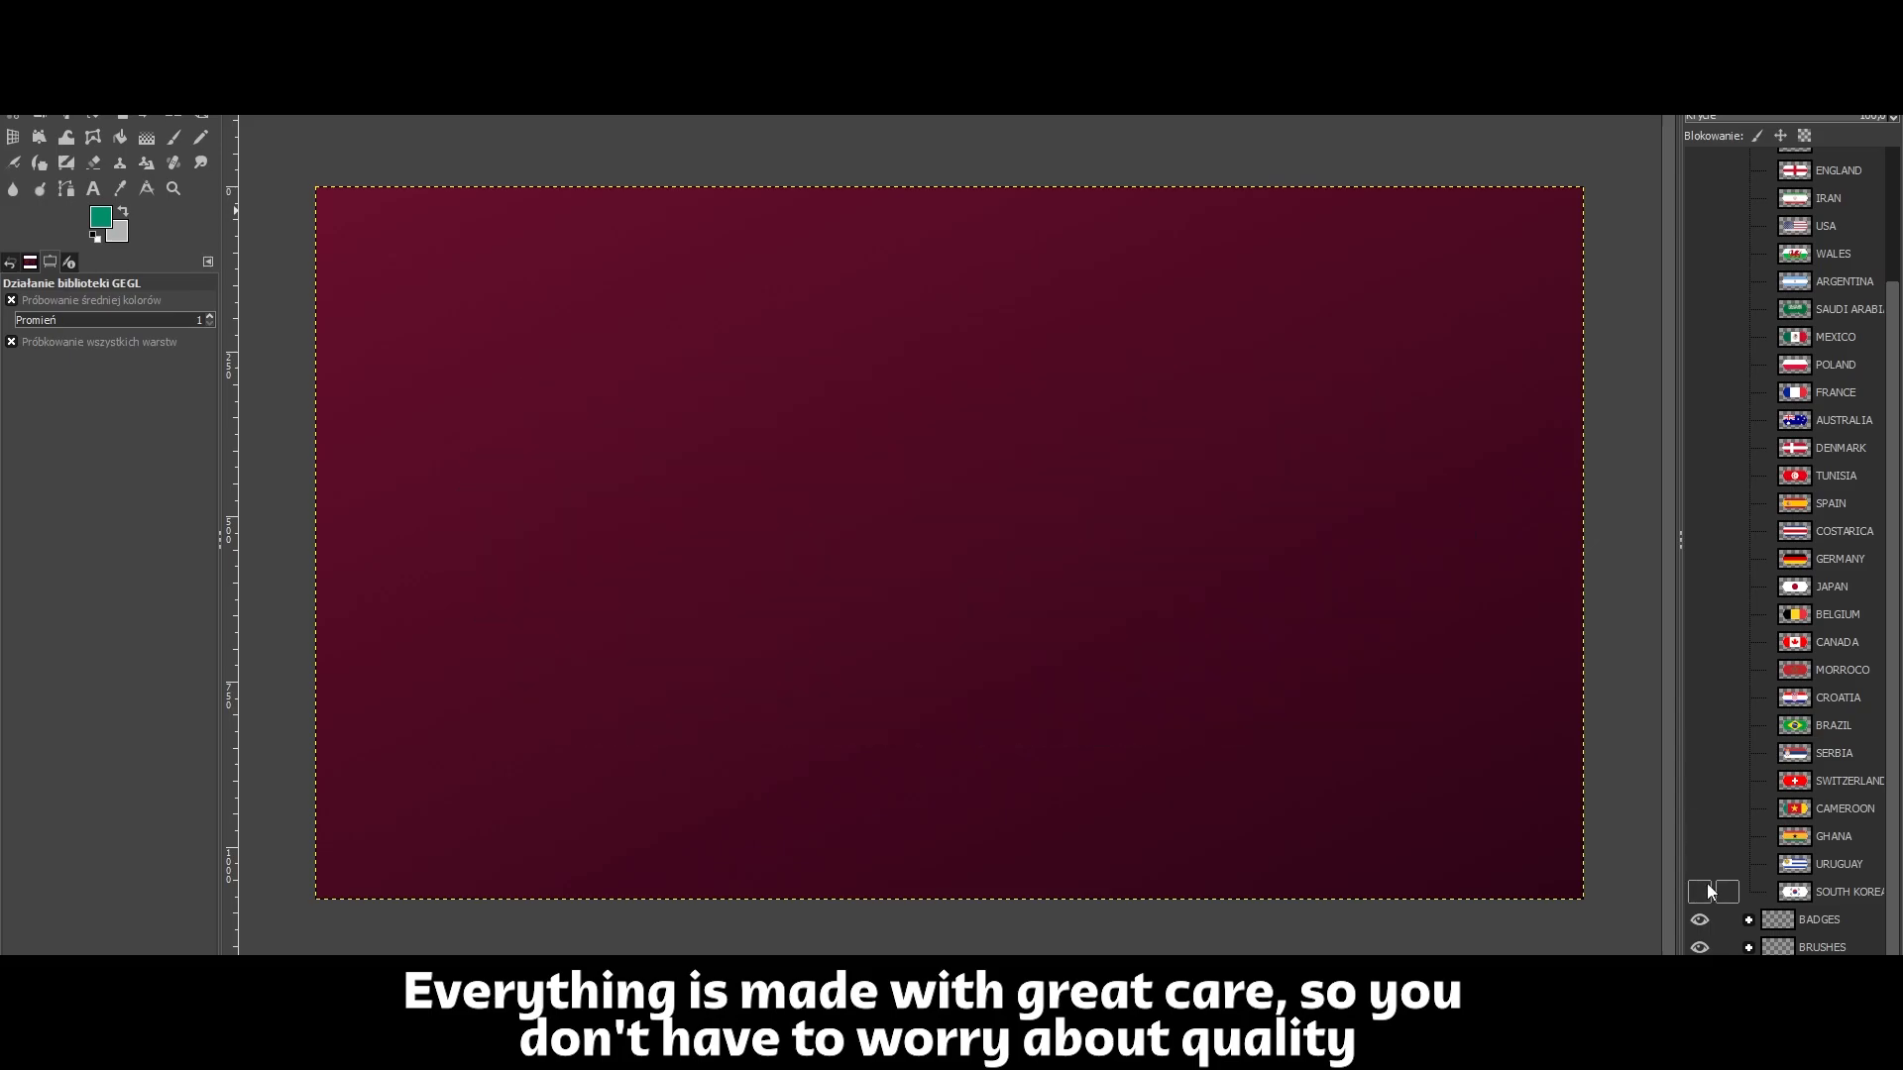
Expand BADGES and toggle the Senegal, USA, Spain and Switzerland badge layers on and off.
left_click(1748, 188)
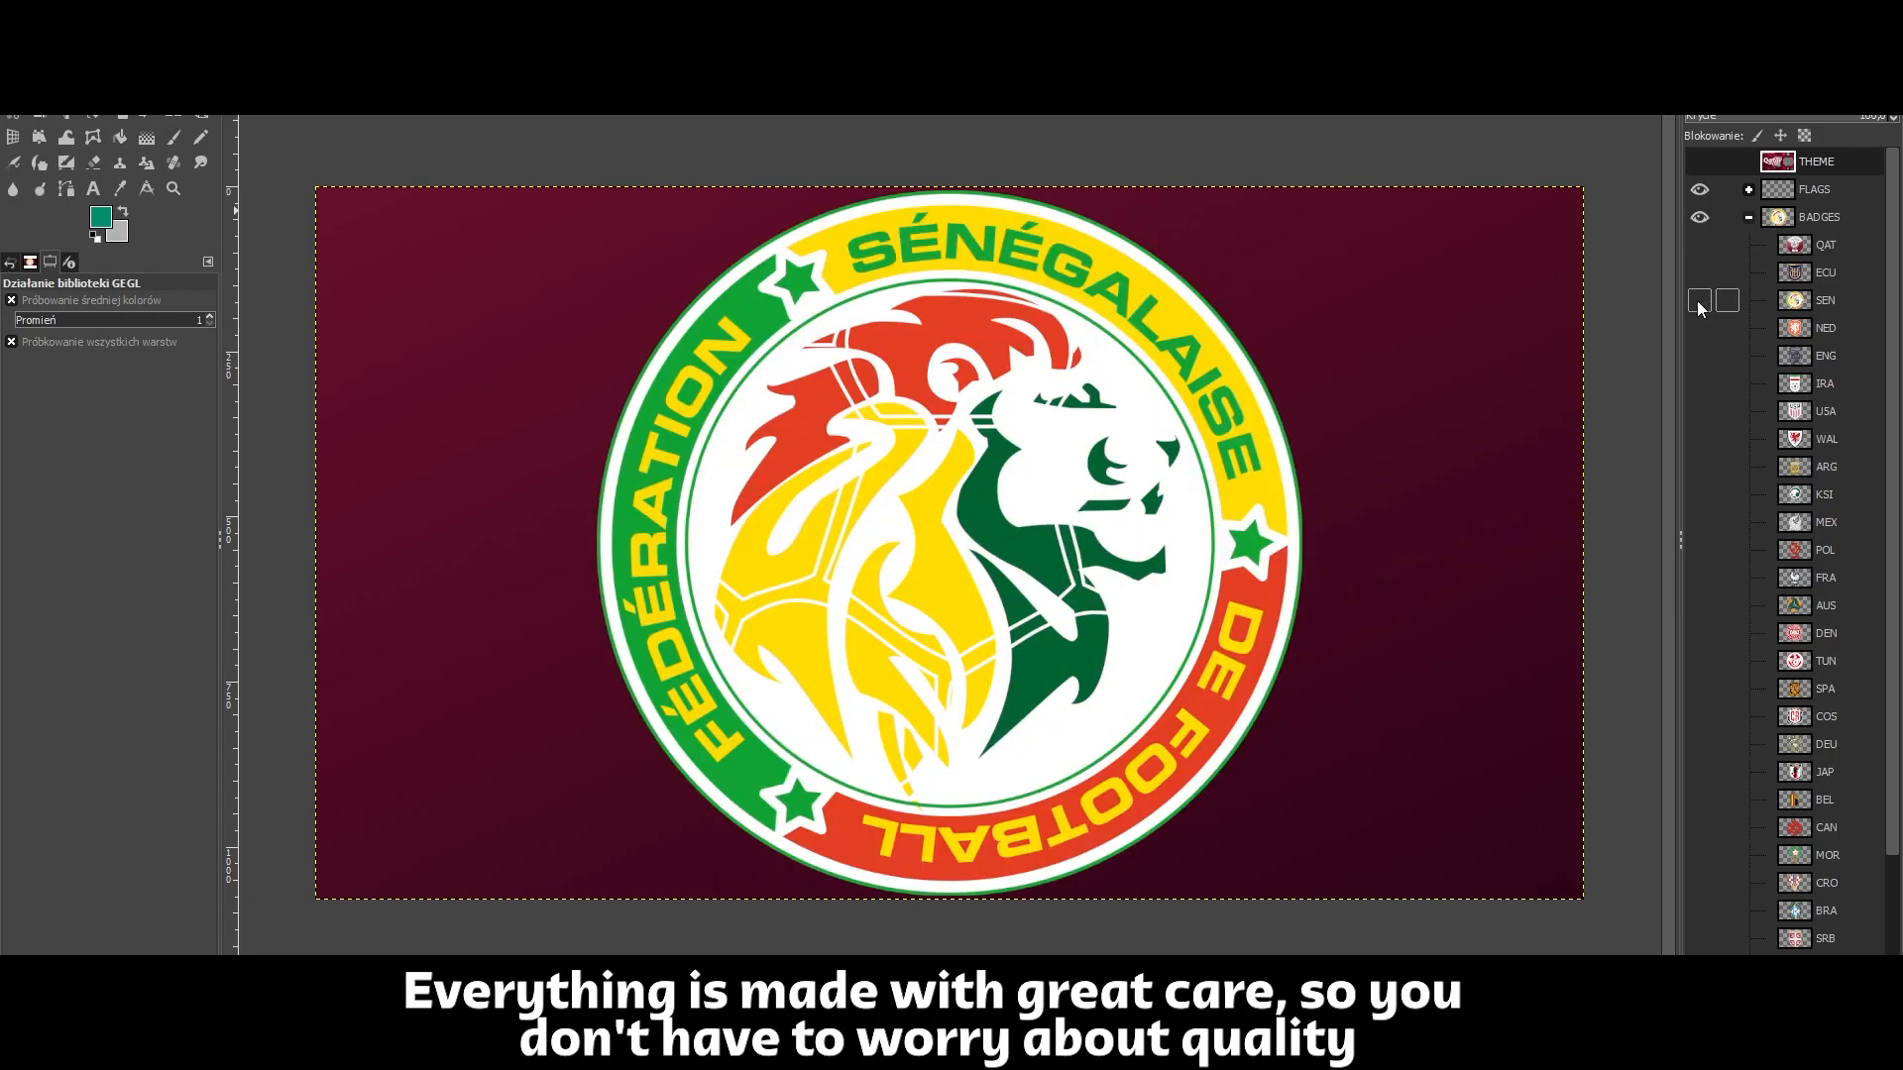
left_click(1698, 410)
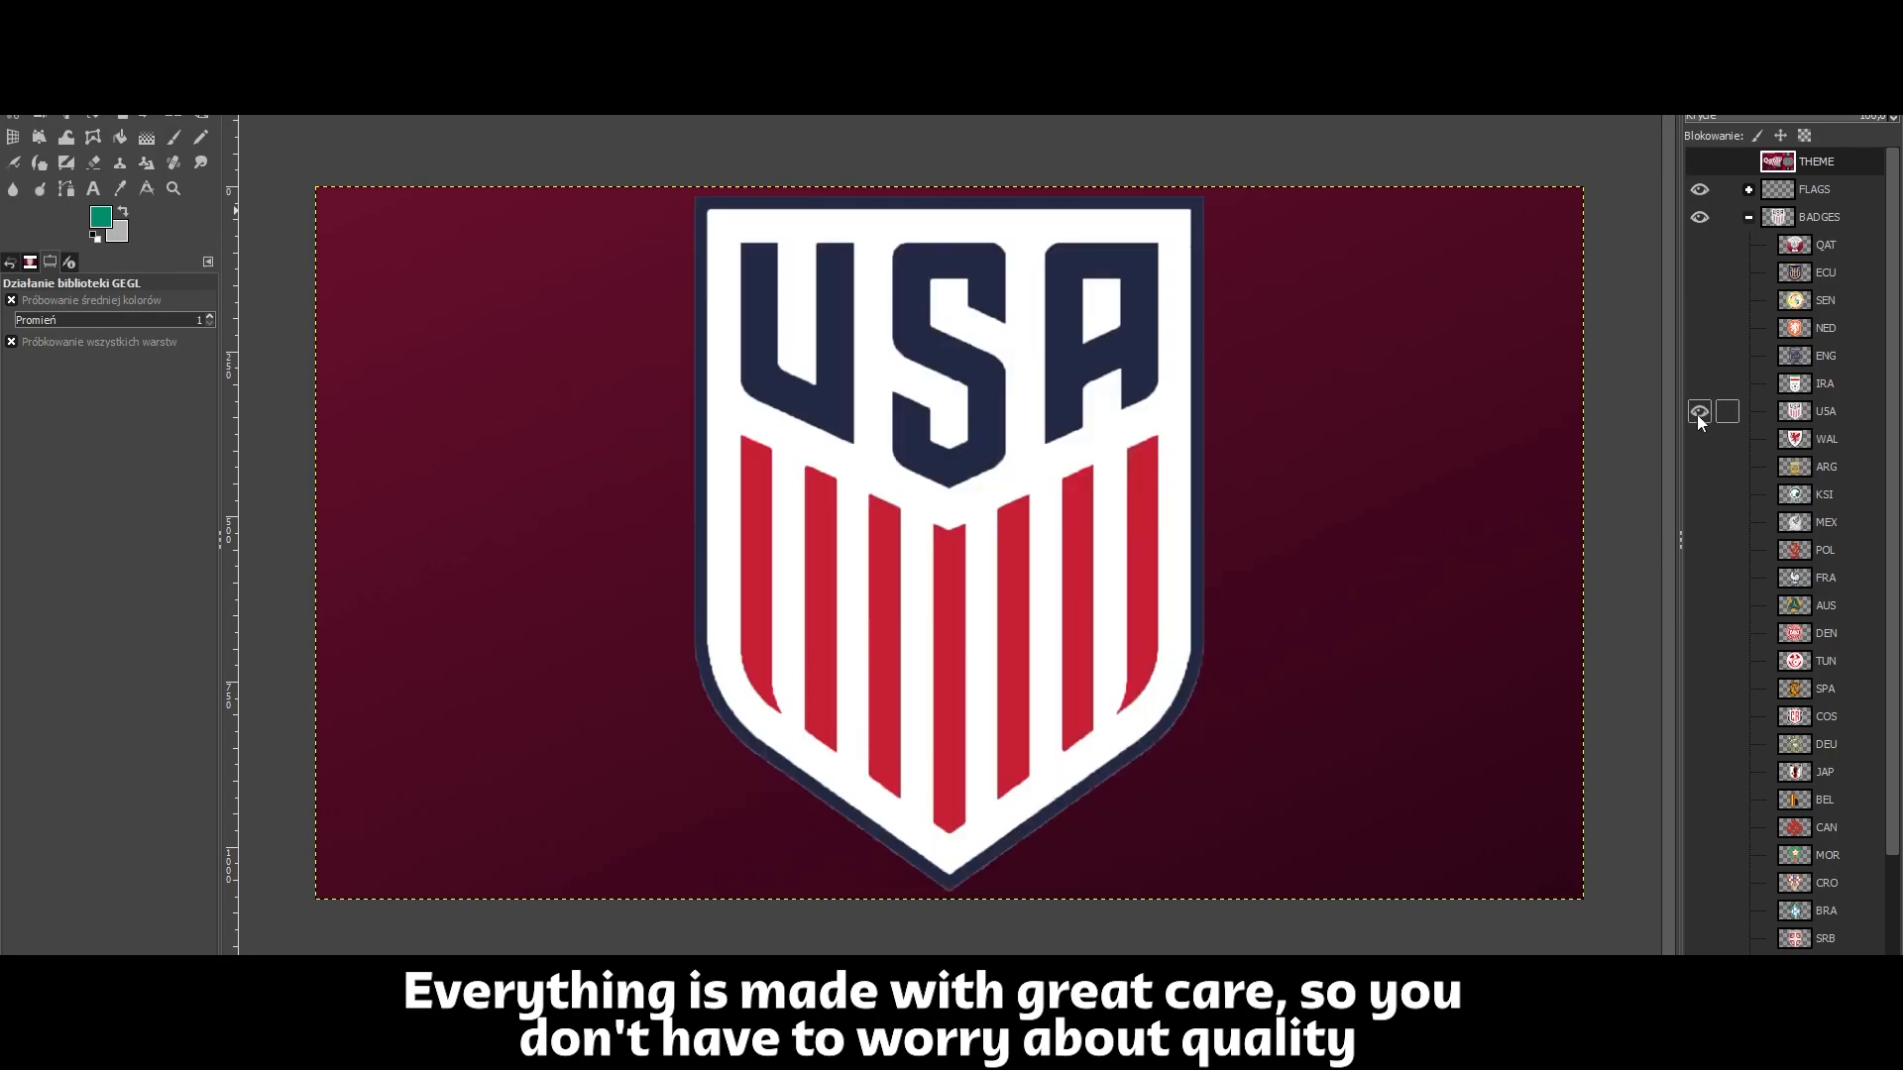
left_click(1699, 355)
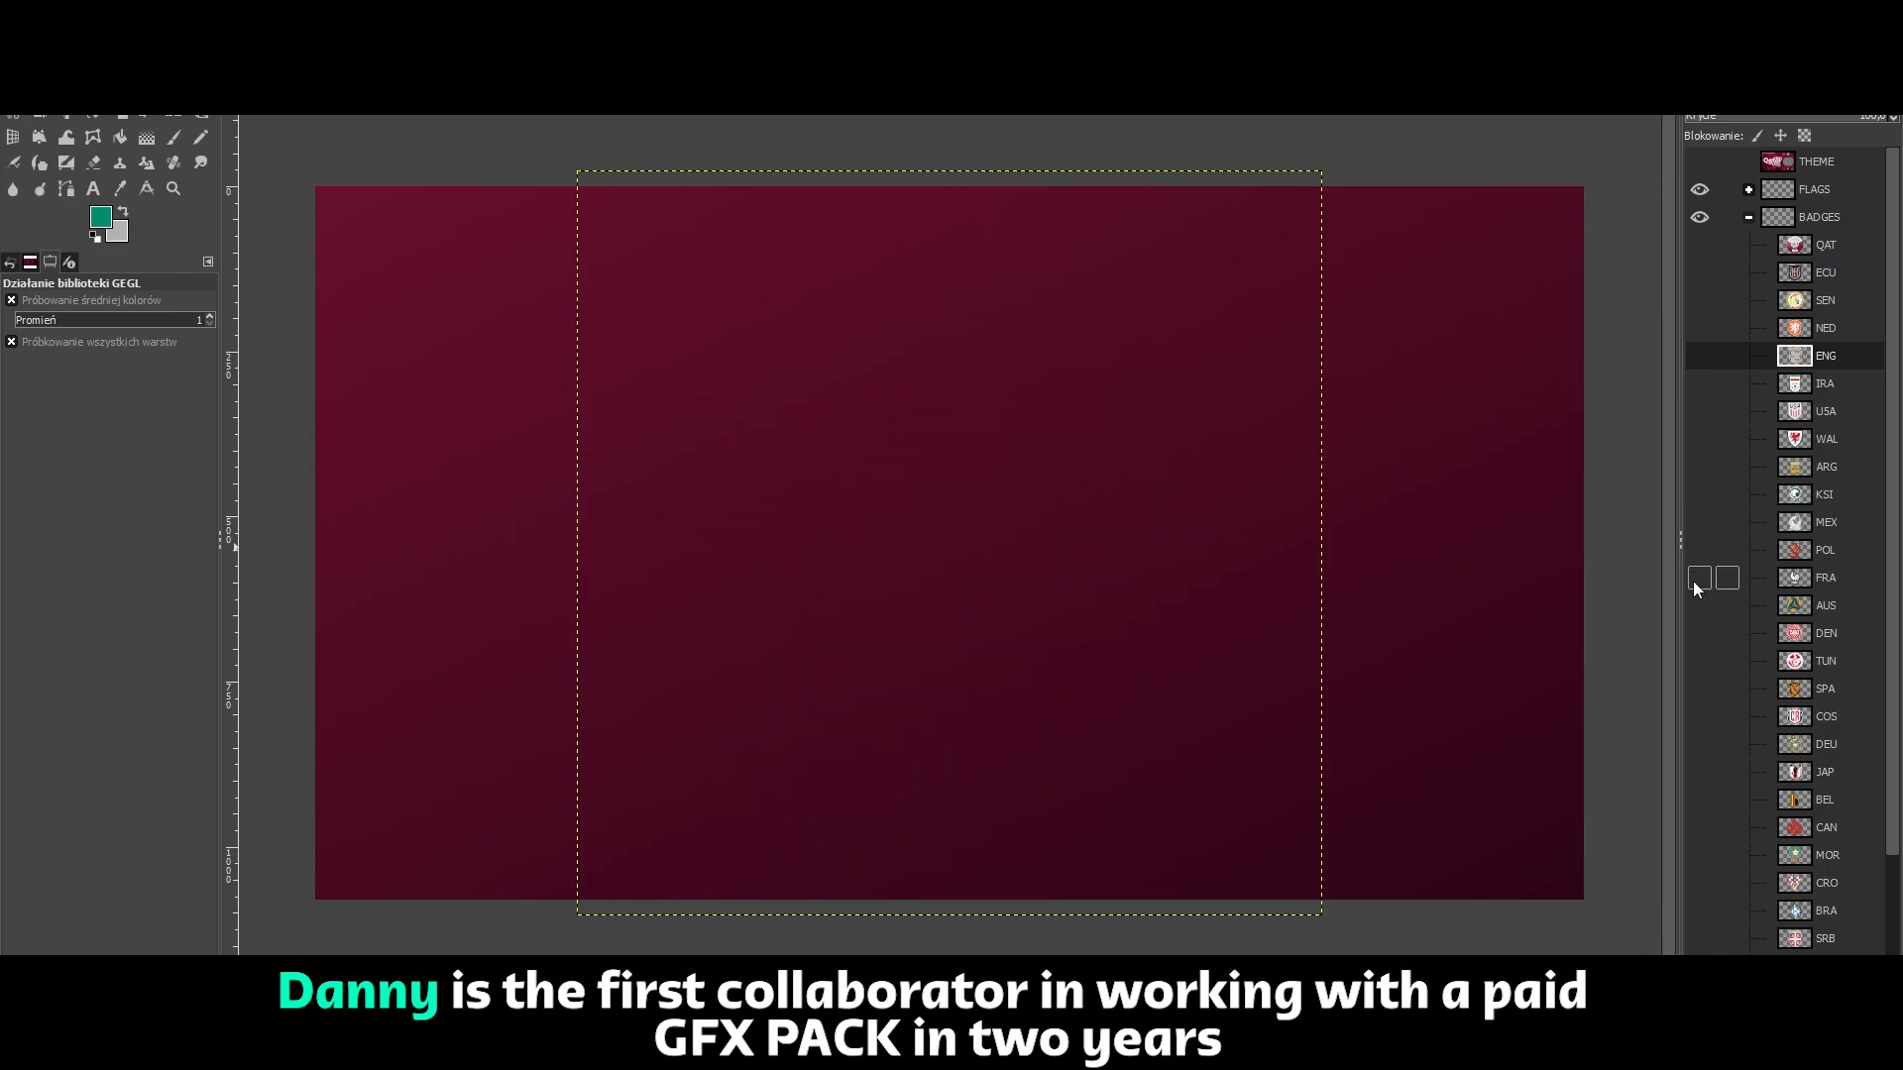
scroll("down", 3)
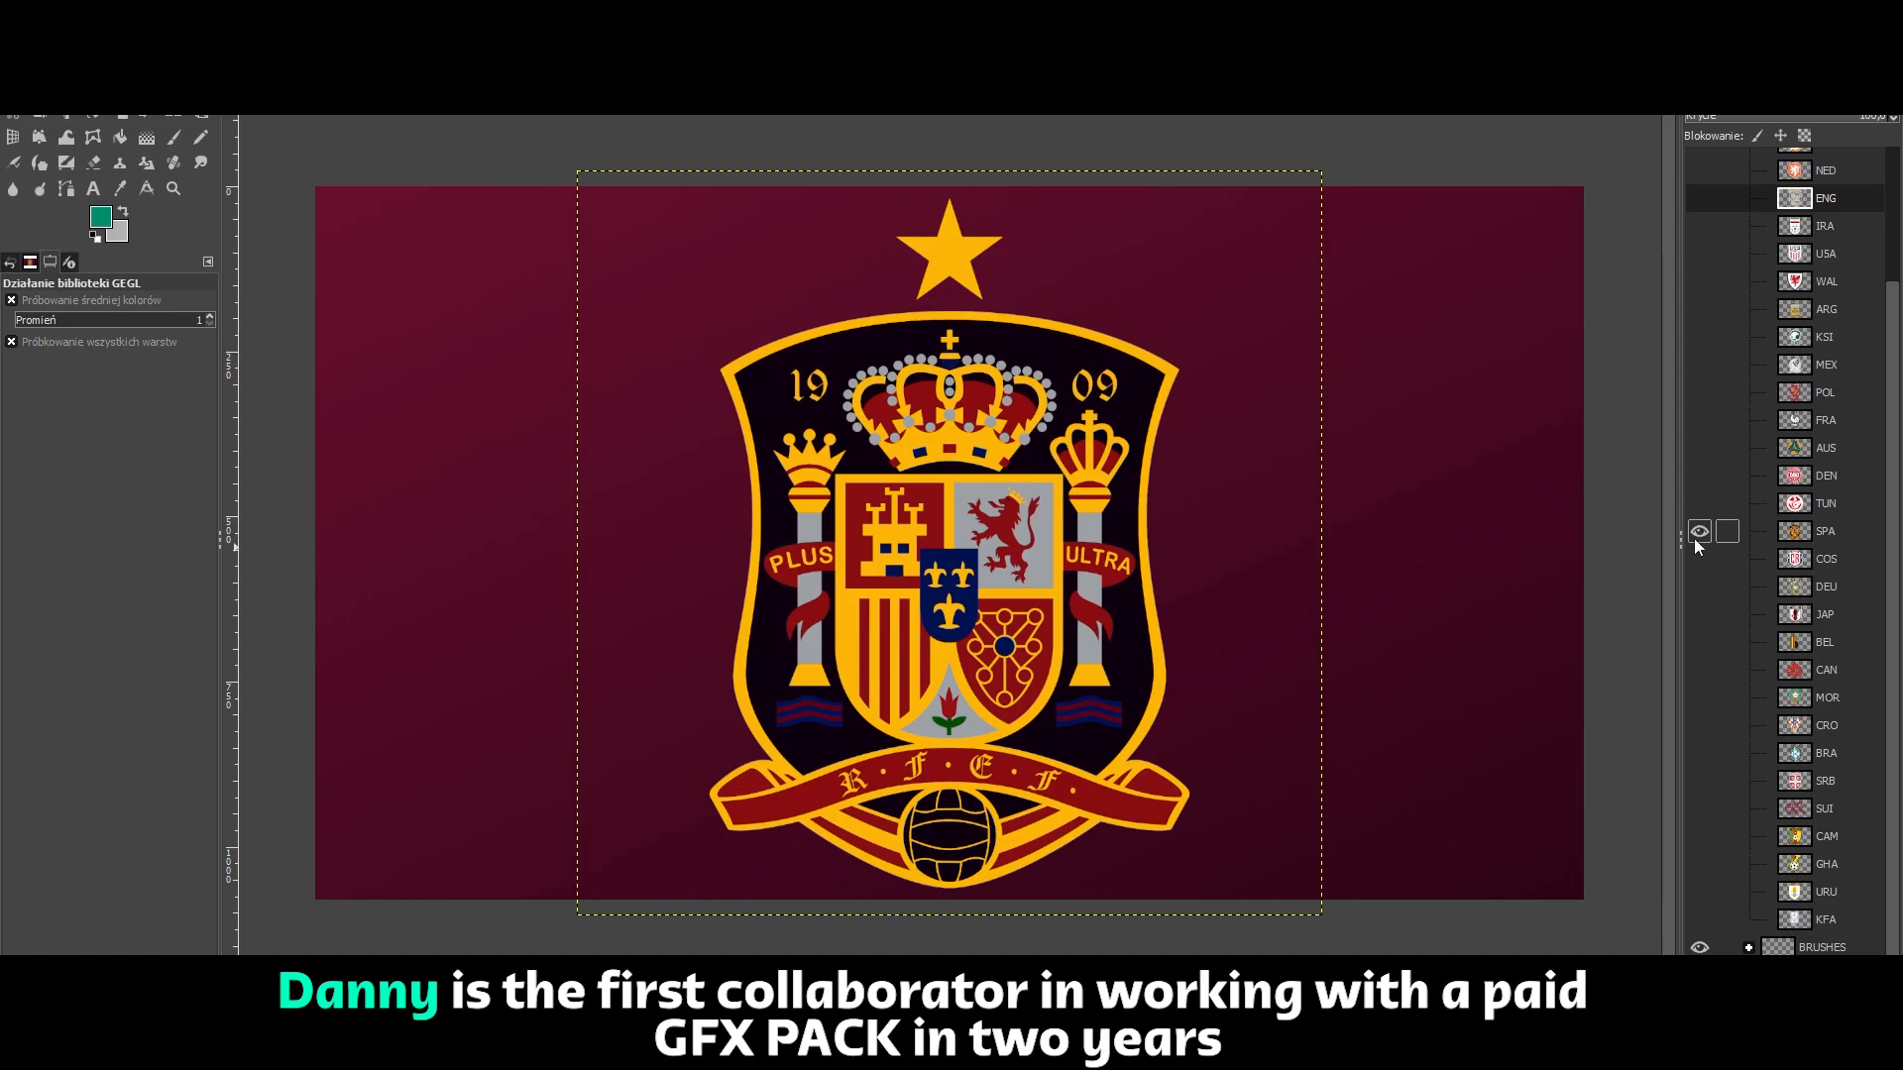
left_click(1699, 642)
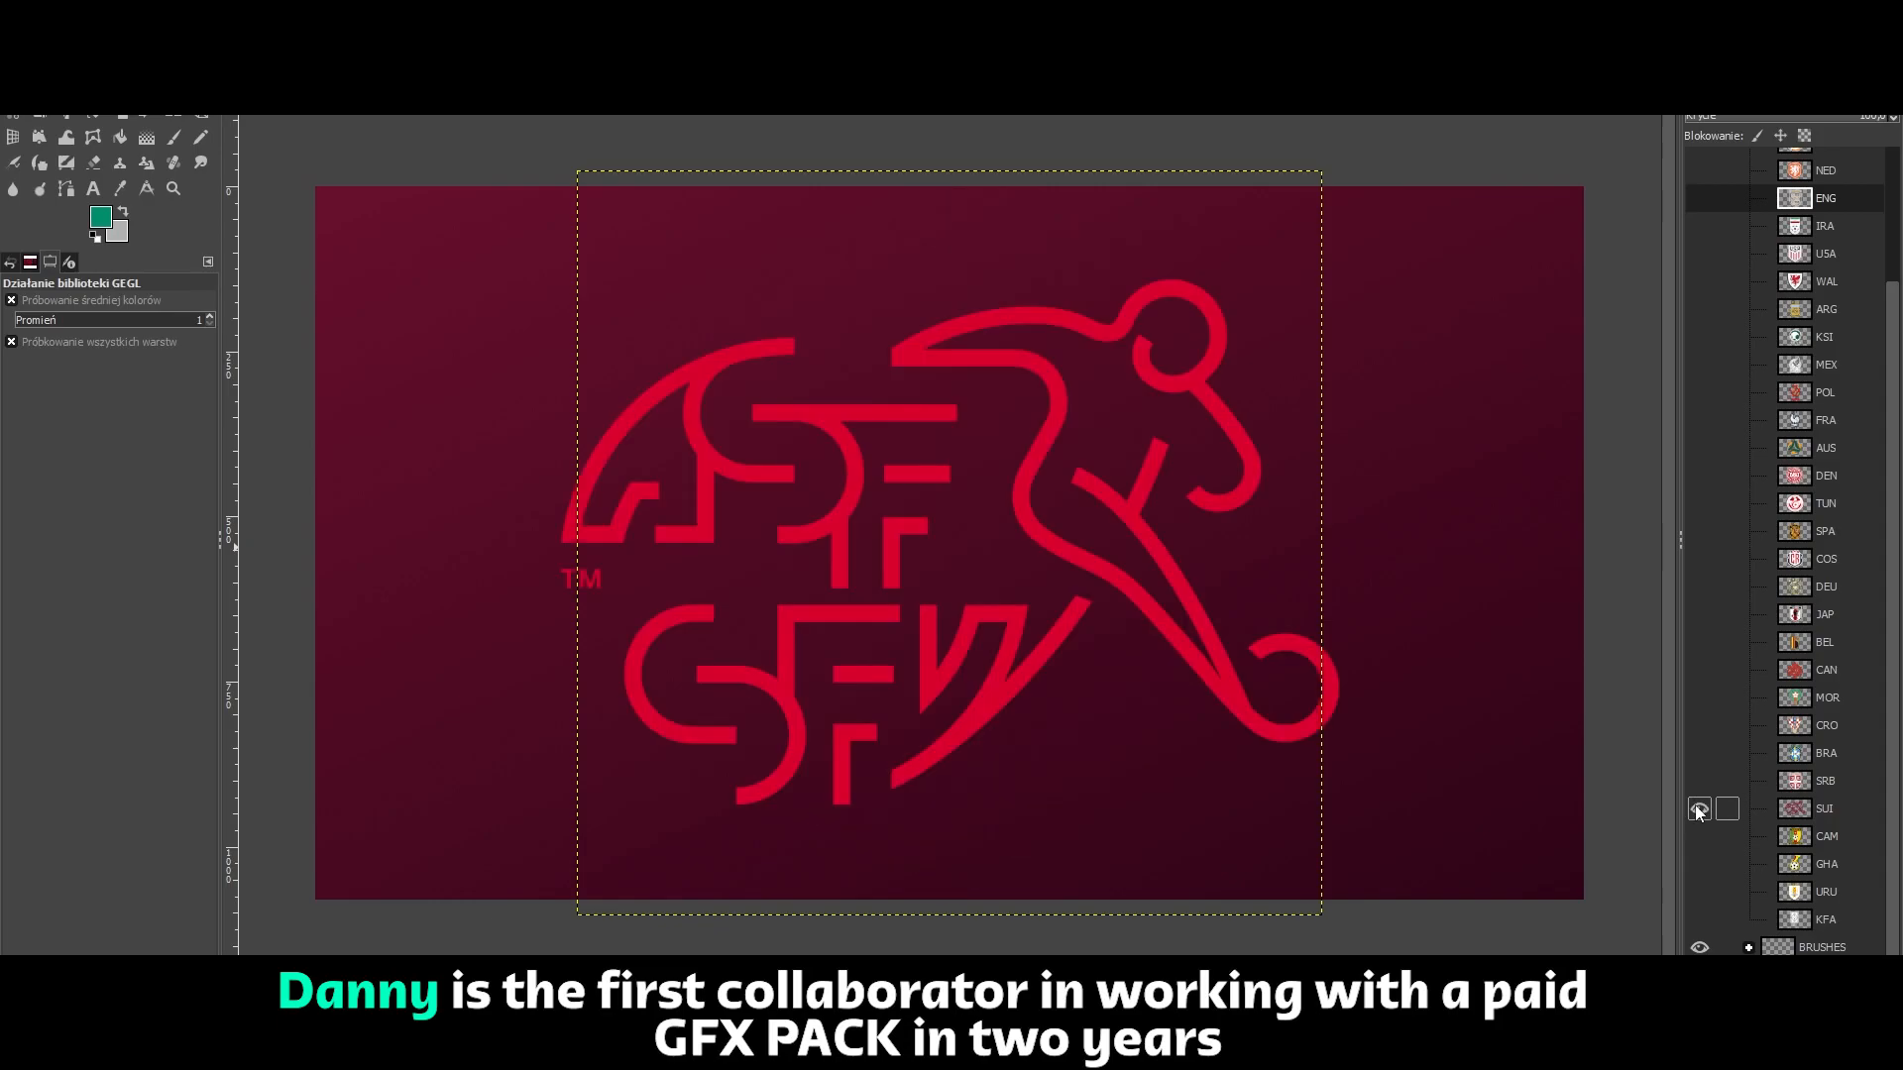
left_click(1698, 891)
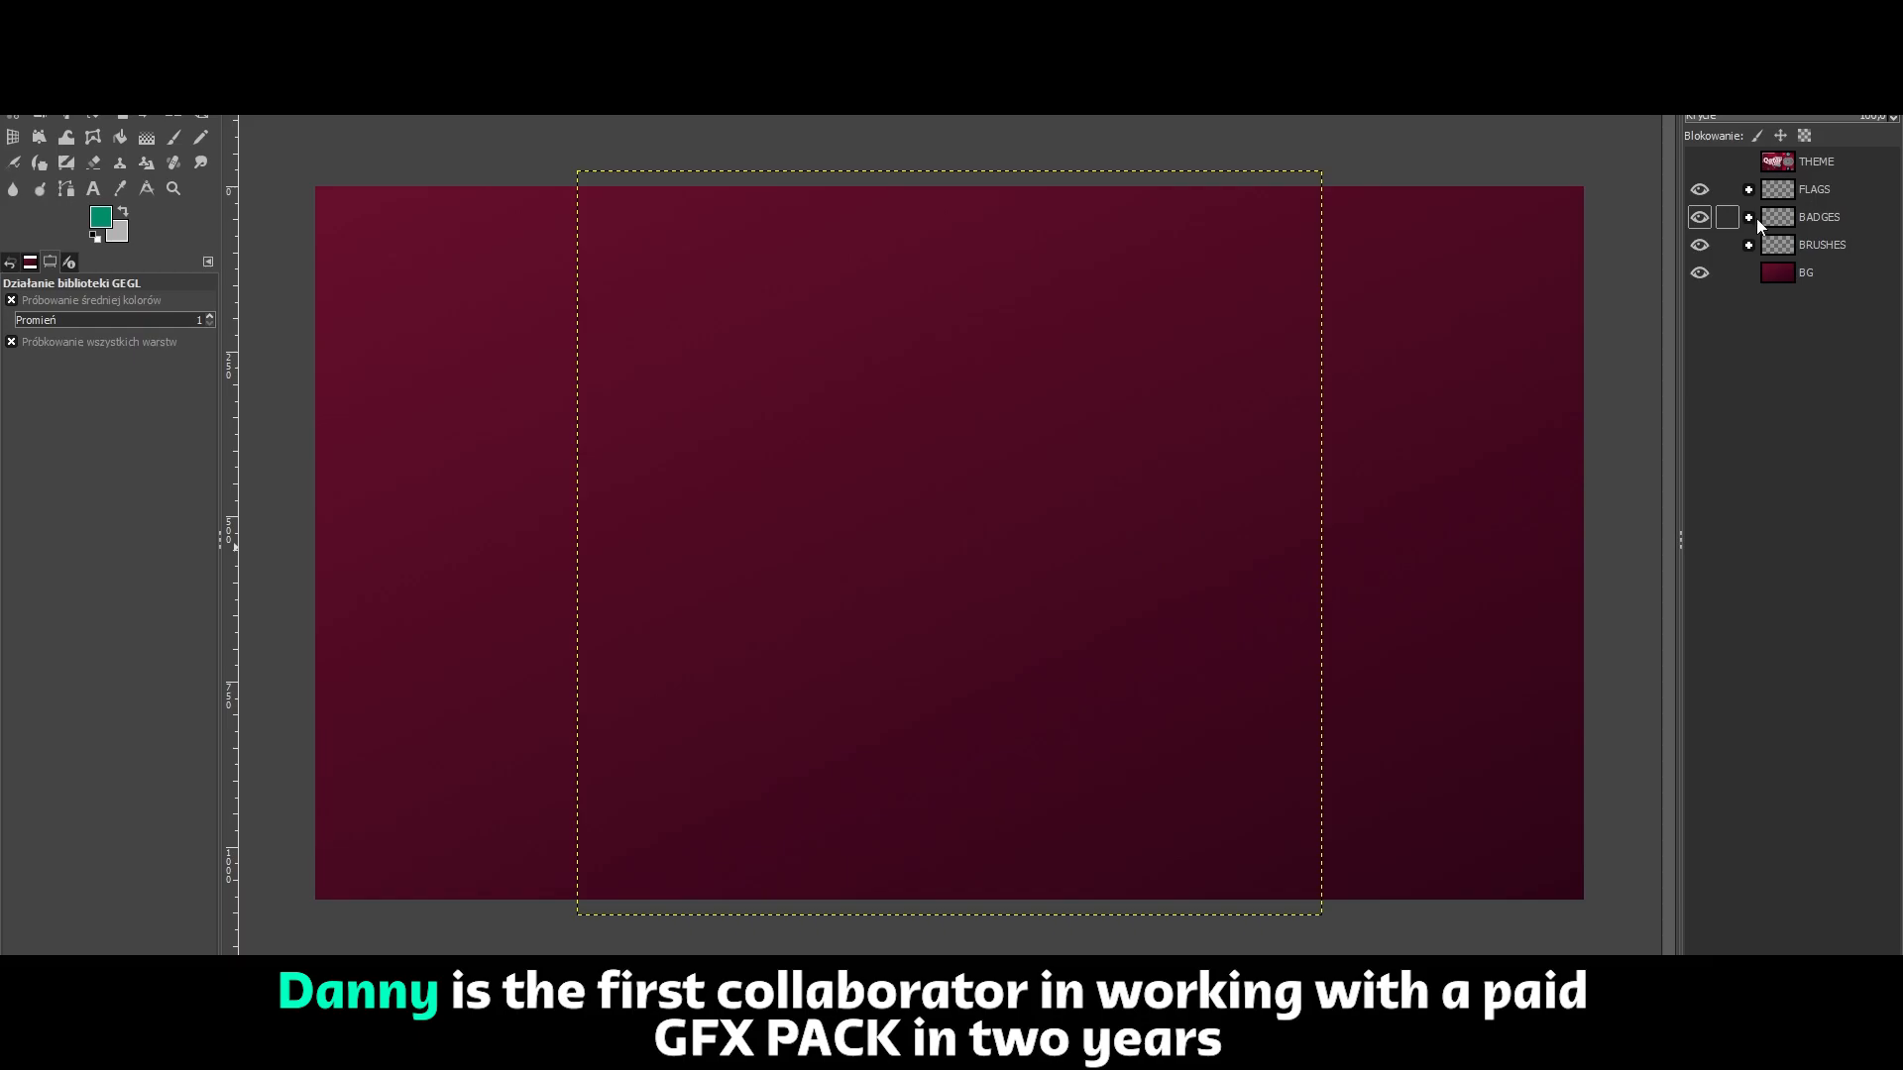
Expand the BRUSHES group to show its brush layers.
left_click(1748, 244)
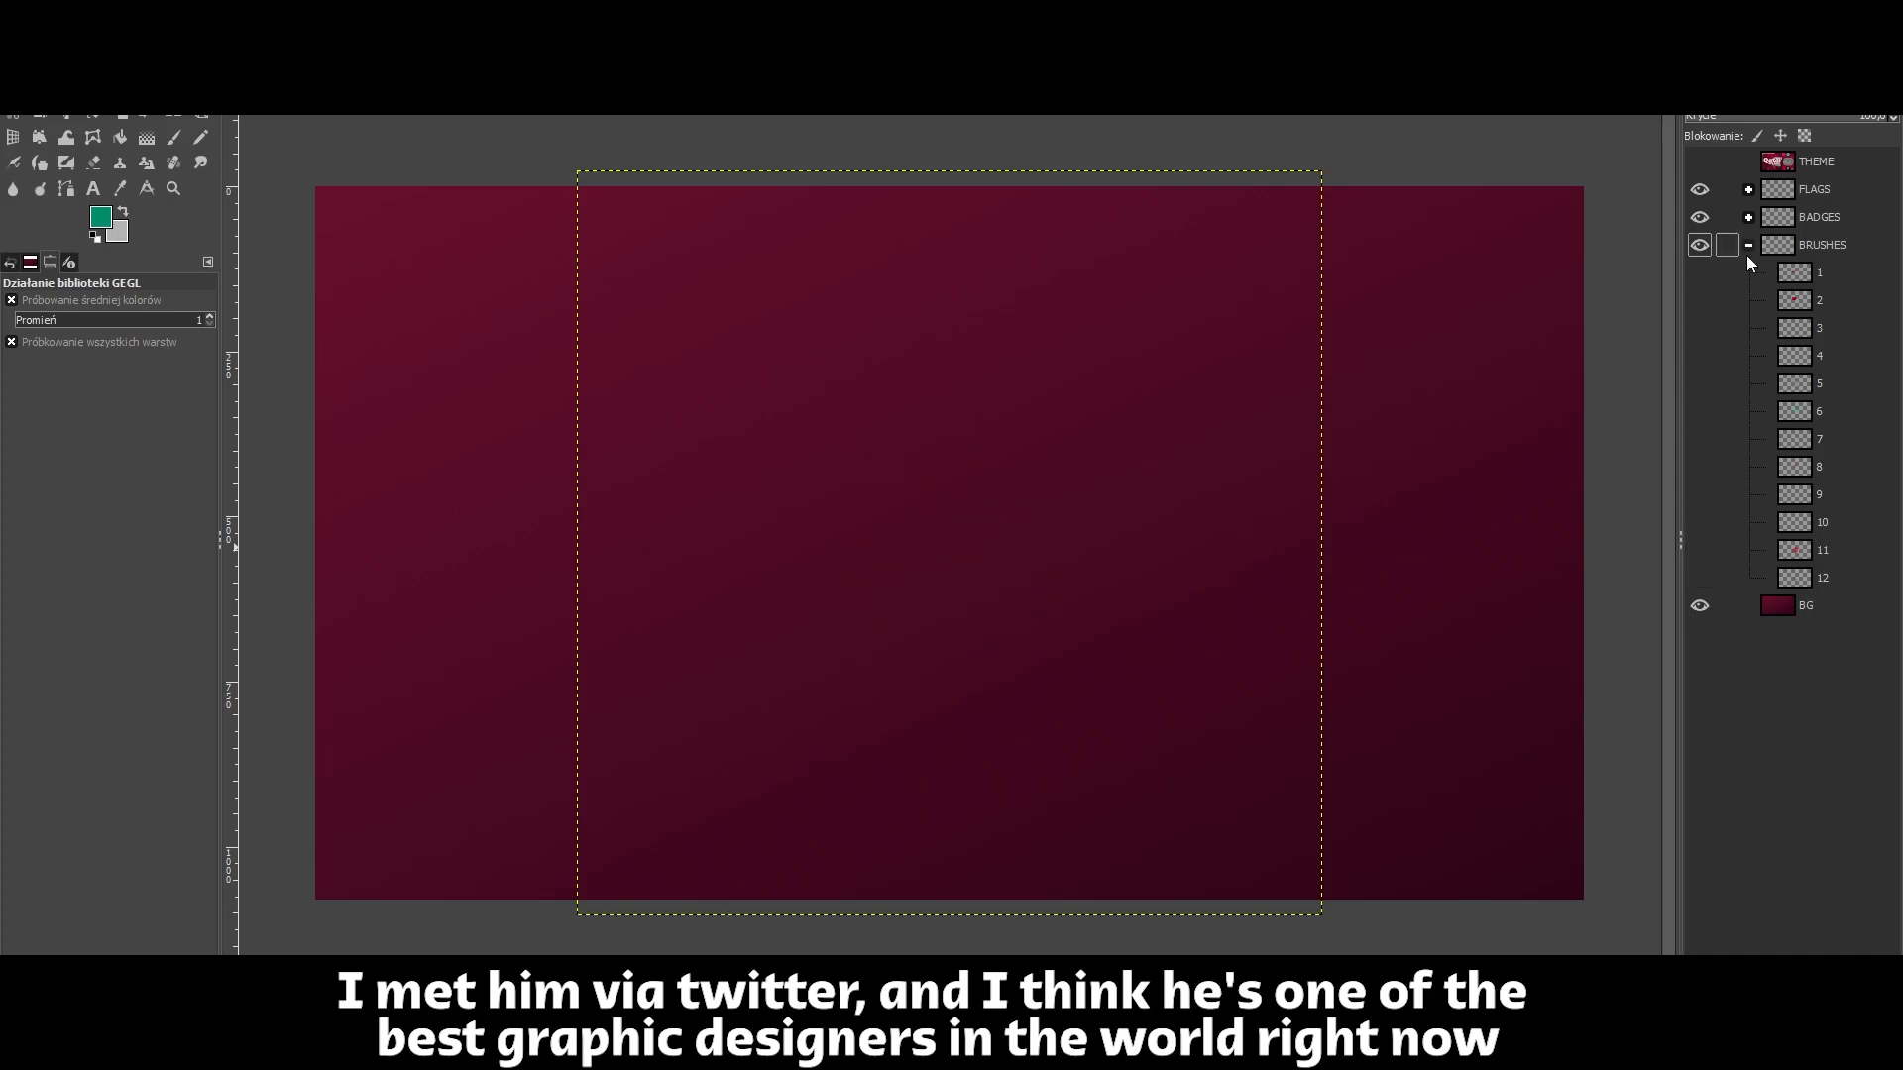
left_click(1748, 243)
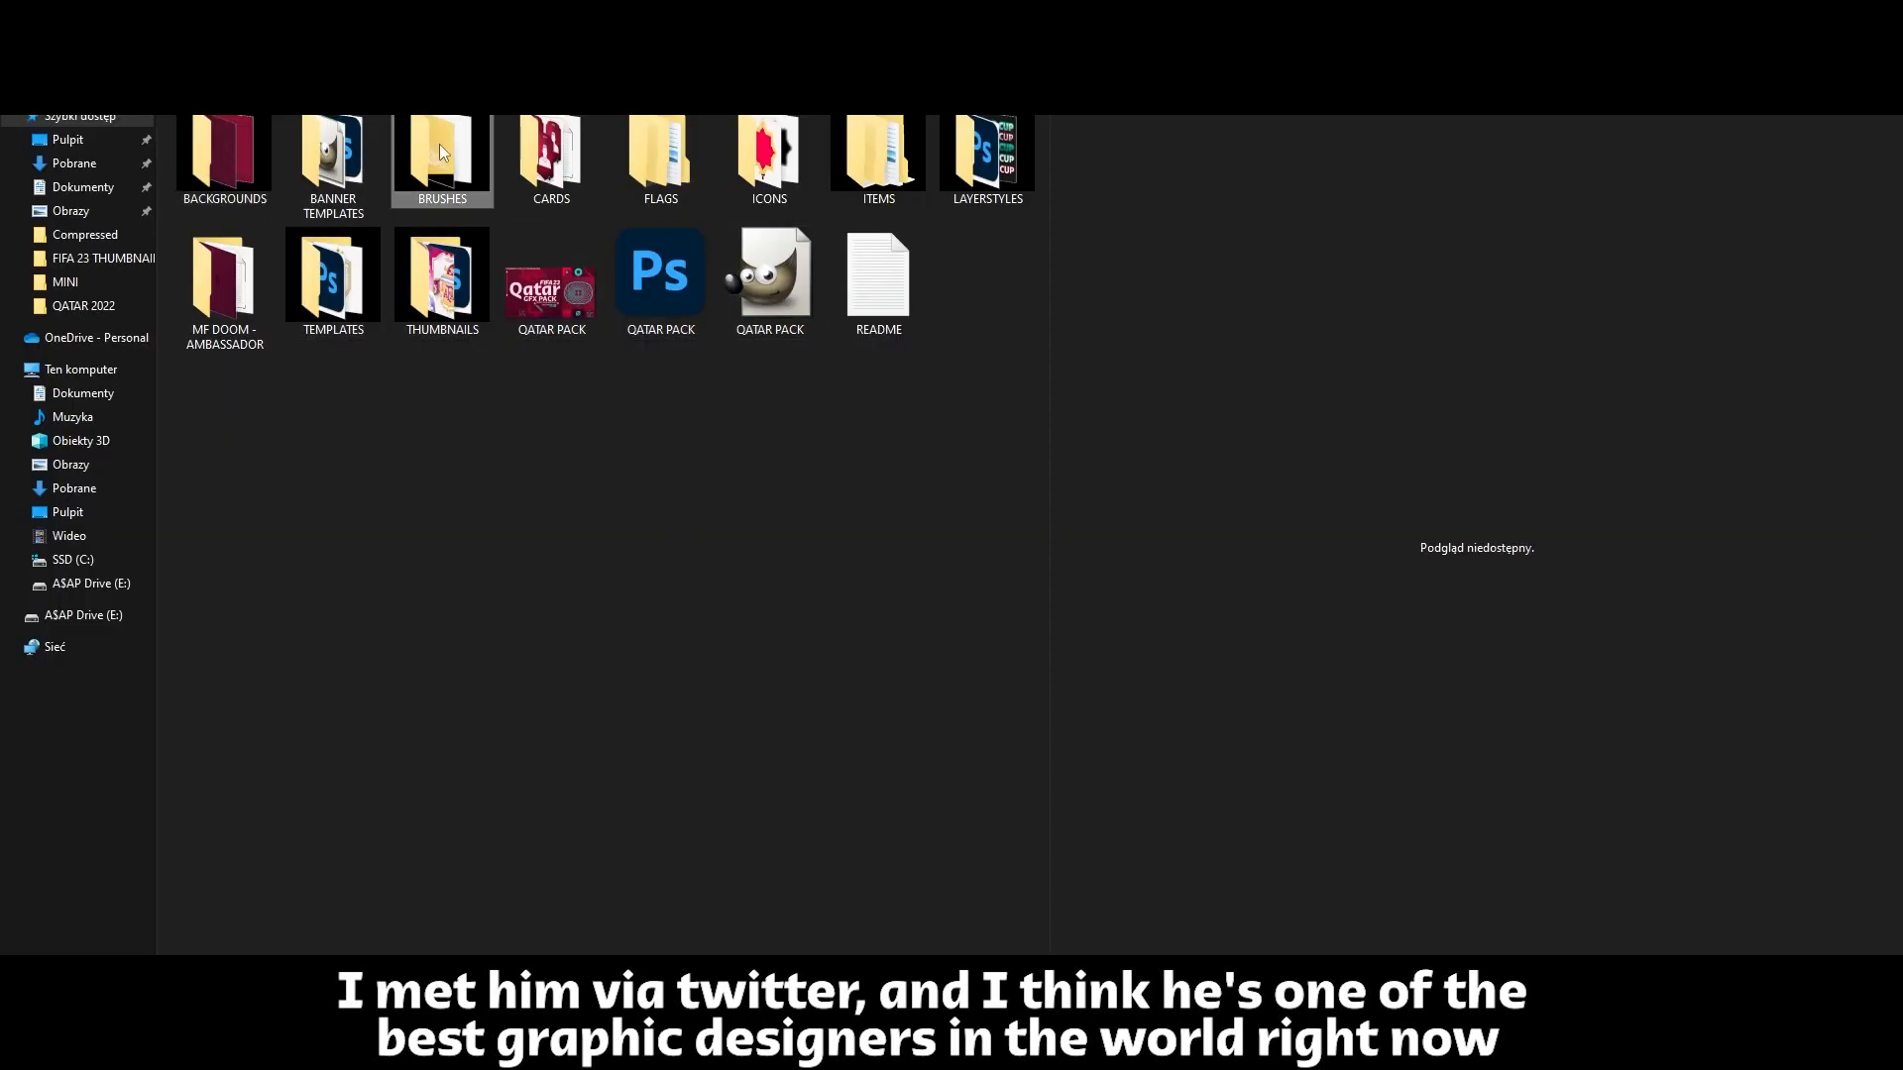
Preview the pause-menu overlay, marble, trophy and inactive-tile backgrounds, then load the loading-screen design.
left_click(224, 279)
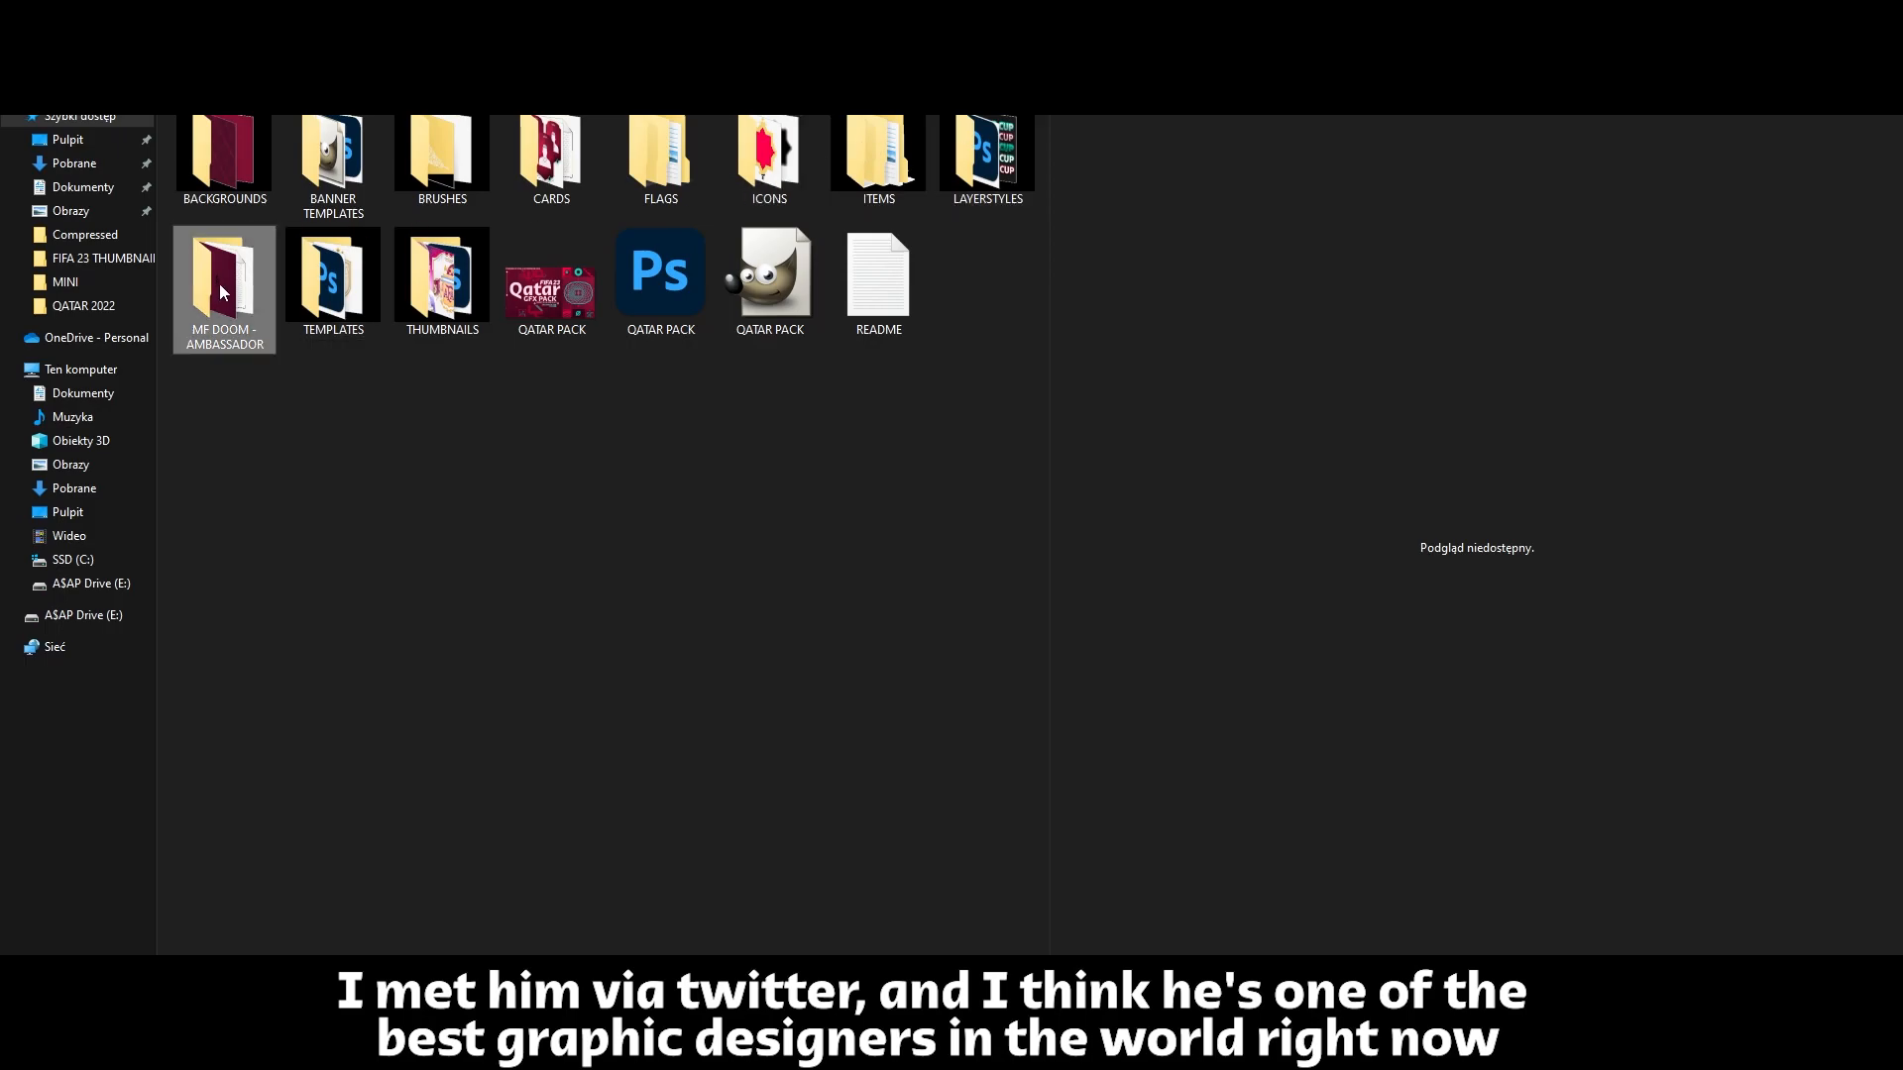
double_click(224, 291)
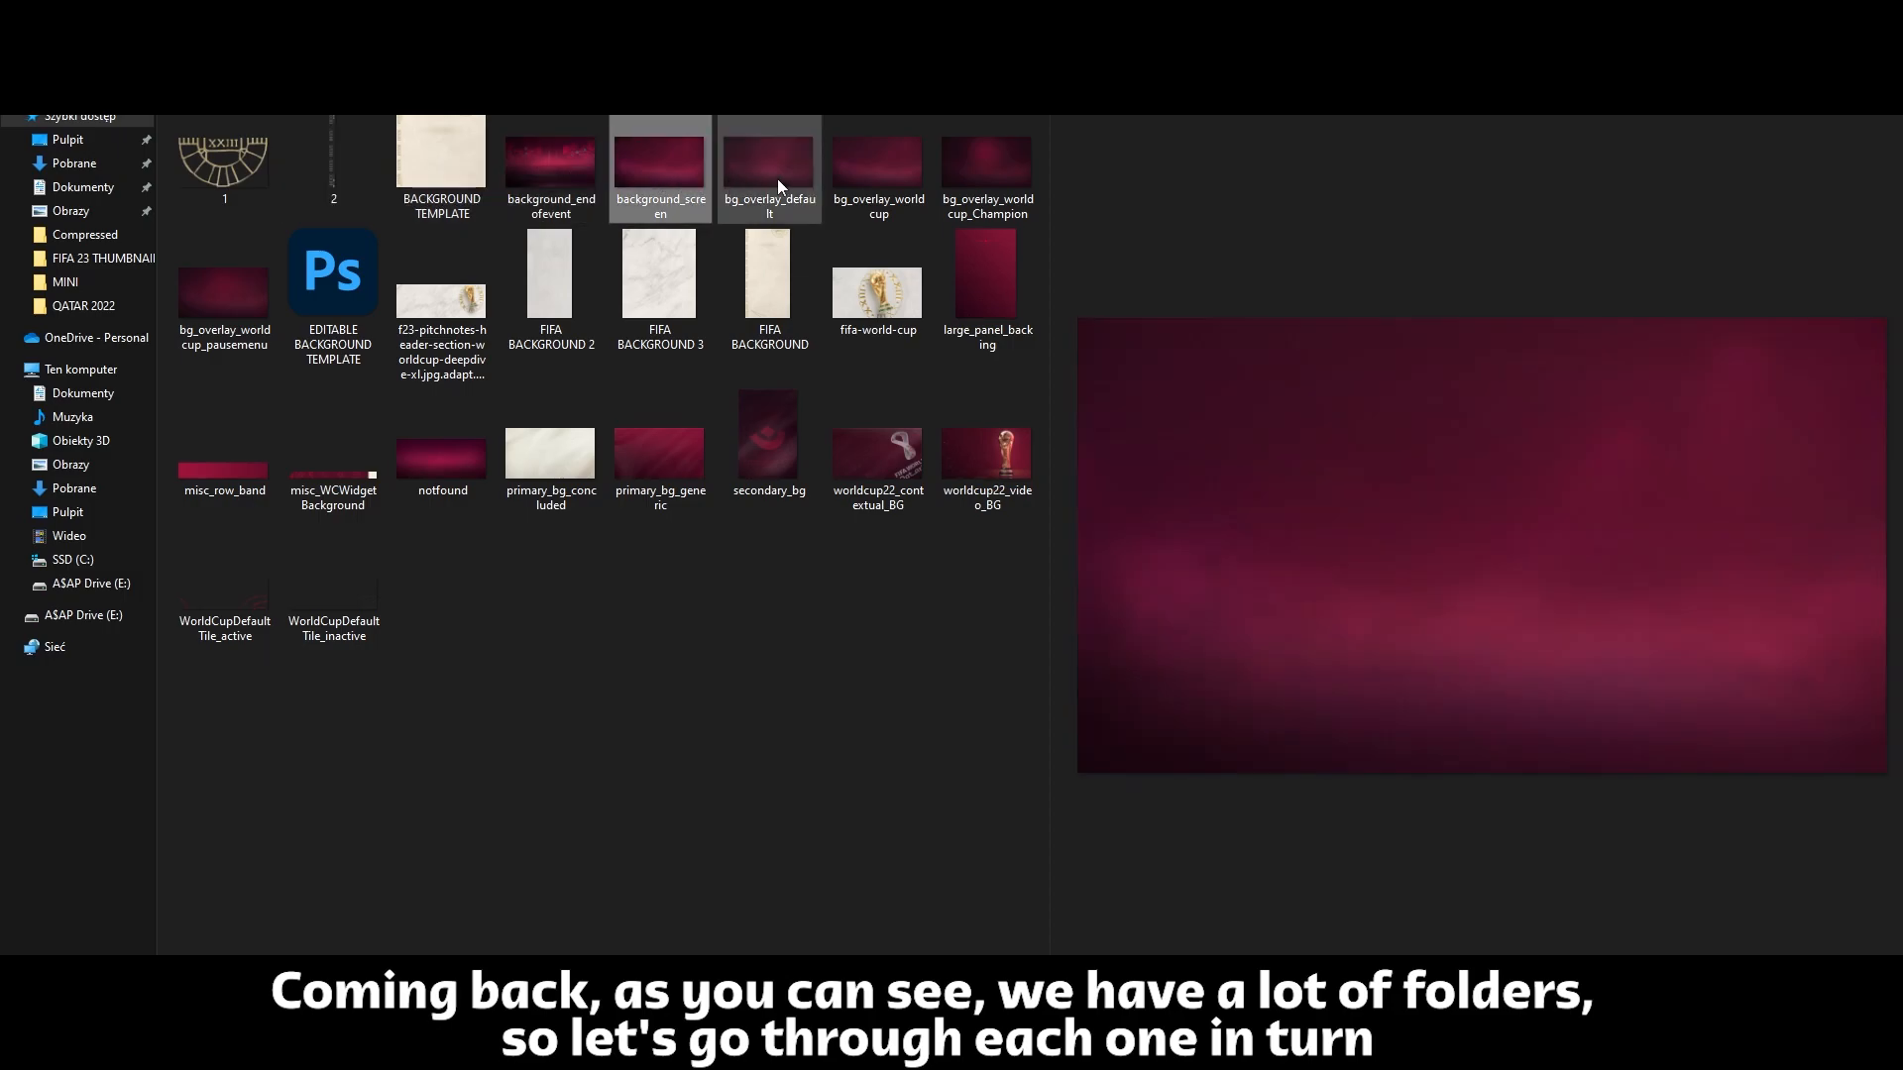
left_click(223, 285)
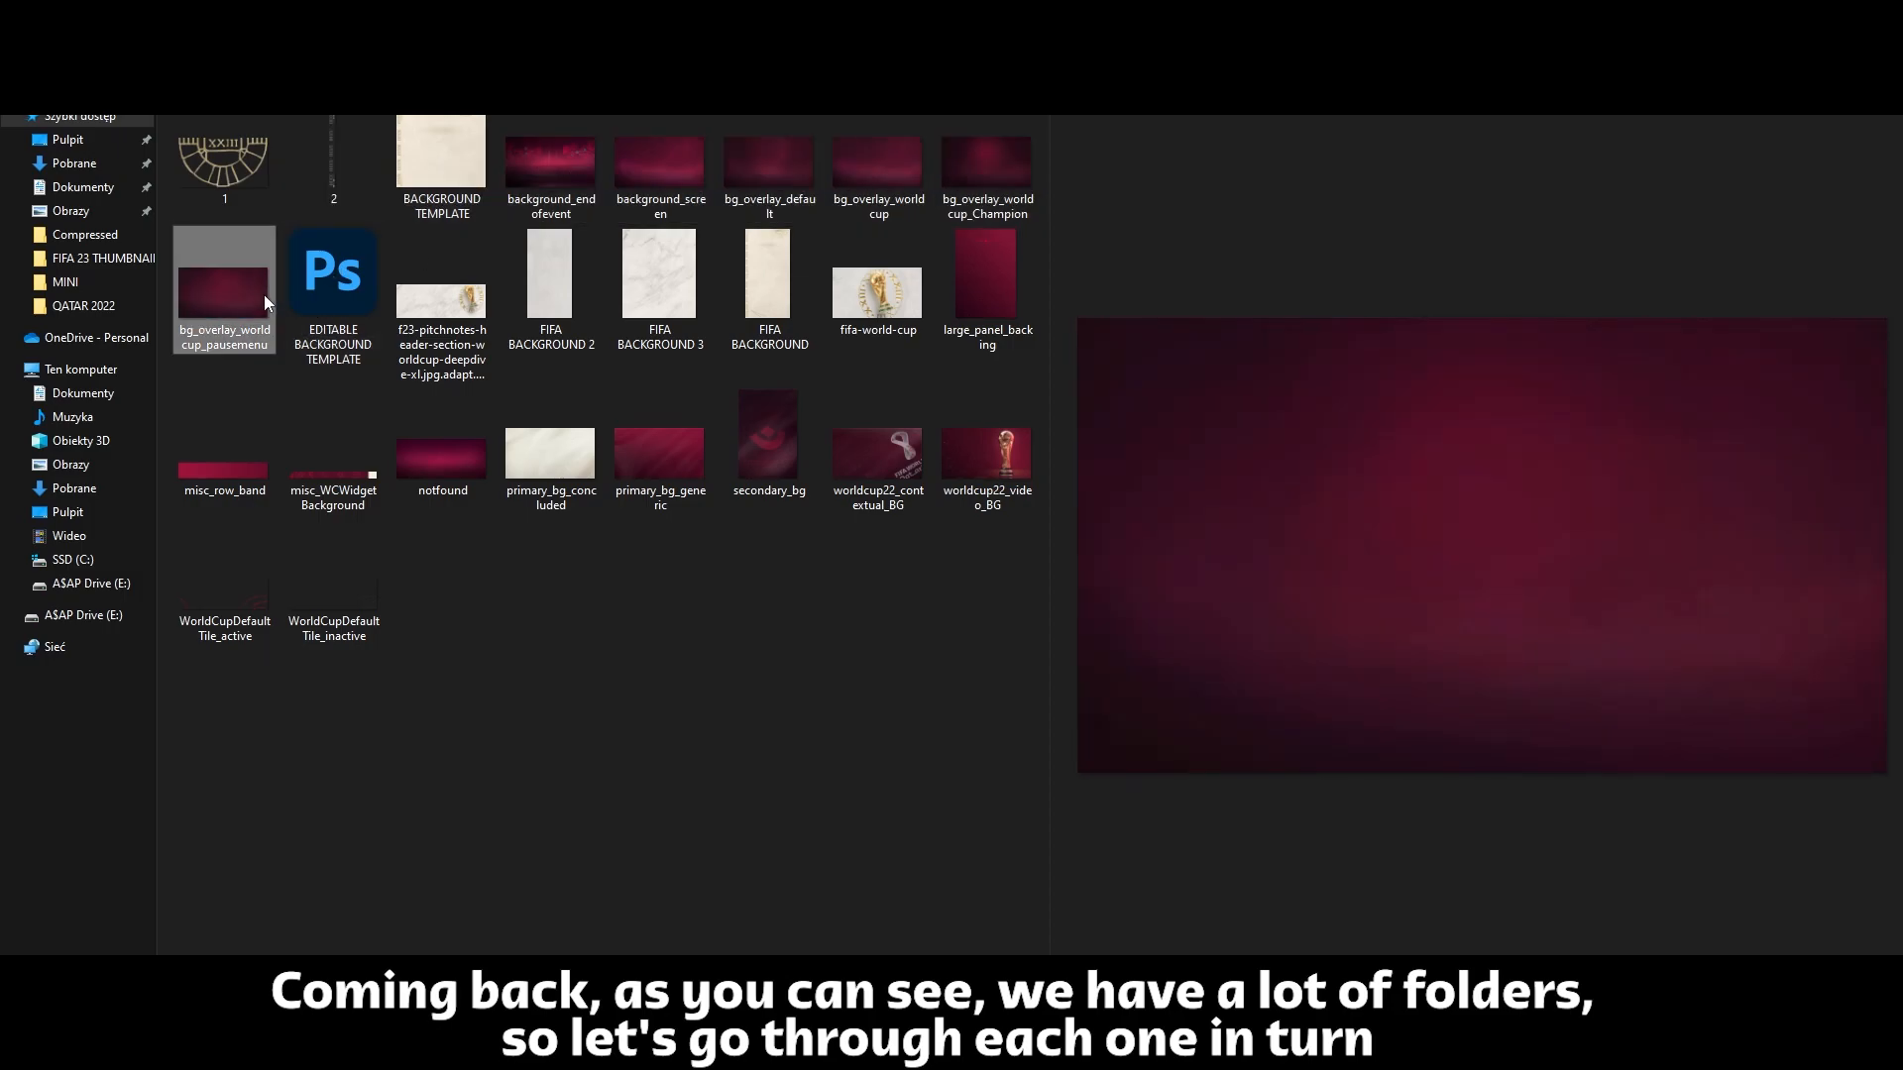
left_click(658, 271)
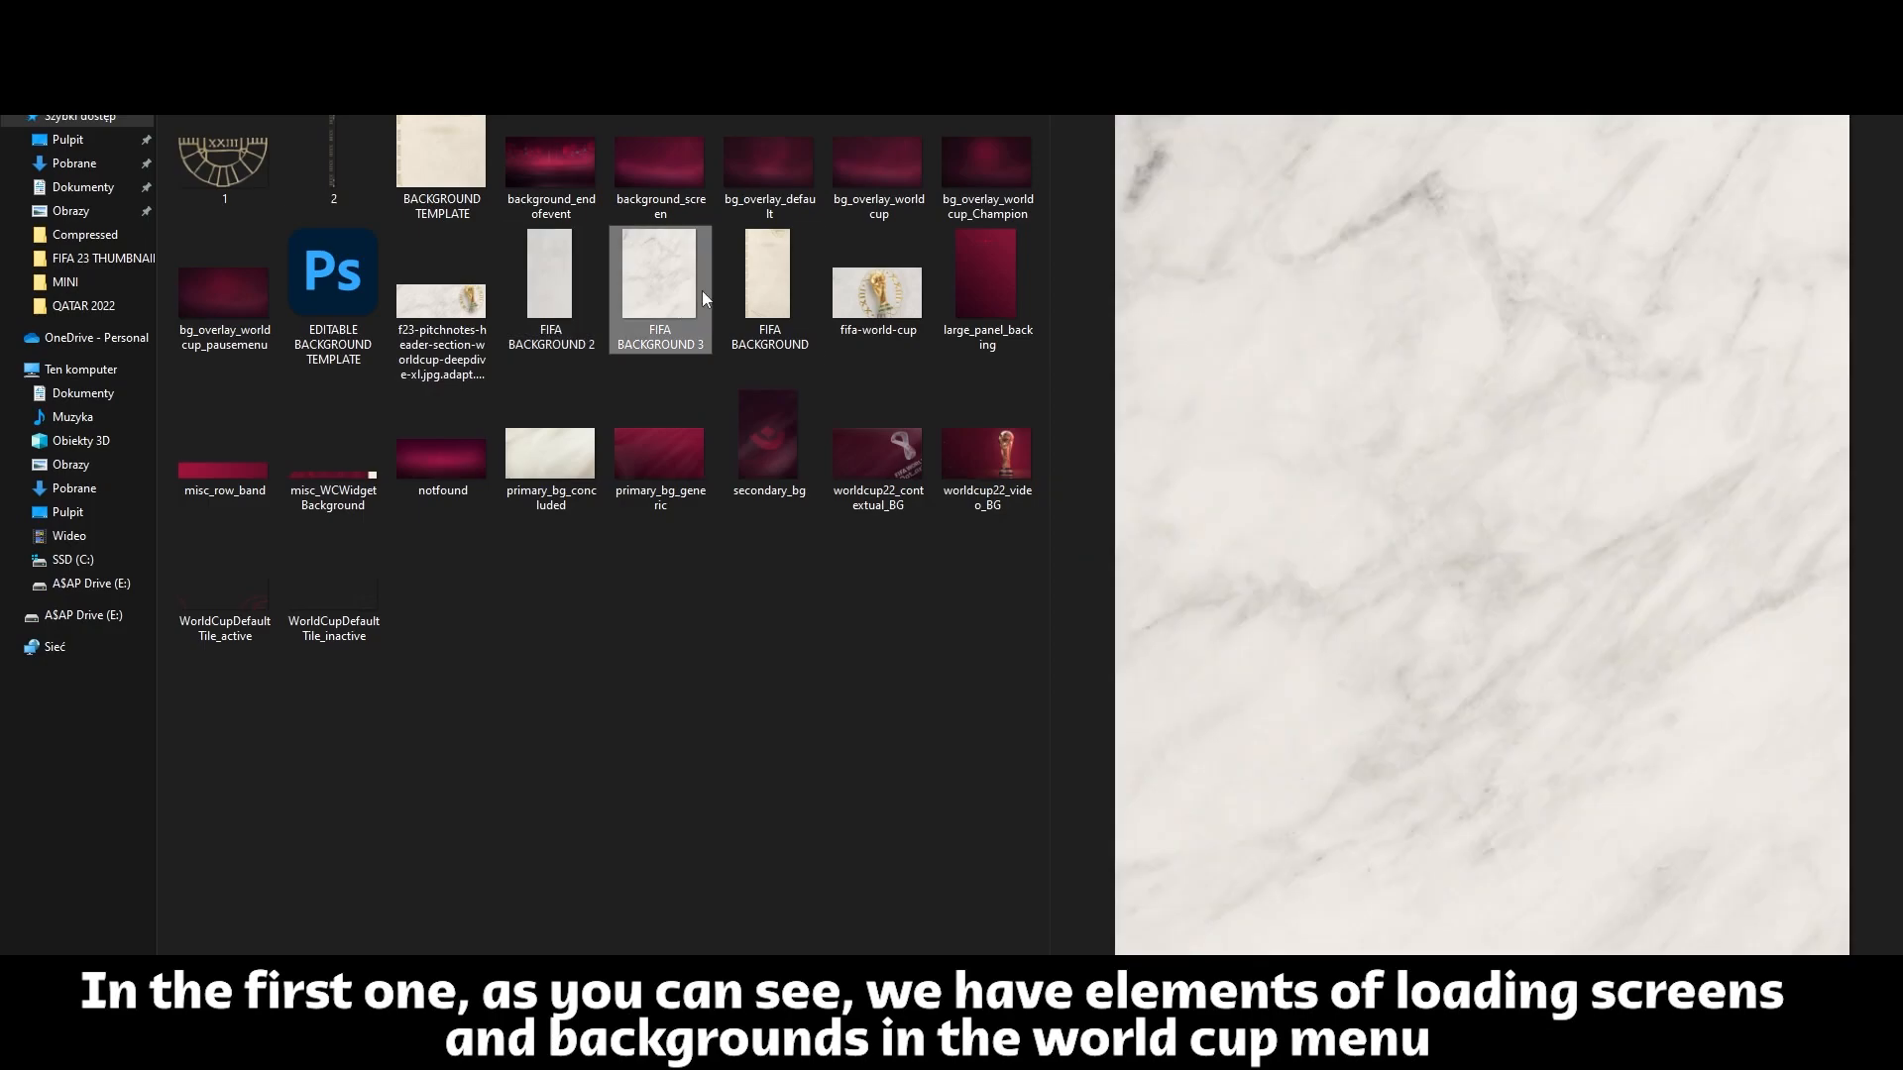
left_click(878, 446)
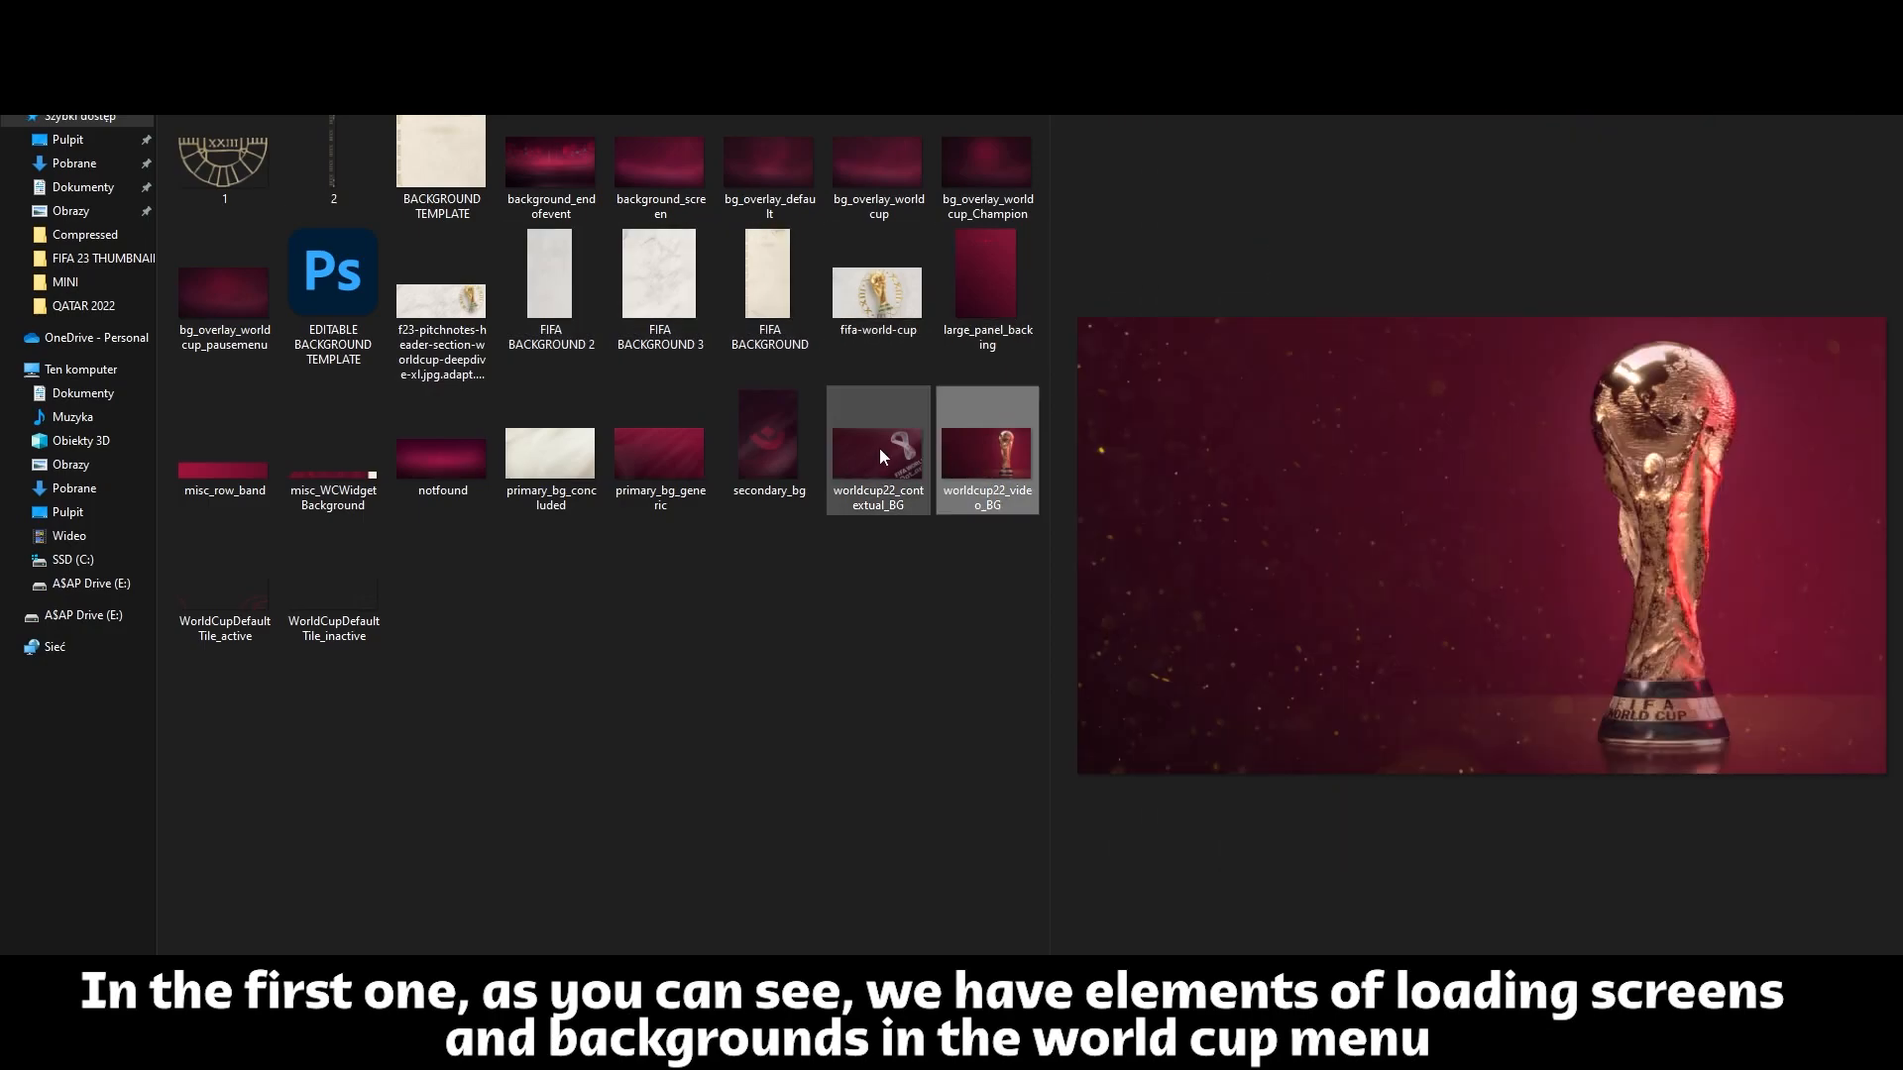
left_click(442, 462)
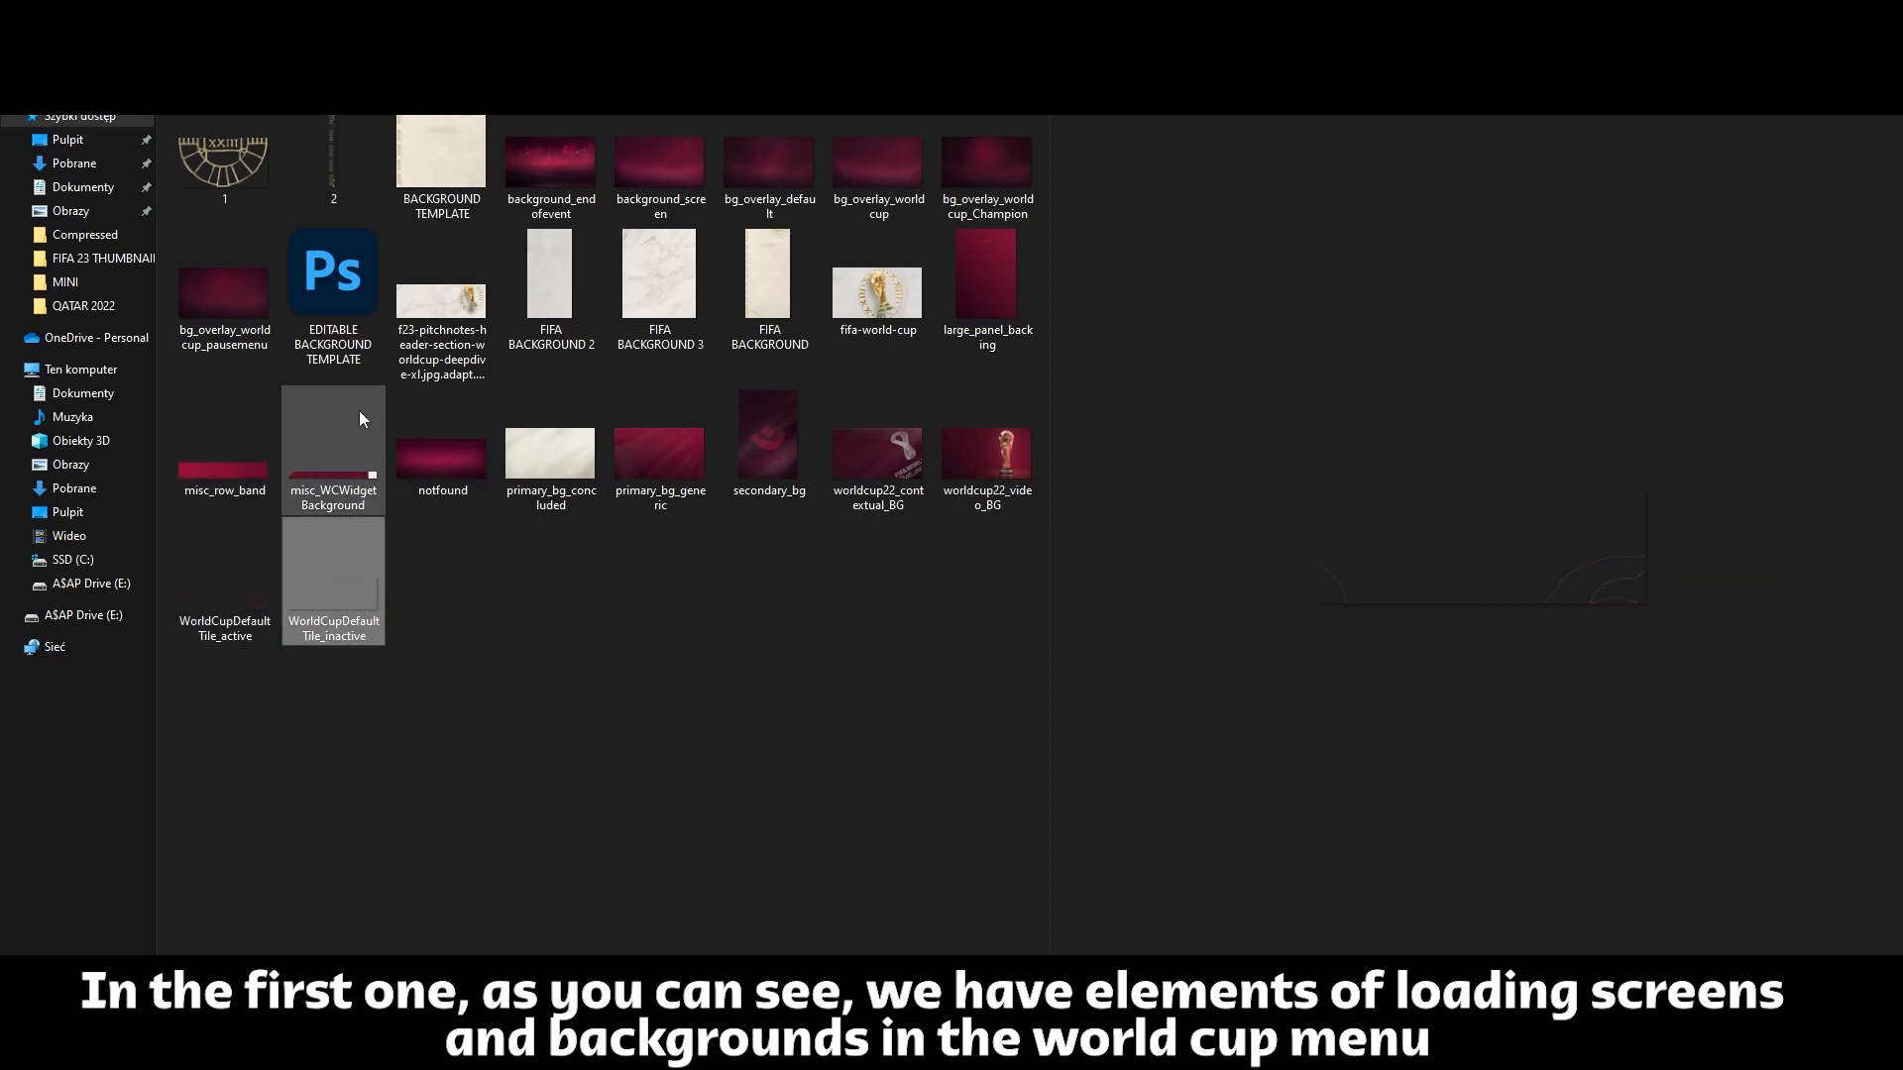
double_click(440, 149)
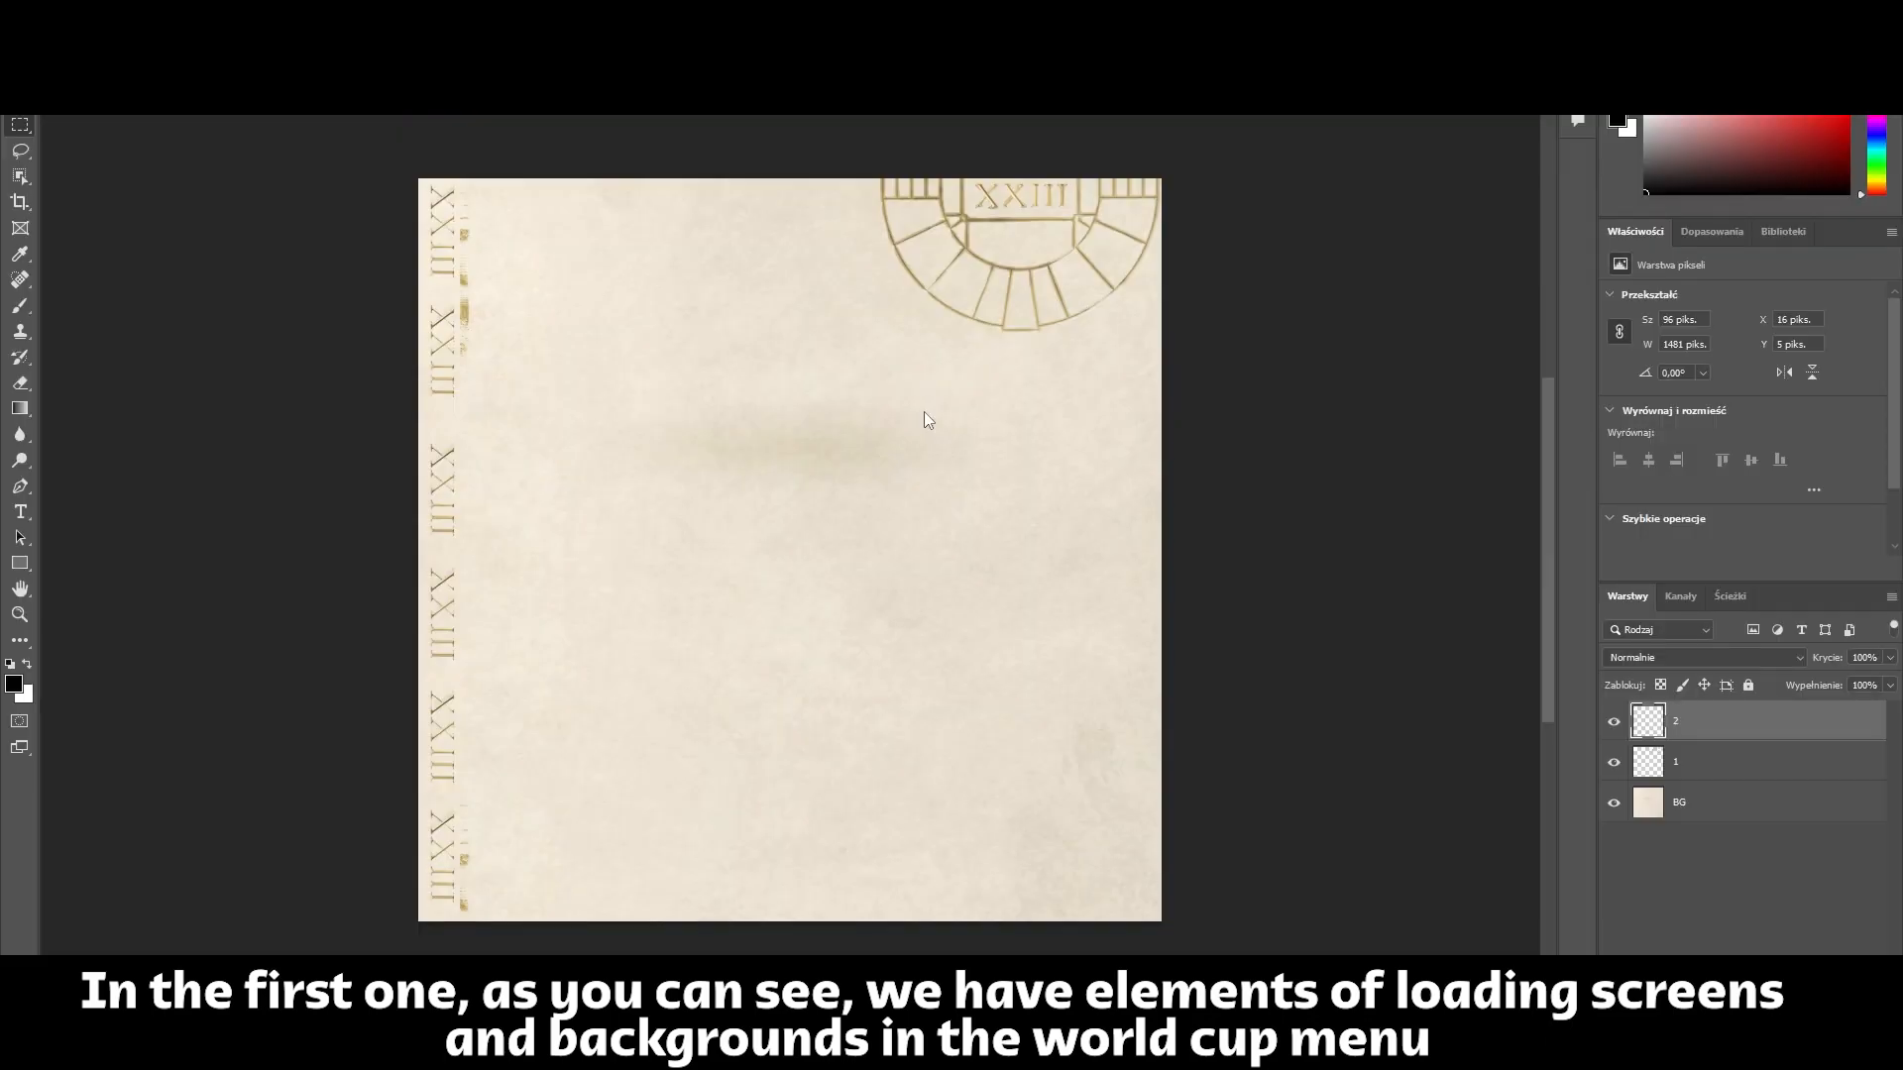
Hide the vertical gold numeral strip layer in the Photoshop background template.
left_click(1613, 721)
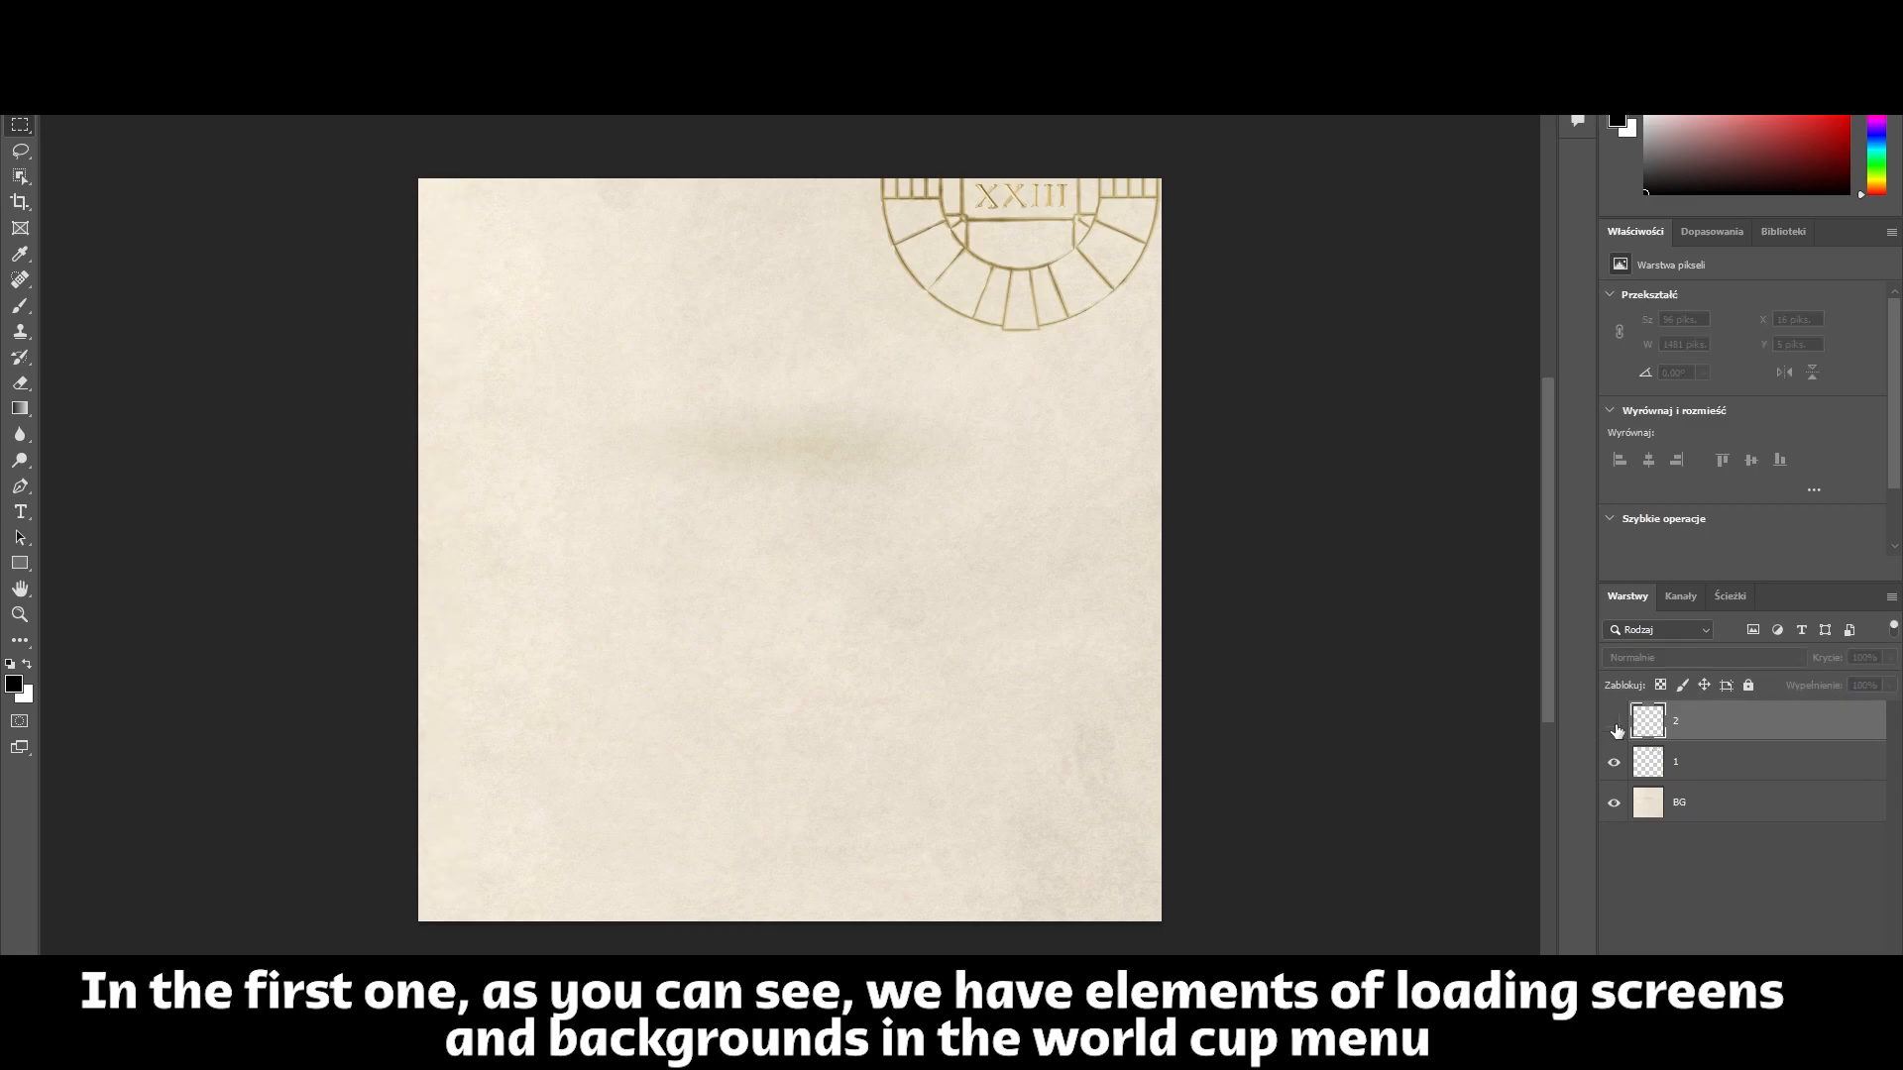
left_click(1614, 721)
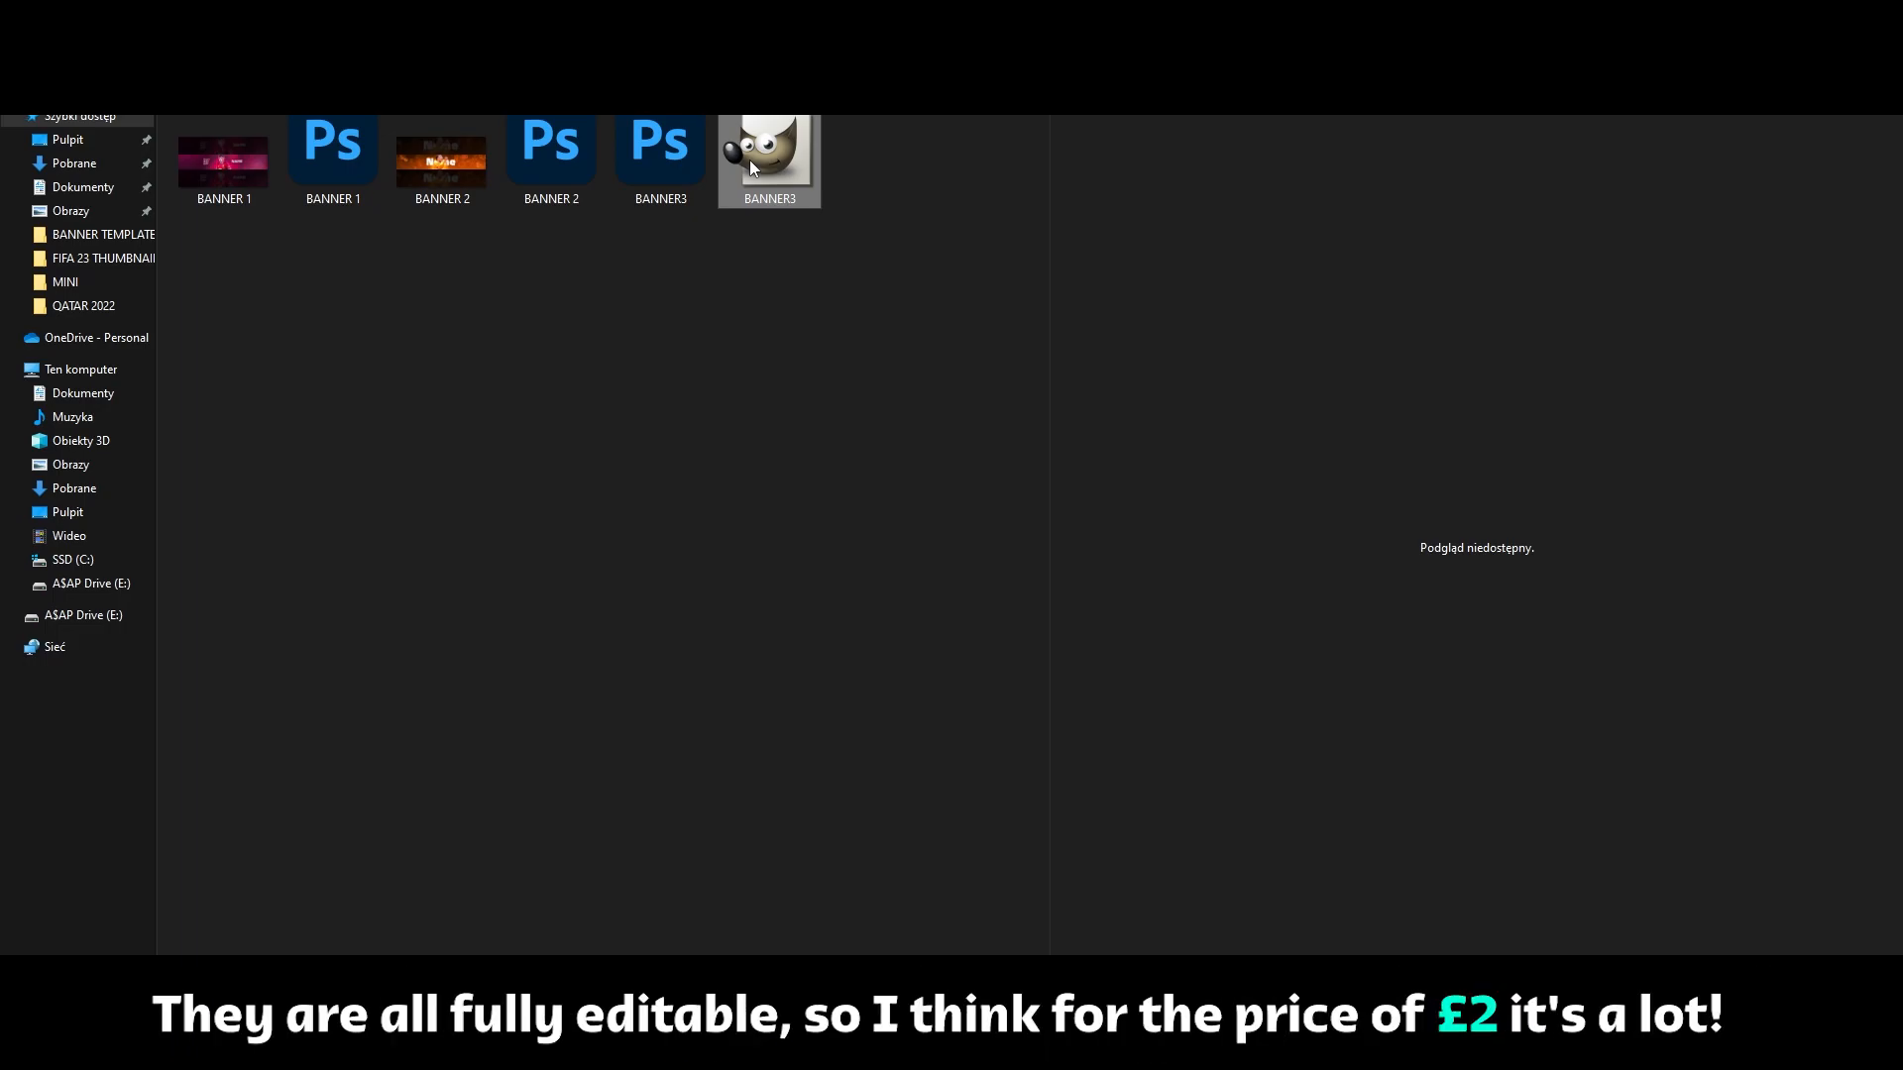
Load BANNER3 in GIMP and expand its EDITABLE group exposing the Name and Surname layers.
double_click(767, 144)
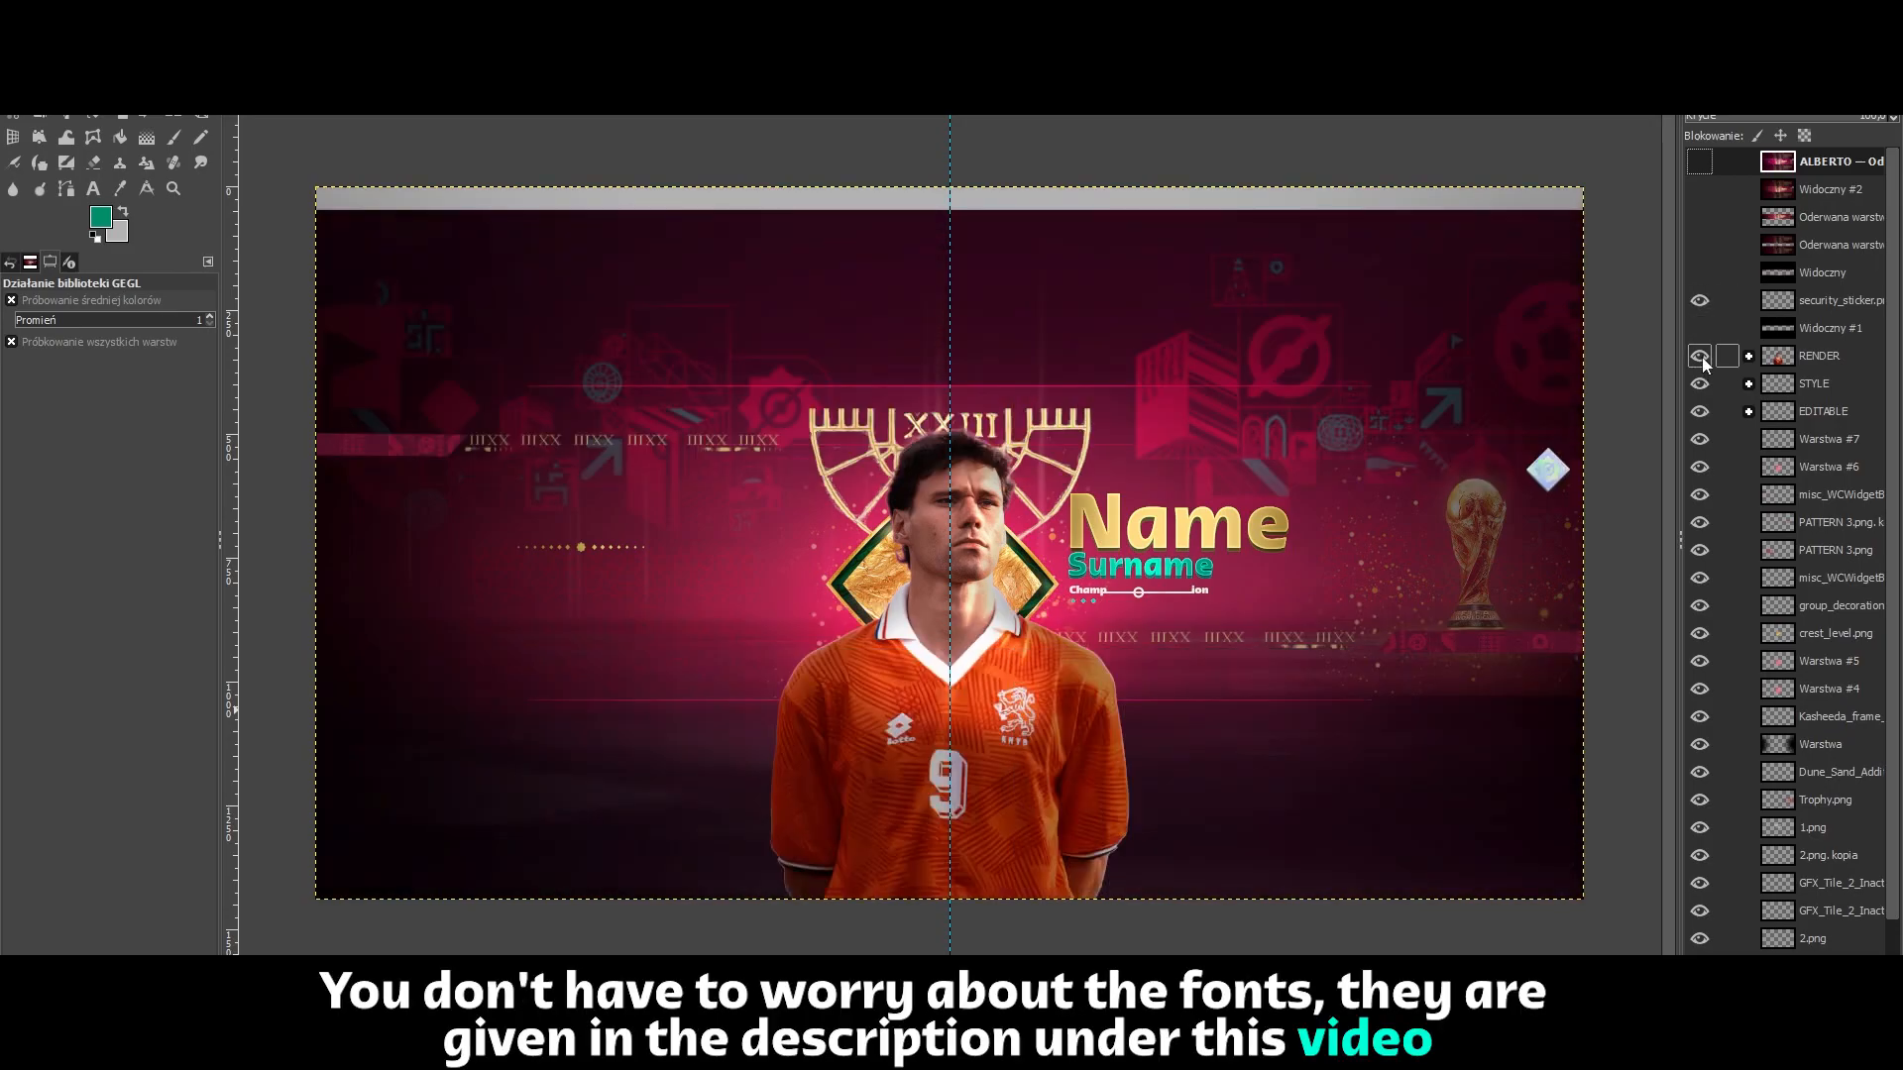
left_click(1699, 354)
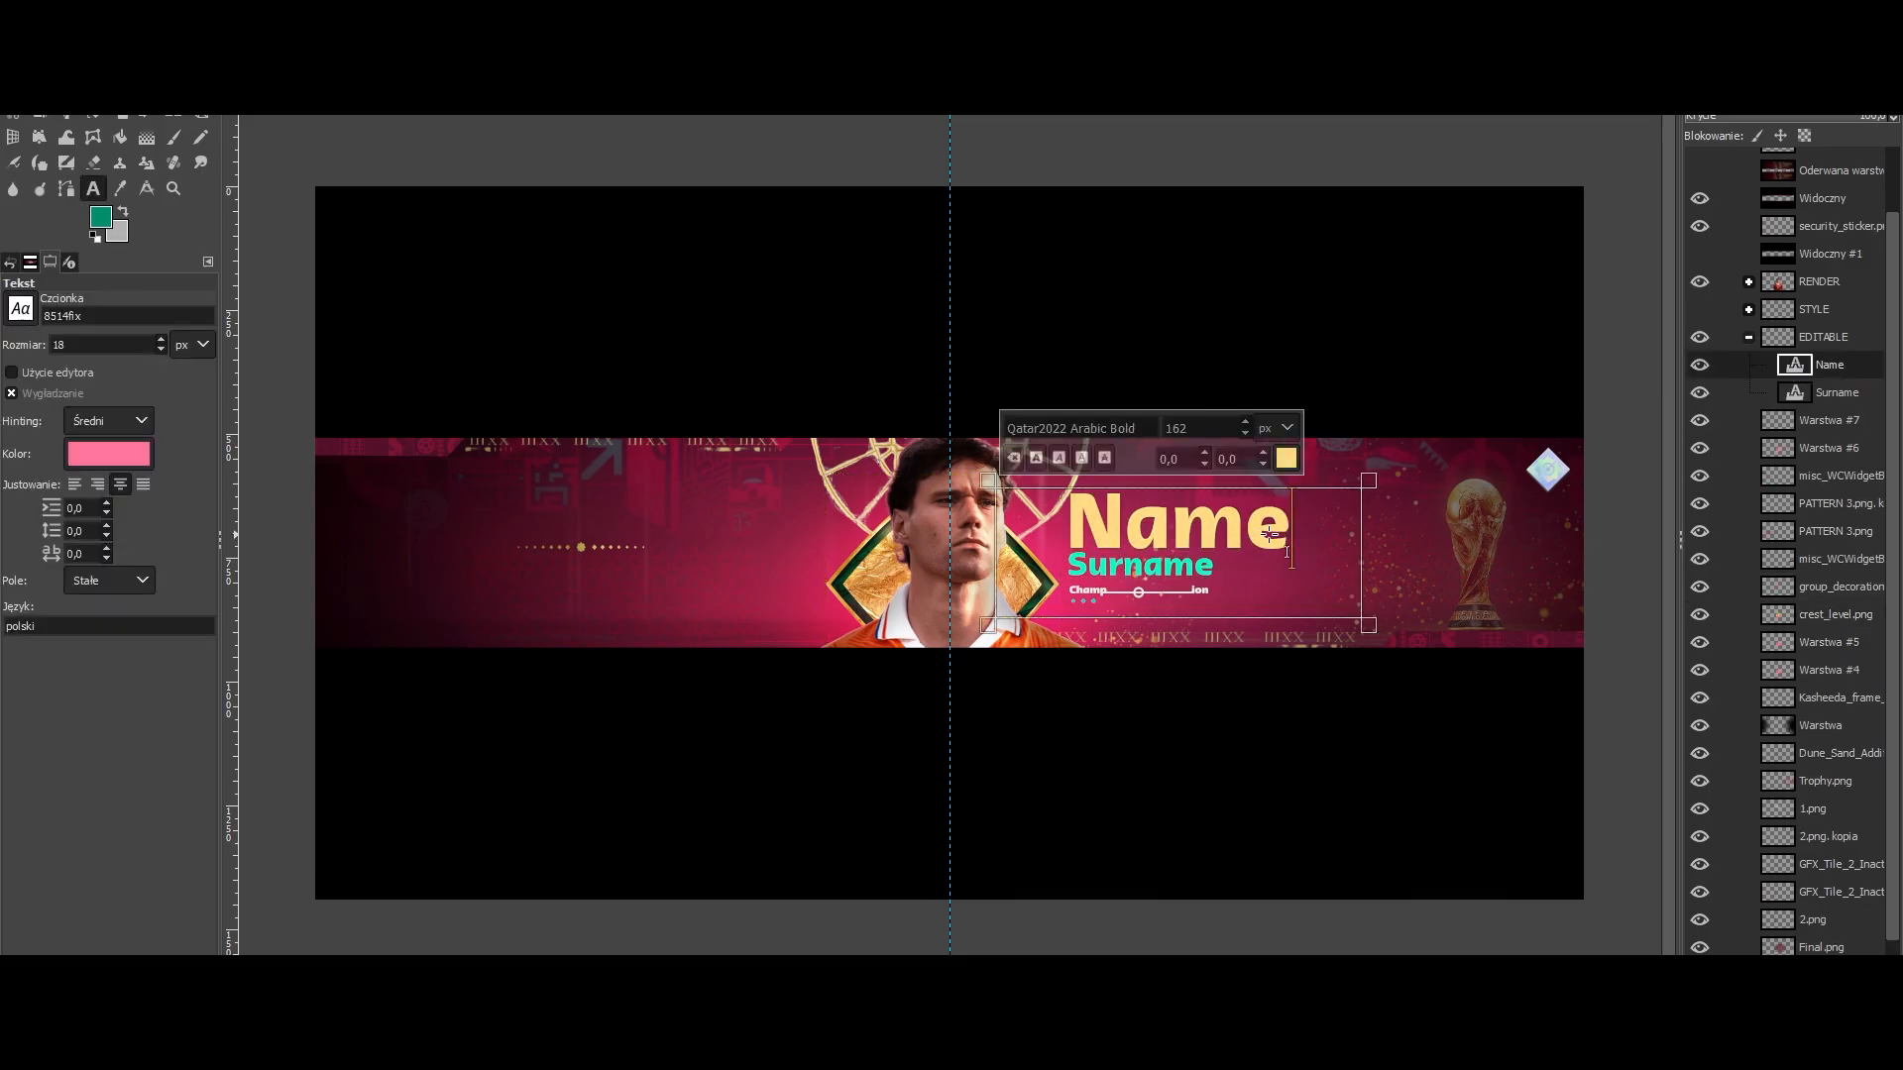
Replace the banner's Name text with DANNY and the Surname with DANTE.
type("D")
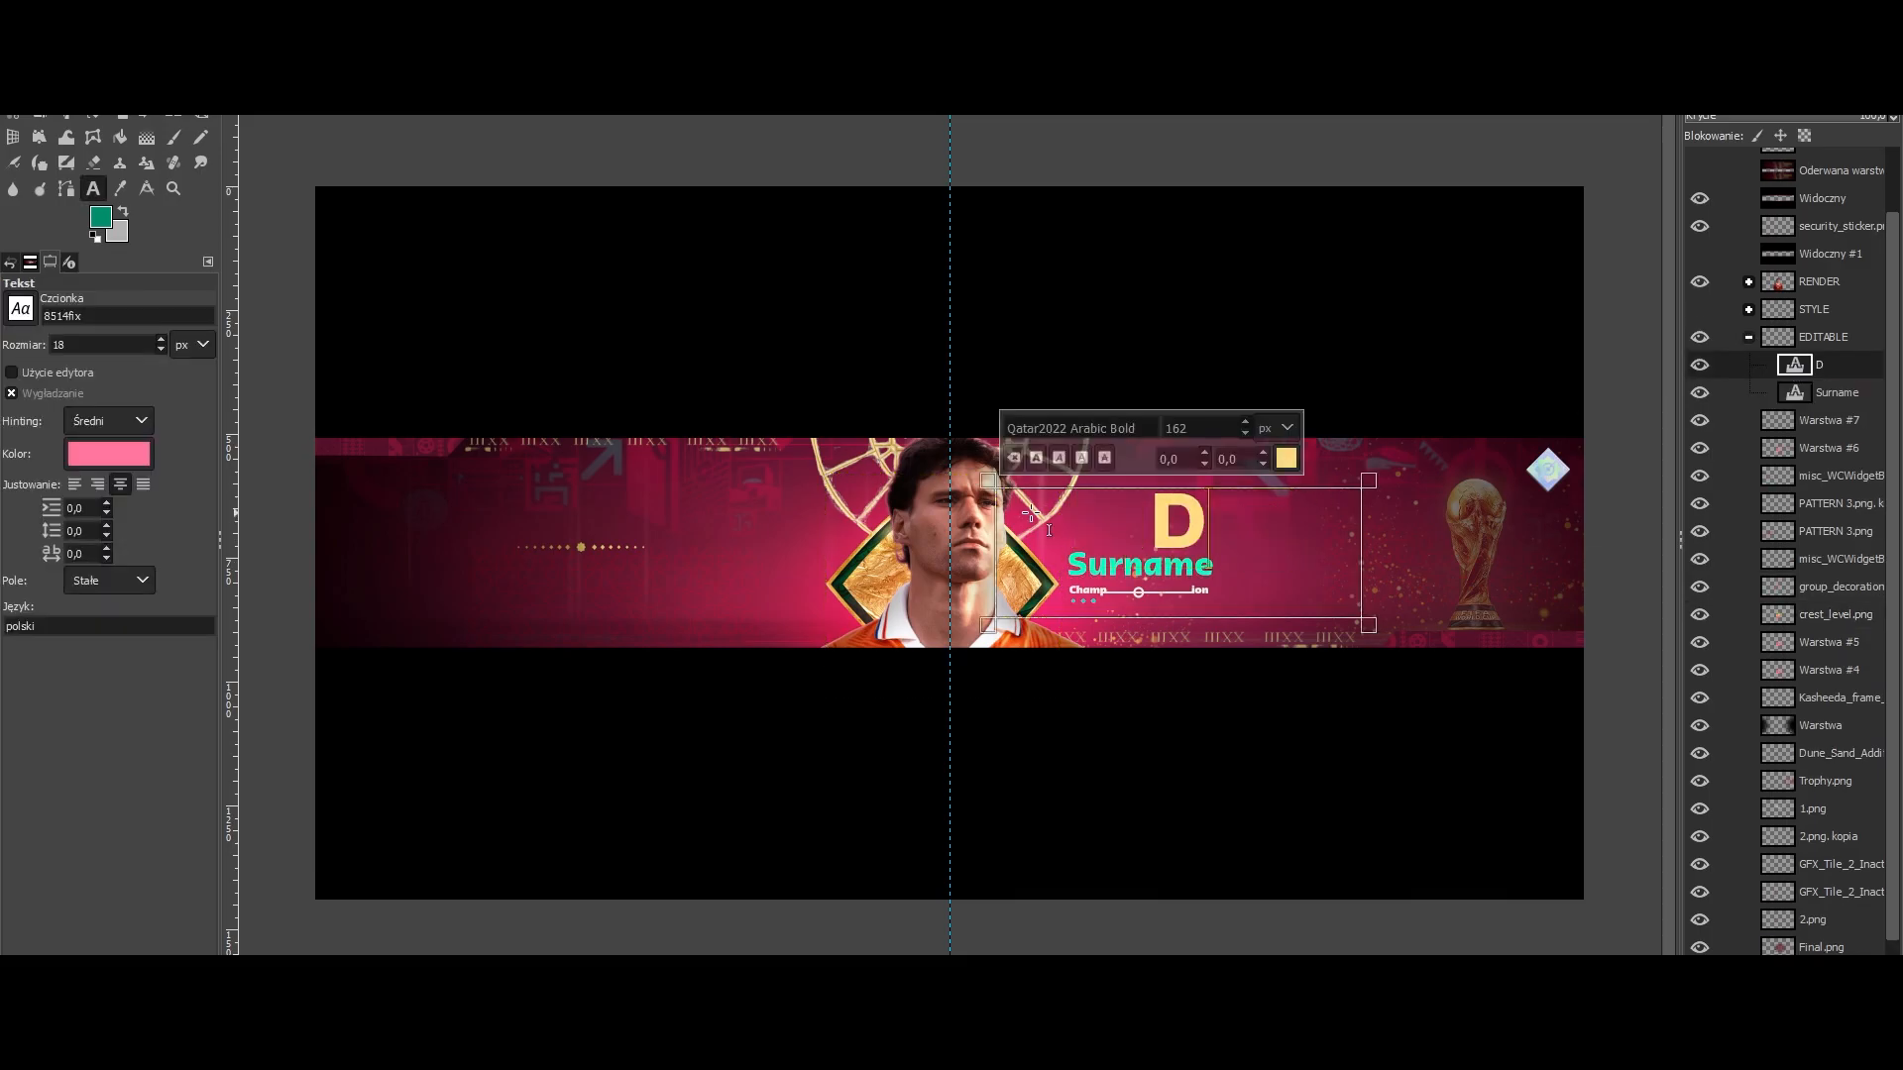
type("ANNY")
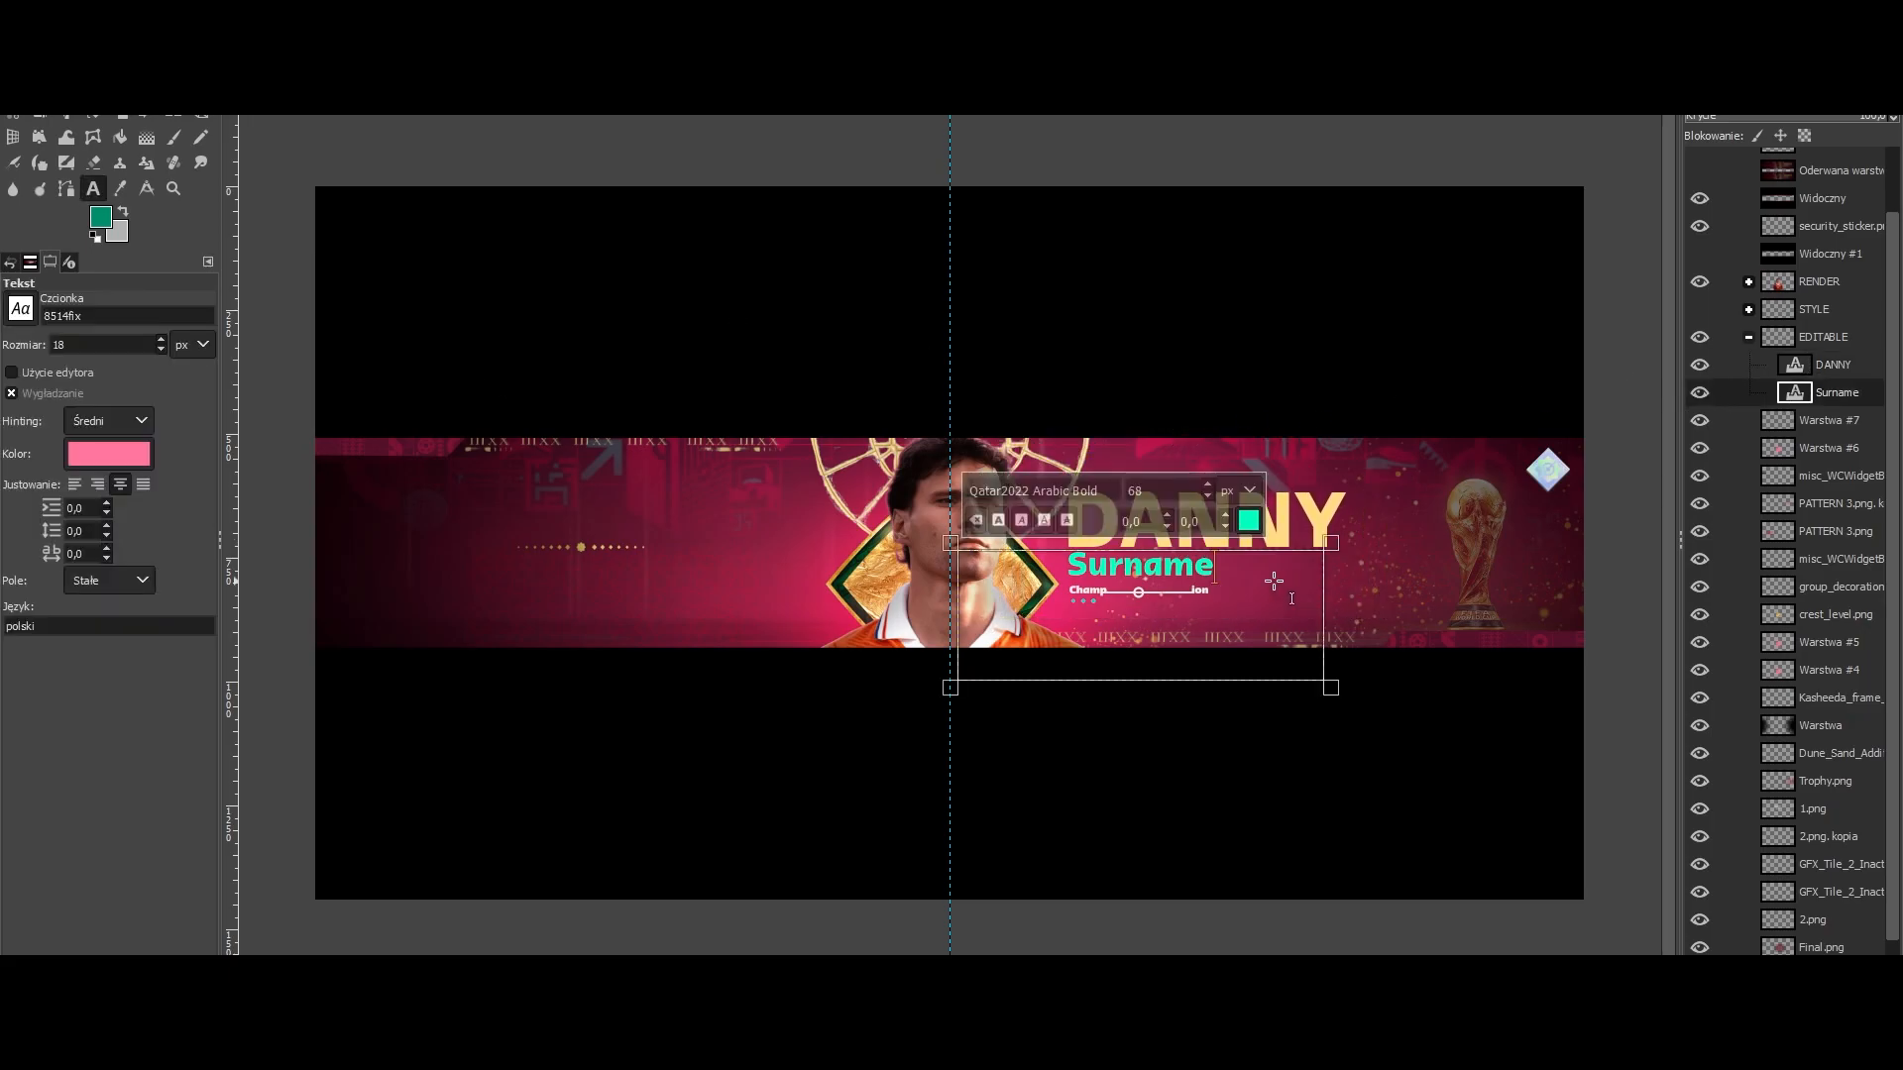
type("DANTE")
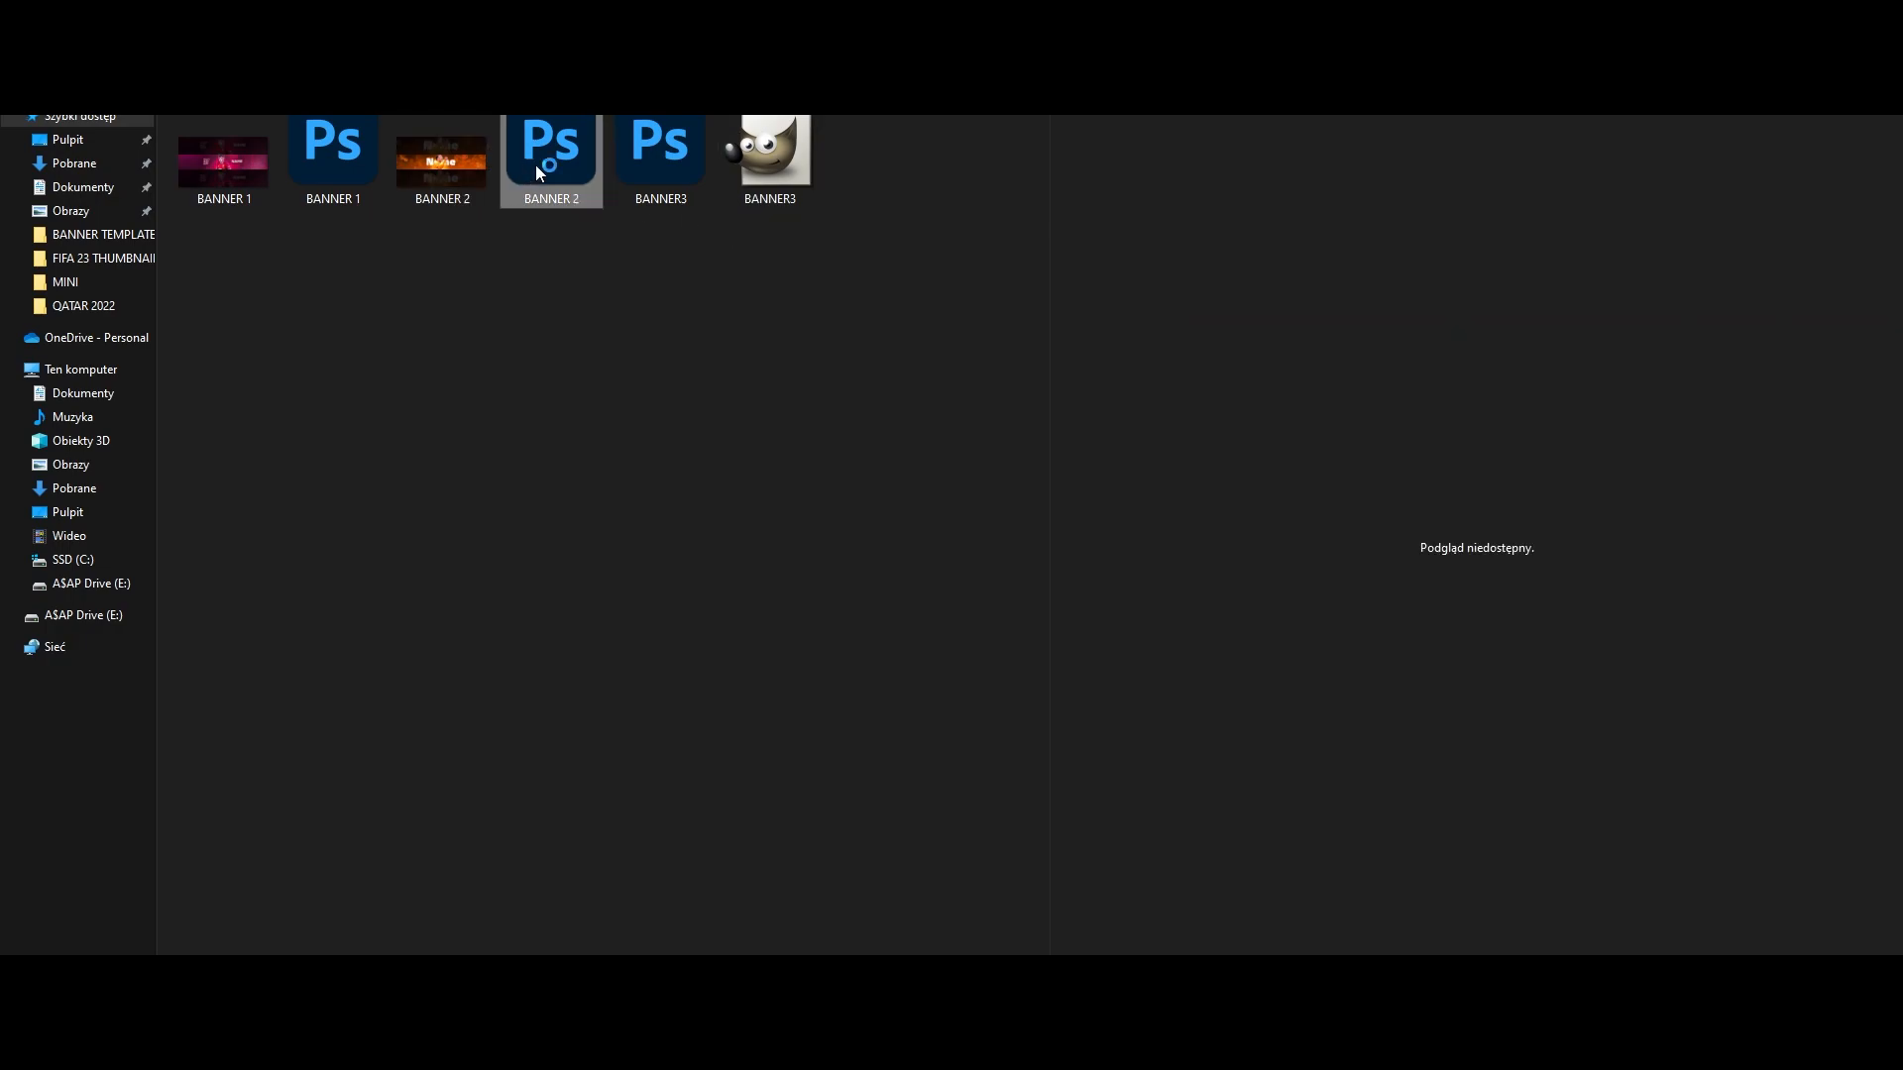
Load BANNER 2 in Photoshop and select its Name text layer to inspect the font.
double_click(549, 145)
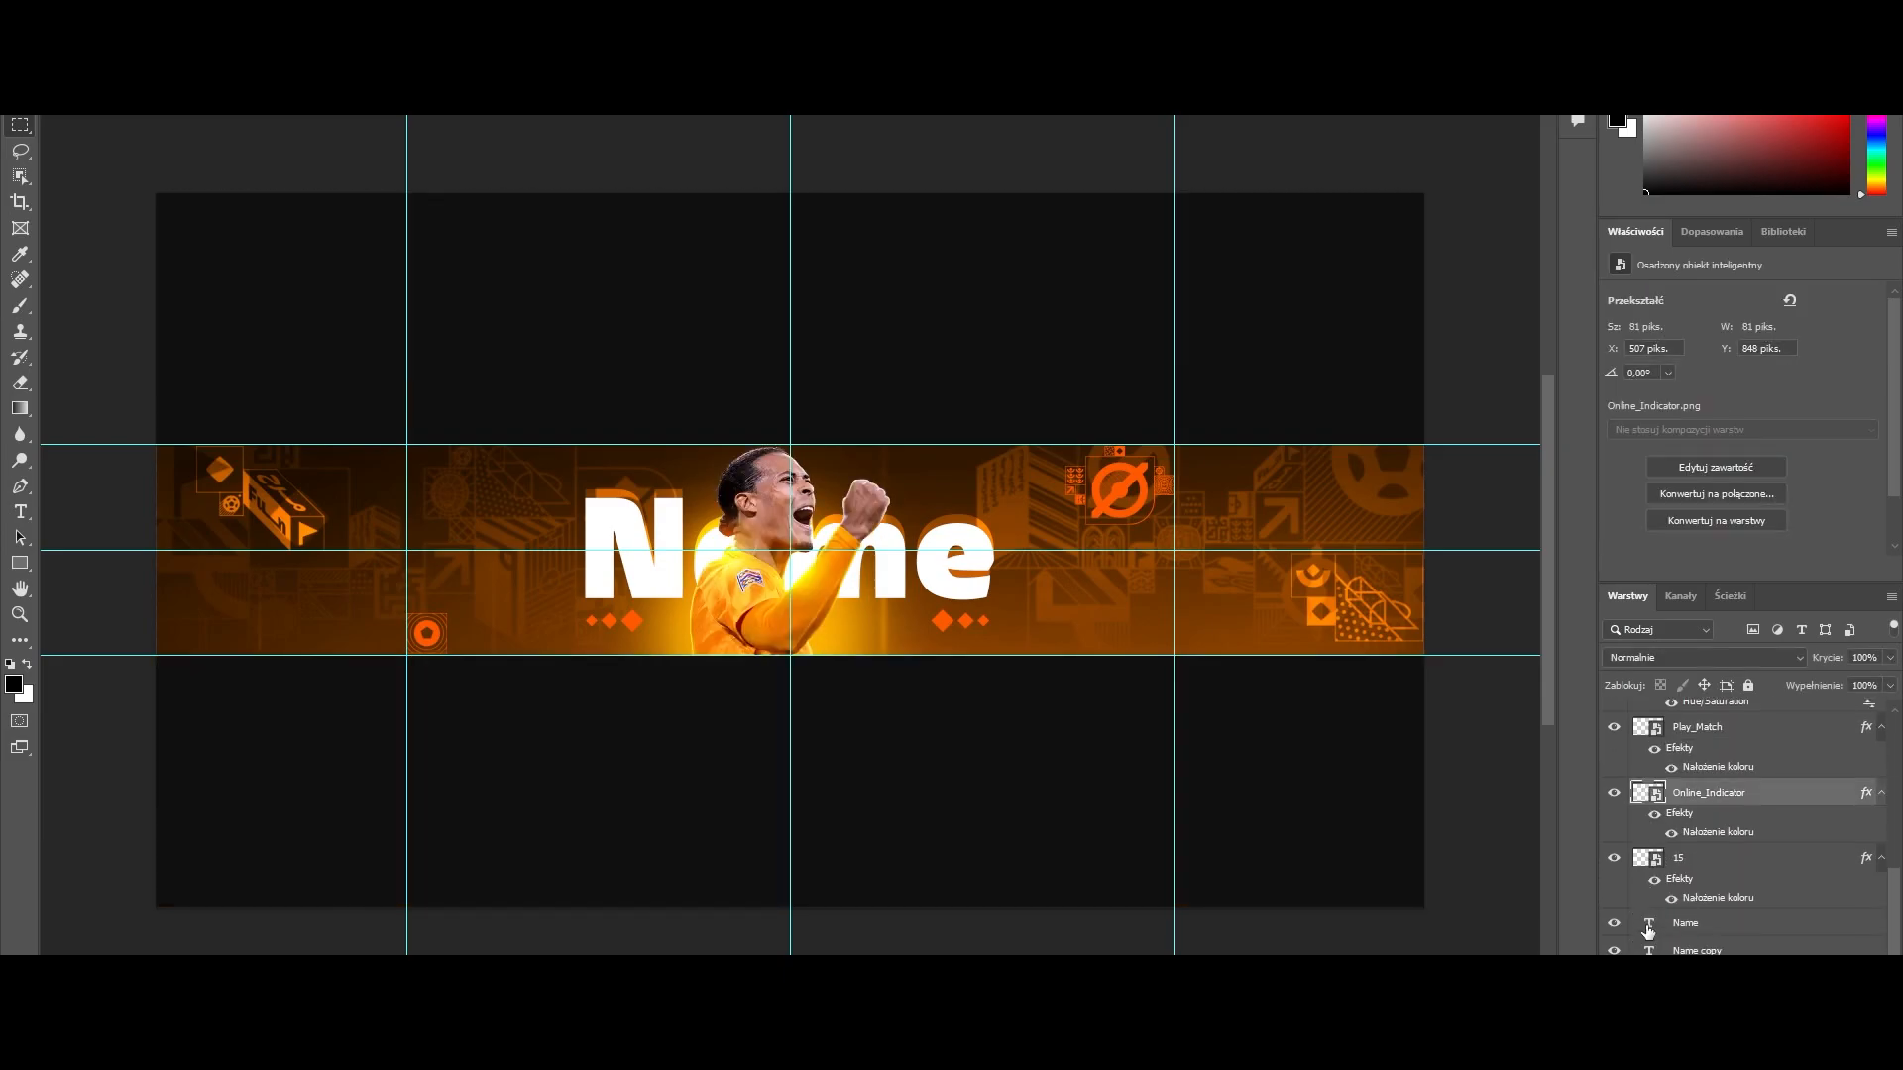
left_click(1684, 924)
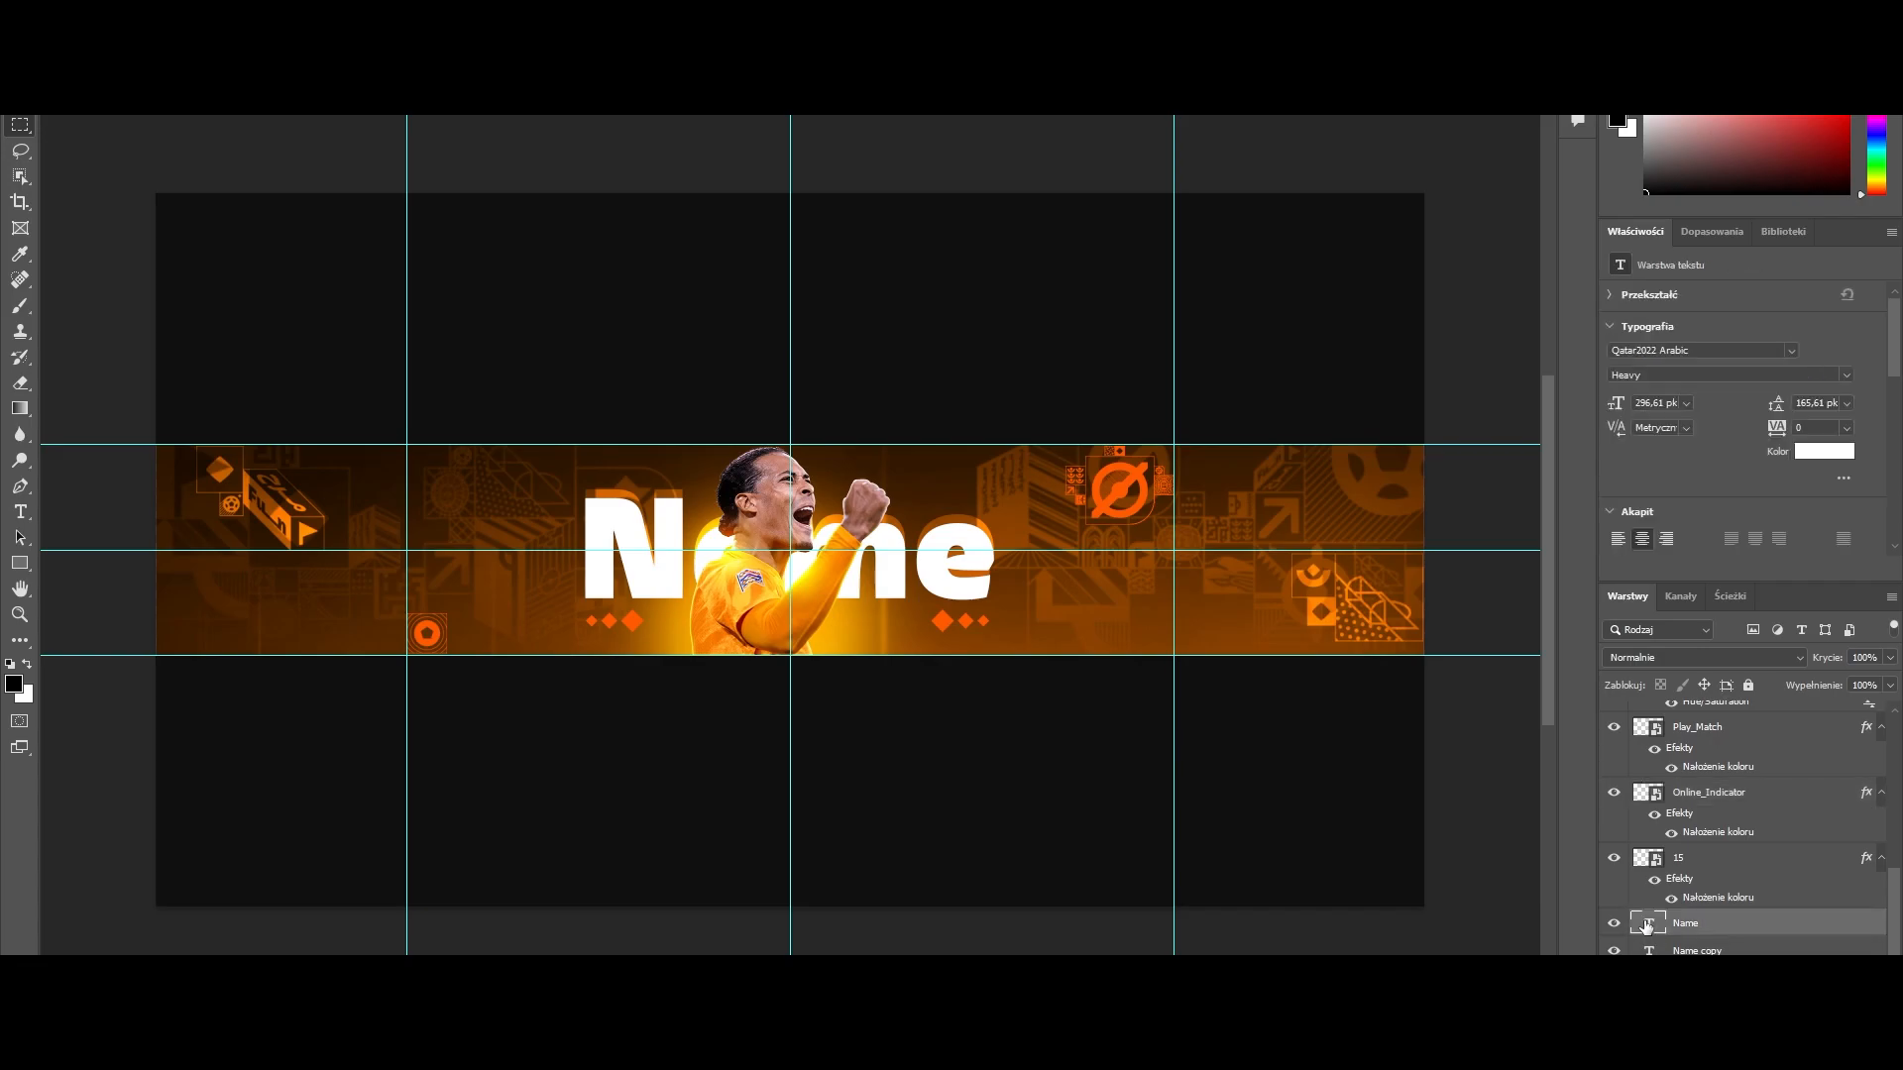
left_click(862, 600)
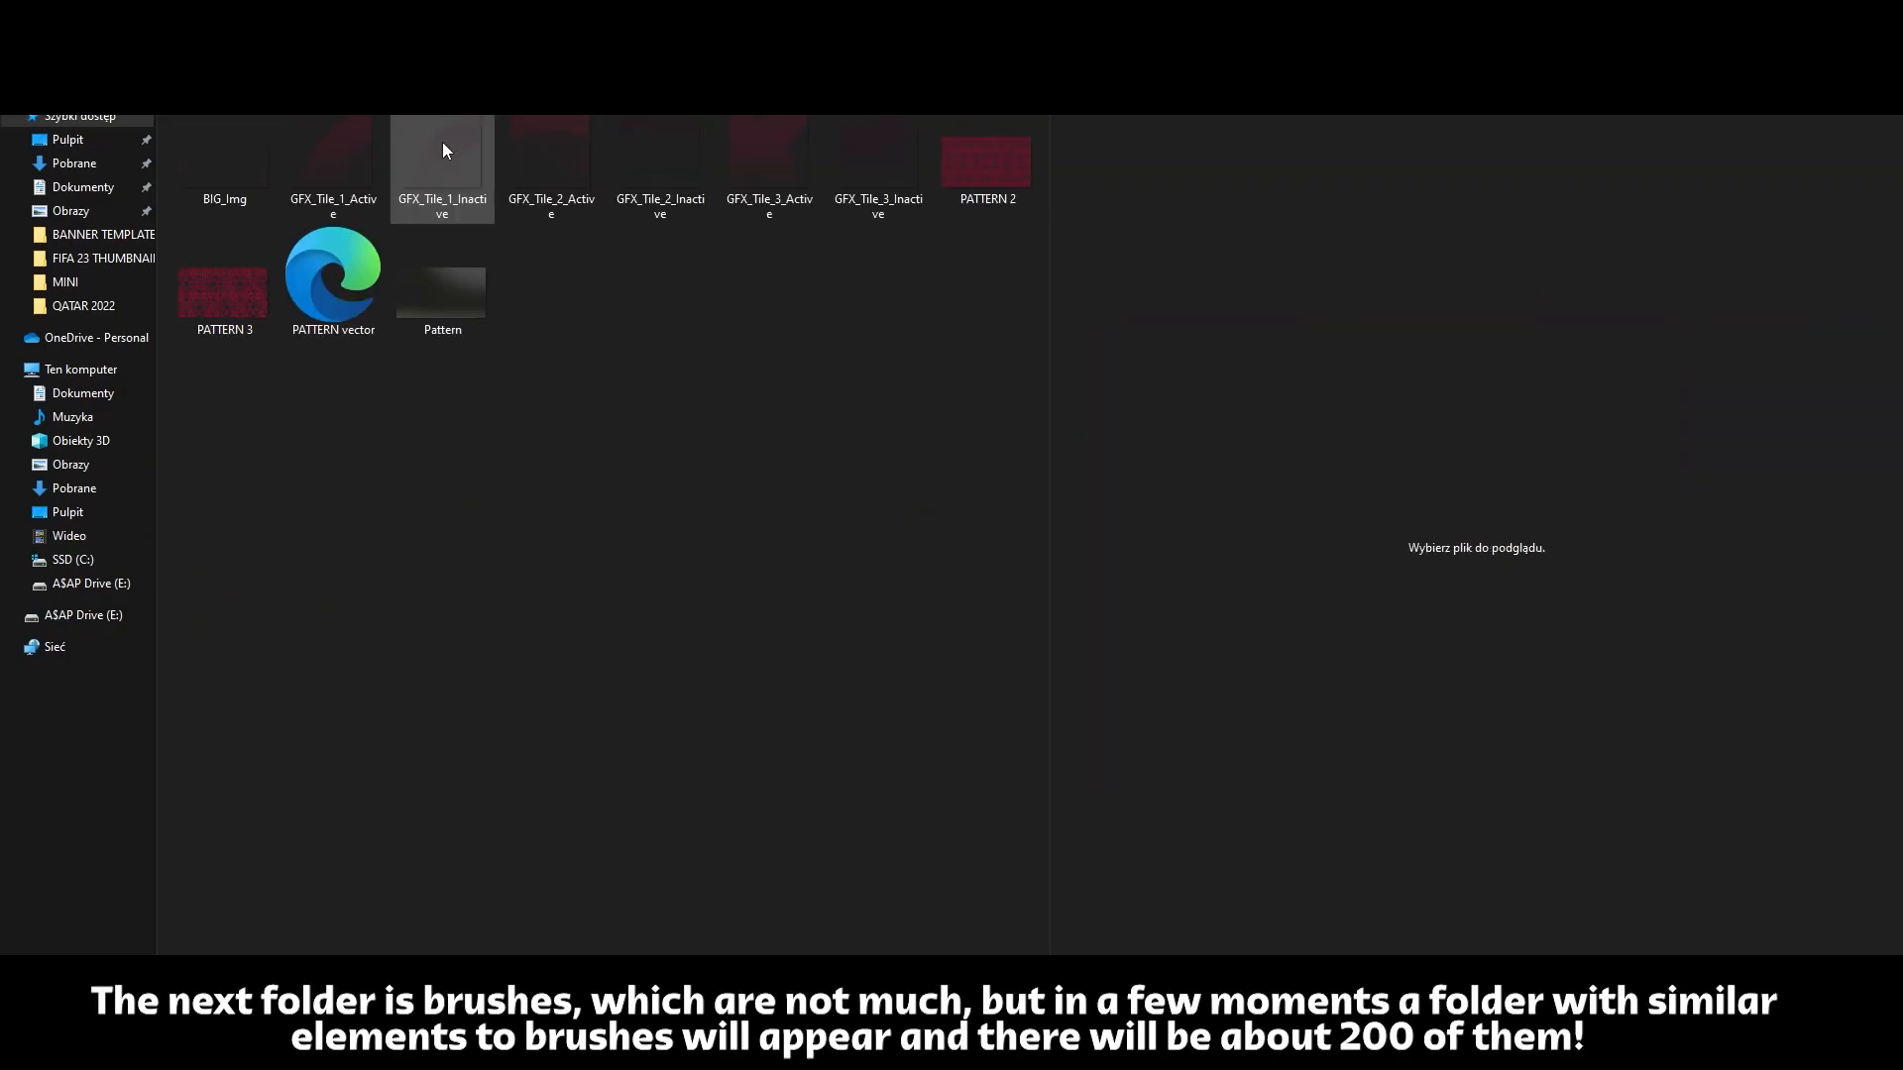
Preview GFX_Tile_2_Active, PATTERN 2 and the Cards credit text file.
left_click(549, 159)
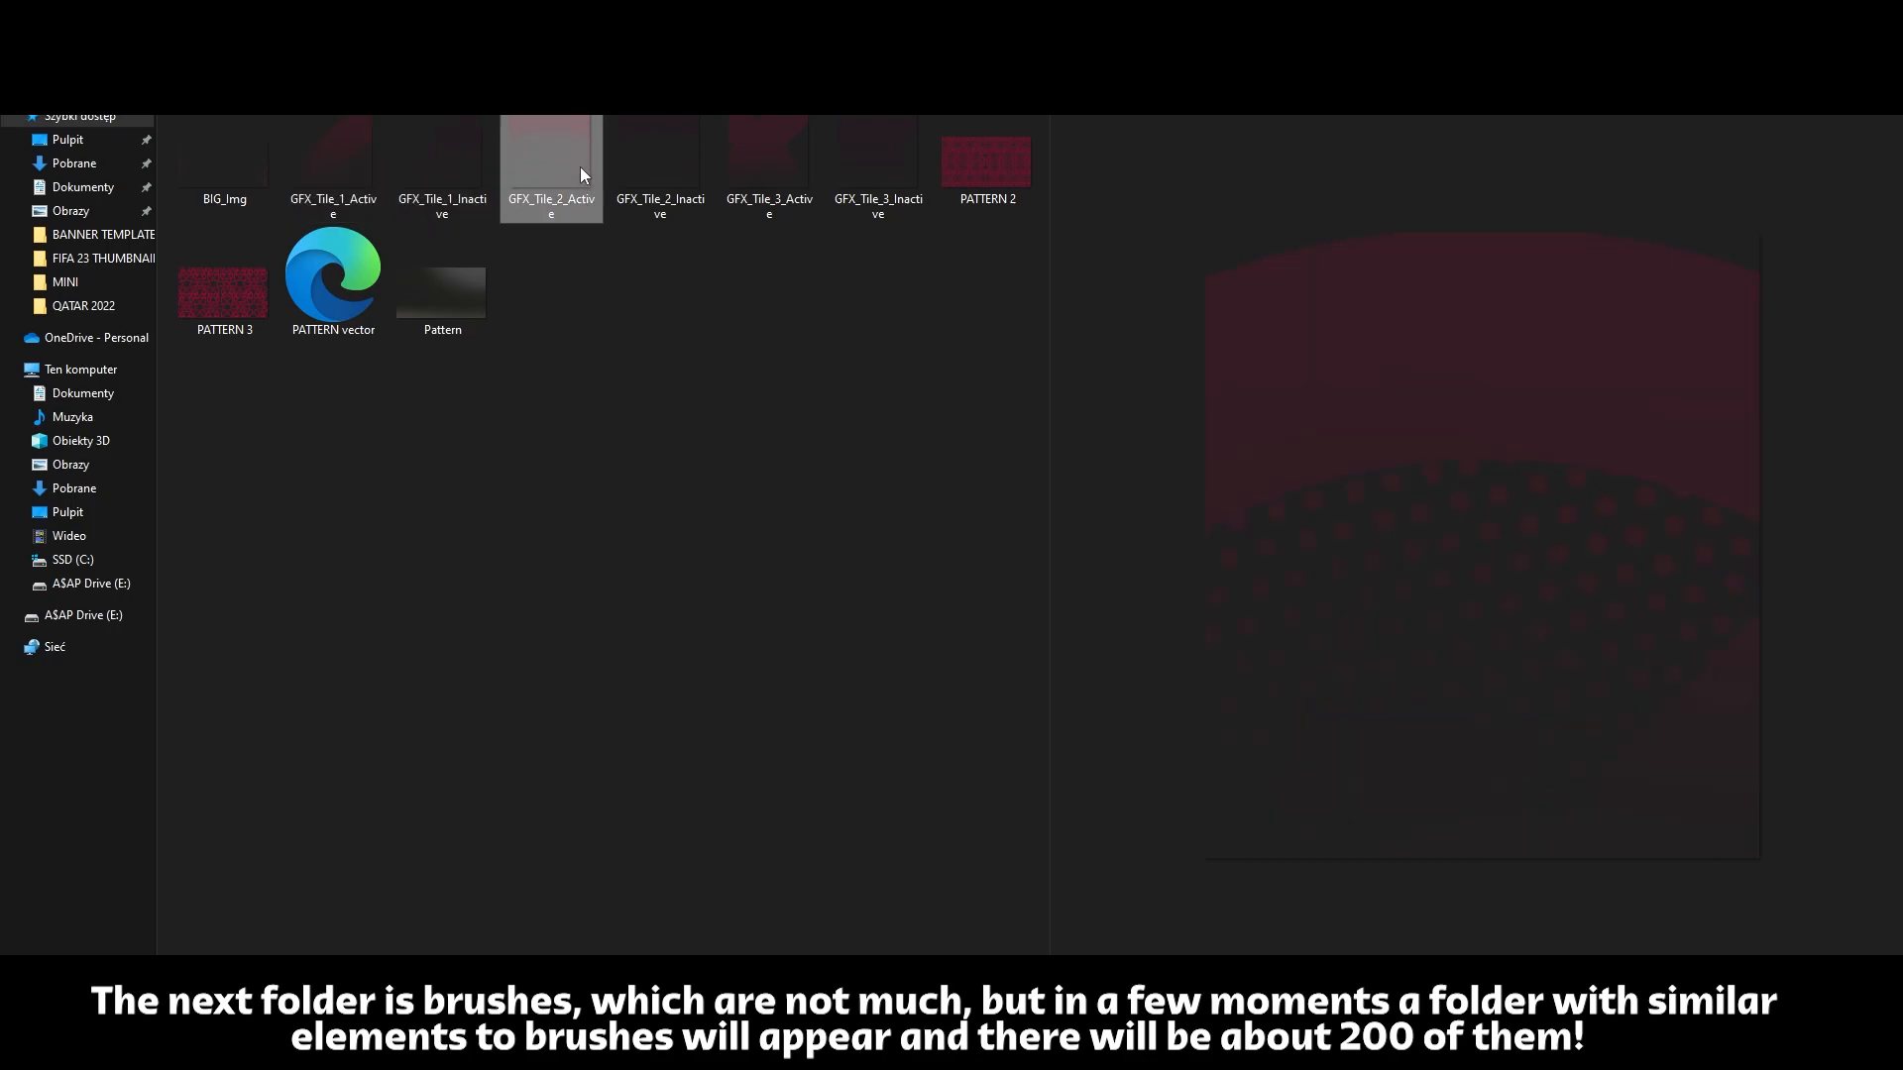
left_click(987, 159)
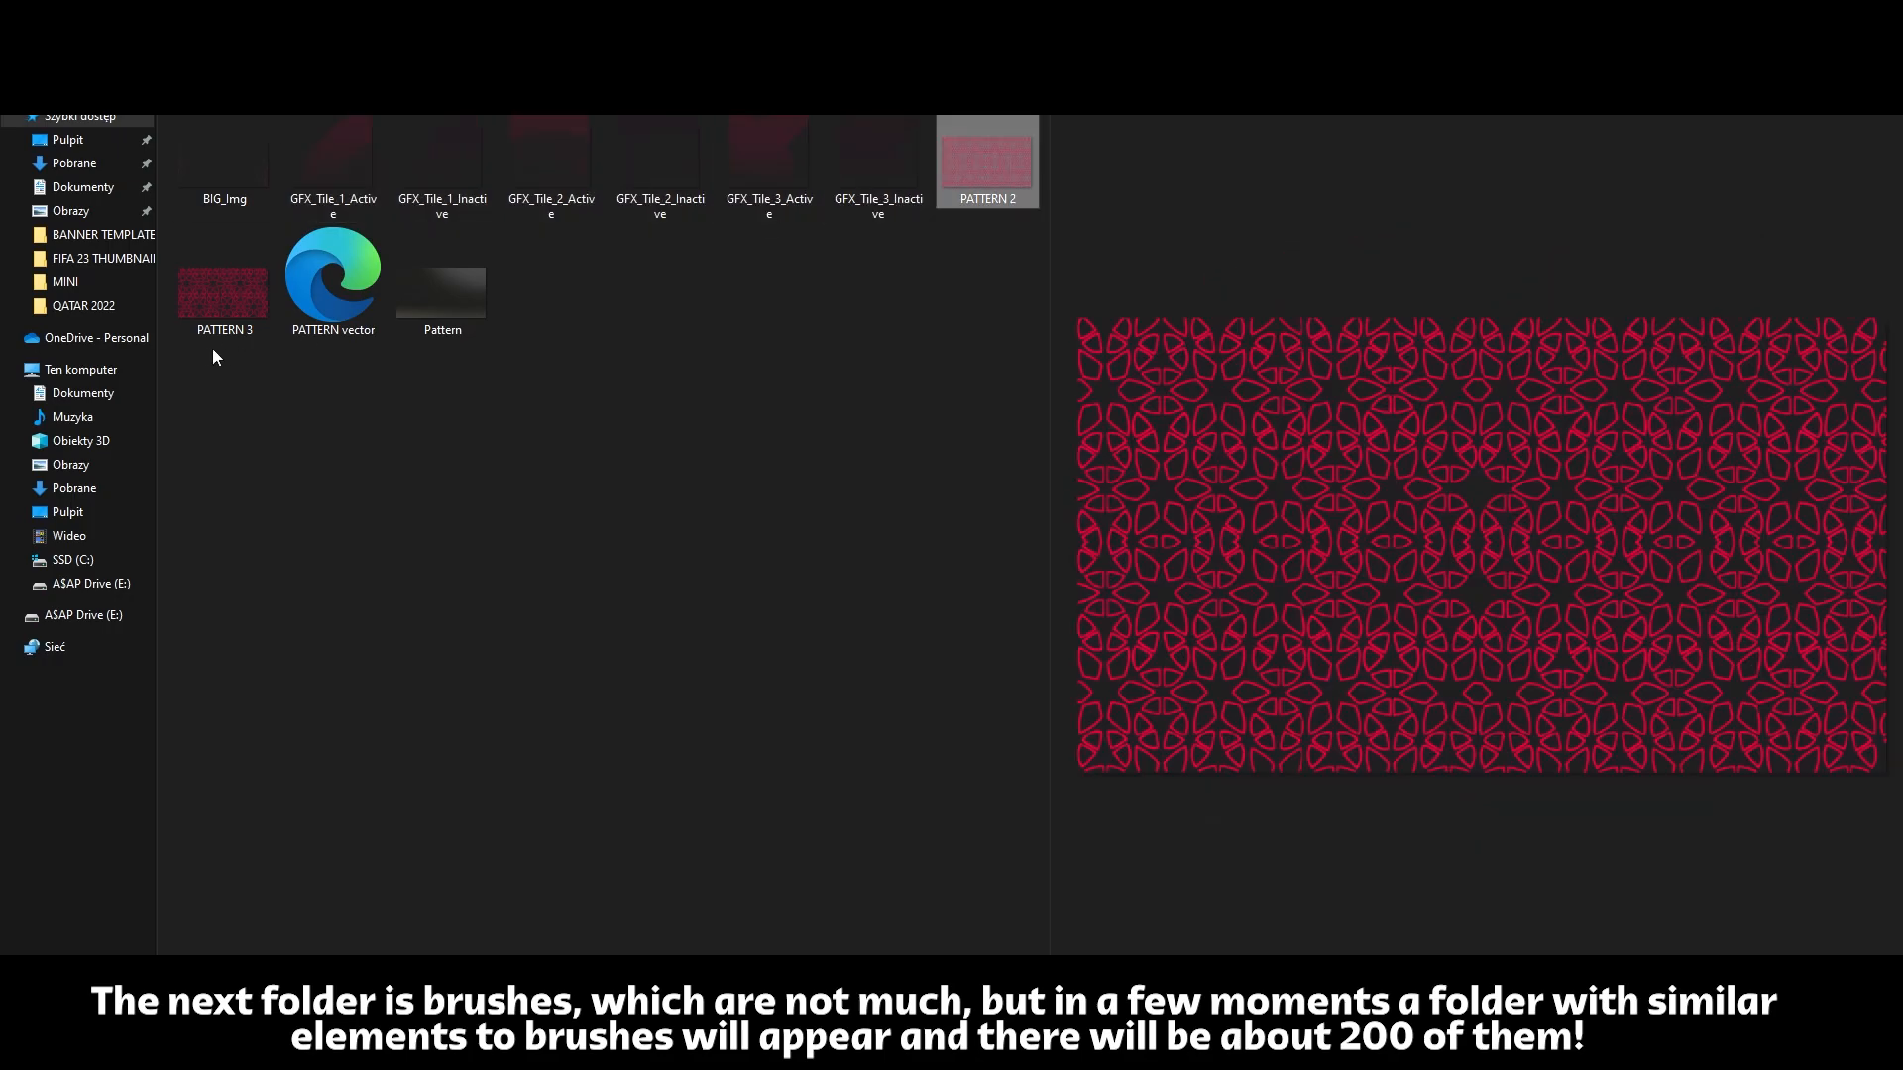
left_click(333, 282)
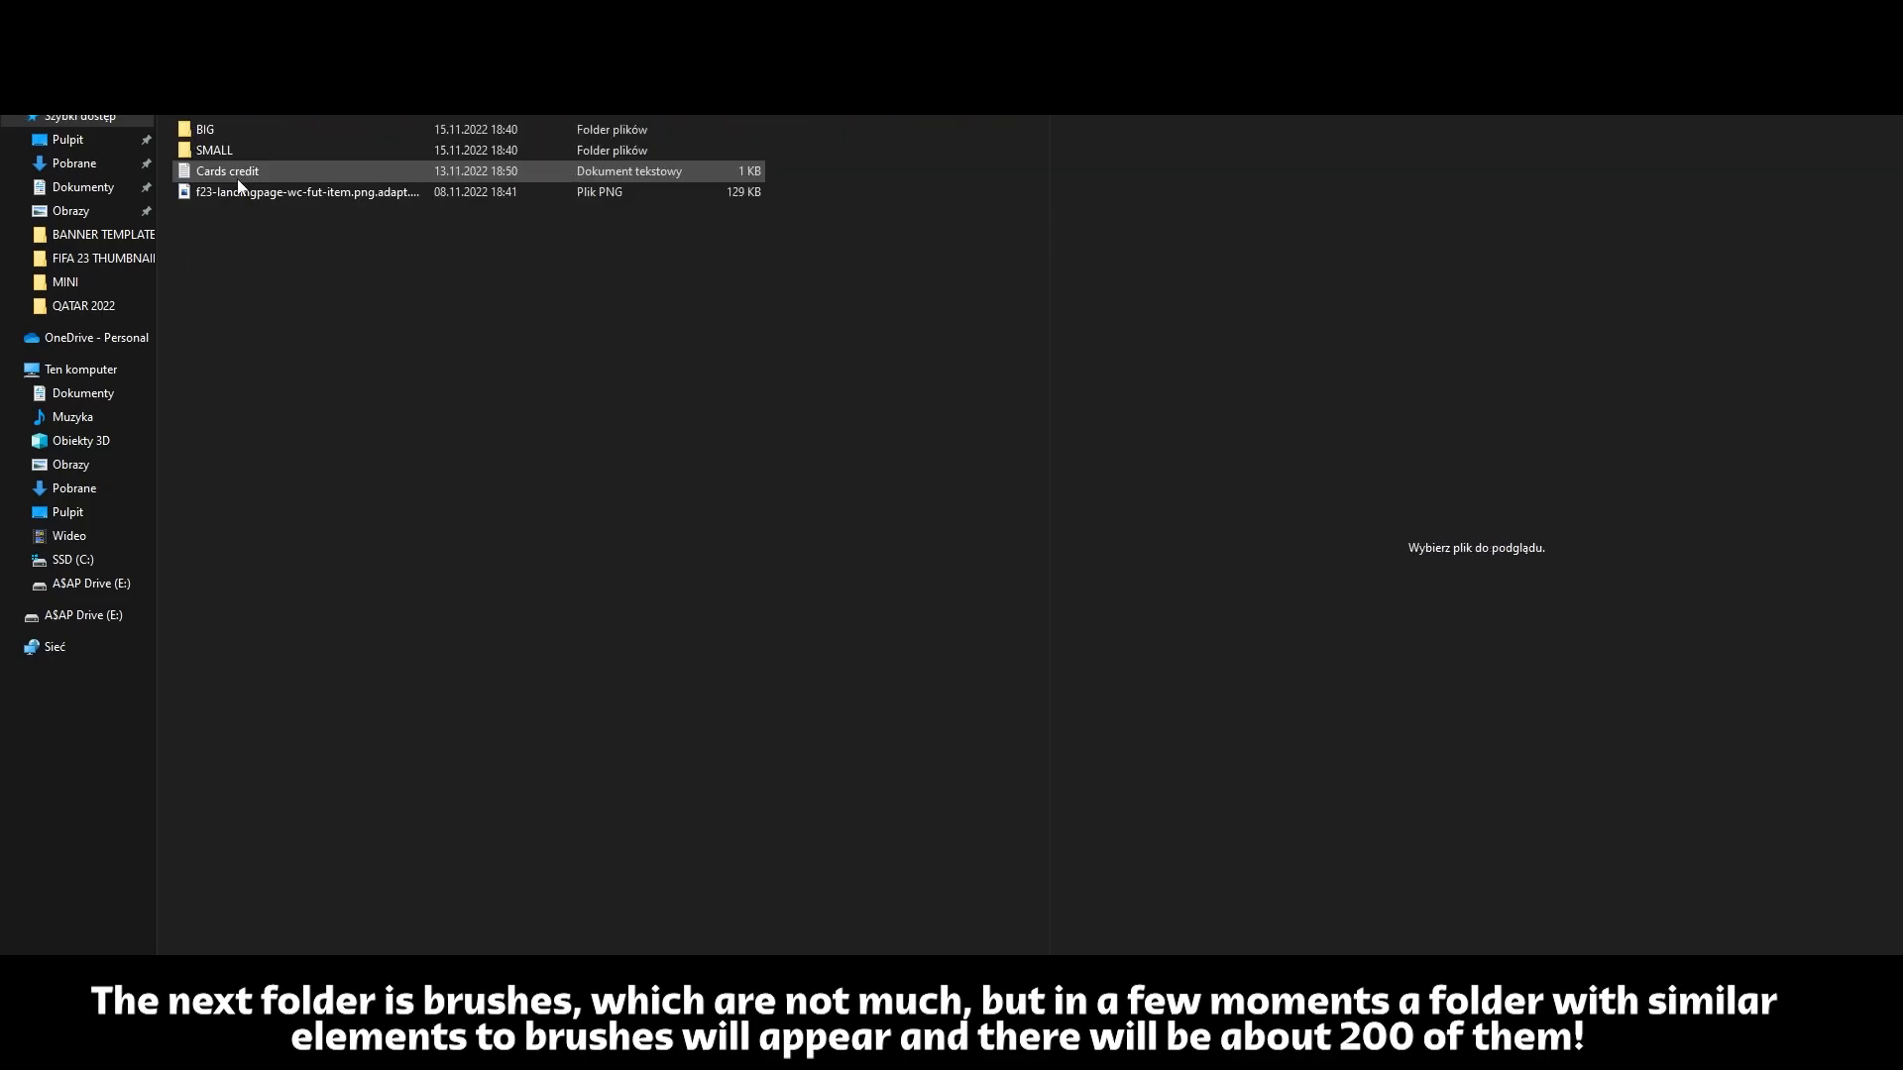
left_click(226, 171)
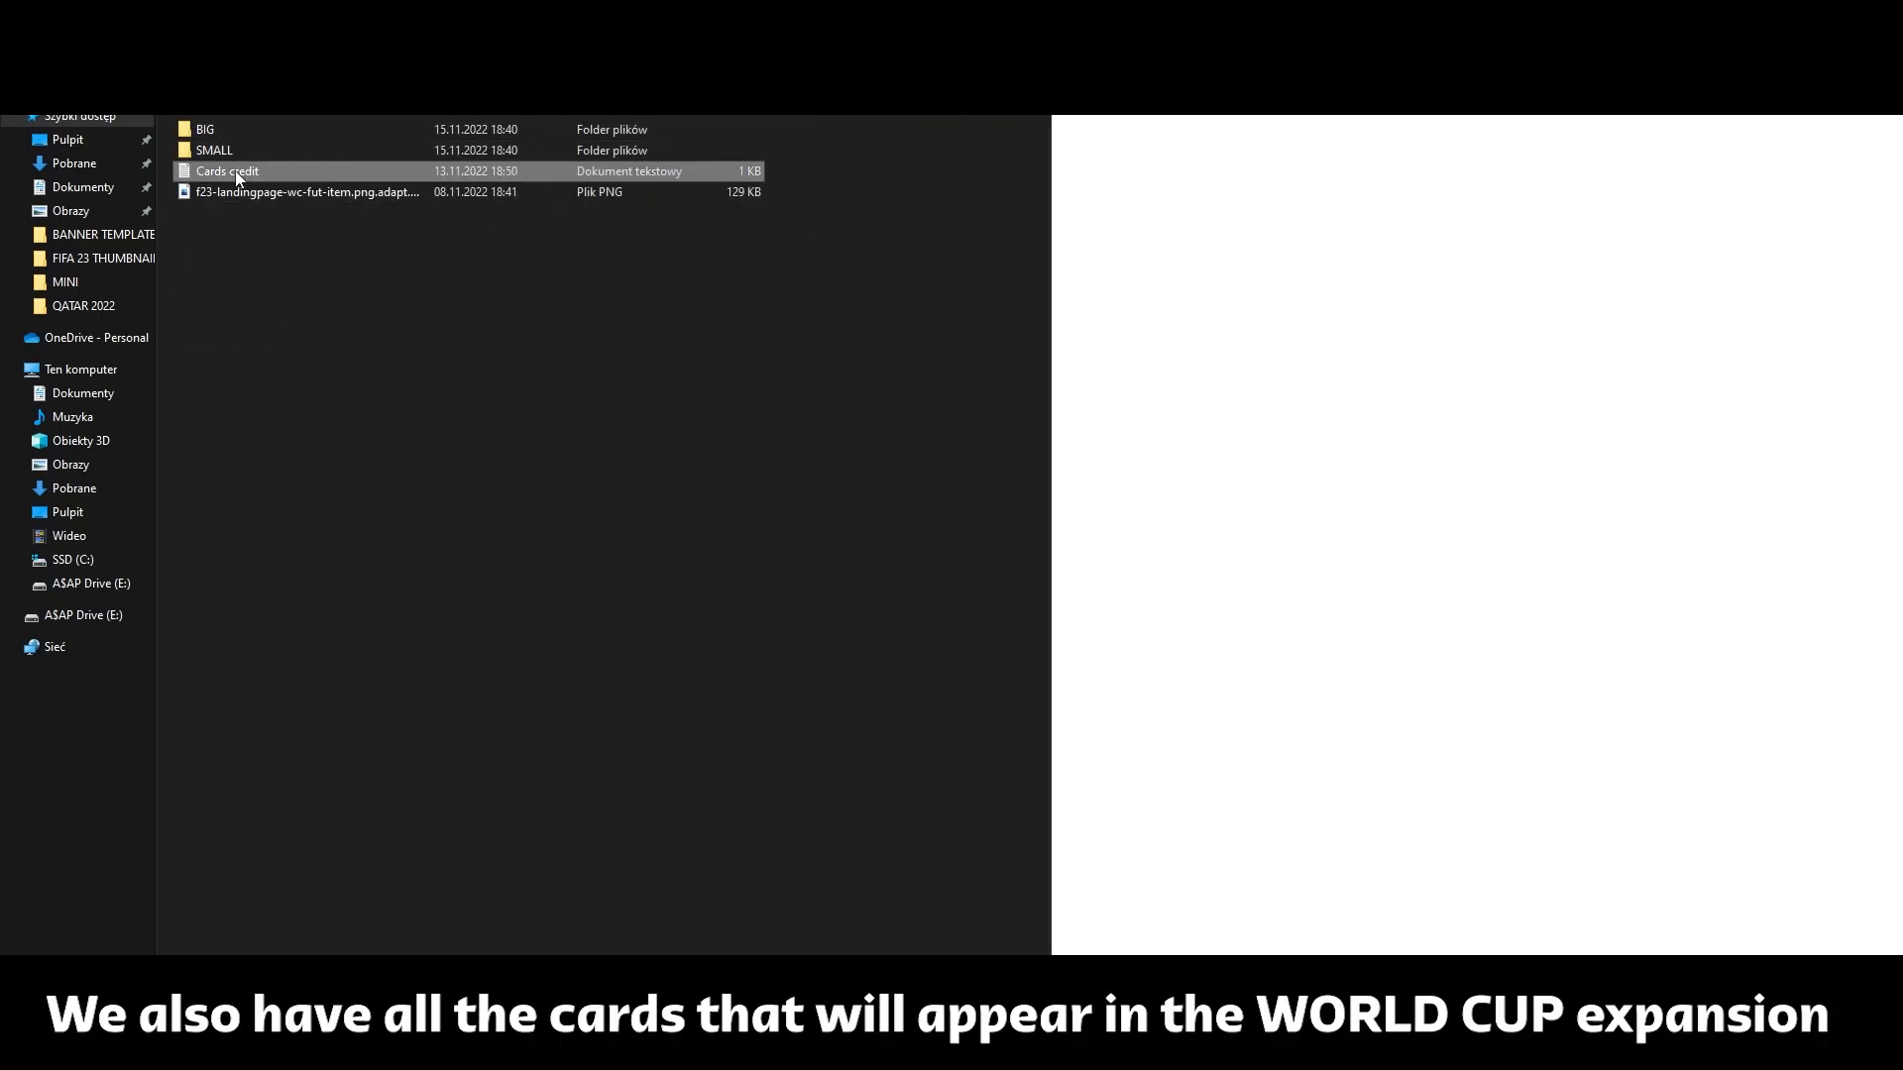
Preview the gold card design 133 and navigate into the flags folder.
left_click(308, 192)
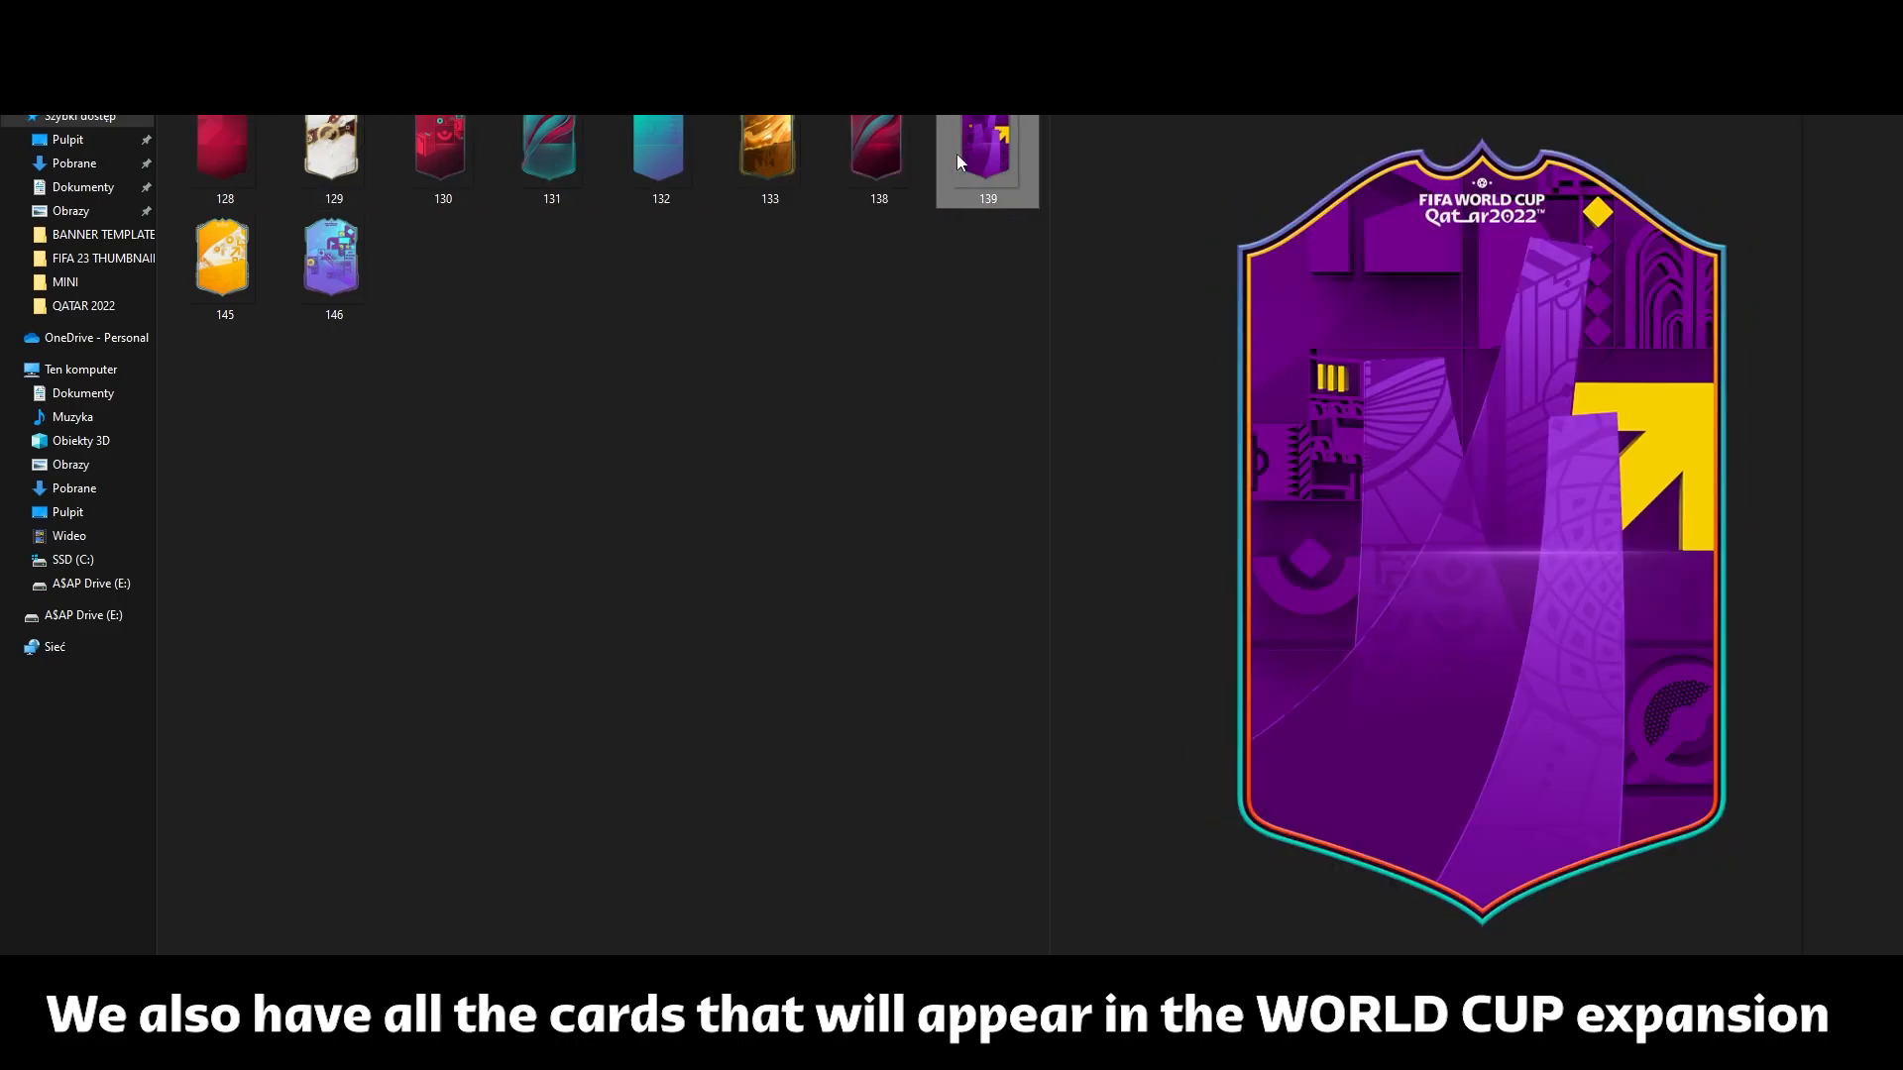
left_click(224, 256)
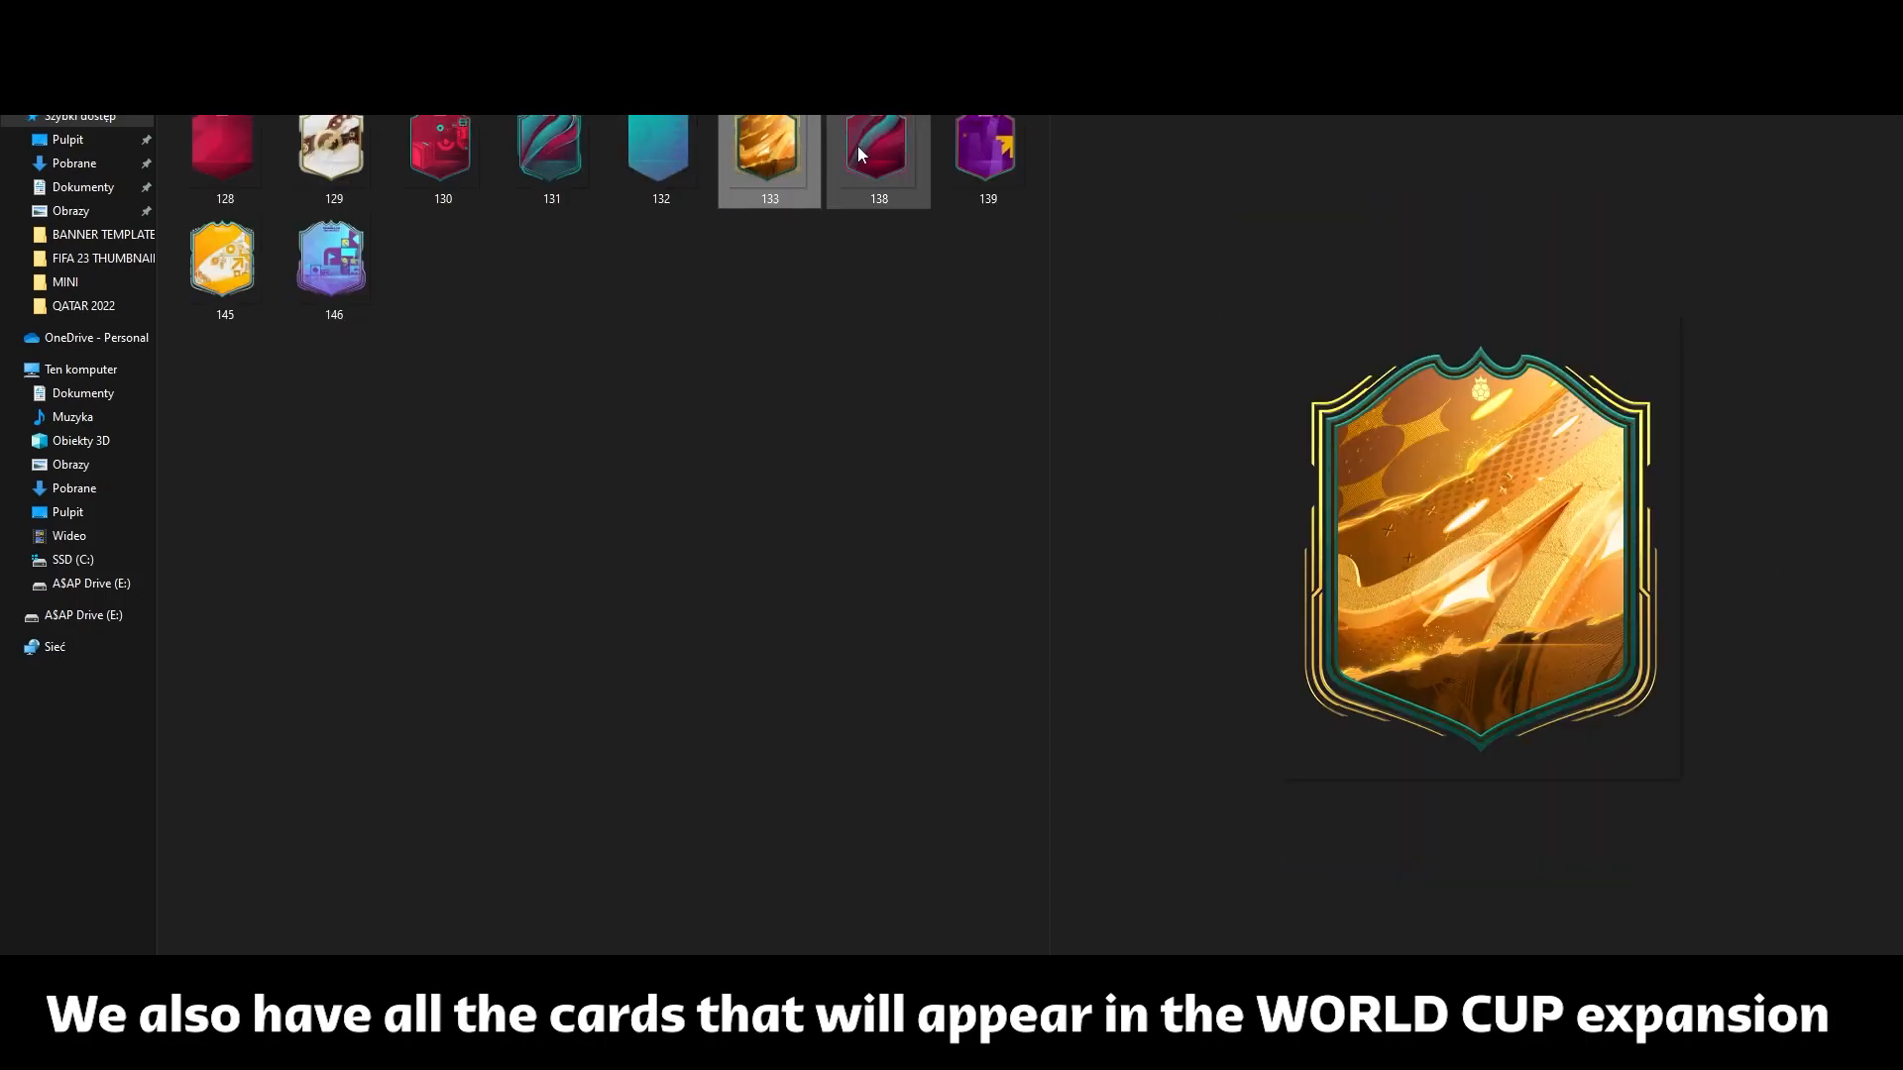
left_click(224, 258)
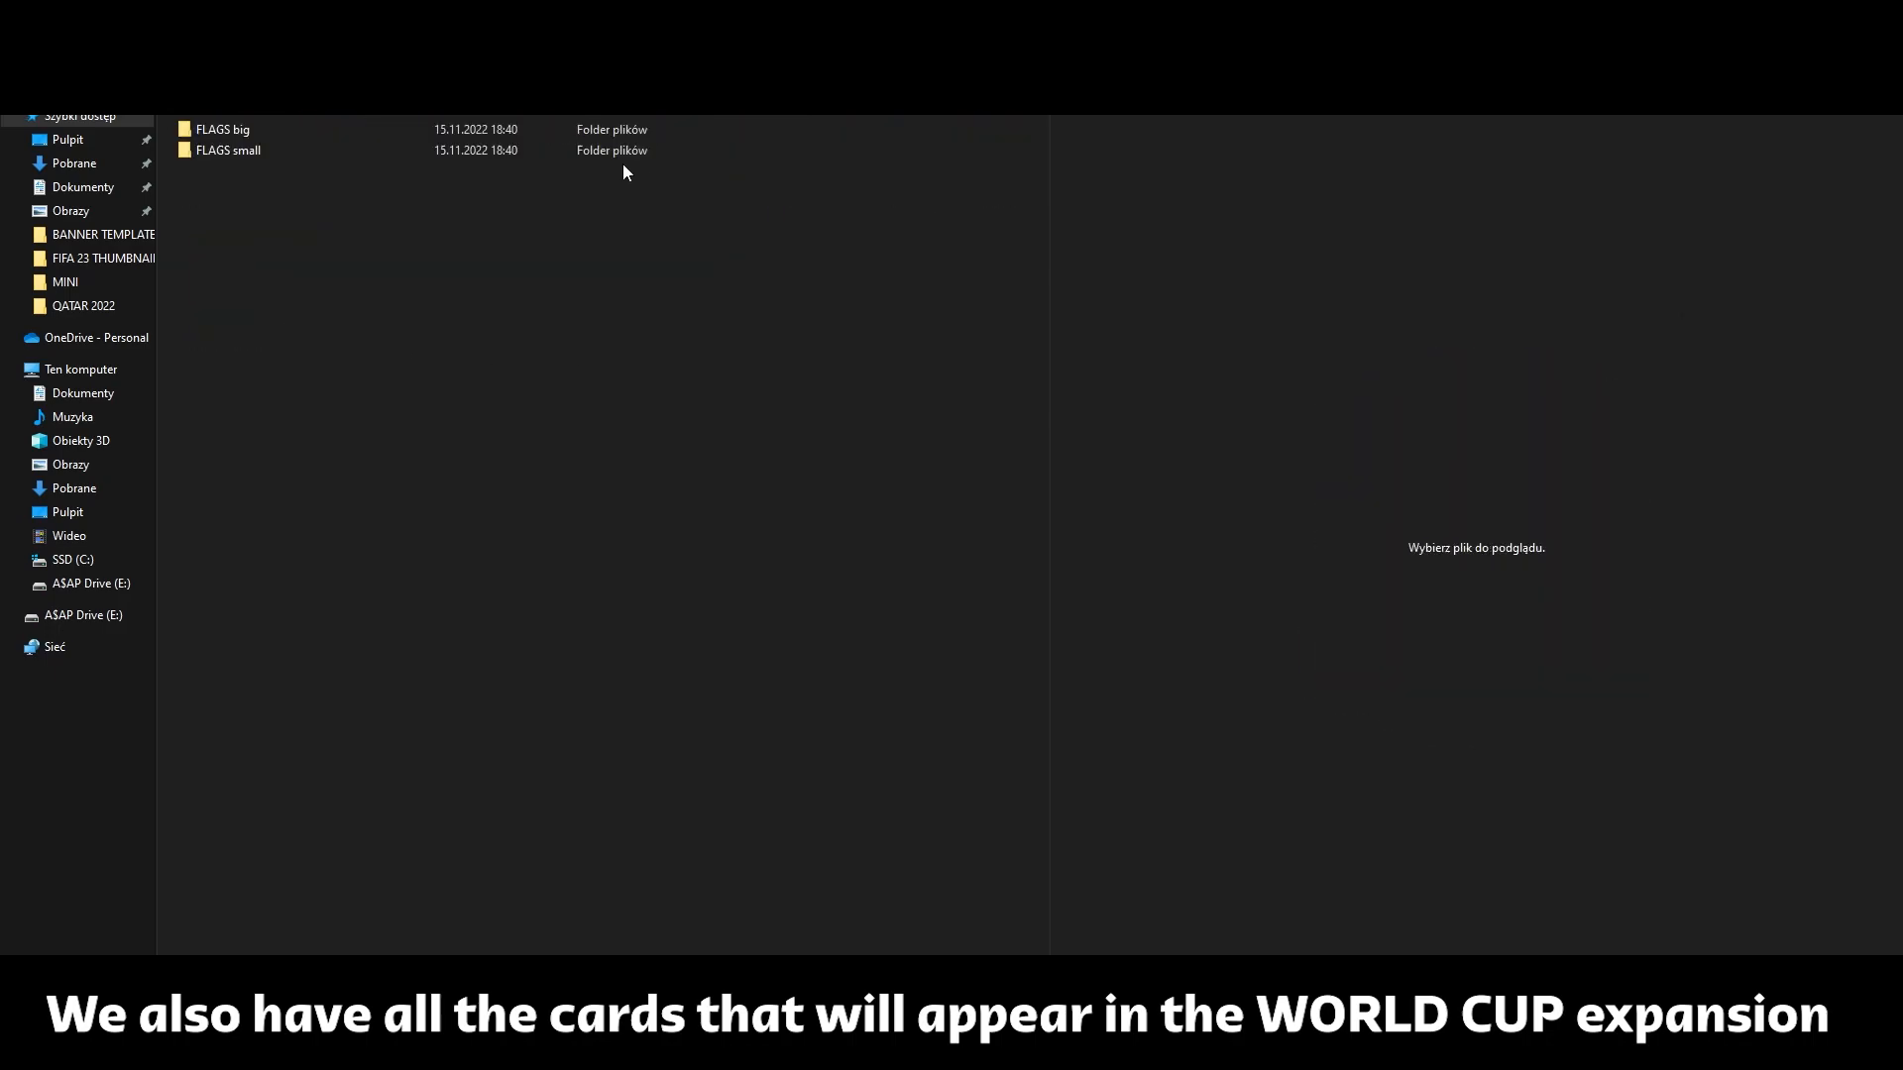
Enter the FLAGS big folder and preview one diamond flag icon.
double_click(224, 131)
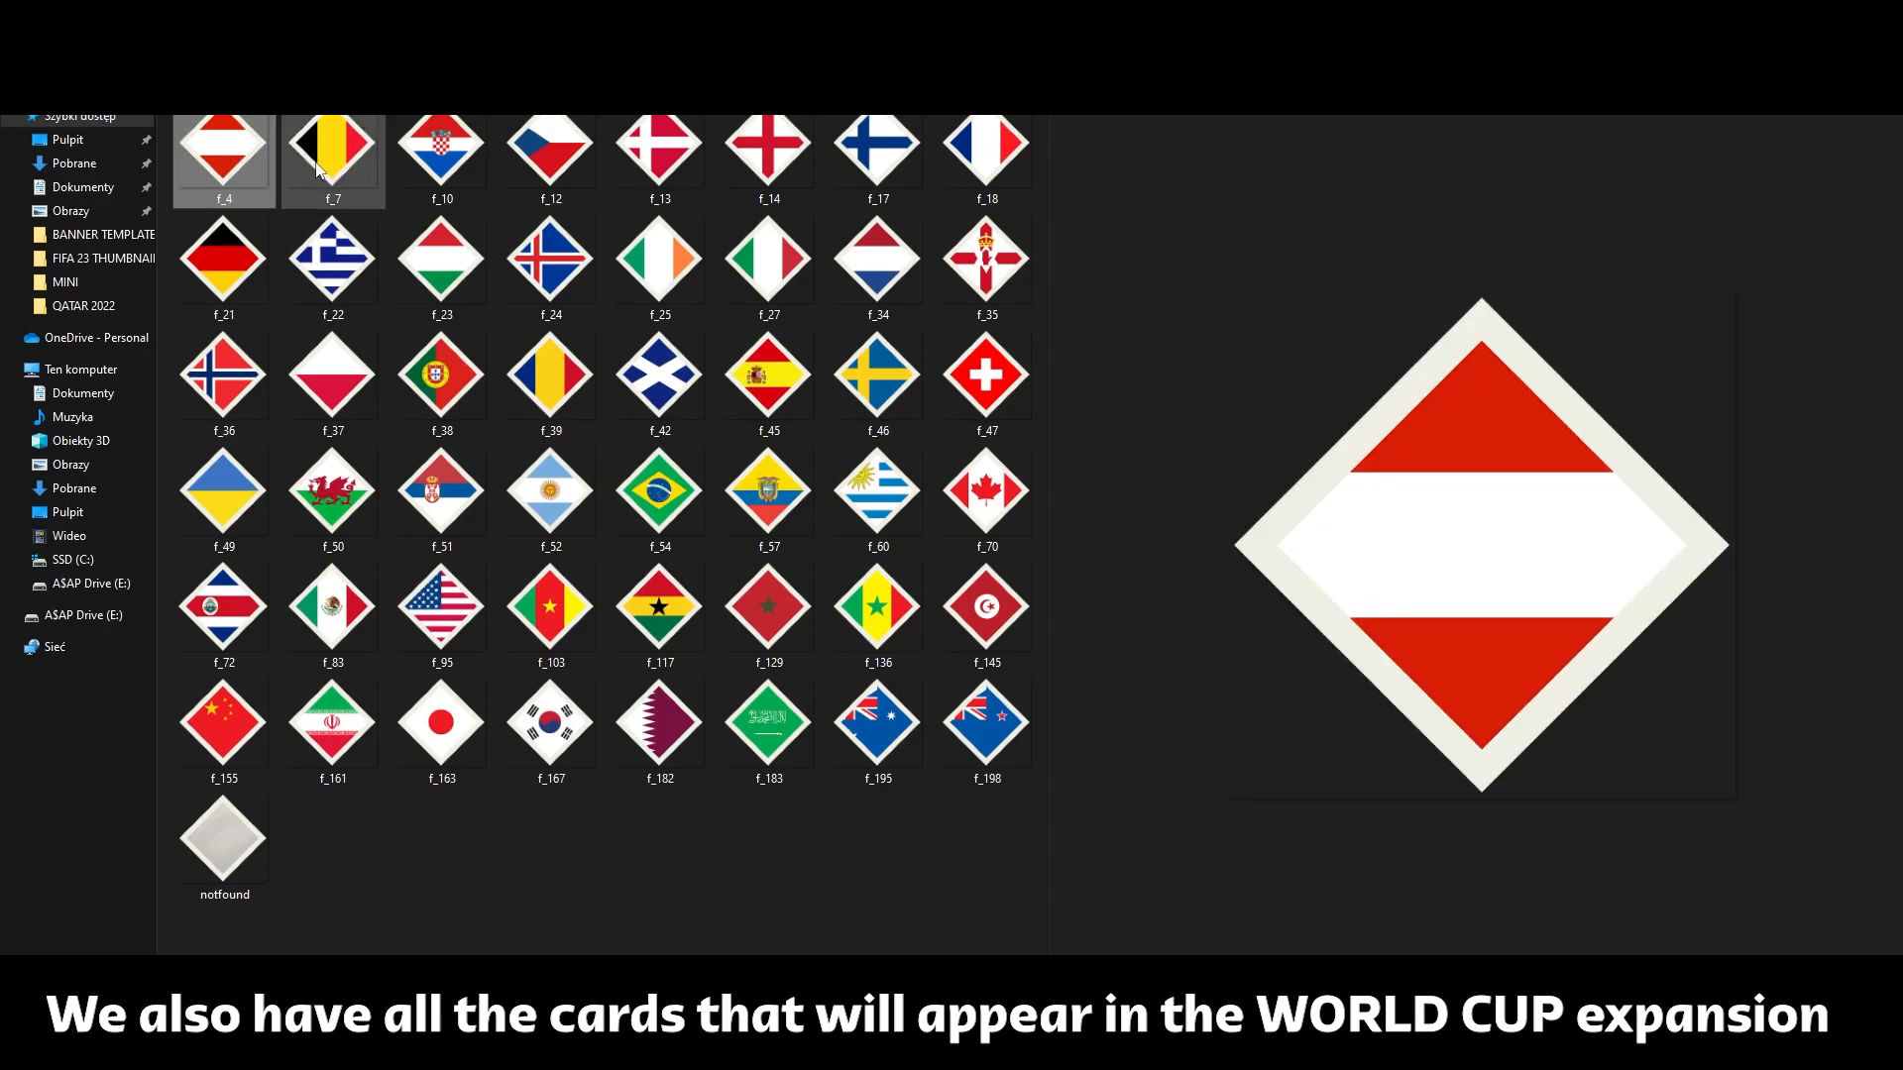
left_click(658, 150)
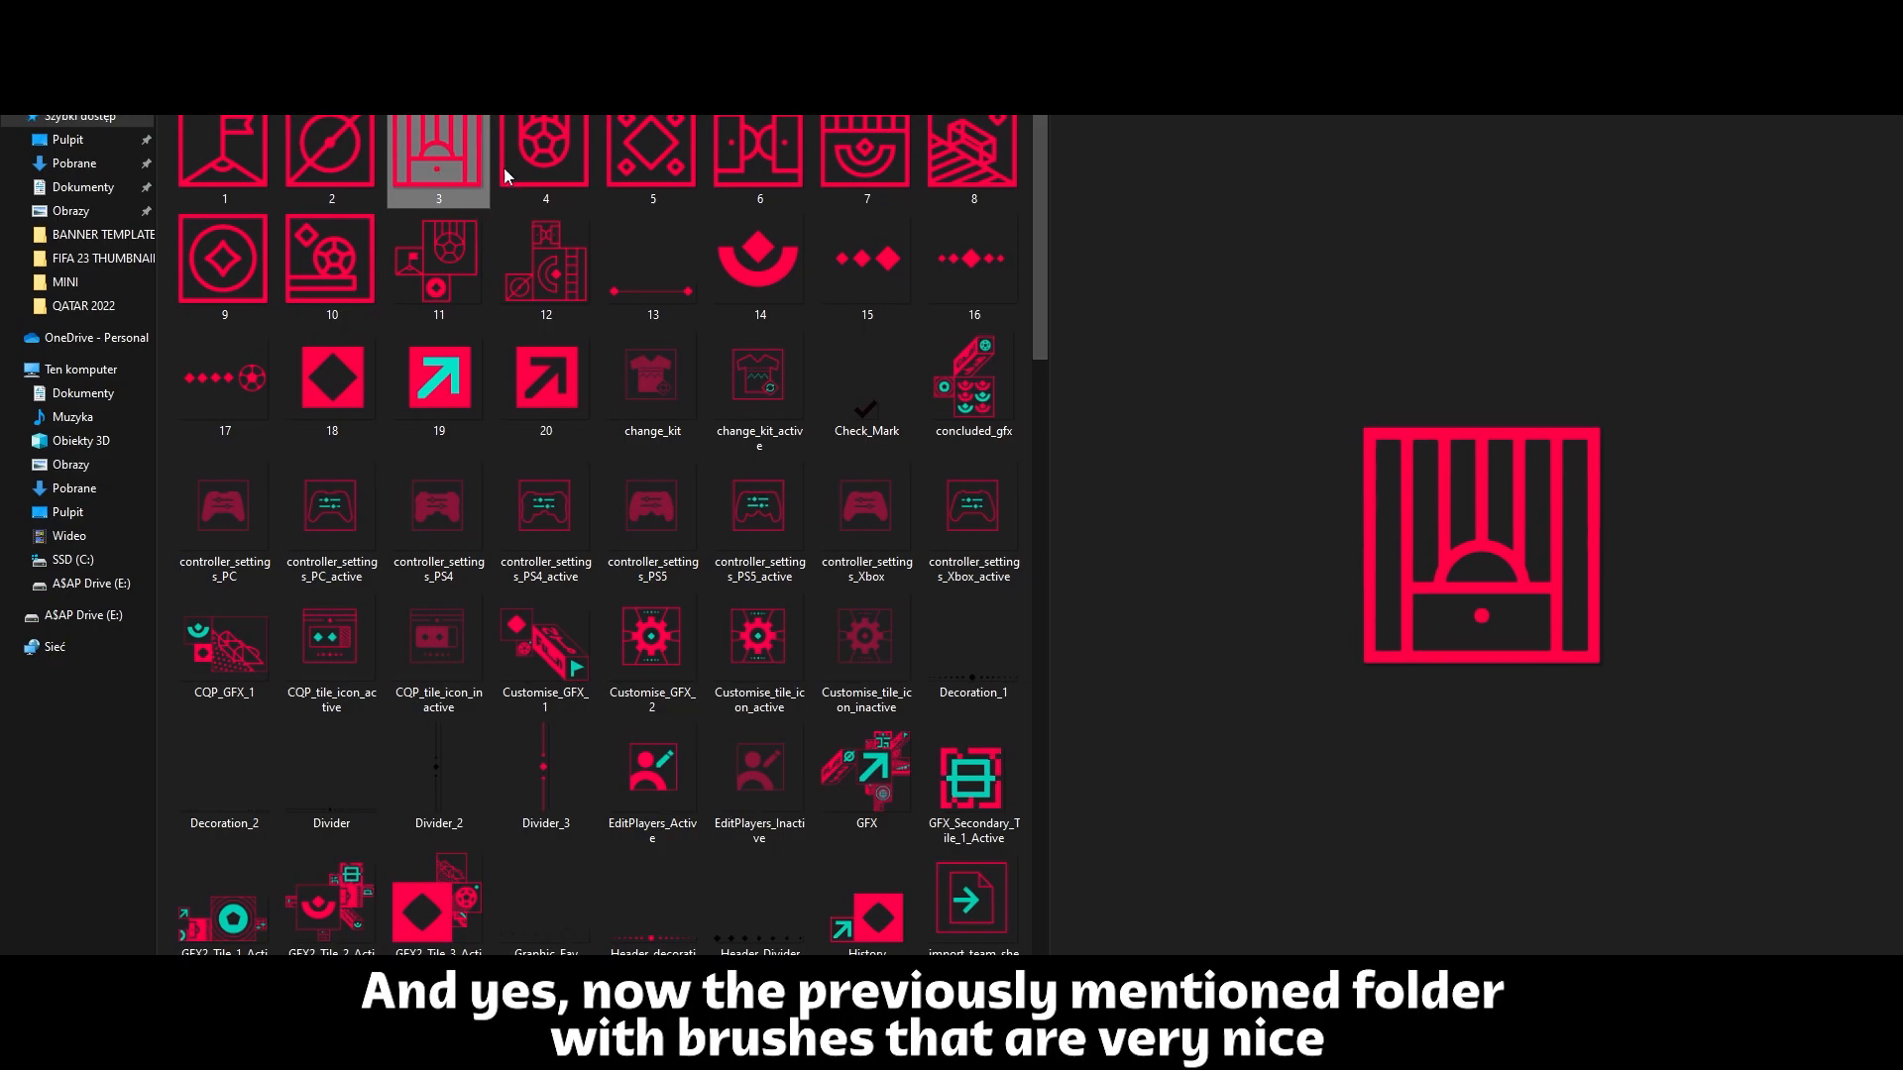
Browse down the brushes icons, previewing the purple md4 graphic, to the end of the list.
scroll("down", 3)
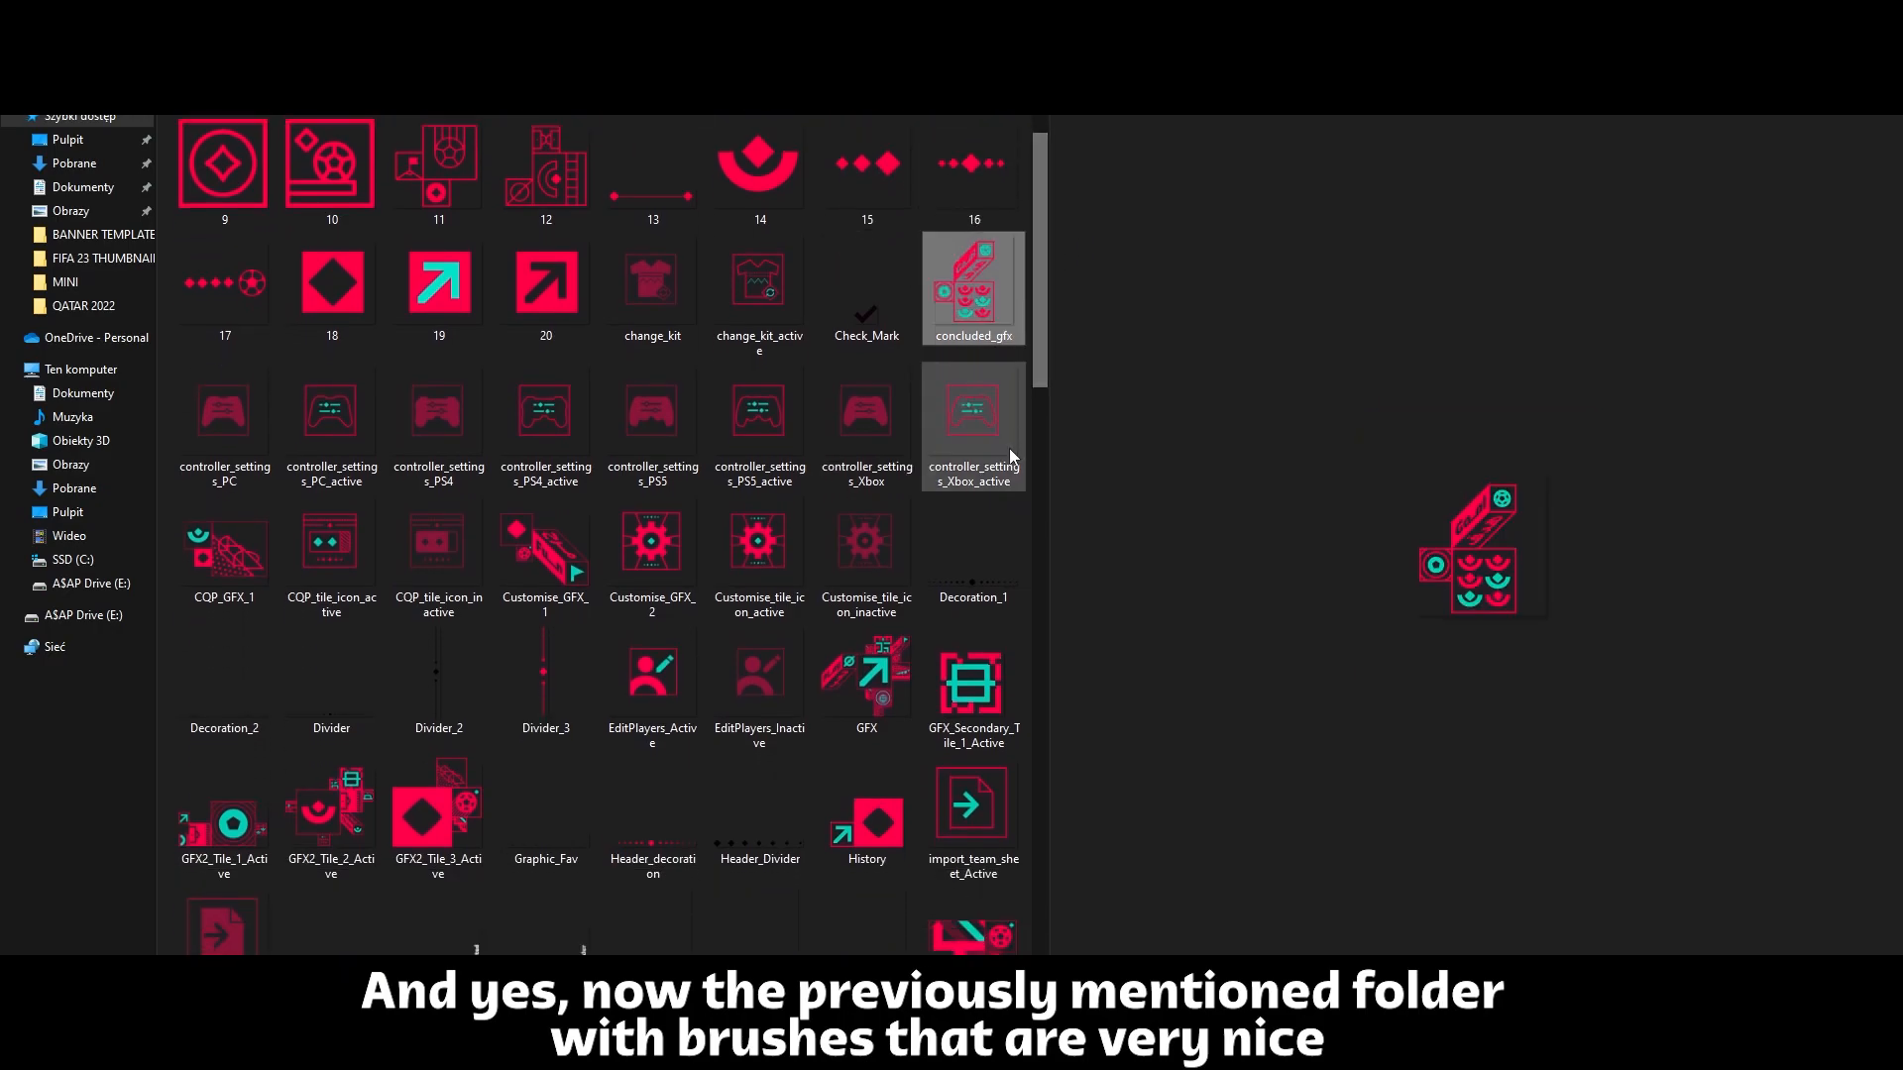
scroll("down", 3)
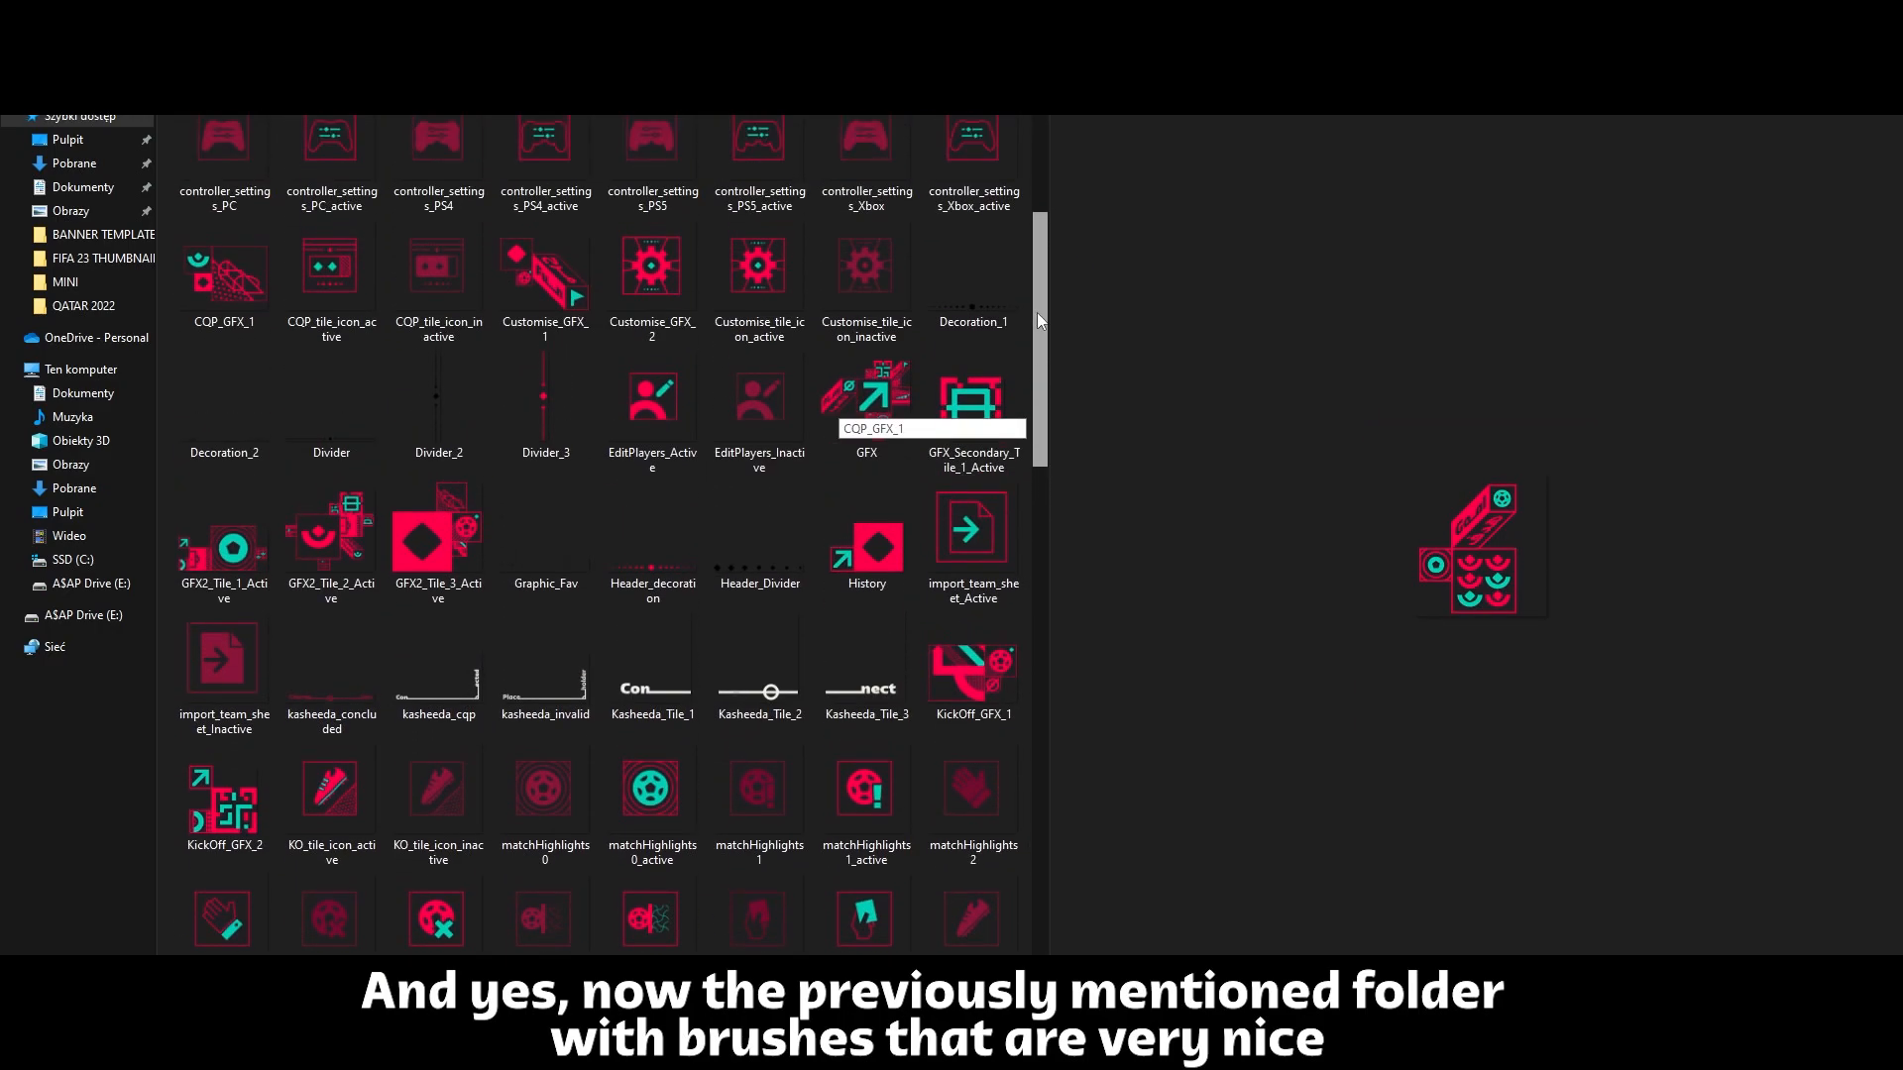
scroll("down", 3)
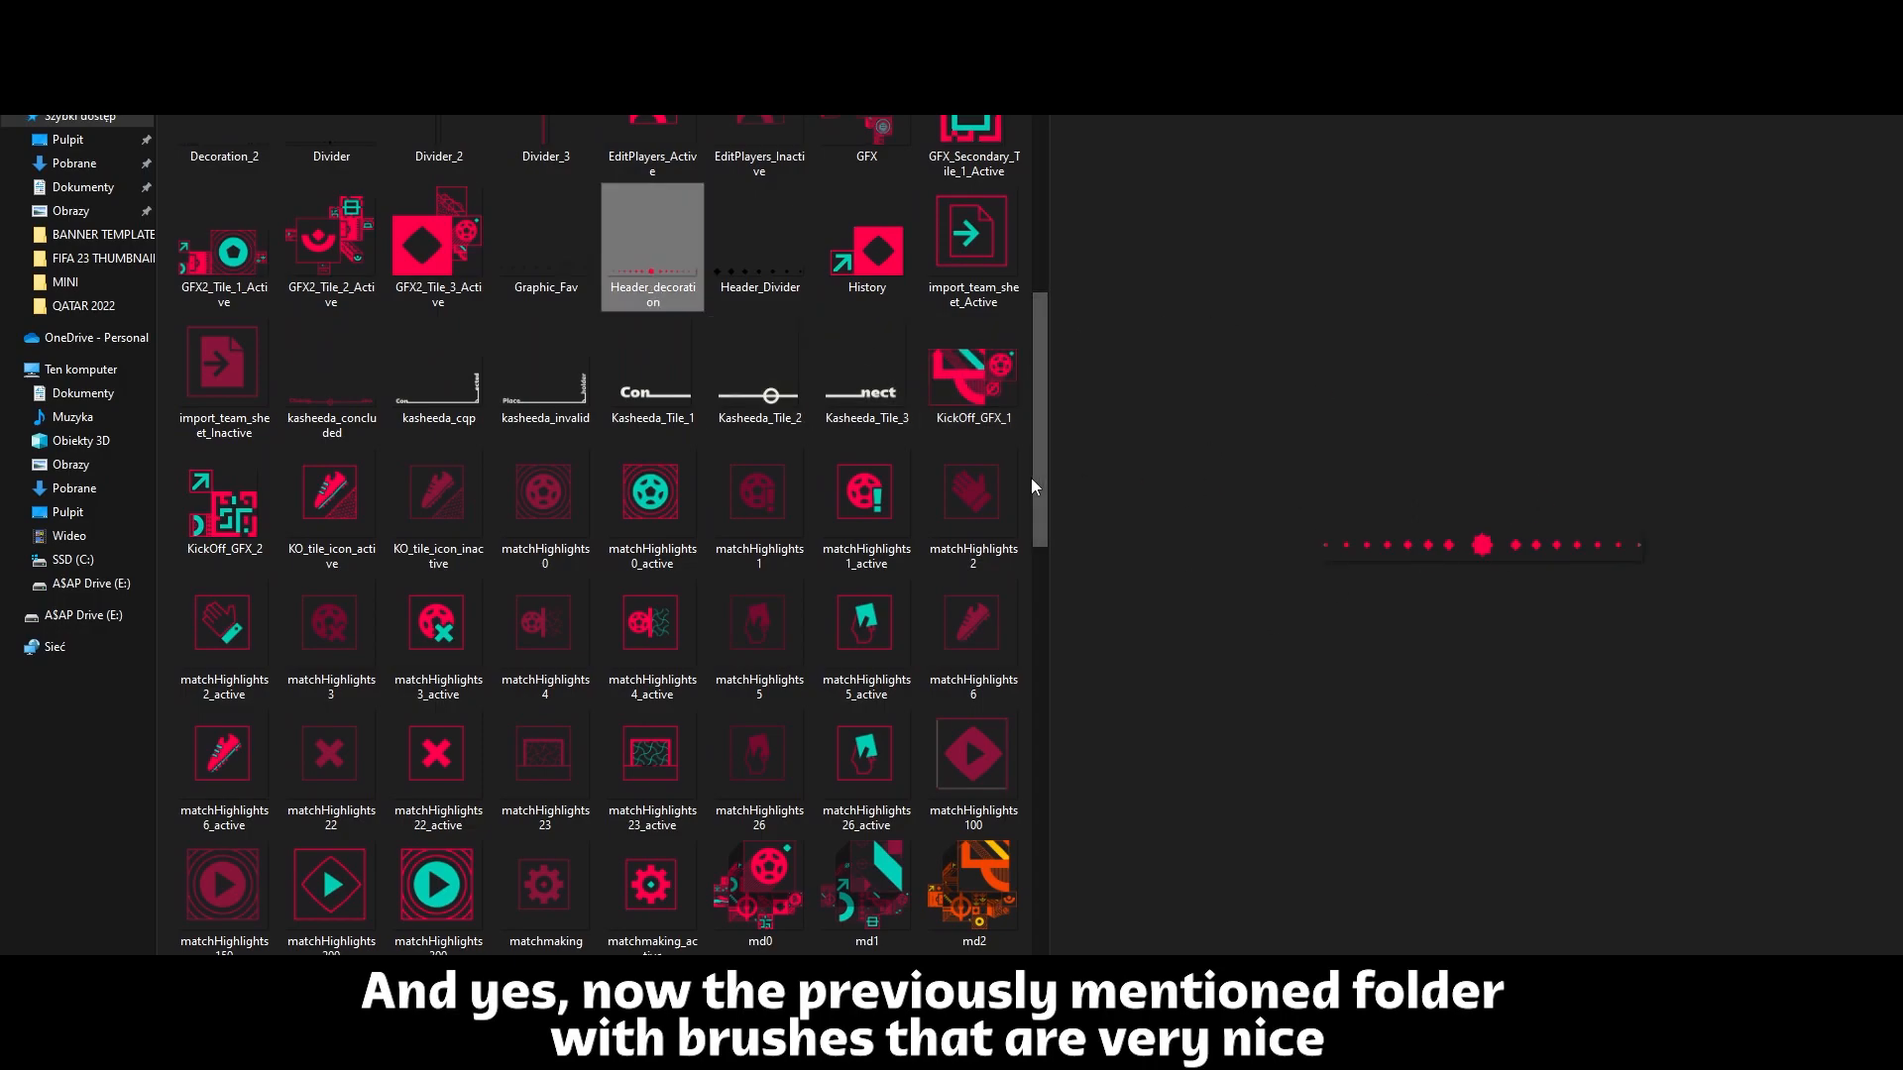
scroll("down", 3)
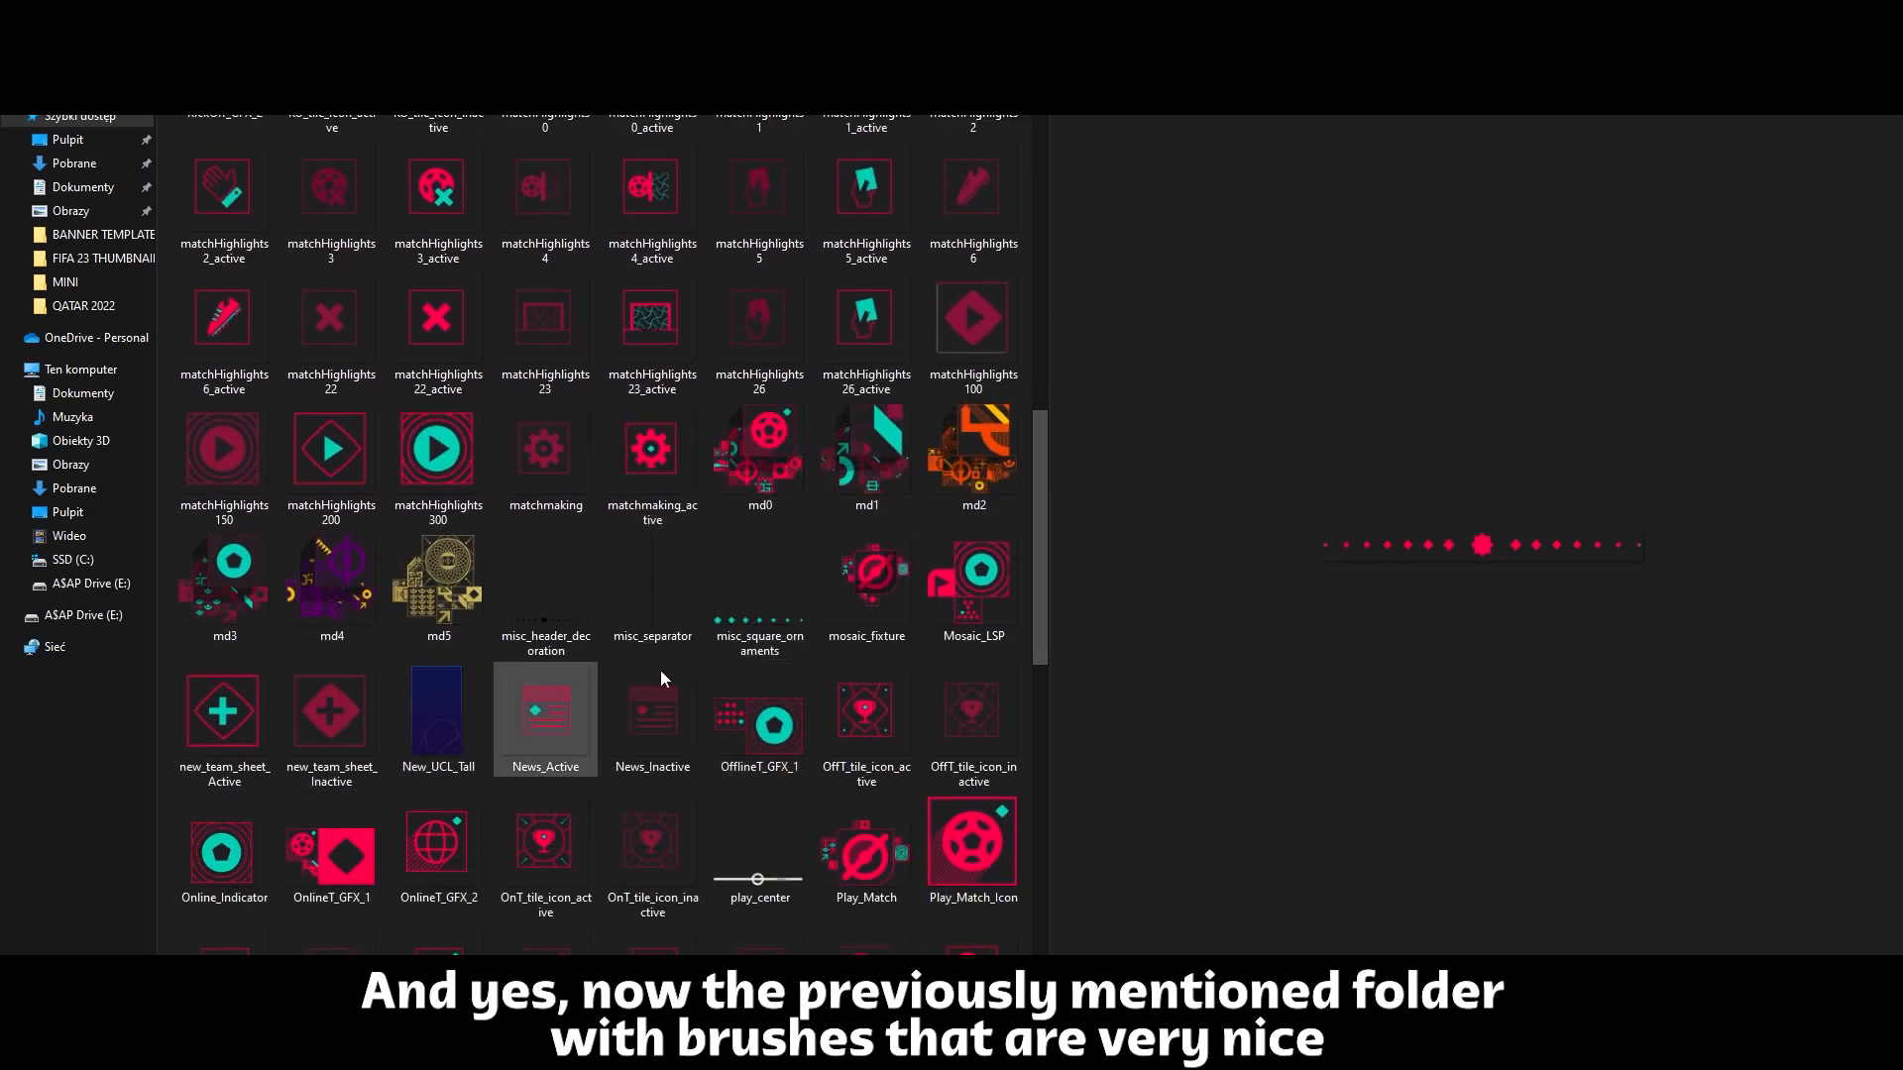
left_click(331, 579)
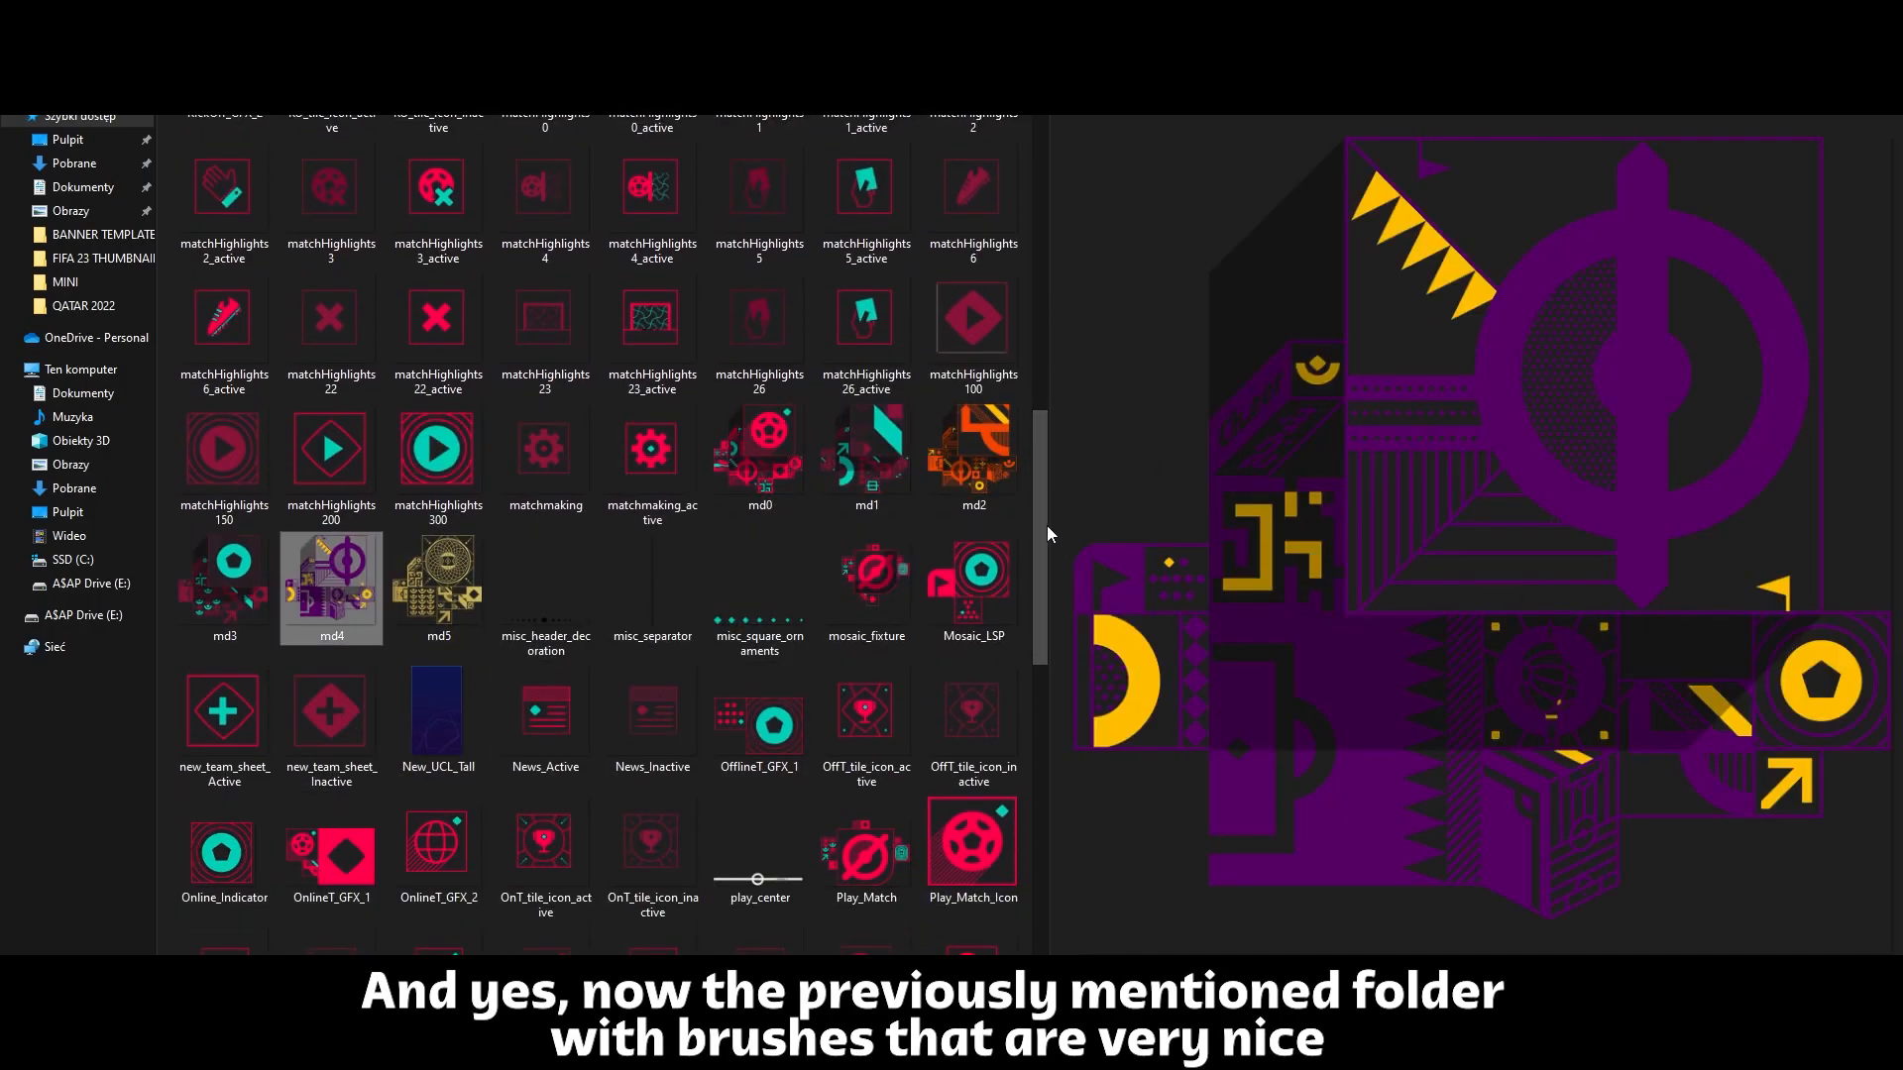
scroll("down", 3)
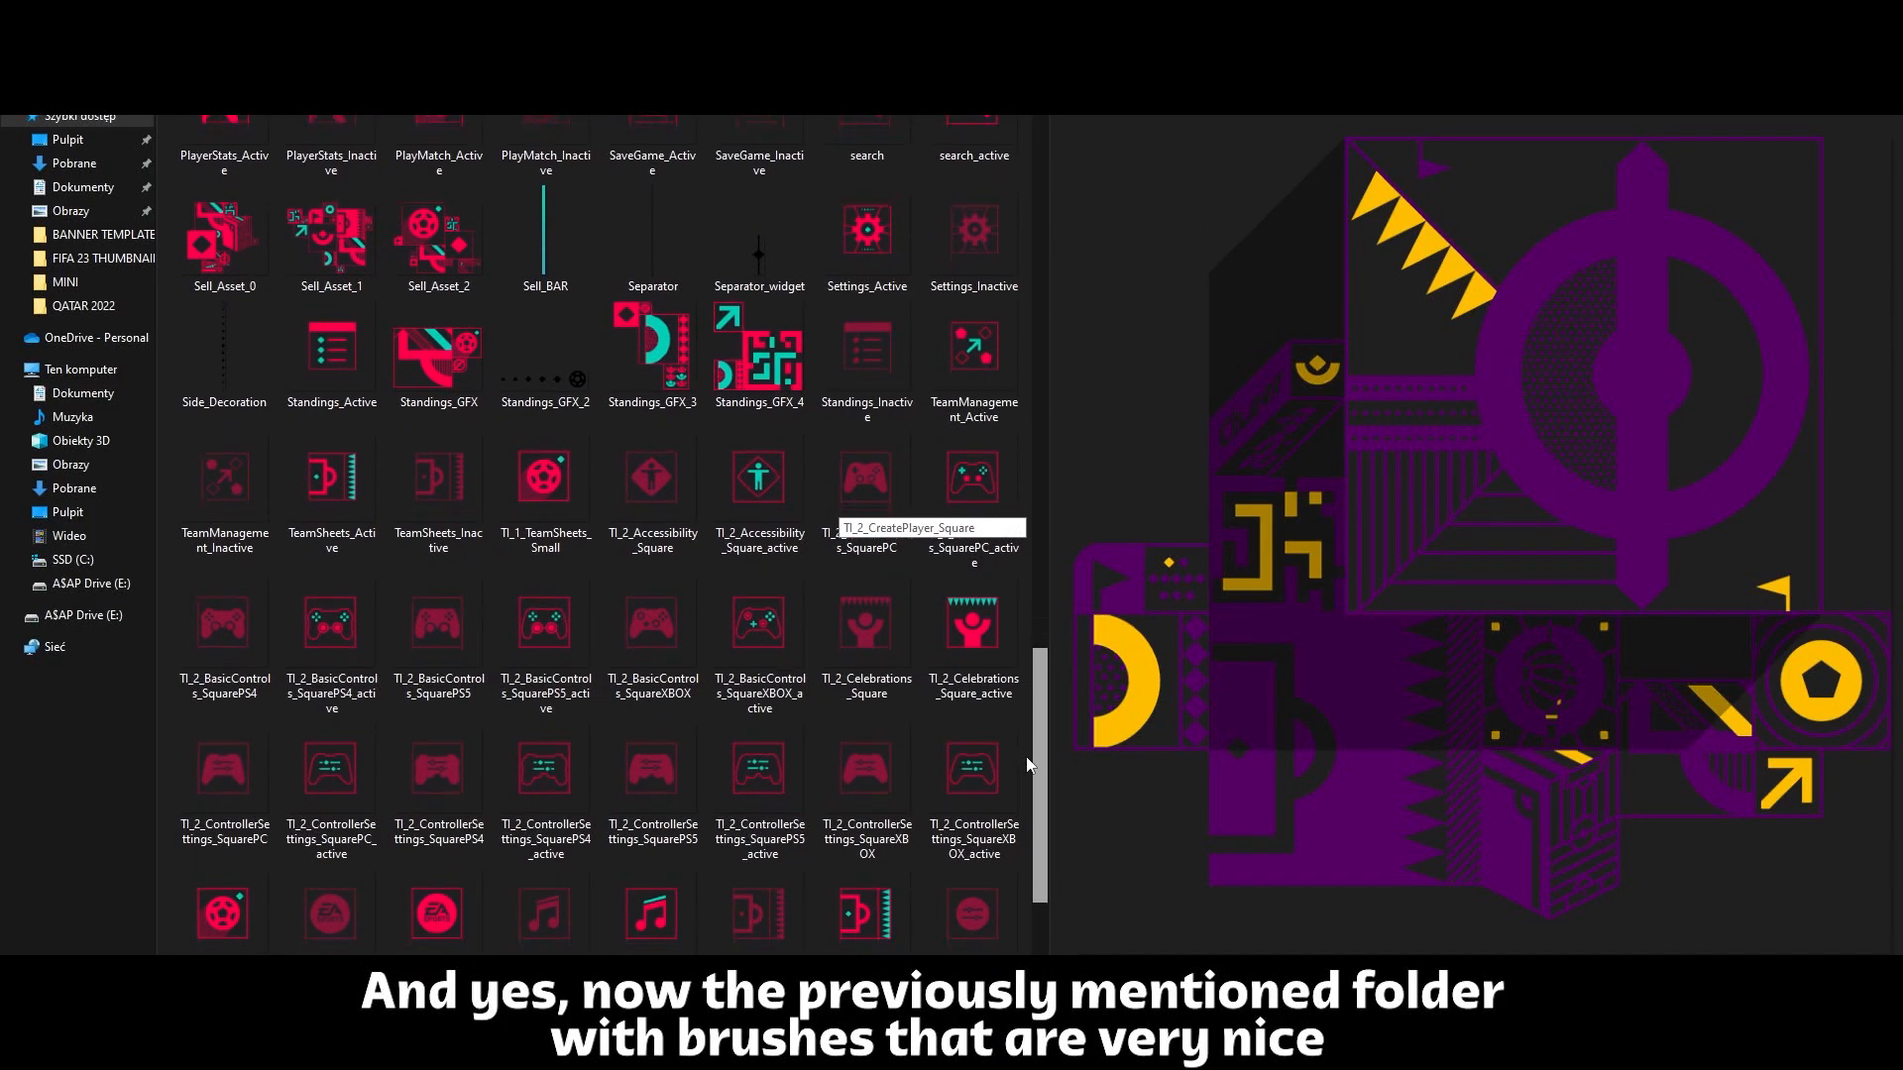
scroll("down", 3)
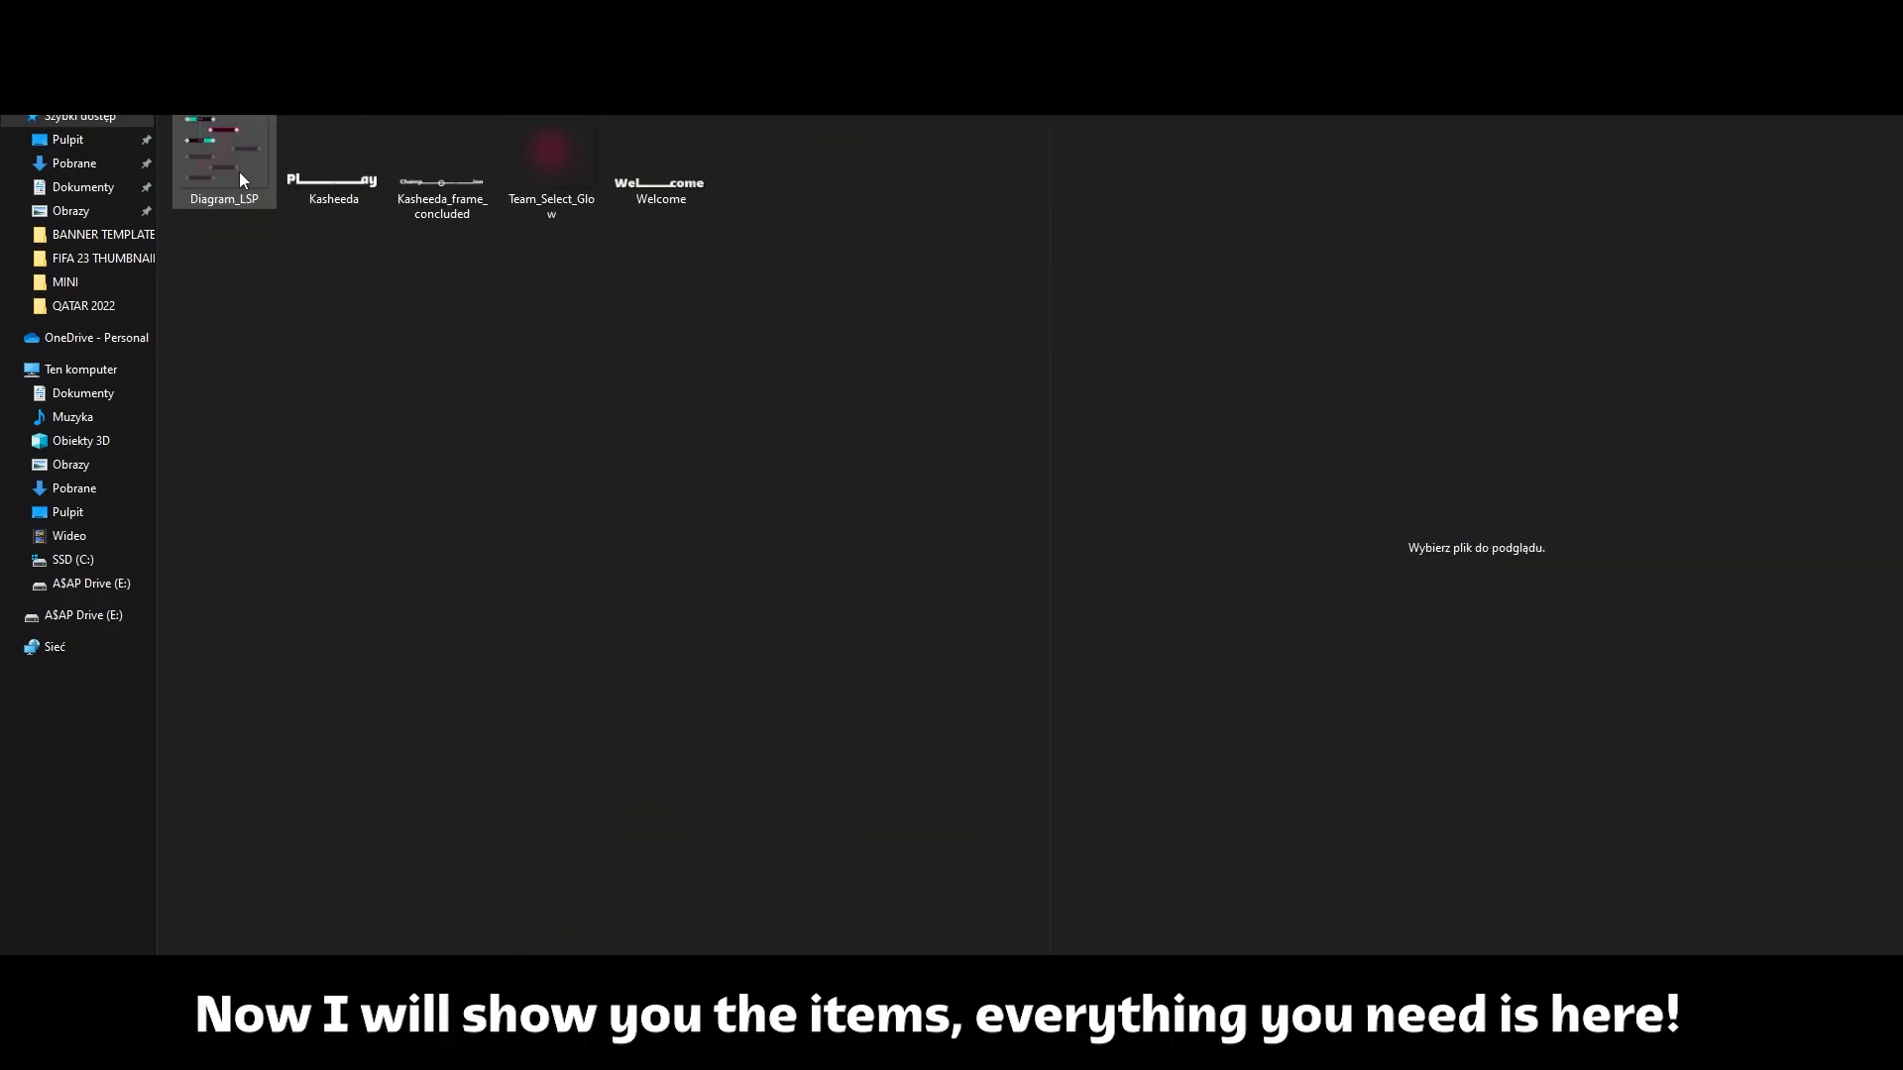
Preview item thumbnails such as misc_clock before reaching the items folder.
left_click(333, 159)
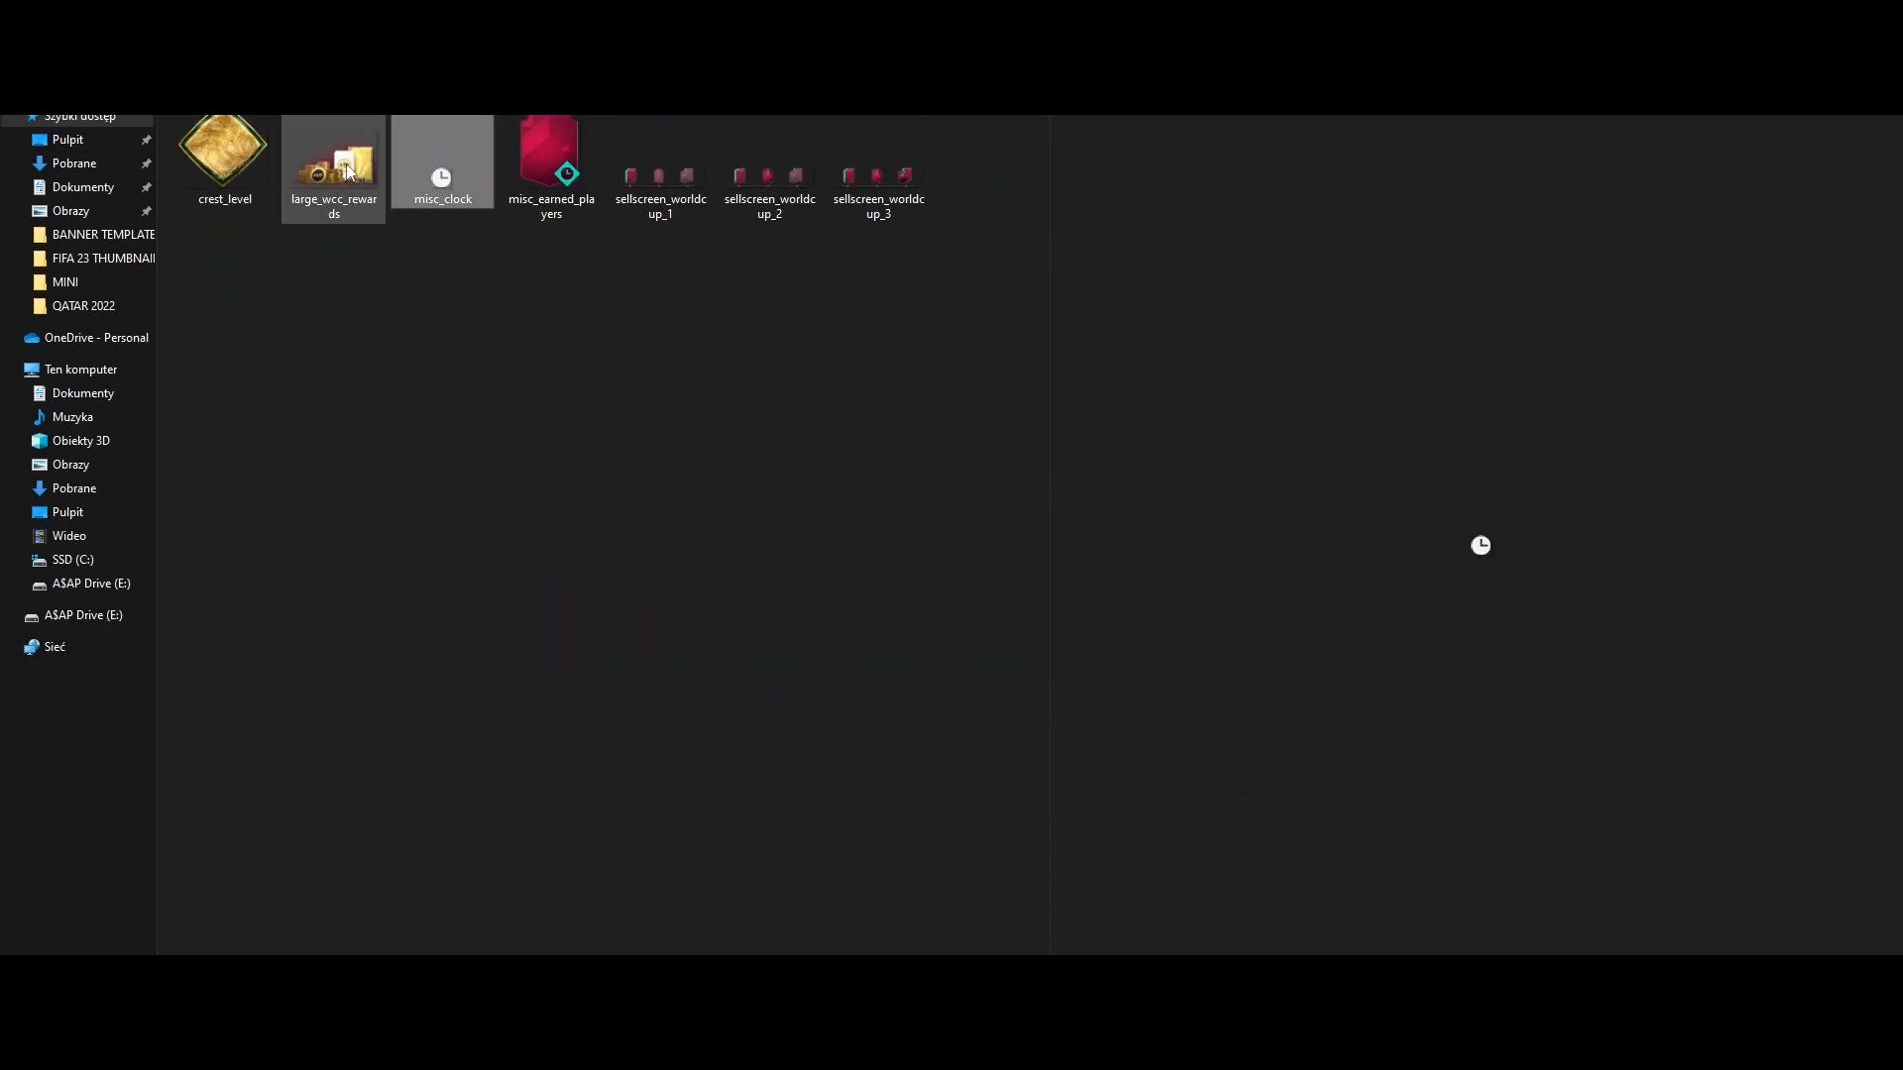
left_click(878, 170)
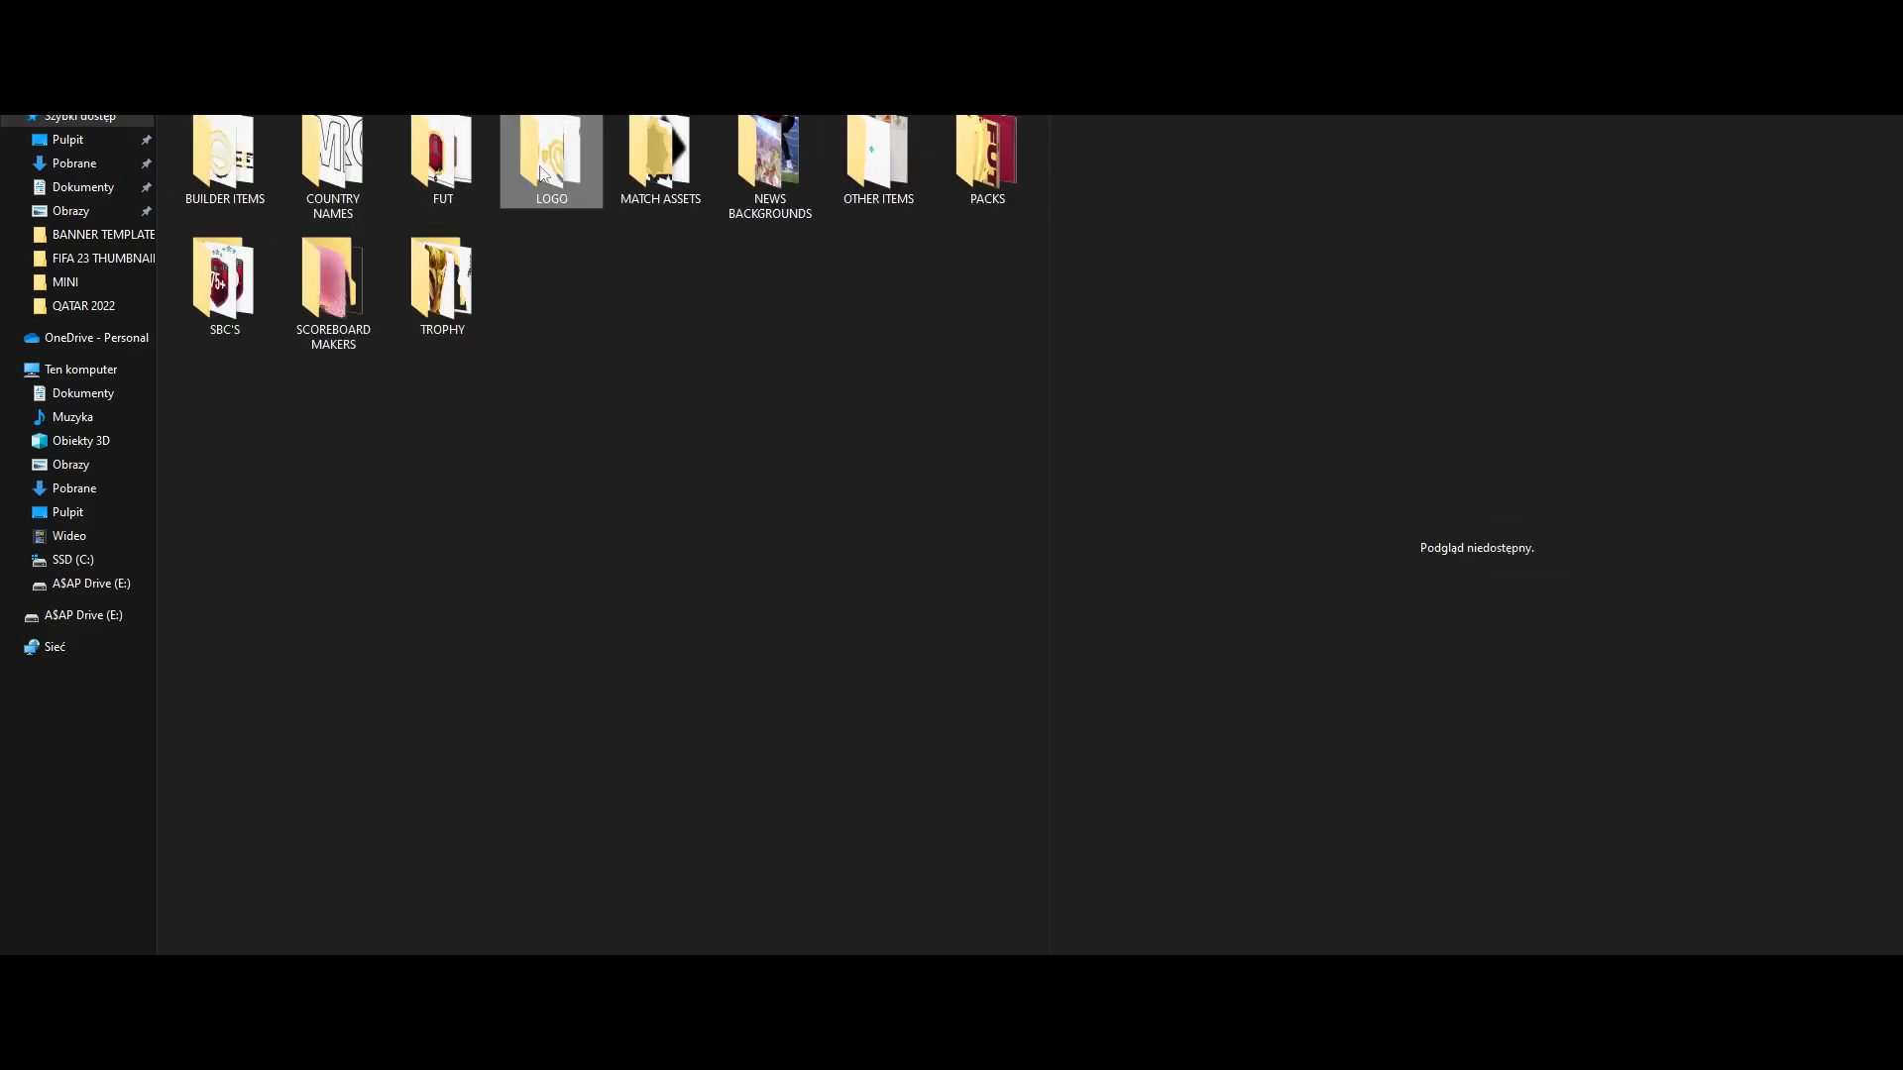
Enter the LOGO items and background photos folders and preview a background photo.
double_click(549, 159)
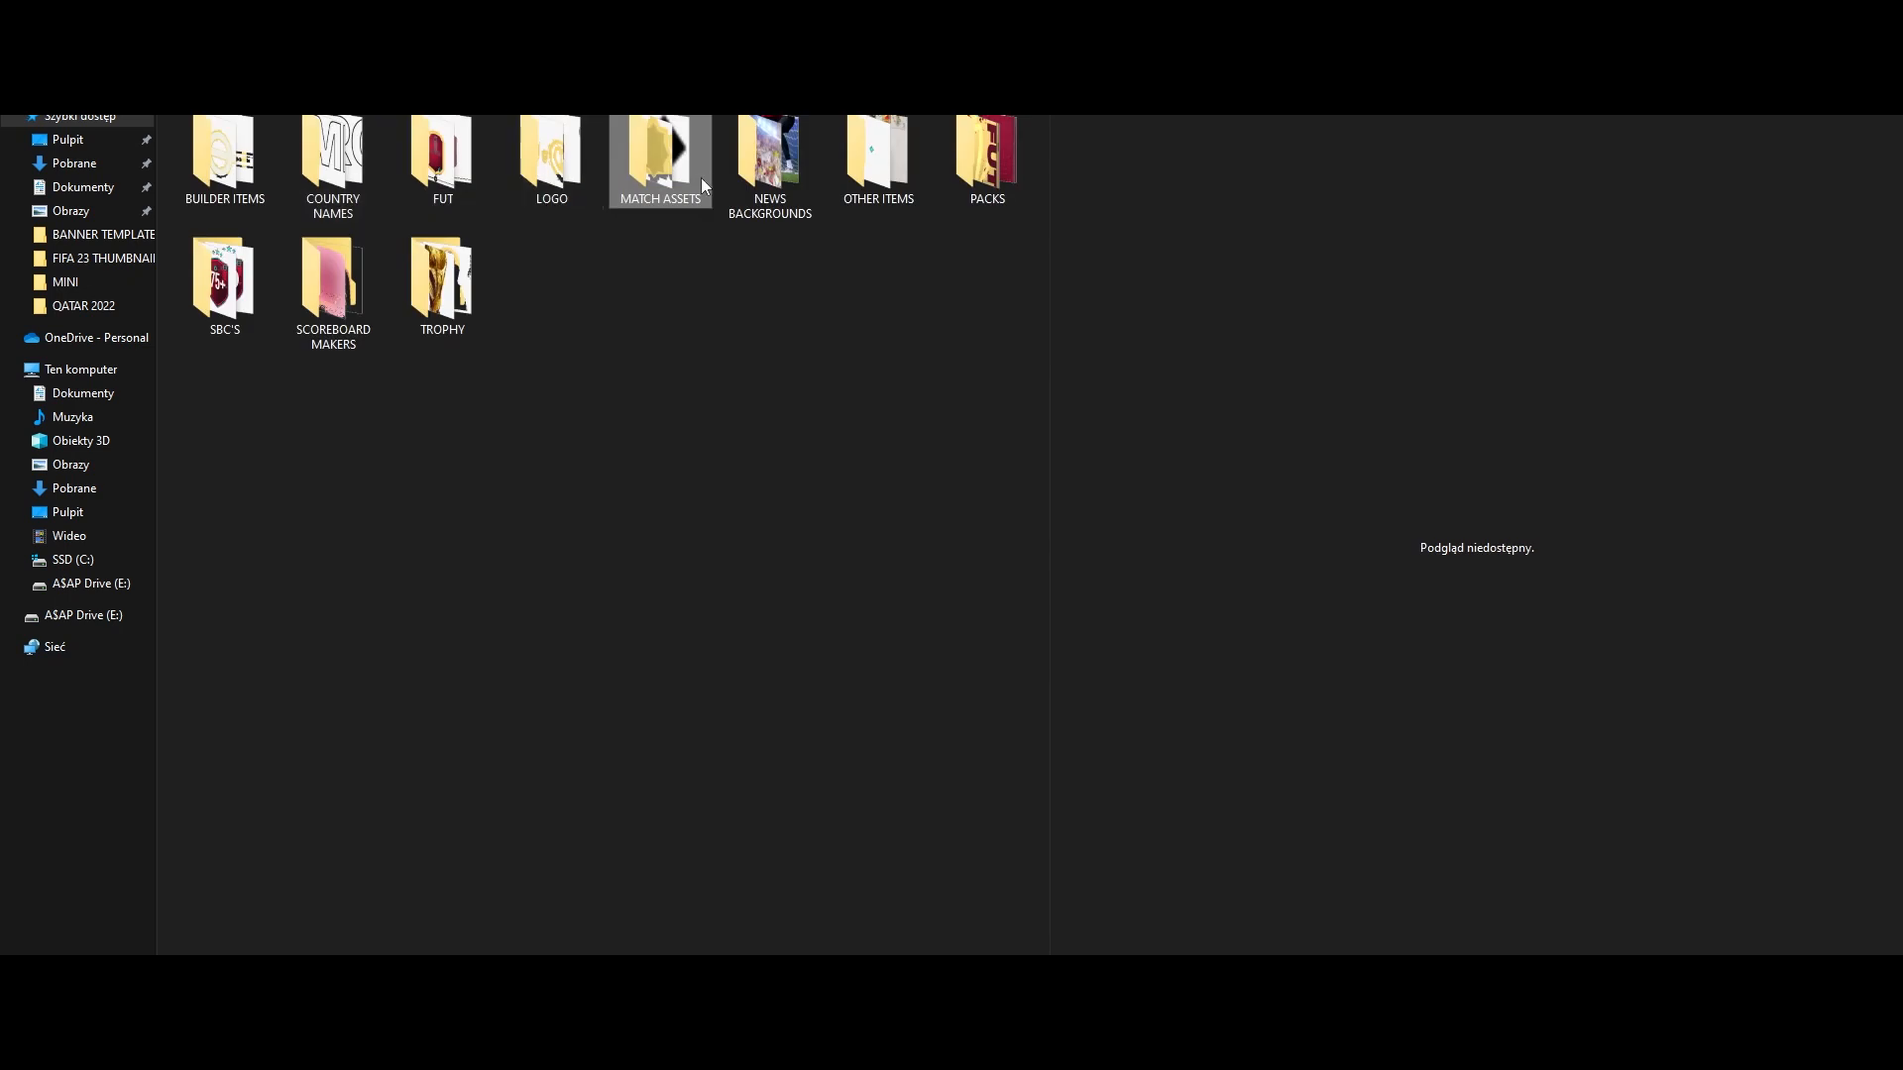
double_click(769, 152)
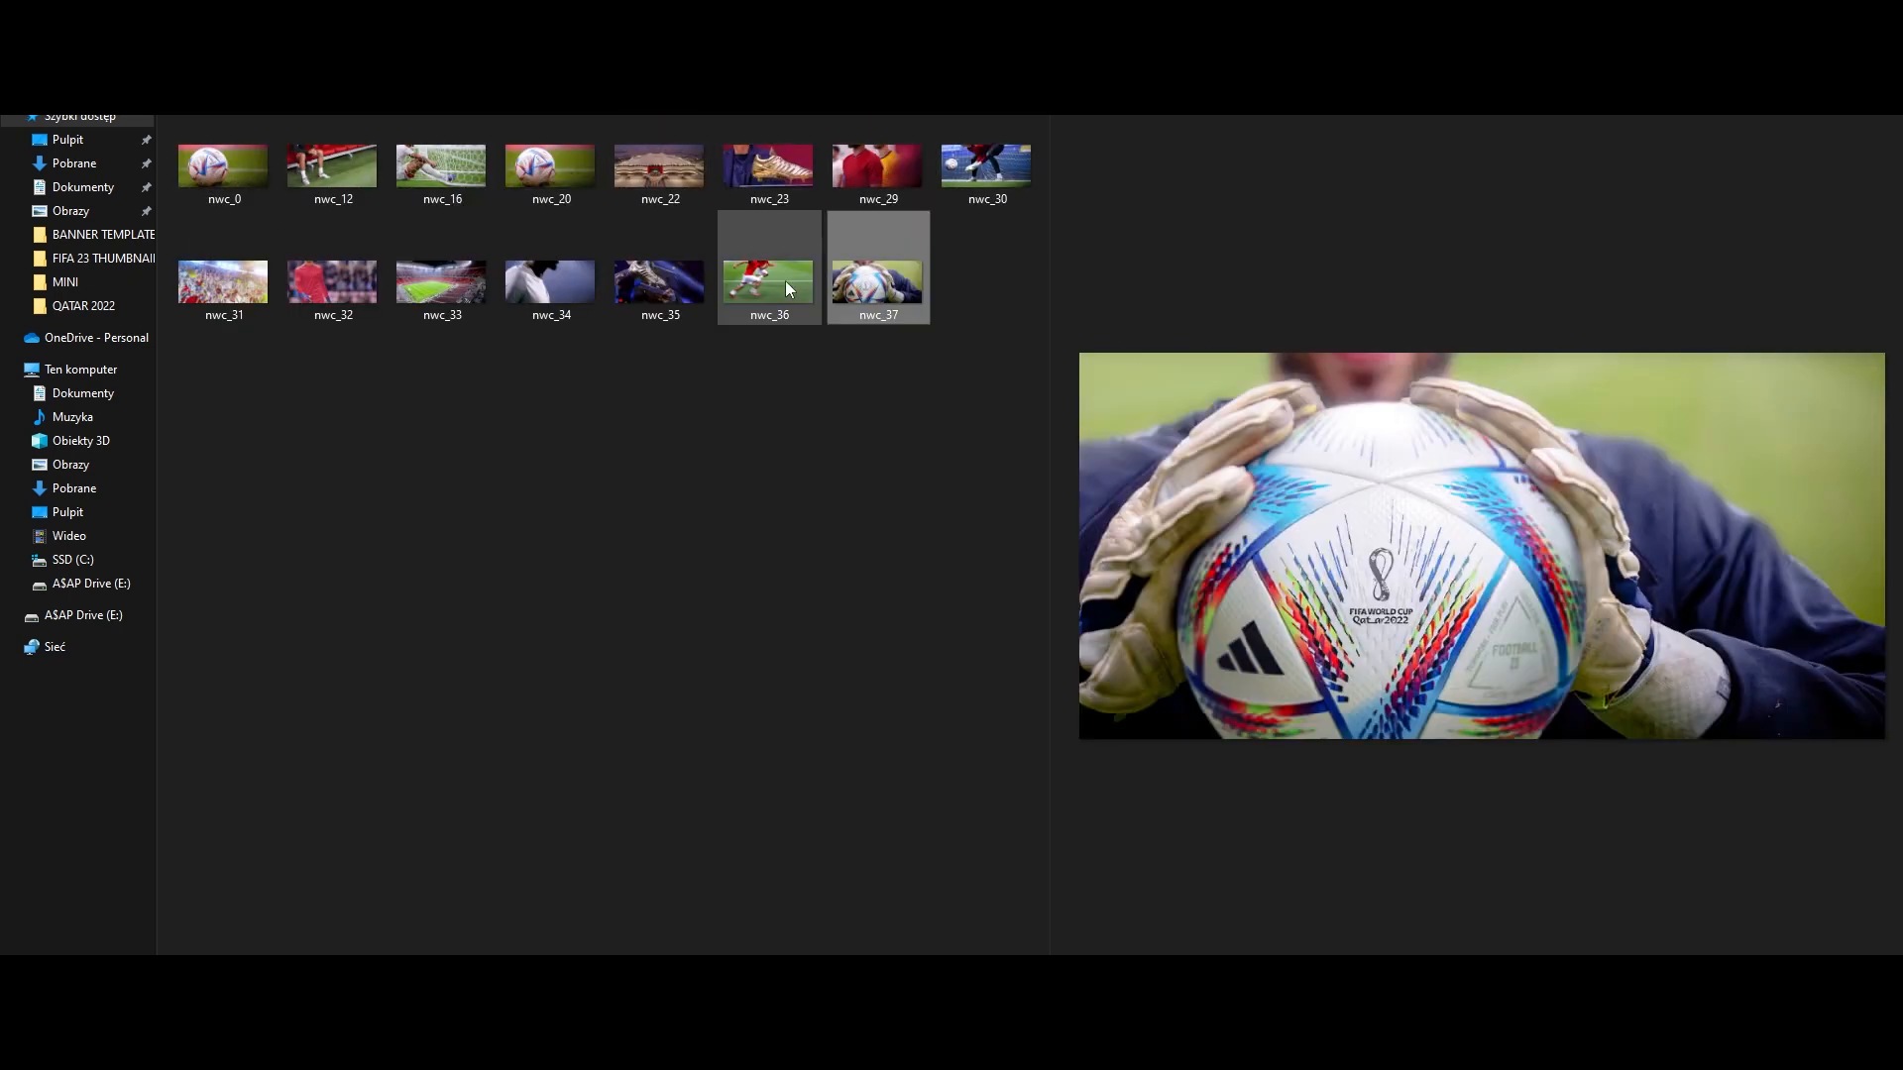
left_click(224, 283)
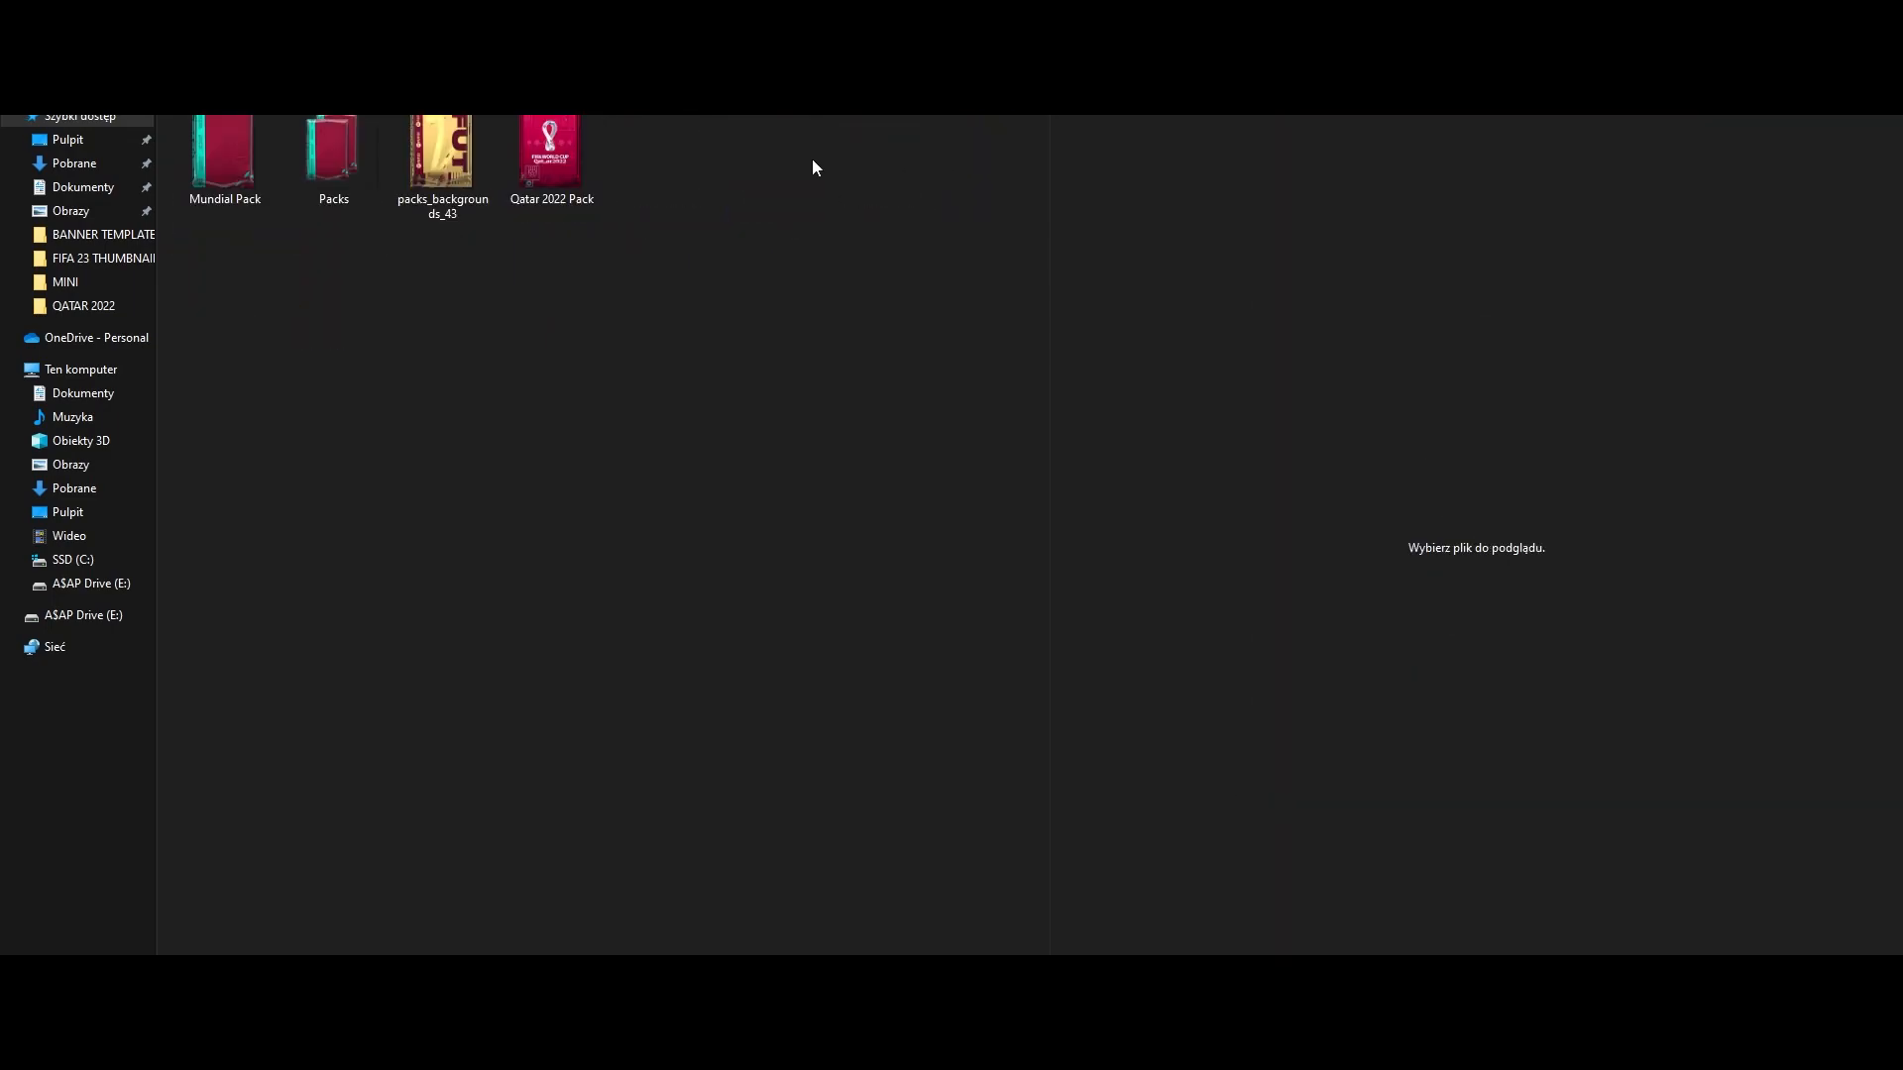
Go into the SBC's folder and preview the red shield SBC logo 2 badge.
left_click(551, 153)
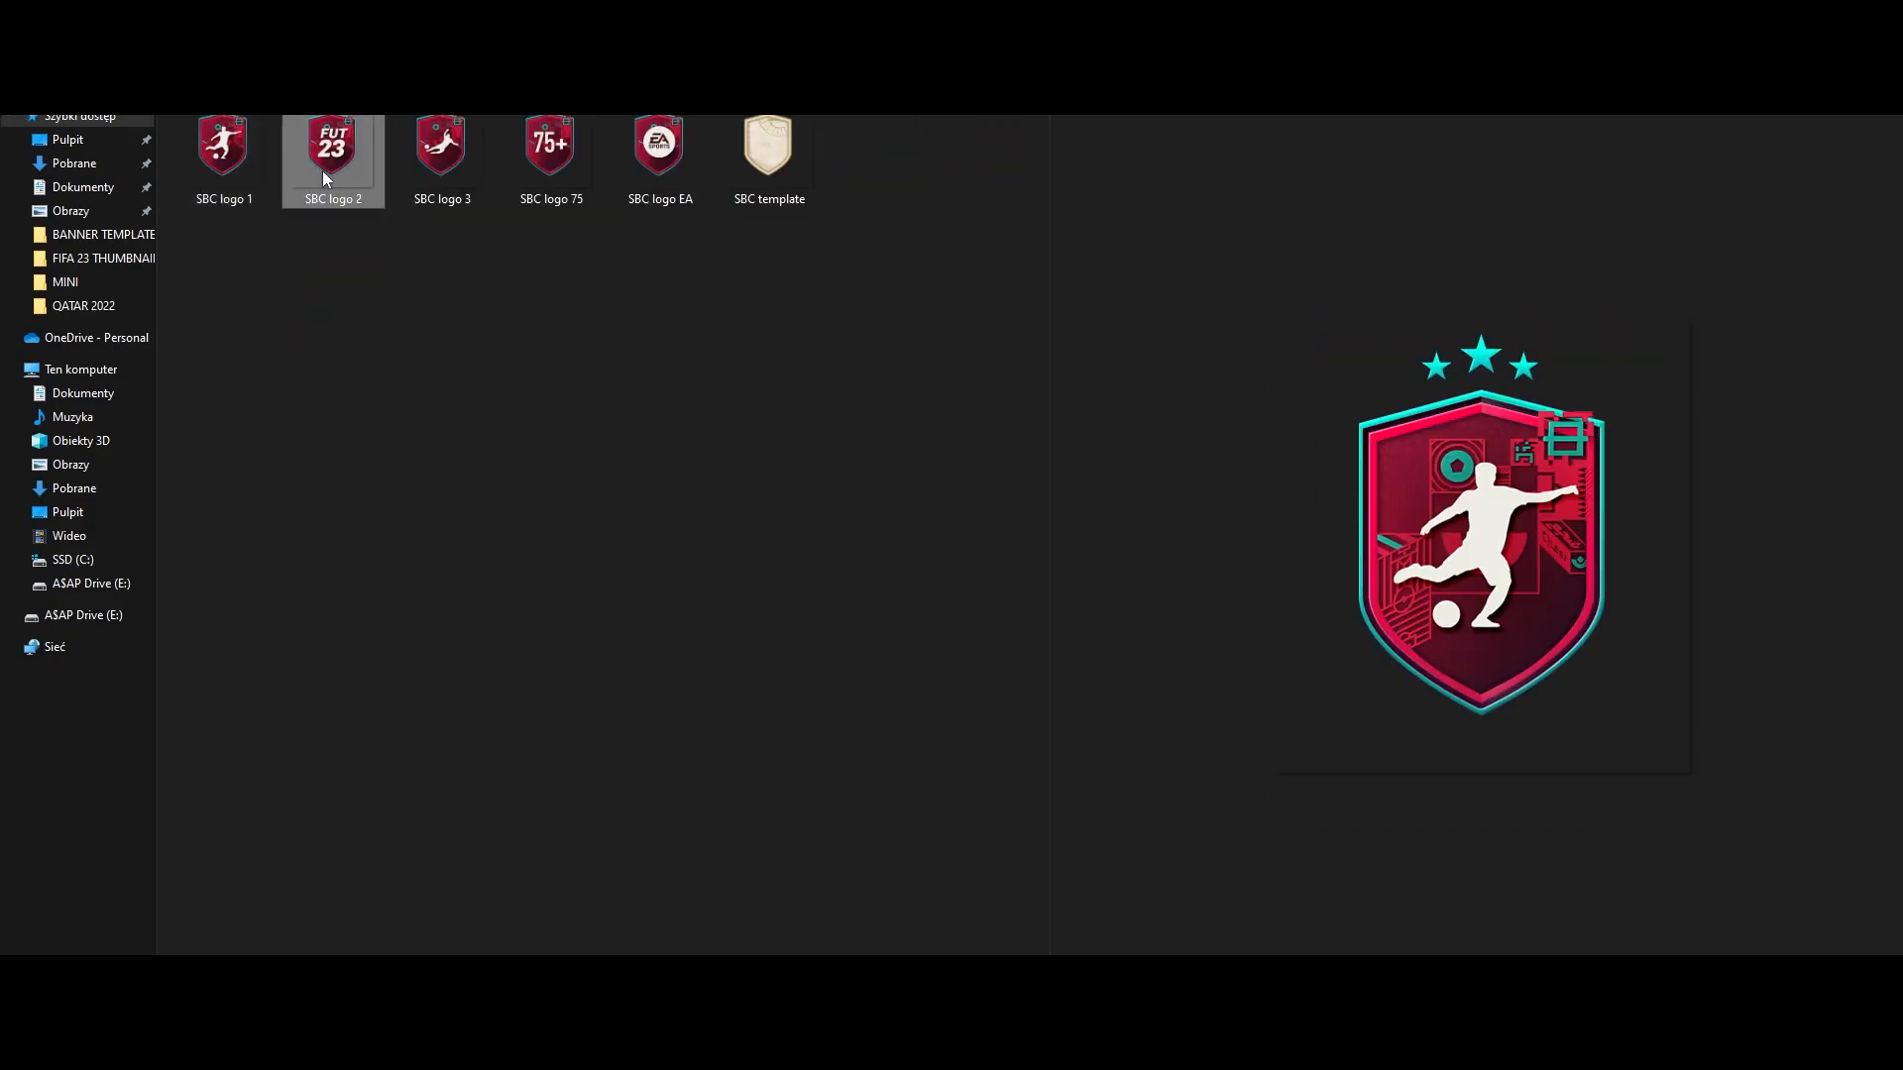
left_click(769, 145)
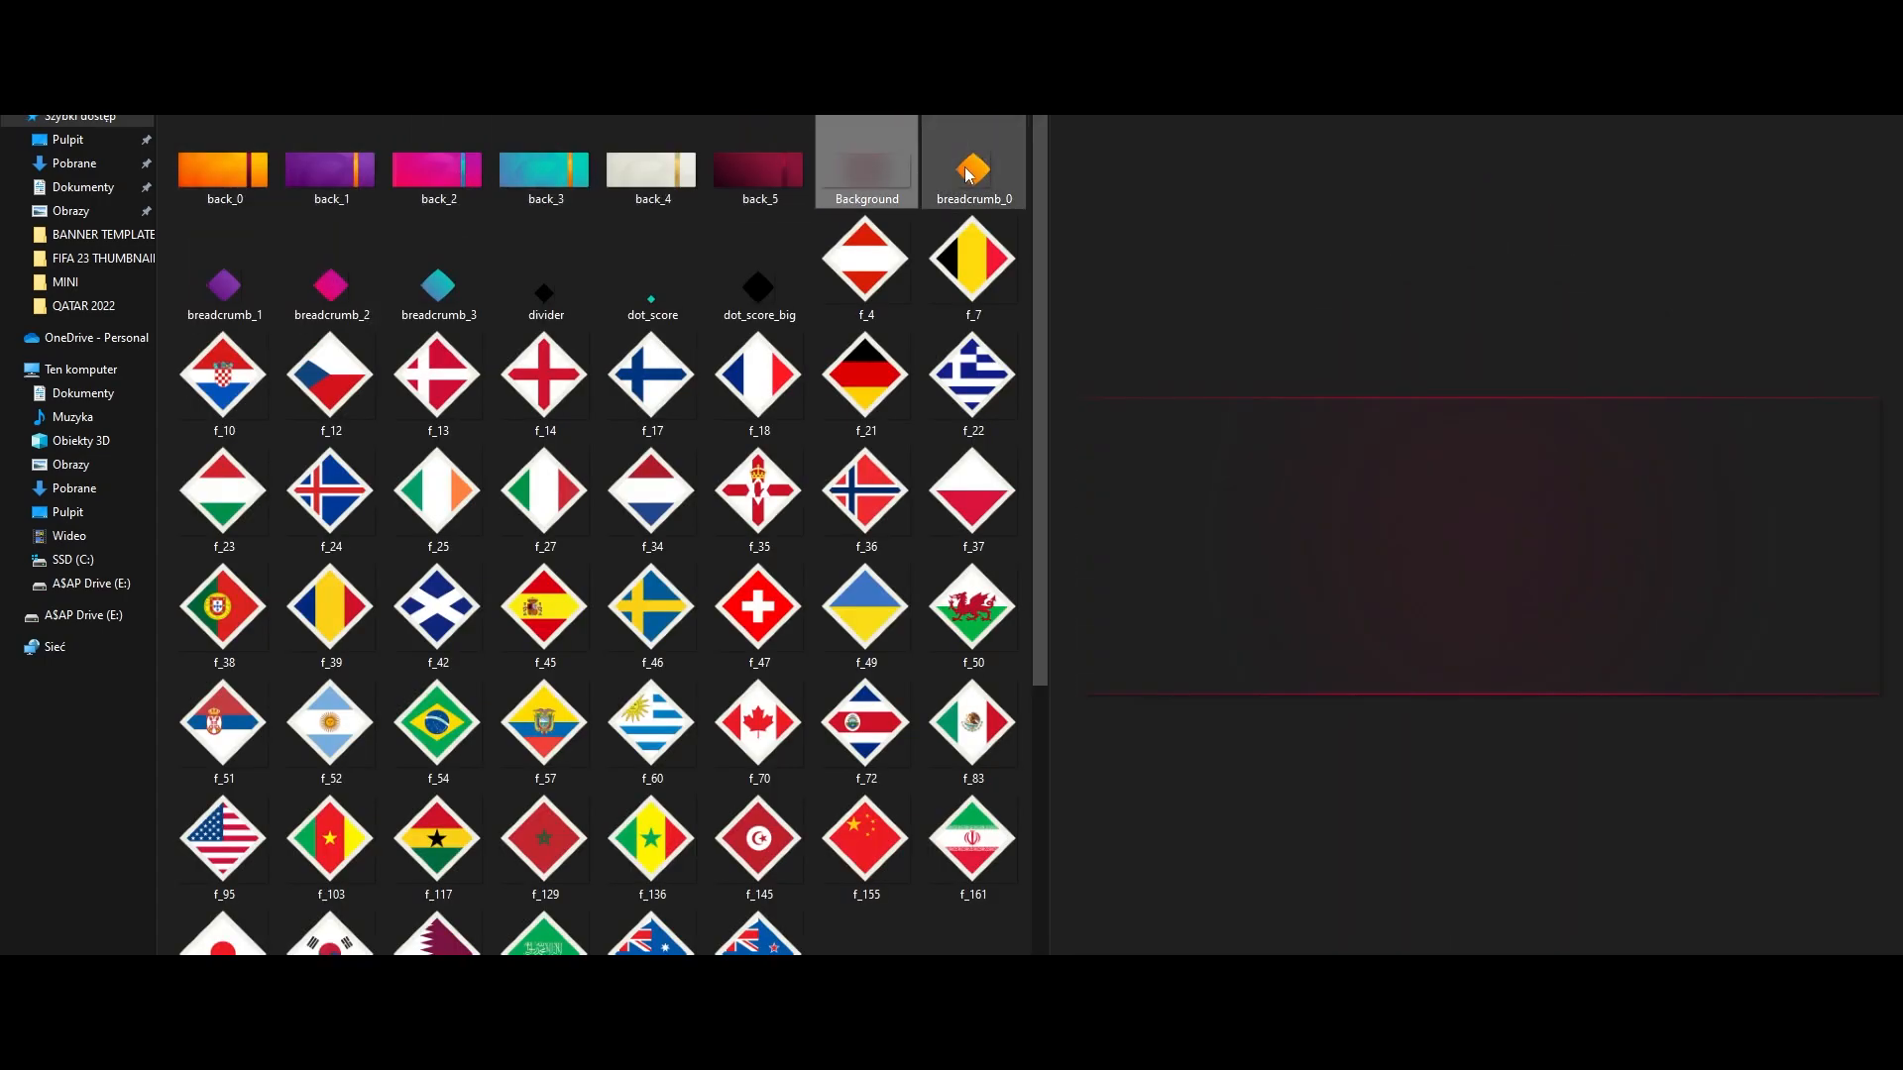
Preview the breadcrumb_2 graphic and browse down through the diamond flags.
left_click(331, 268)
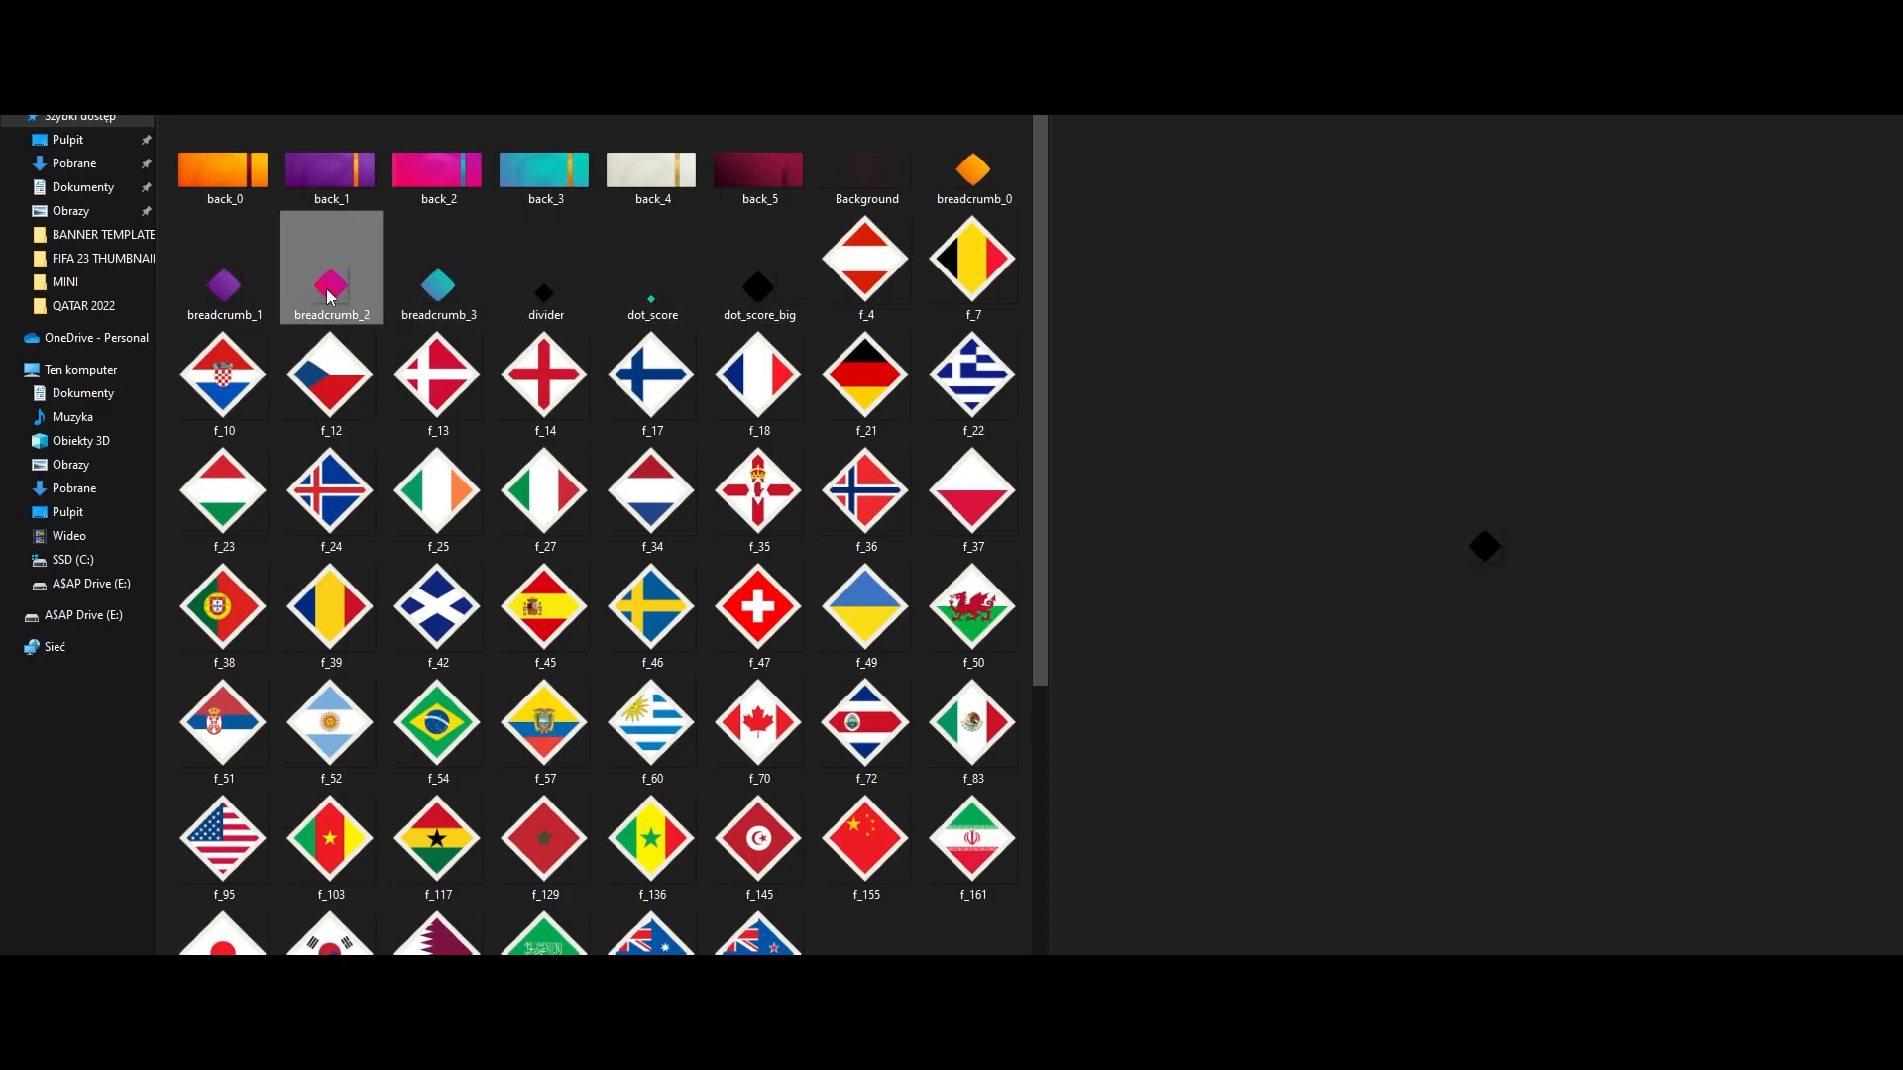
scroll("down", 3)
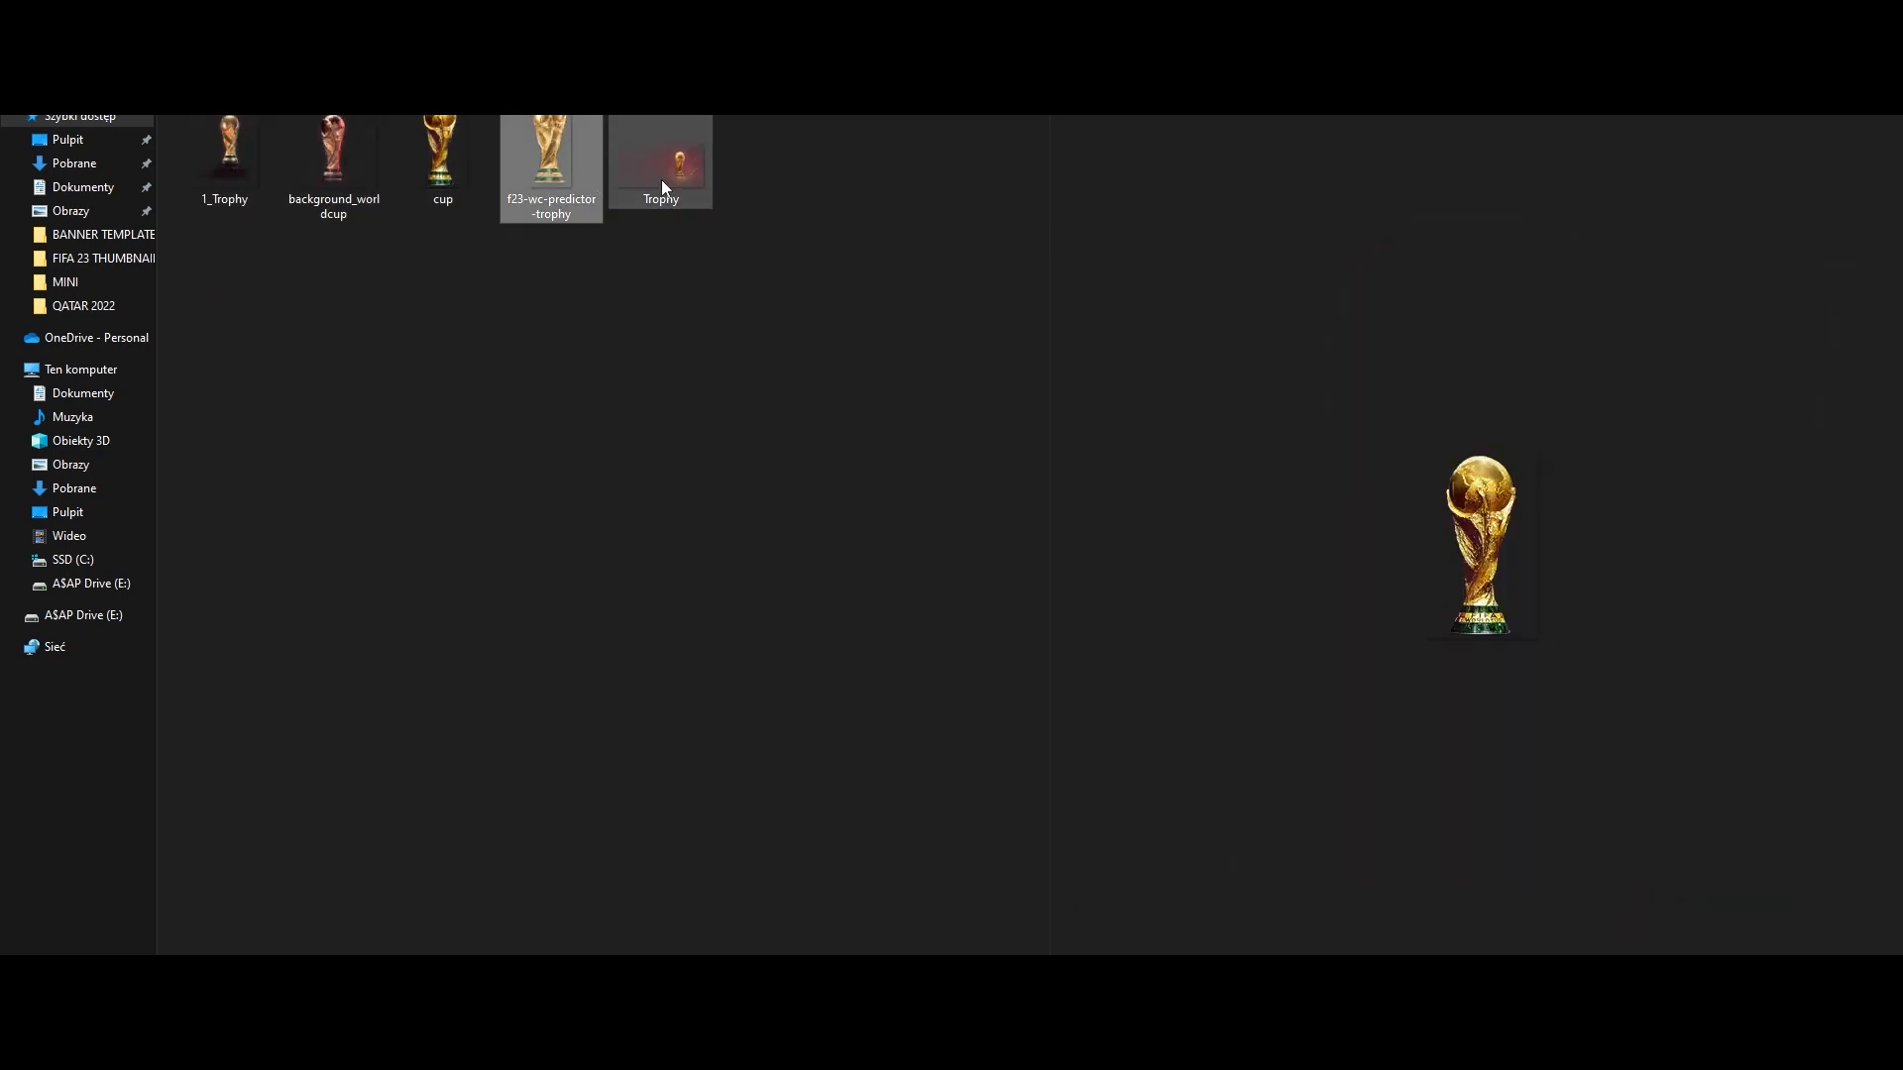
Preview the Trophy and LAYERSTYLES images, then launch the SBC template PSD in Photoshop.
left_click(442, 144)
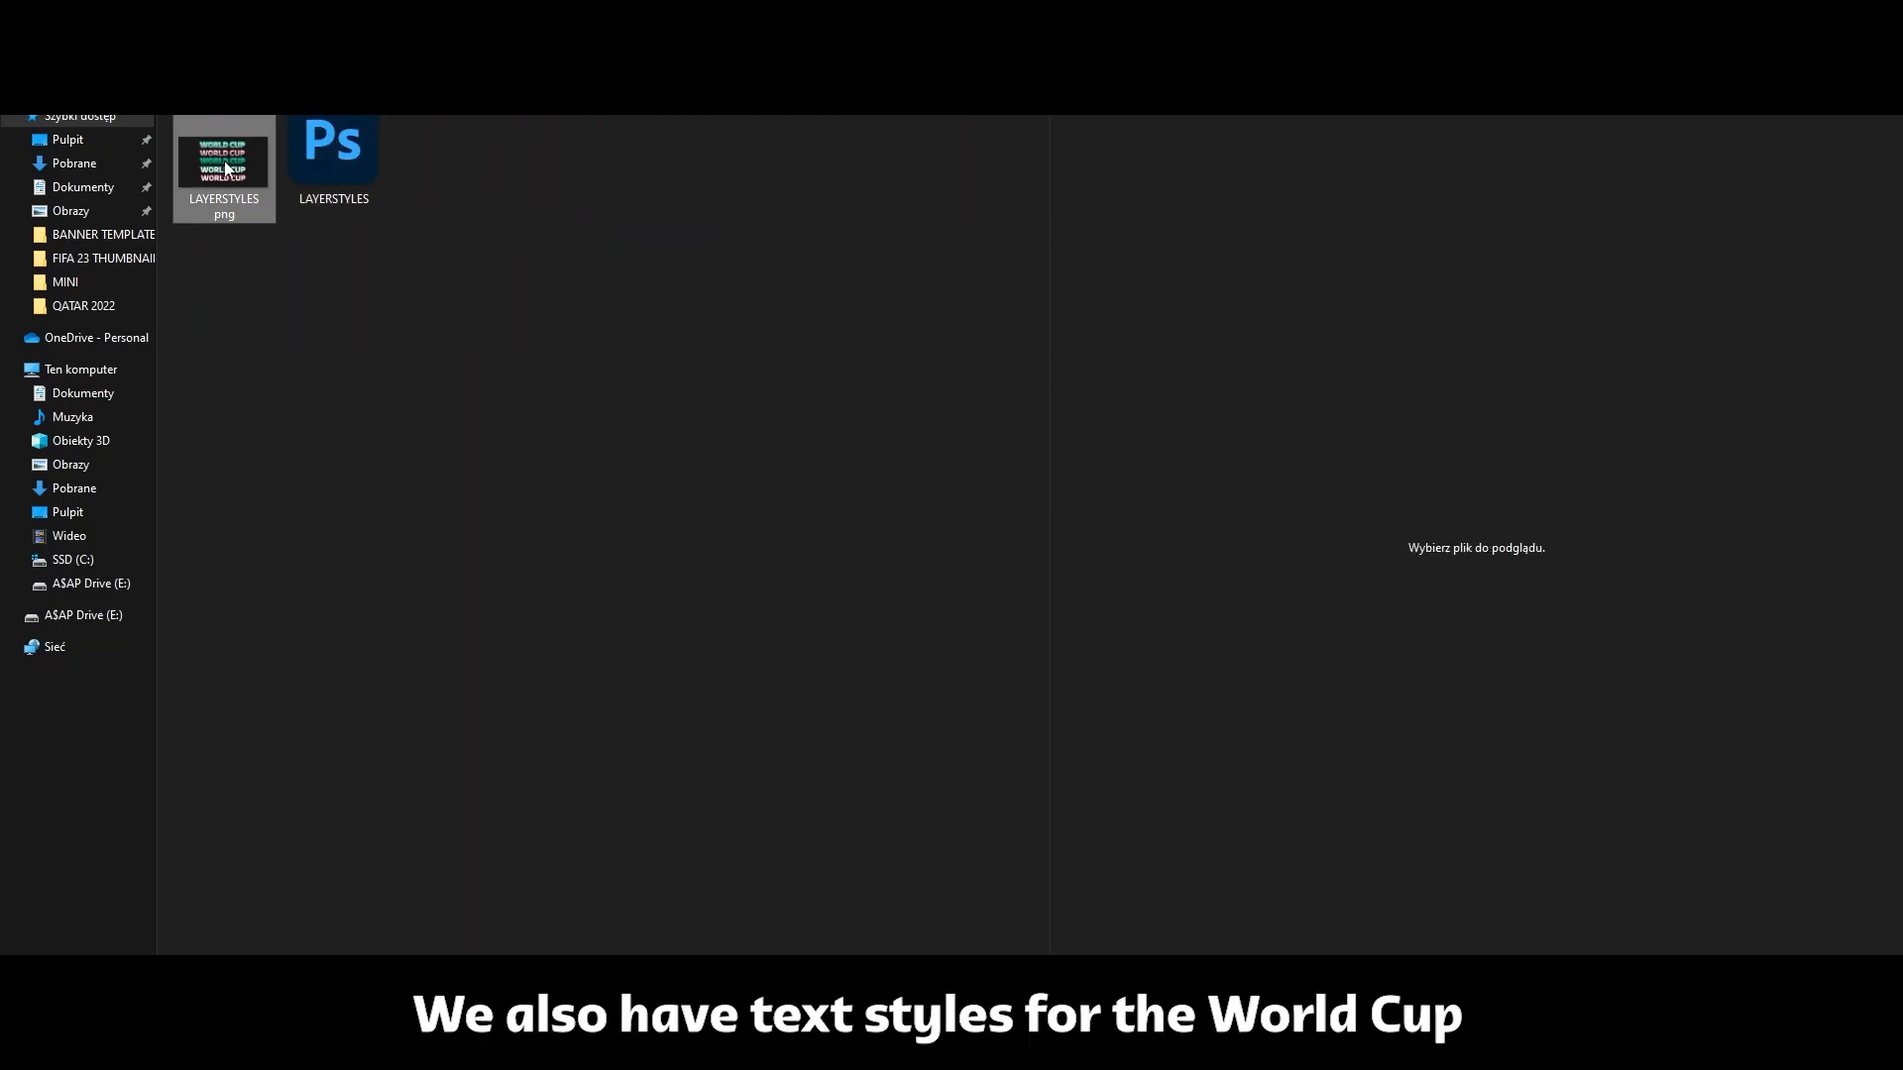
left_click(333, 158)
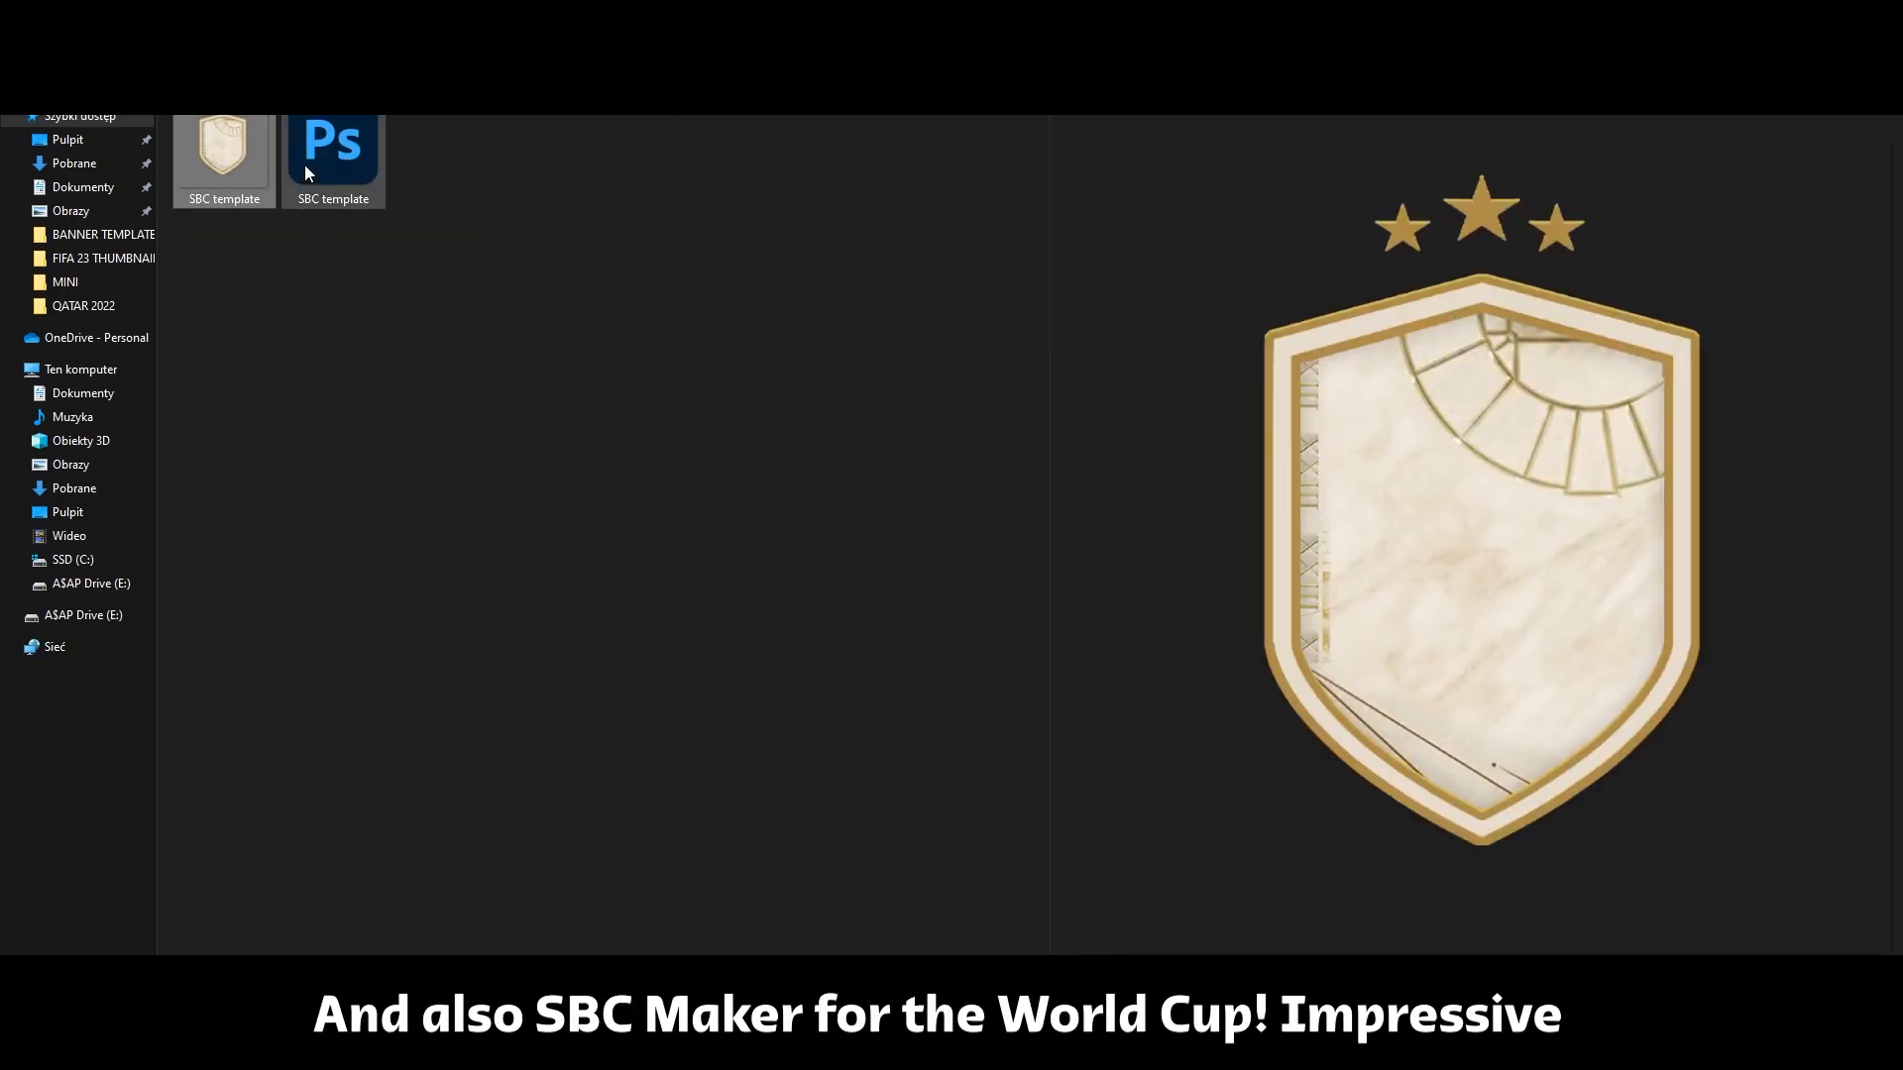
double_click(333, 143)
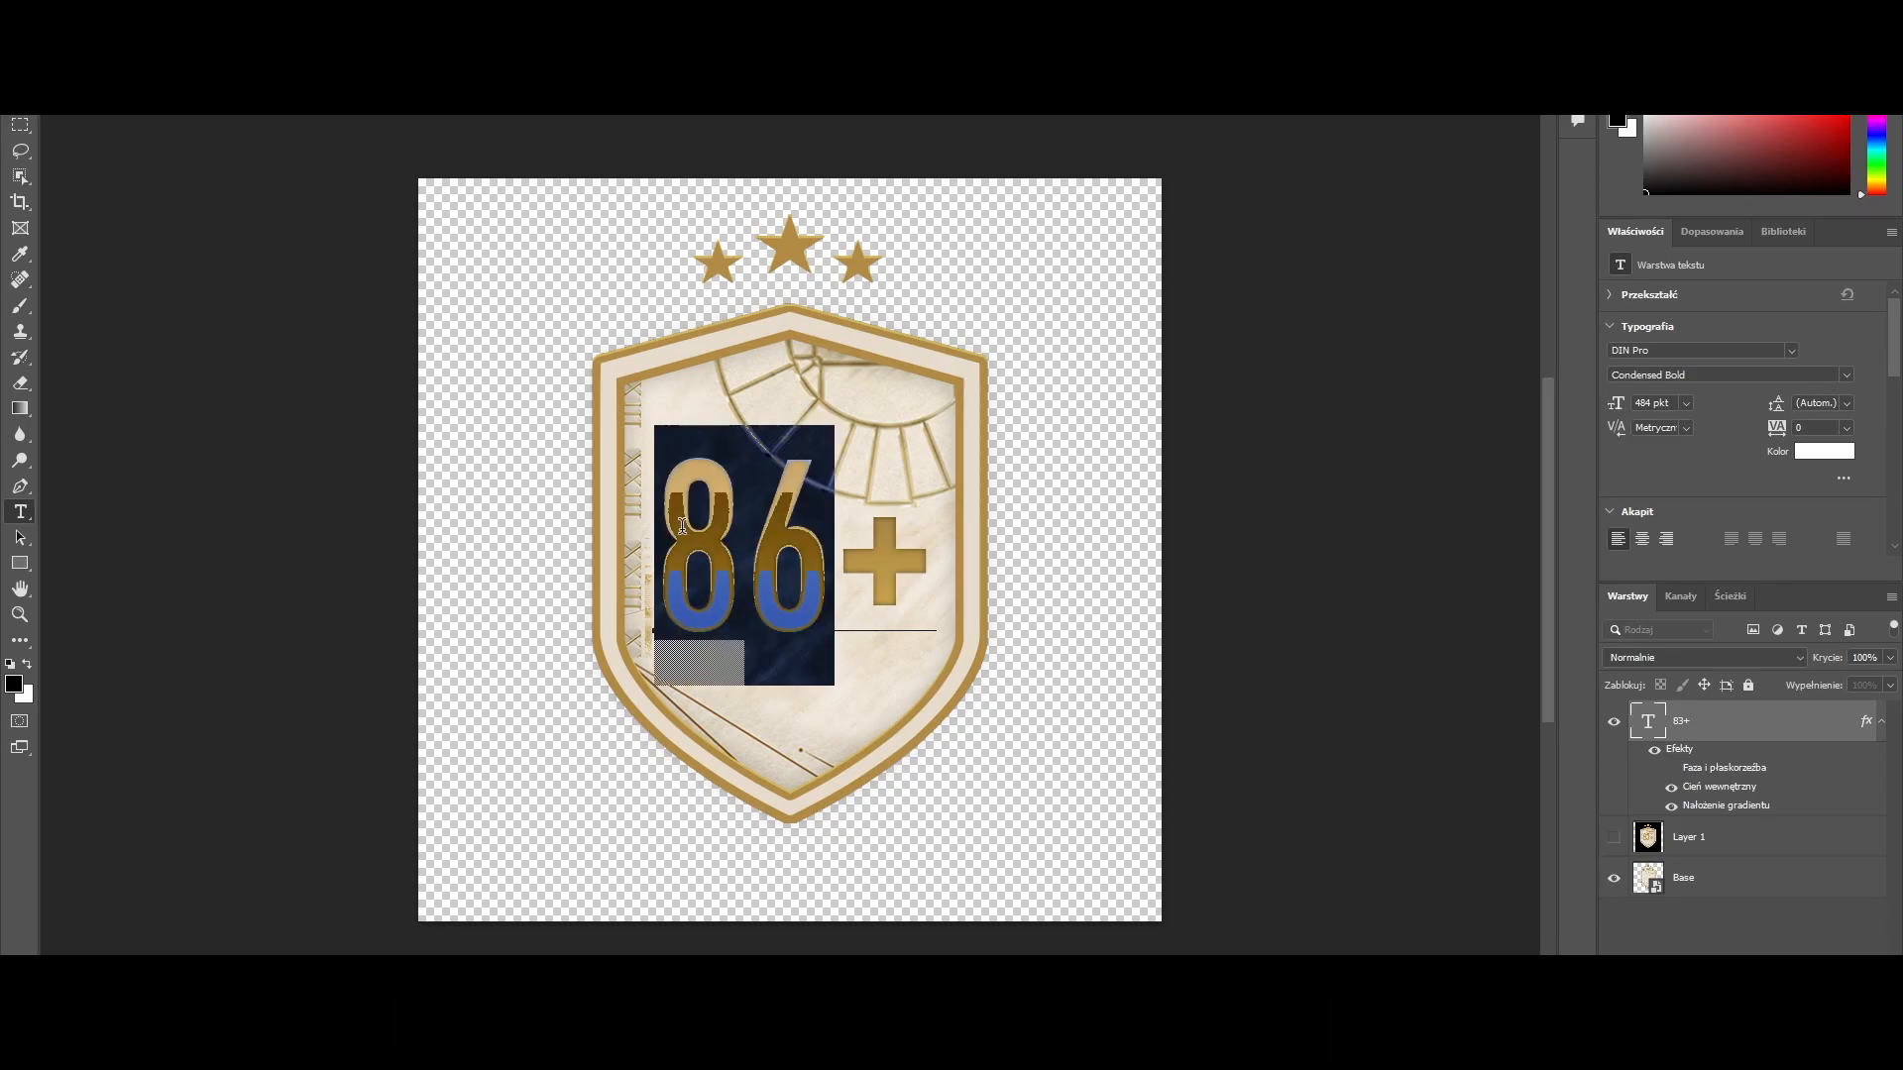
Inspect the SBC template's 86+ text layer while entering 'mf'.
type("mf")
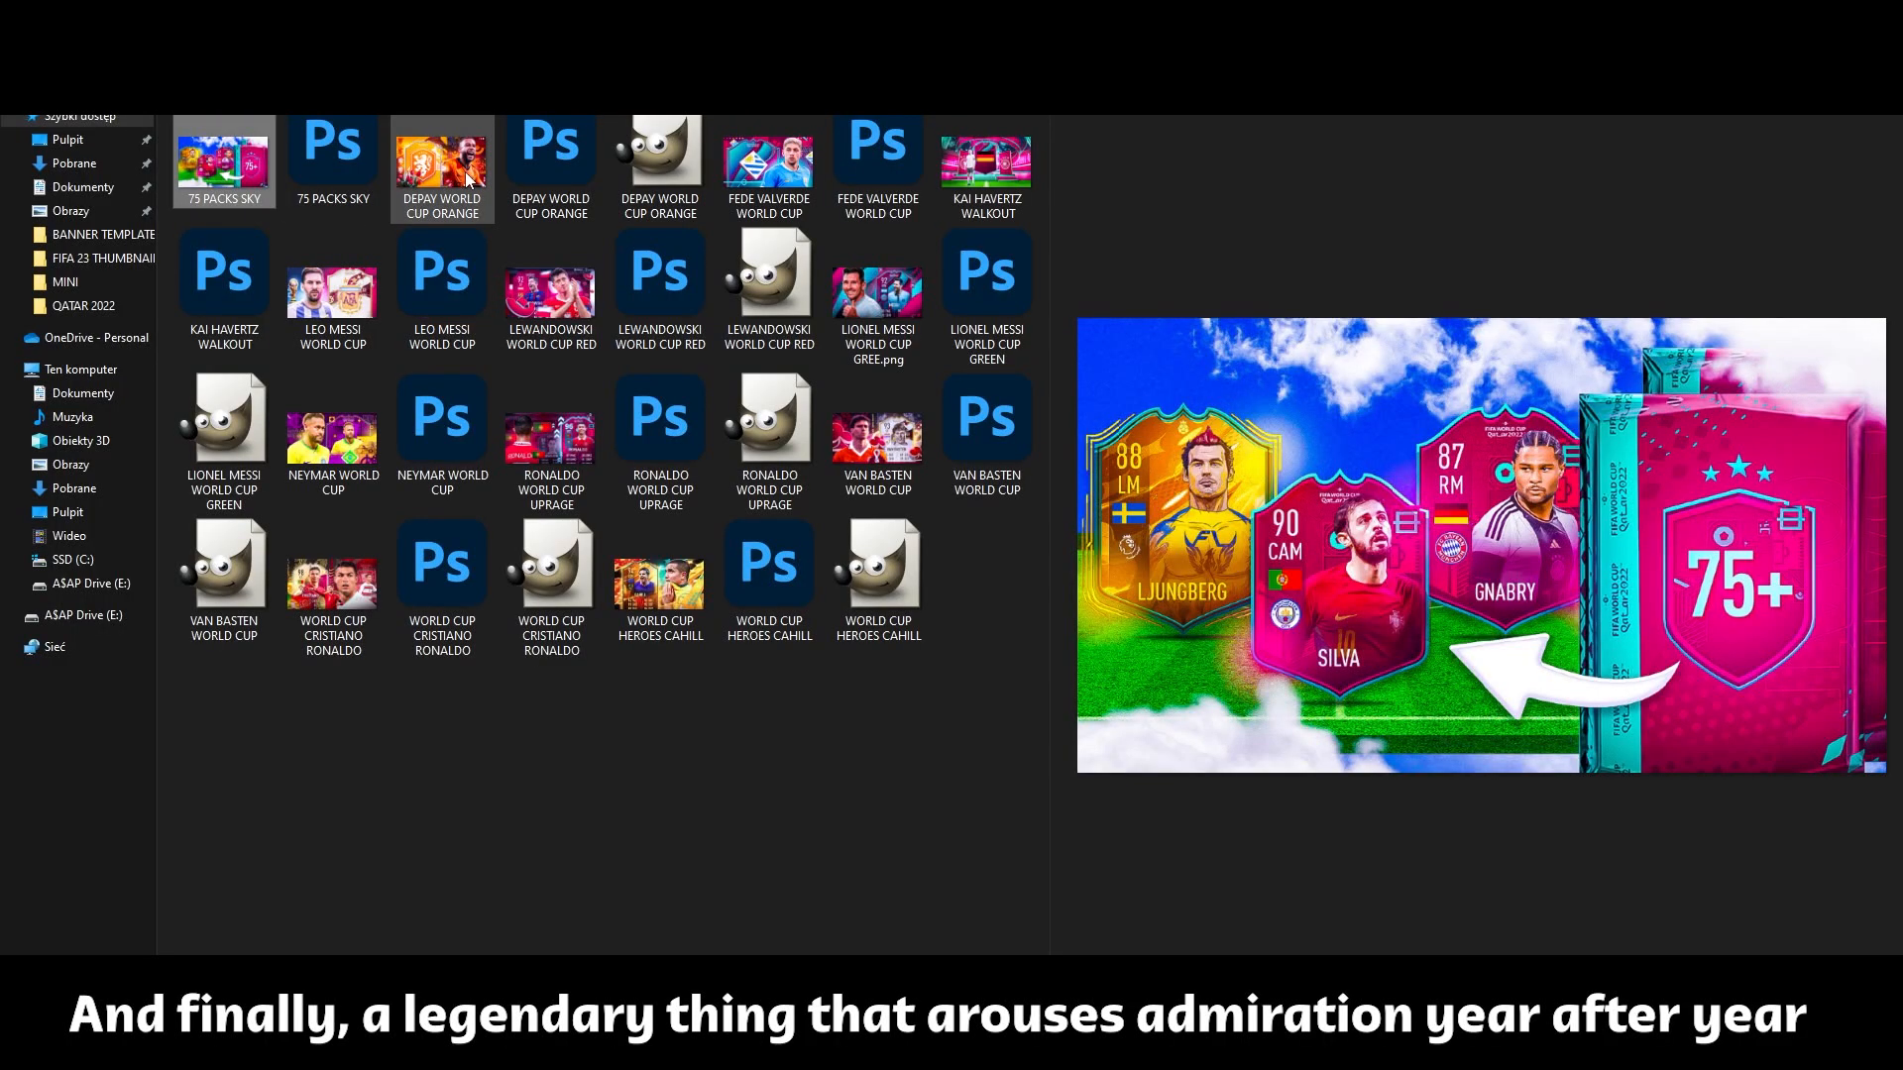
Preview the 75 PACKS SKY, Lewandowski and Cahill thumbnails and launch VAN BASTEN WORLD CUP.xcf in GIMP.
left_click(985, 159)
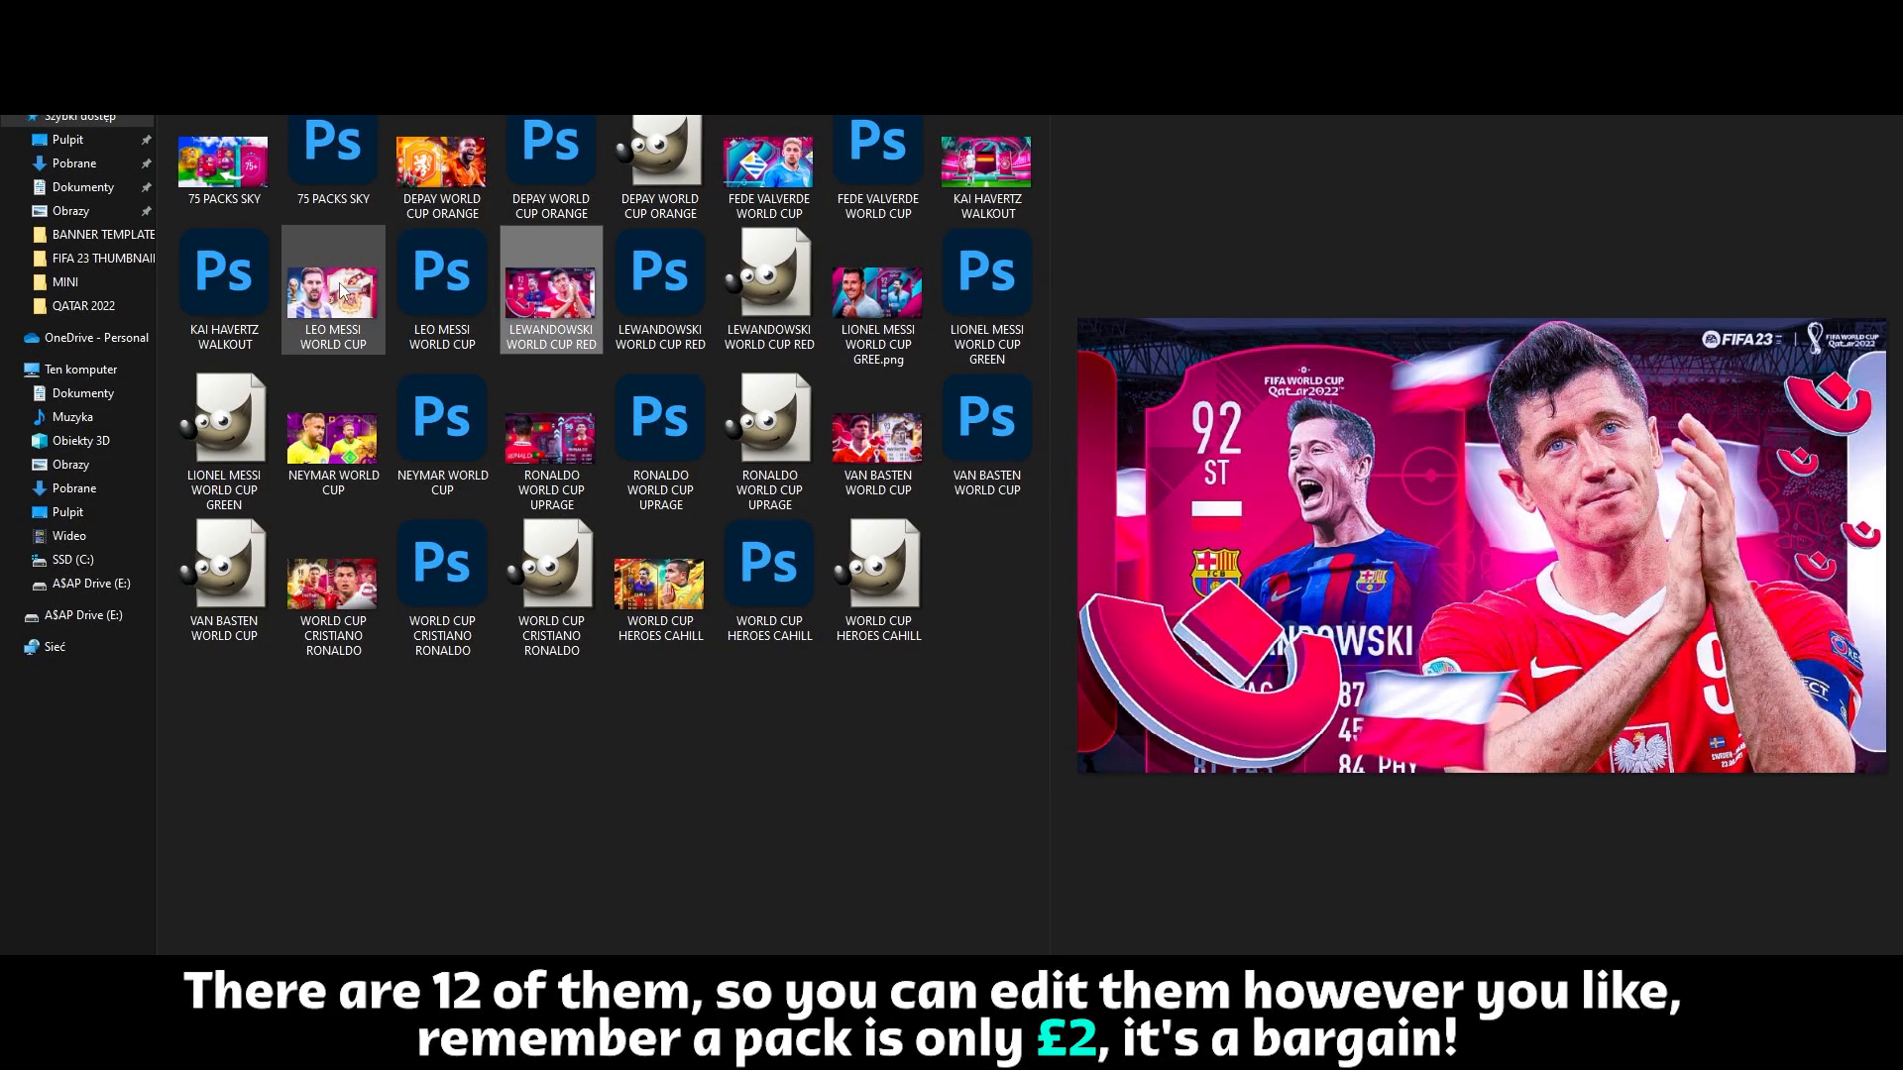
left_click(549, 418)
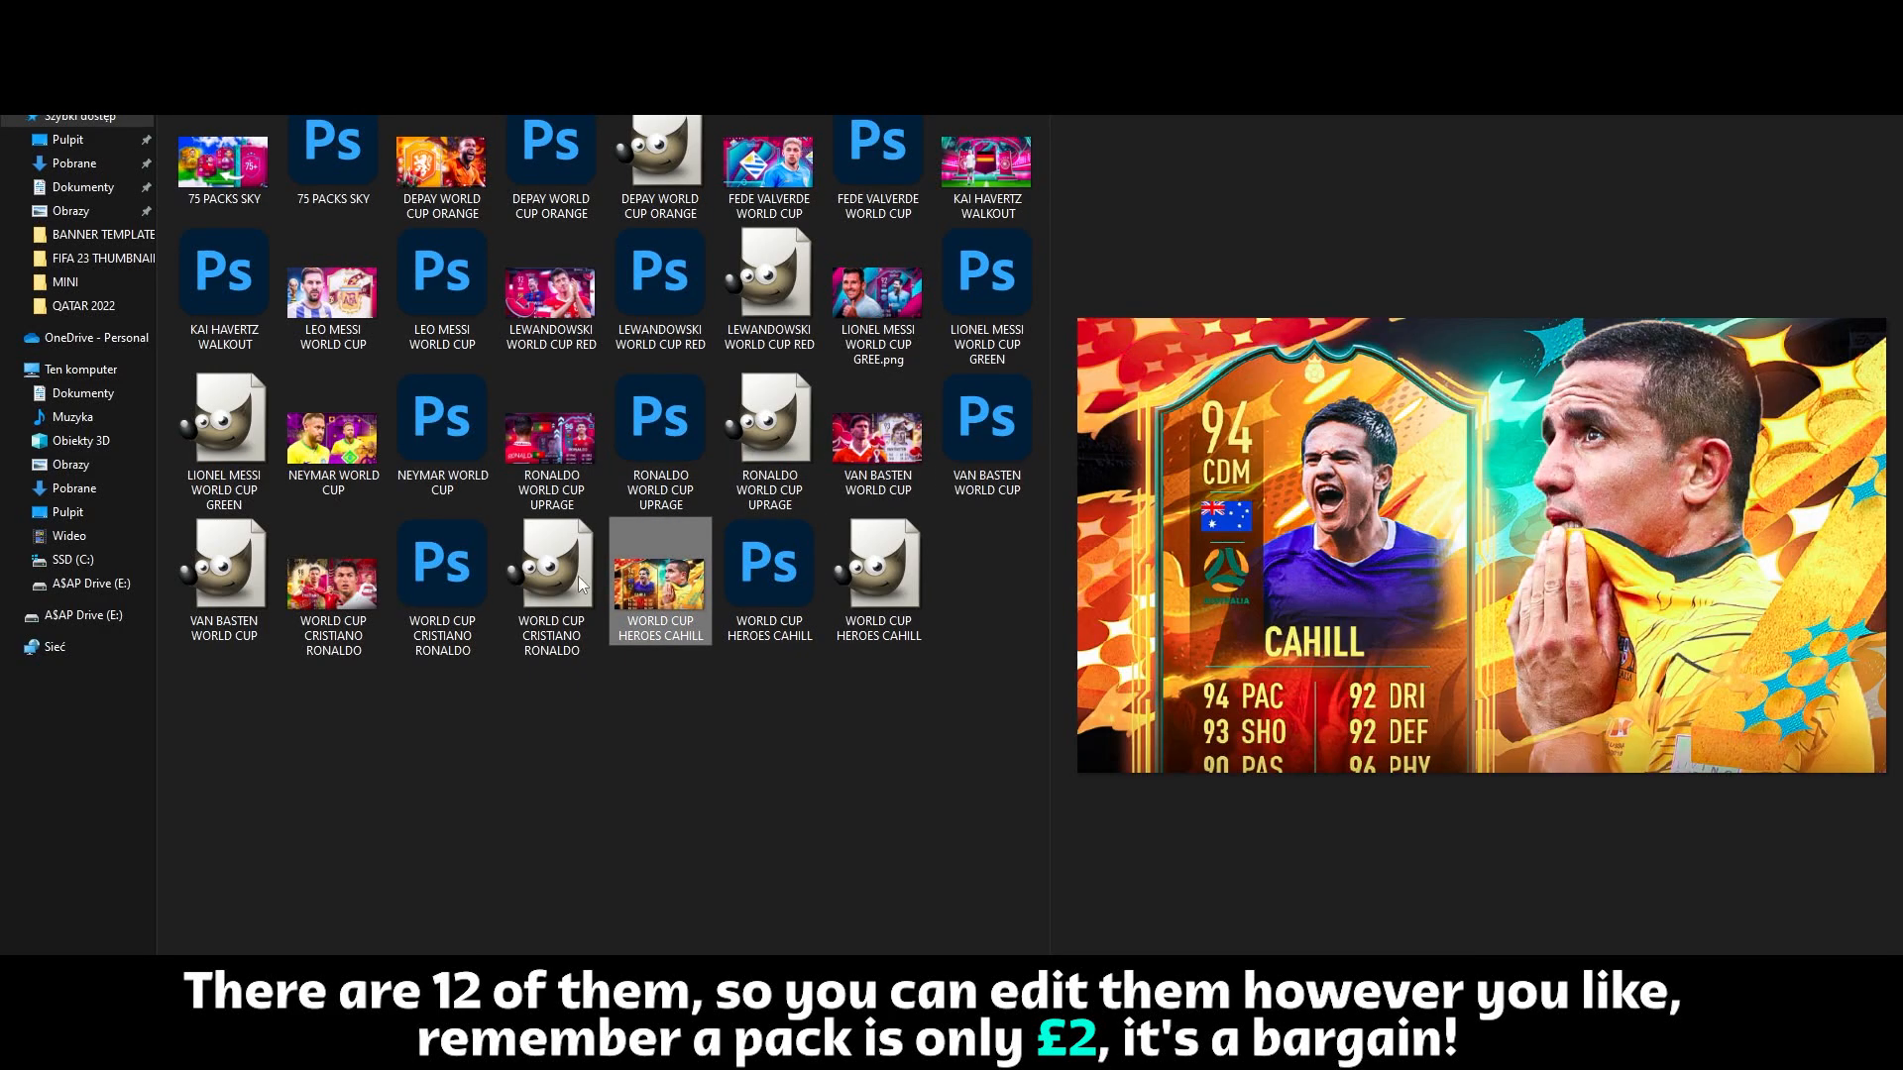
left_click(876, 418)
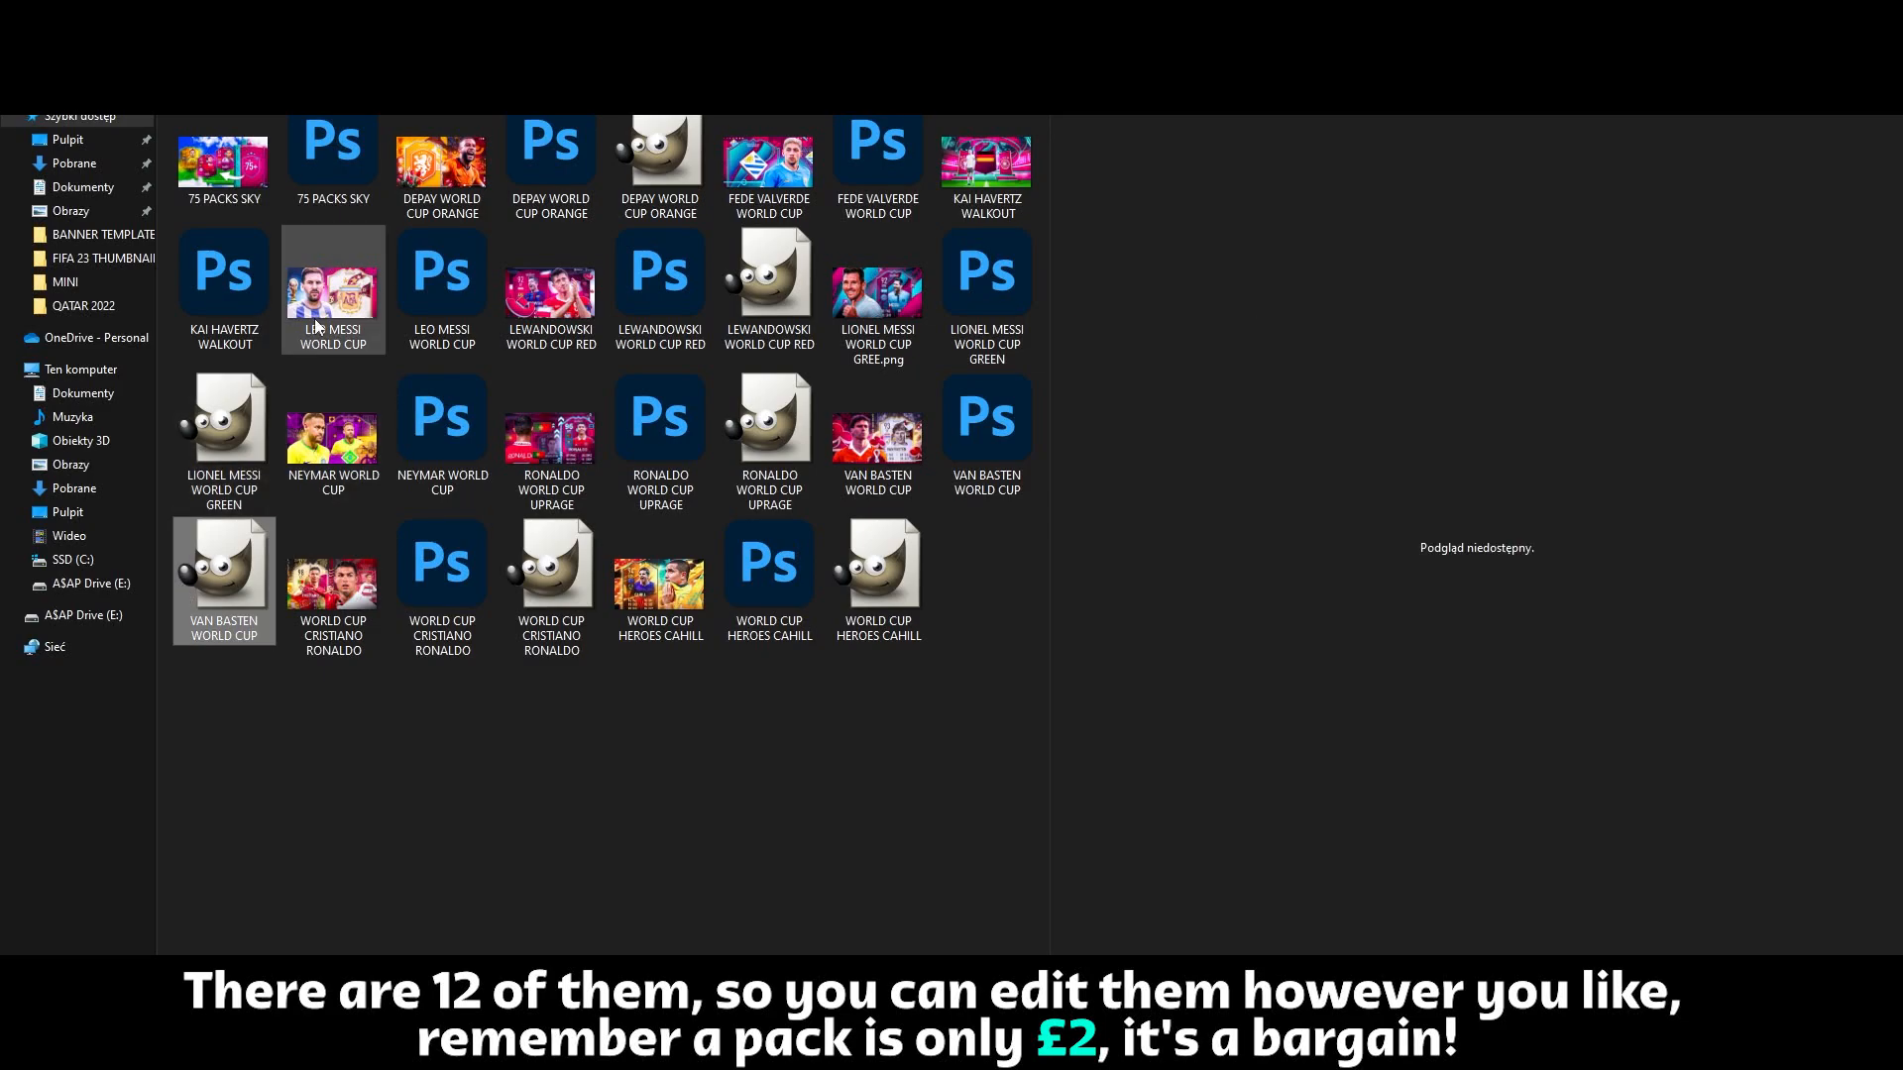
double_click(333, 287)
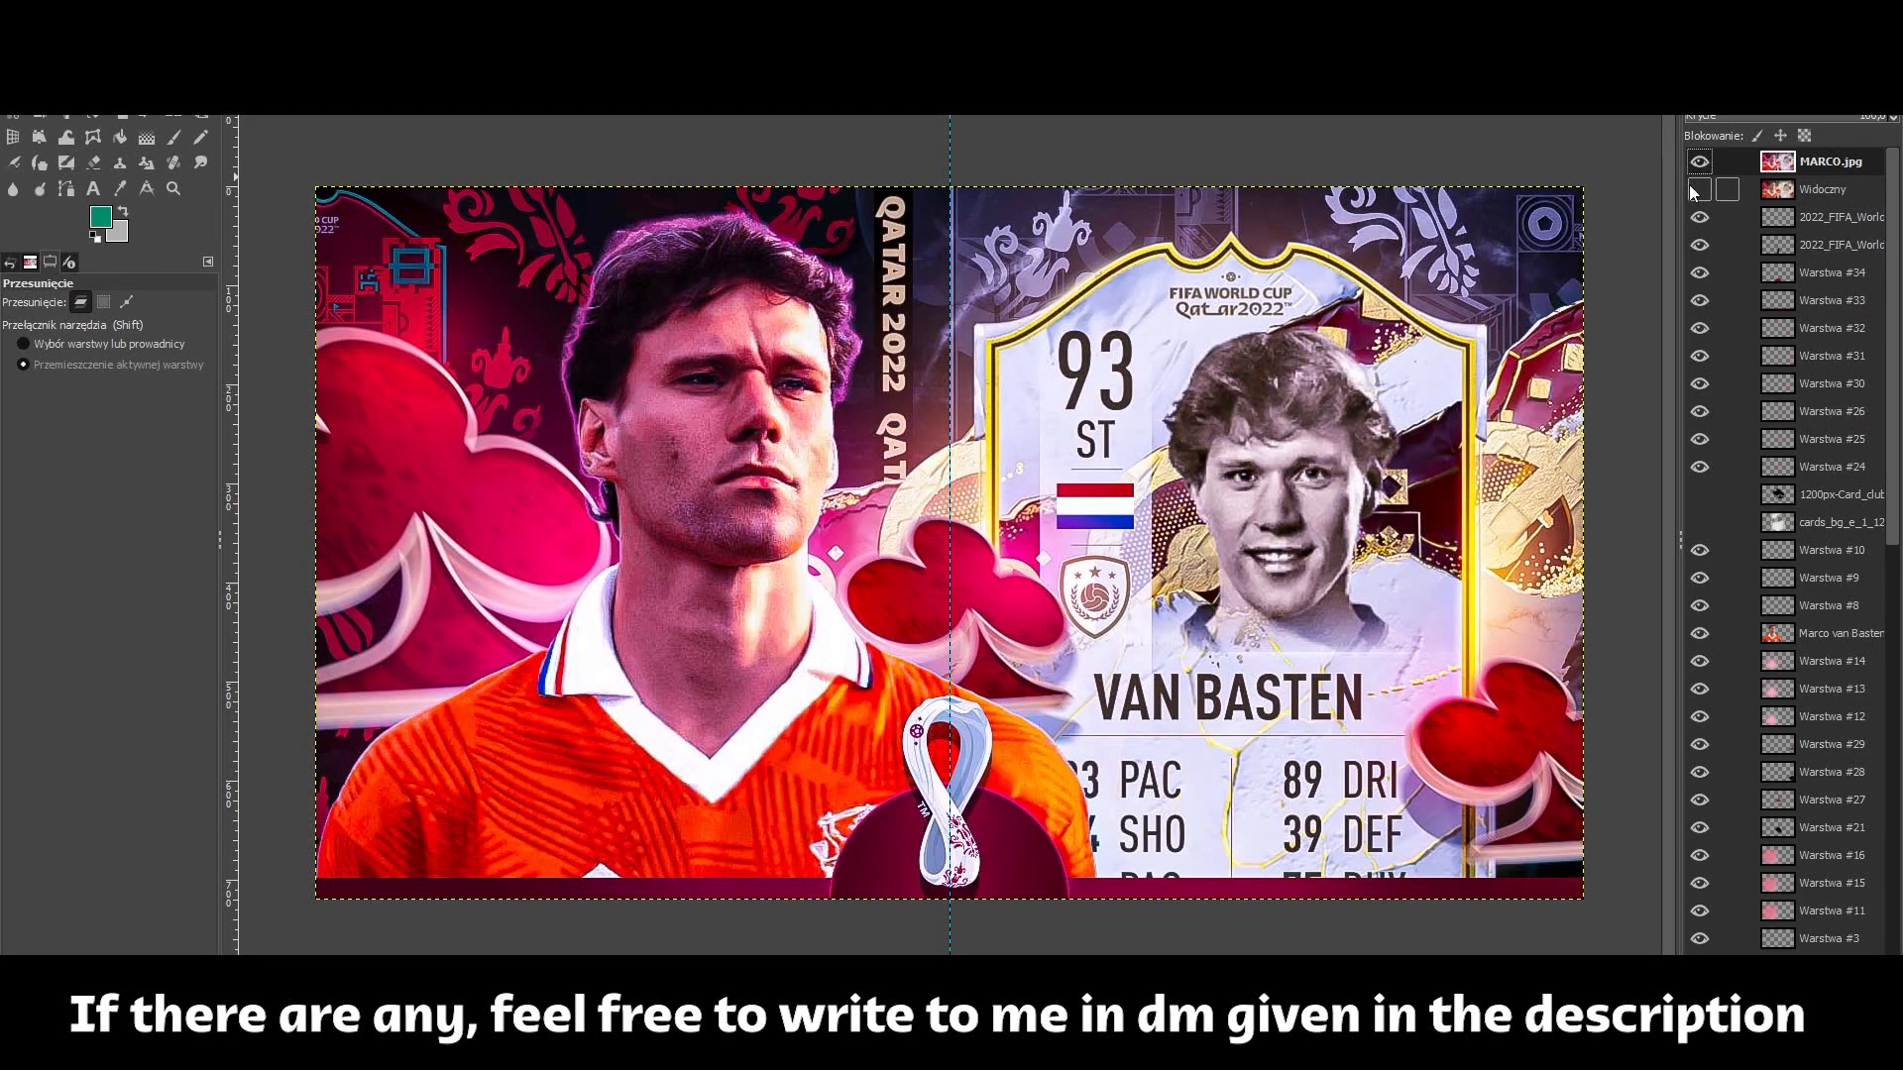
Look through the Van Basten project's Layers panel in GIMP.
left_click(1699, 161)
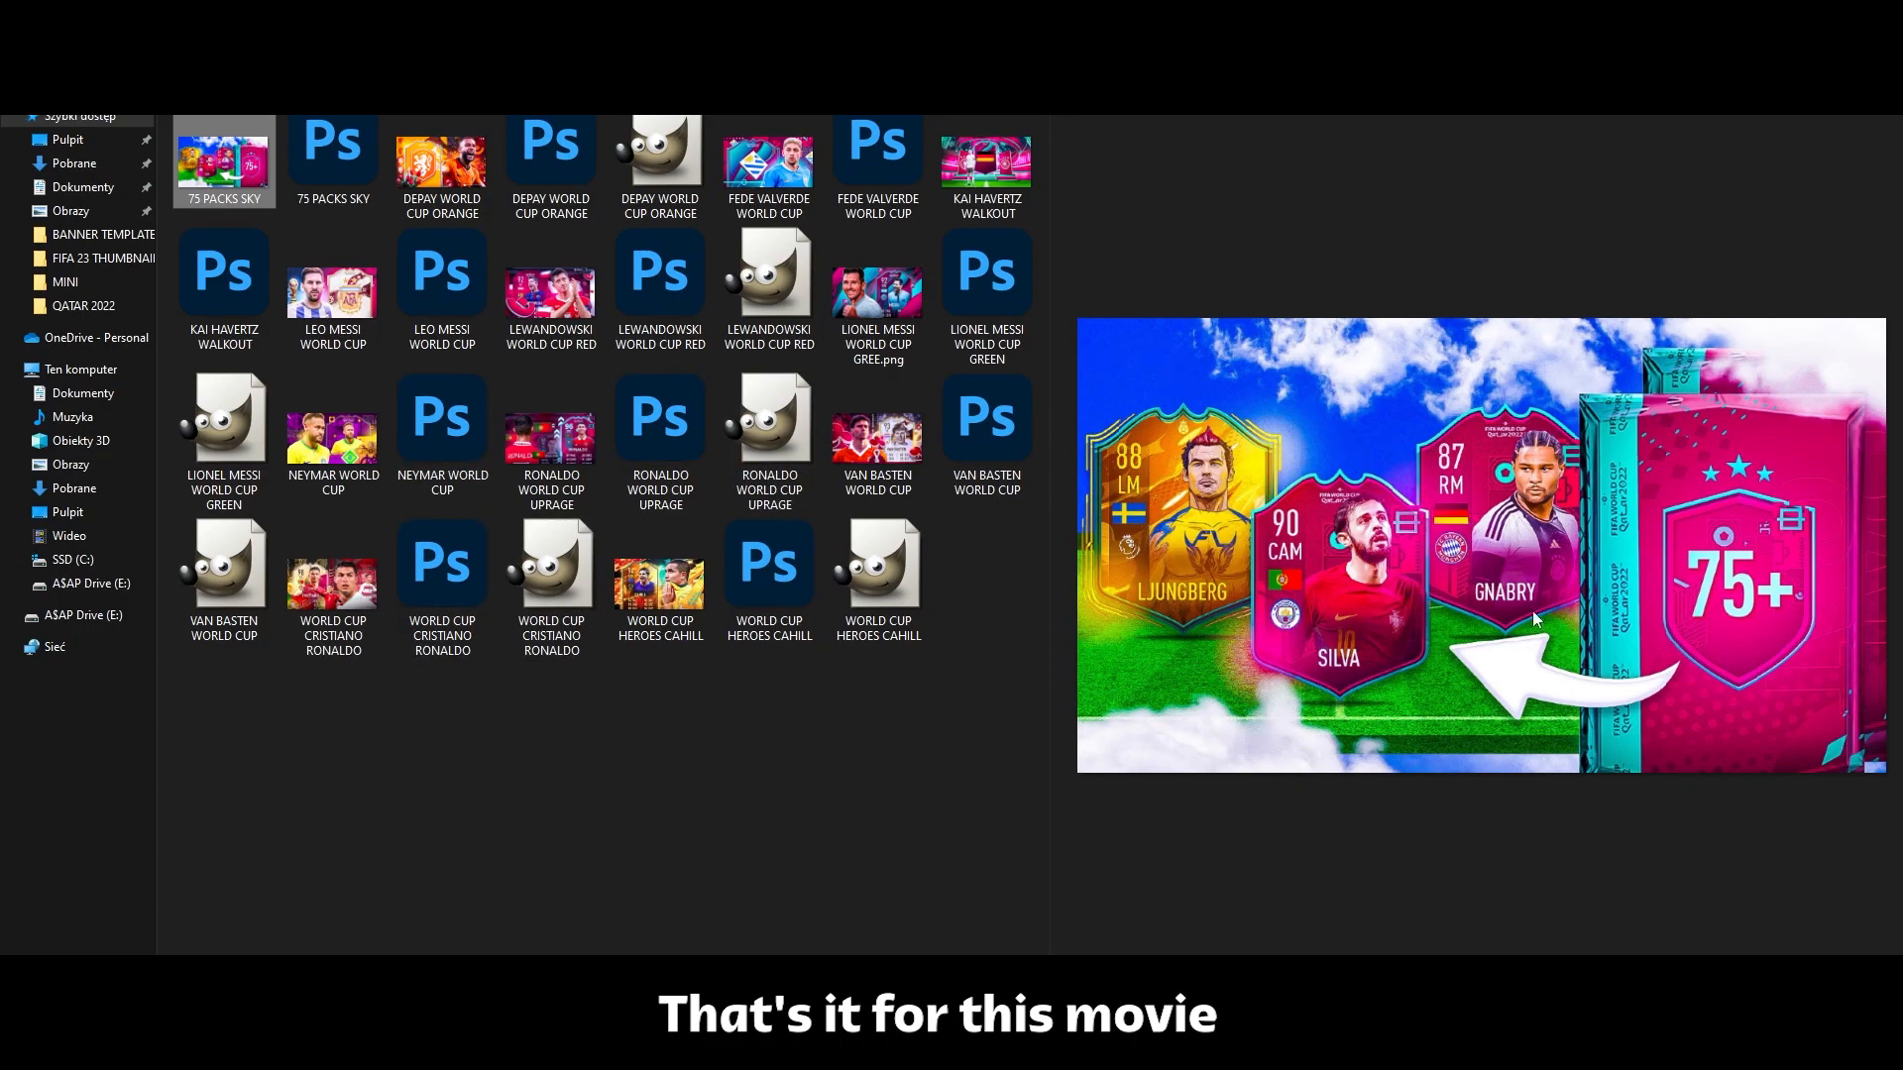
Launch 75 PACKS SKY.psd in Photoshop and toggle a card layer's visibility.
double_click(222, 160)
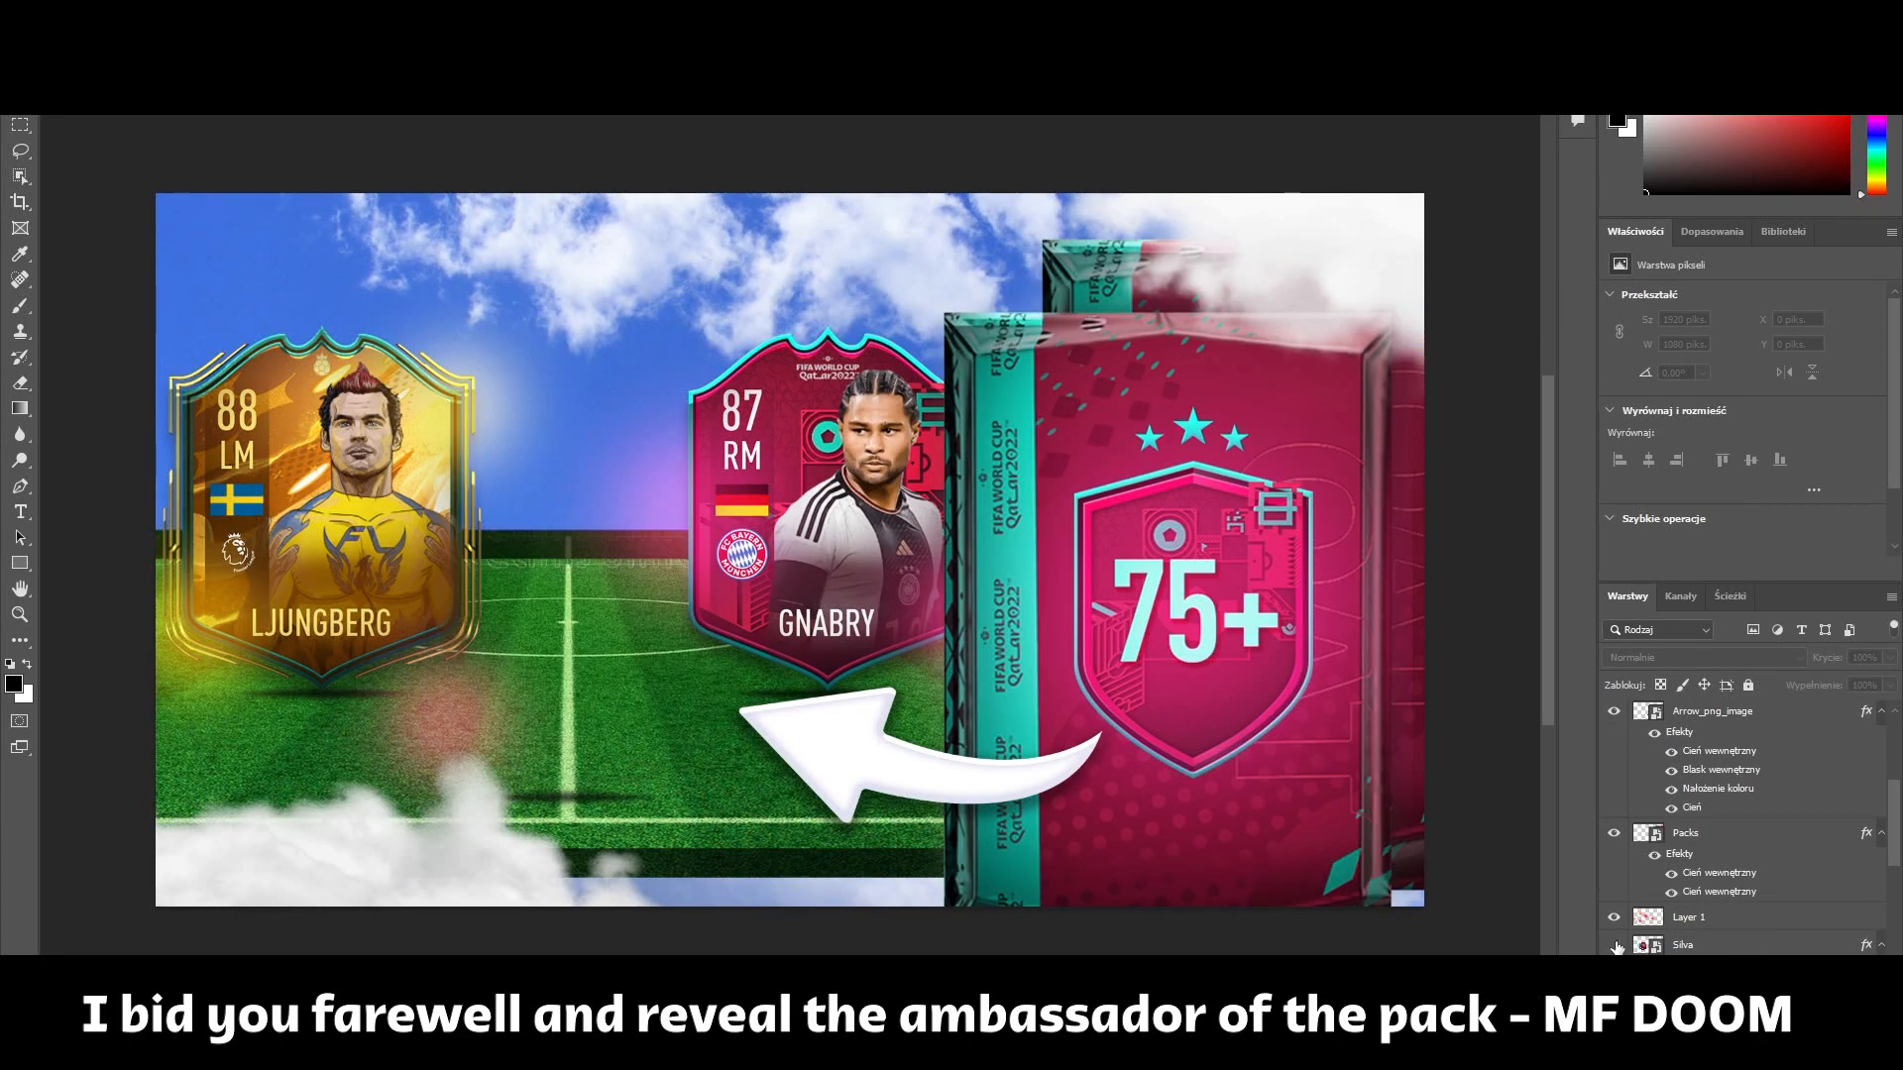
left_click(1613, 946)
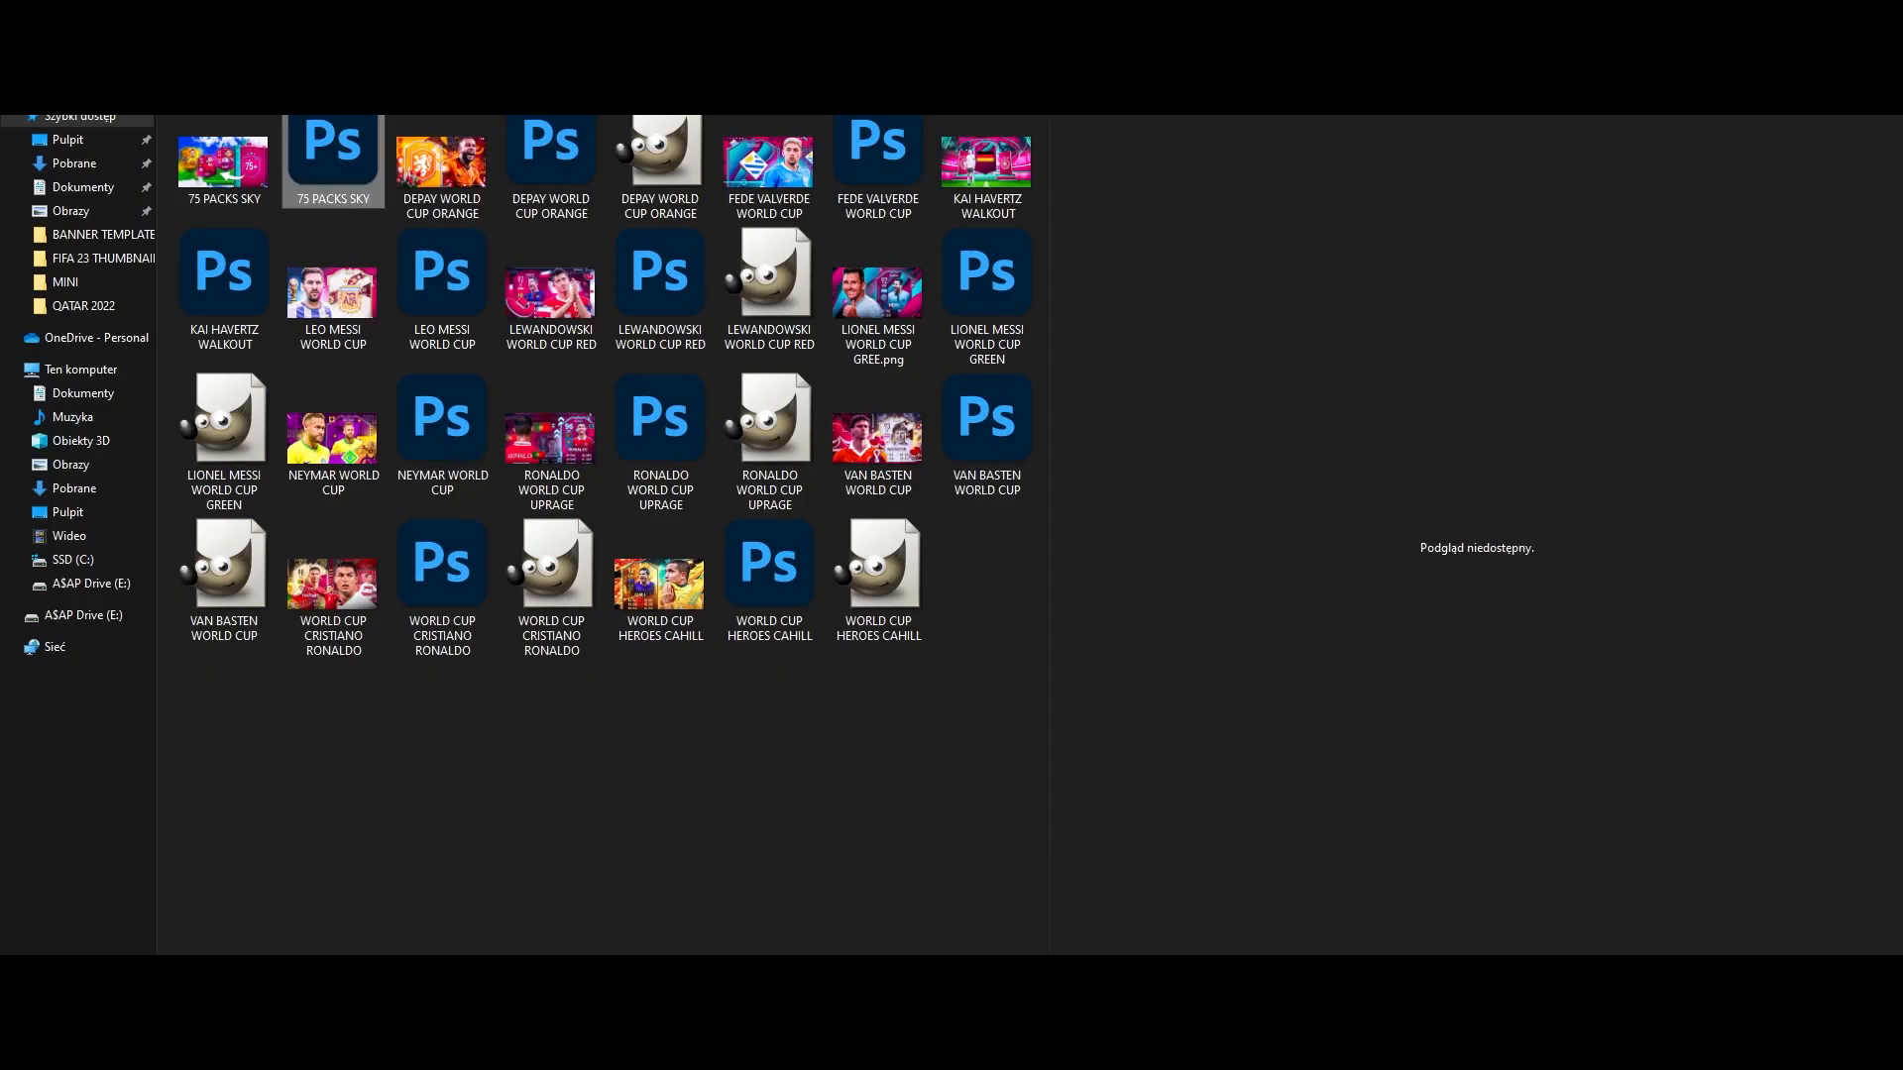
From the pack root, enter MF DOOM - AMBASSADOR and preview DOOM BG and SUPER WHAT EP.
left_click(549, 288)
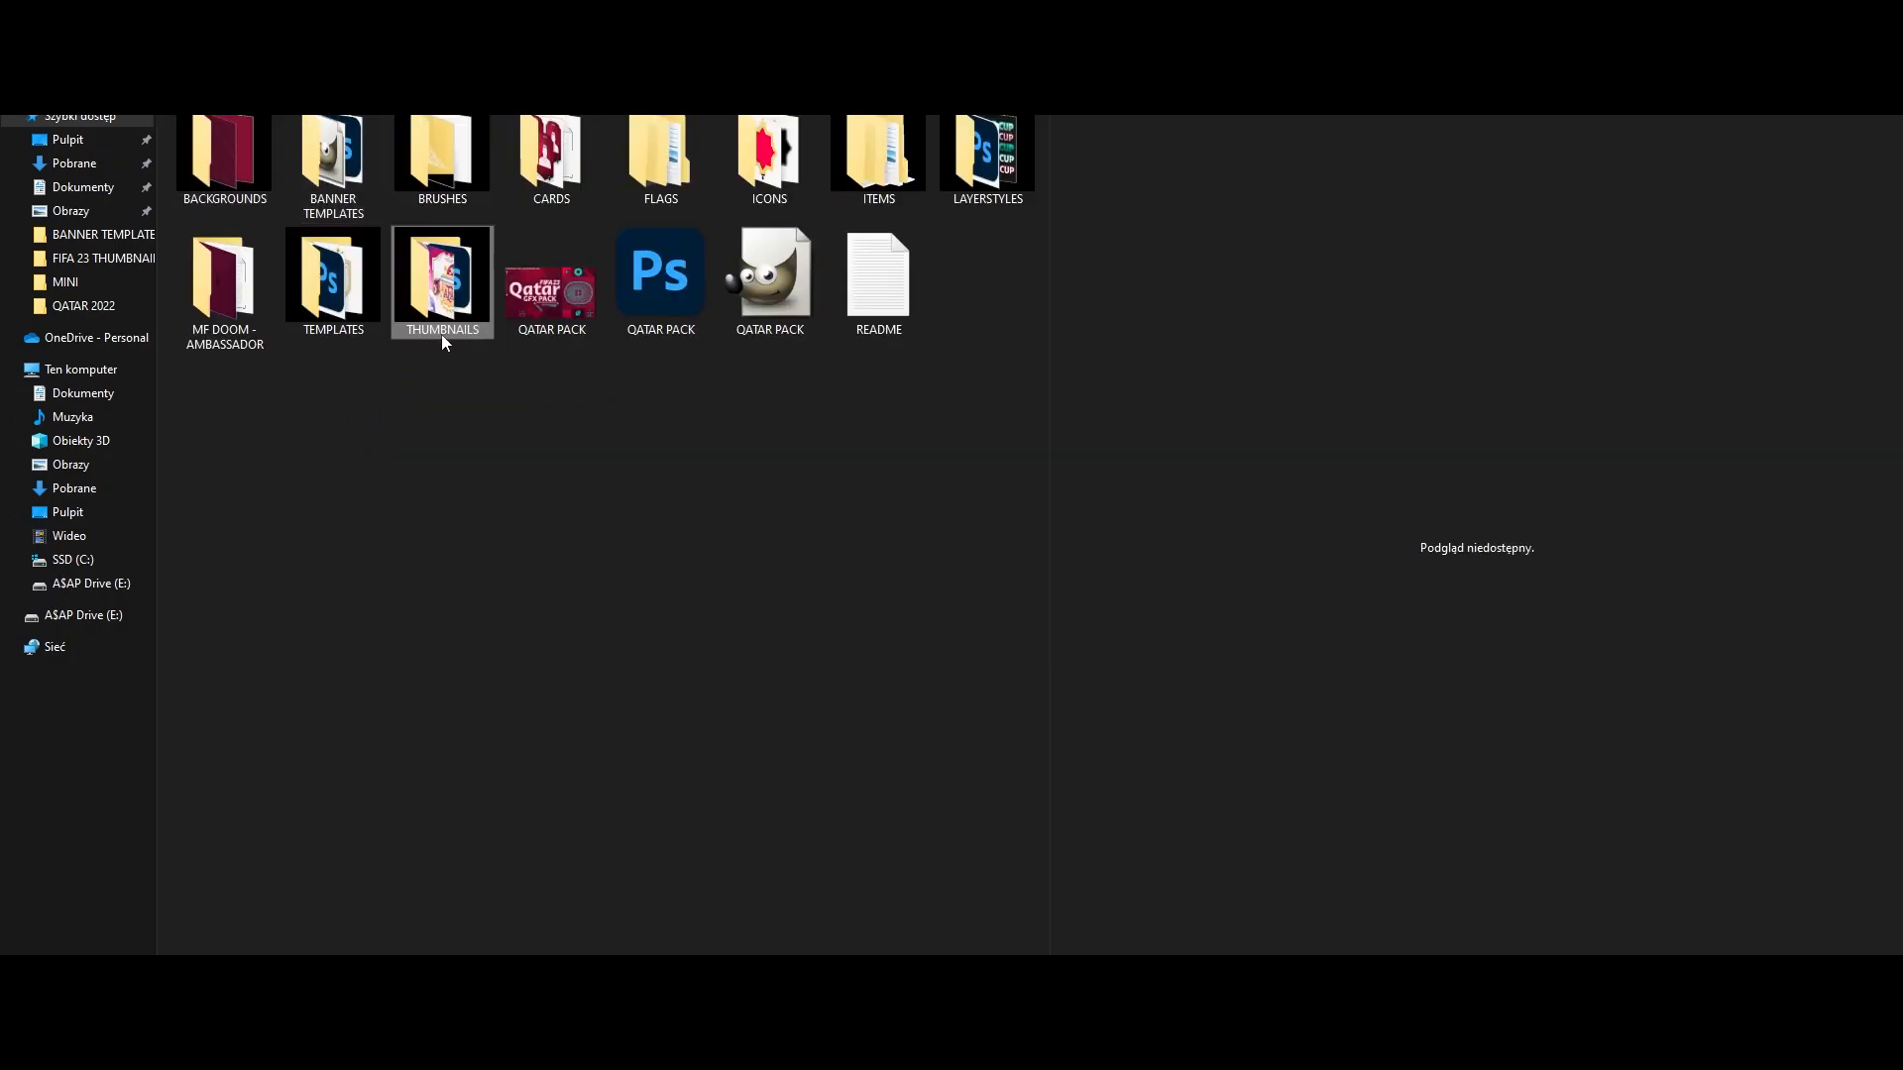
left_click(769, 281)
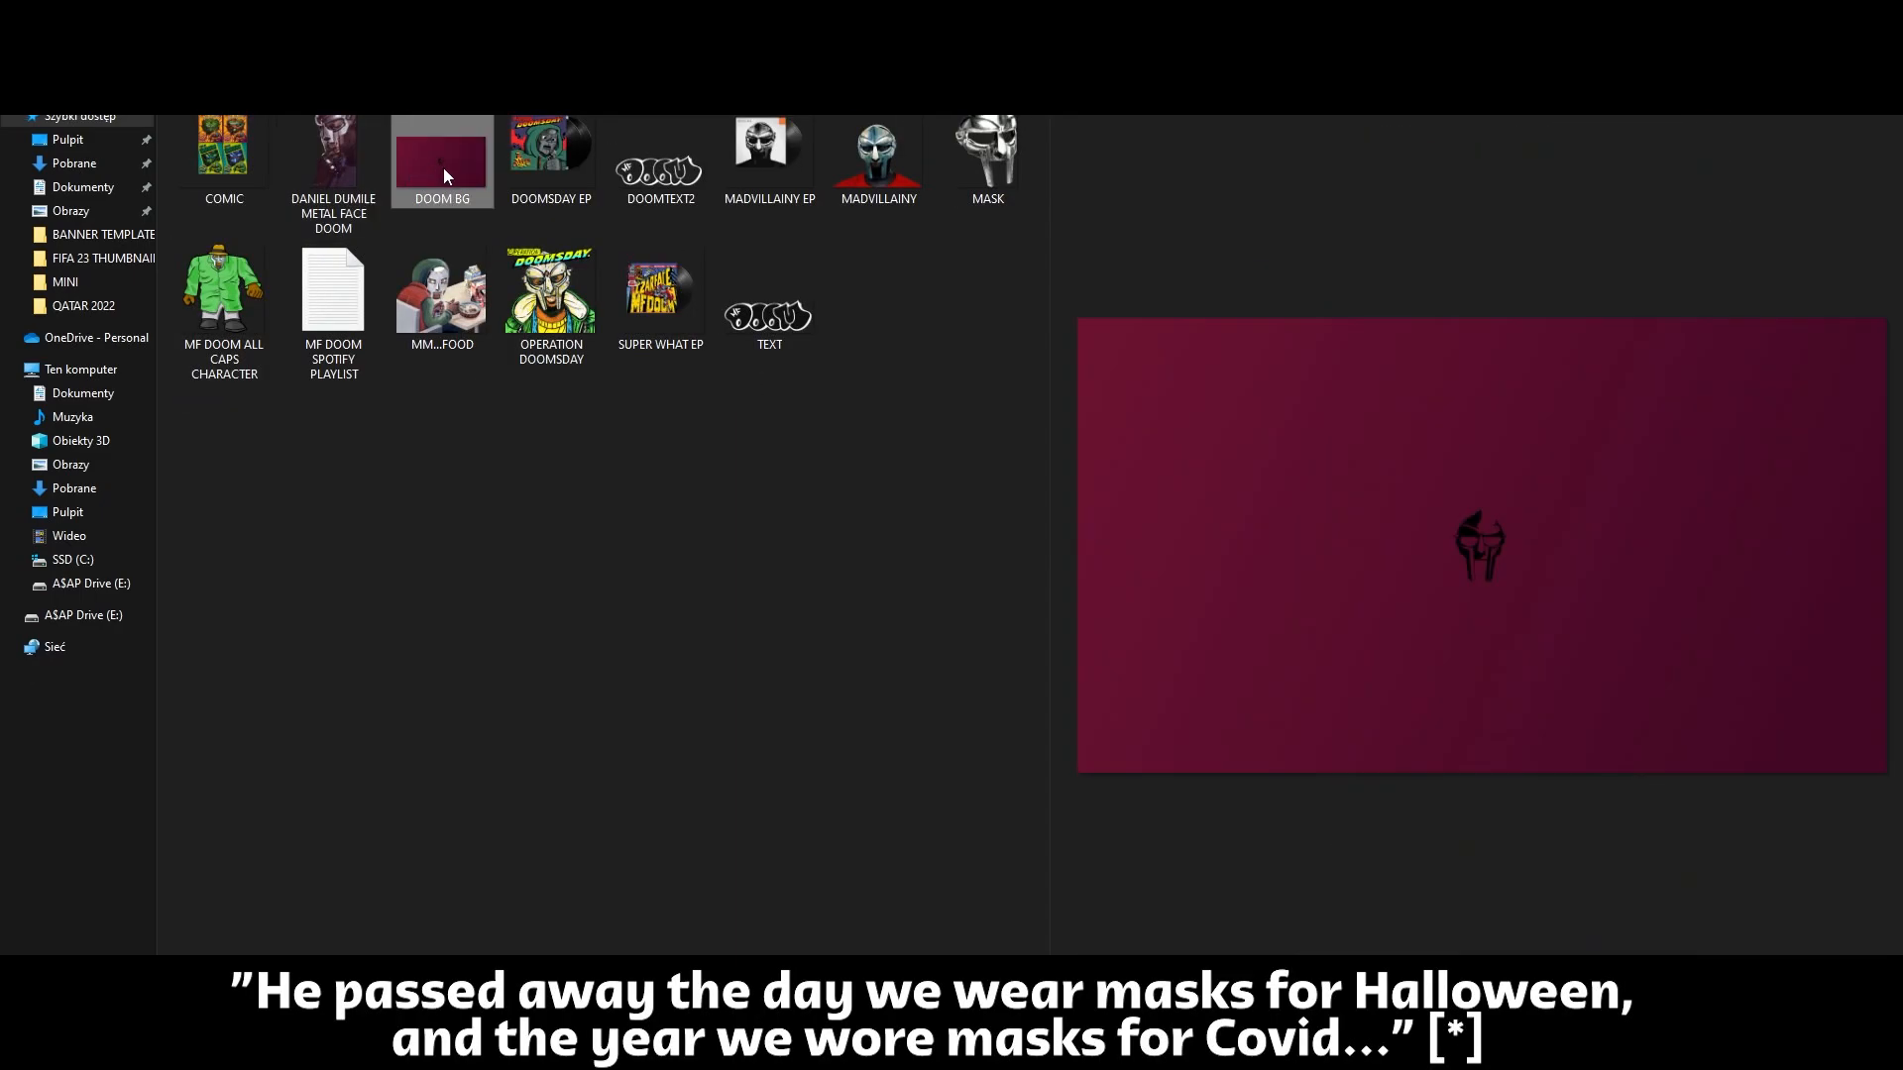
left_click(878, 154)
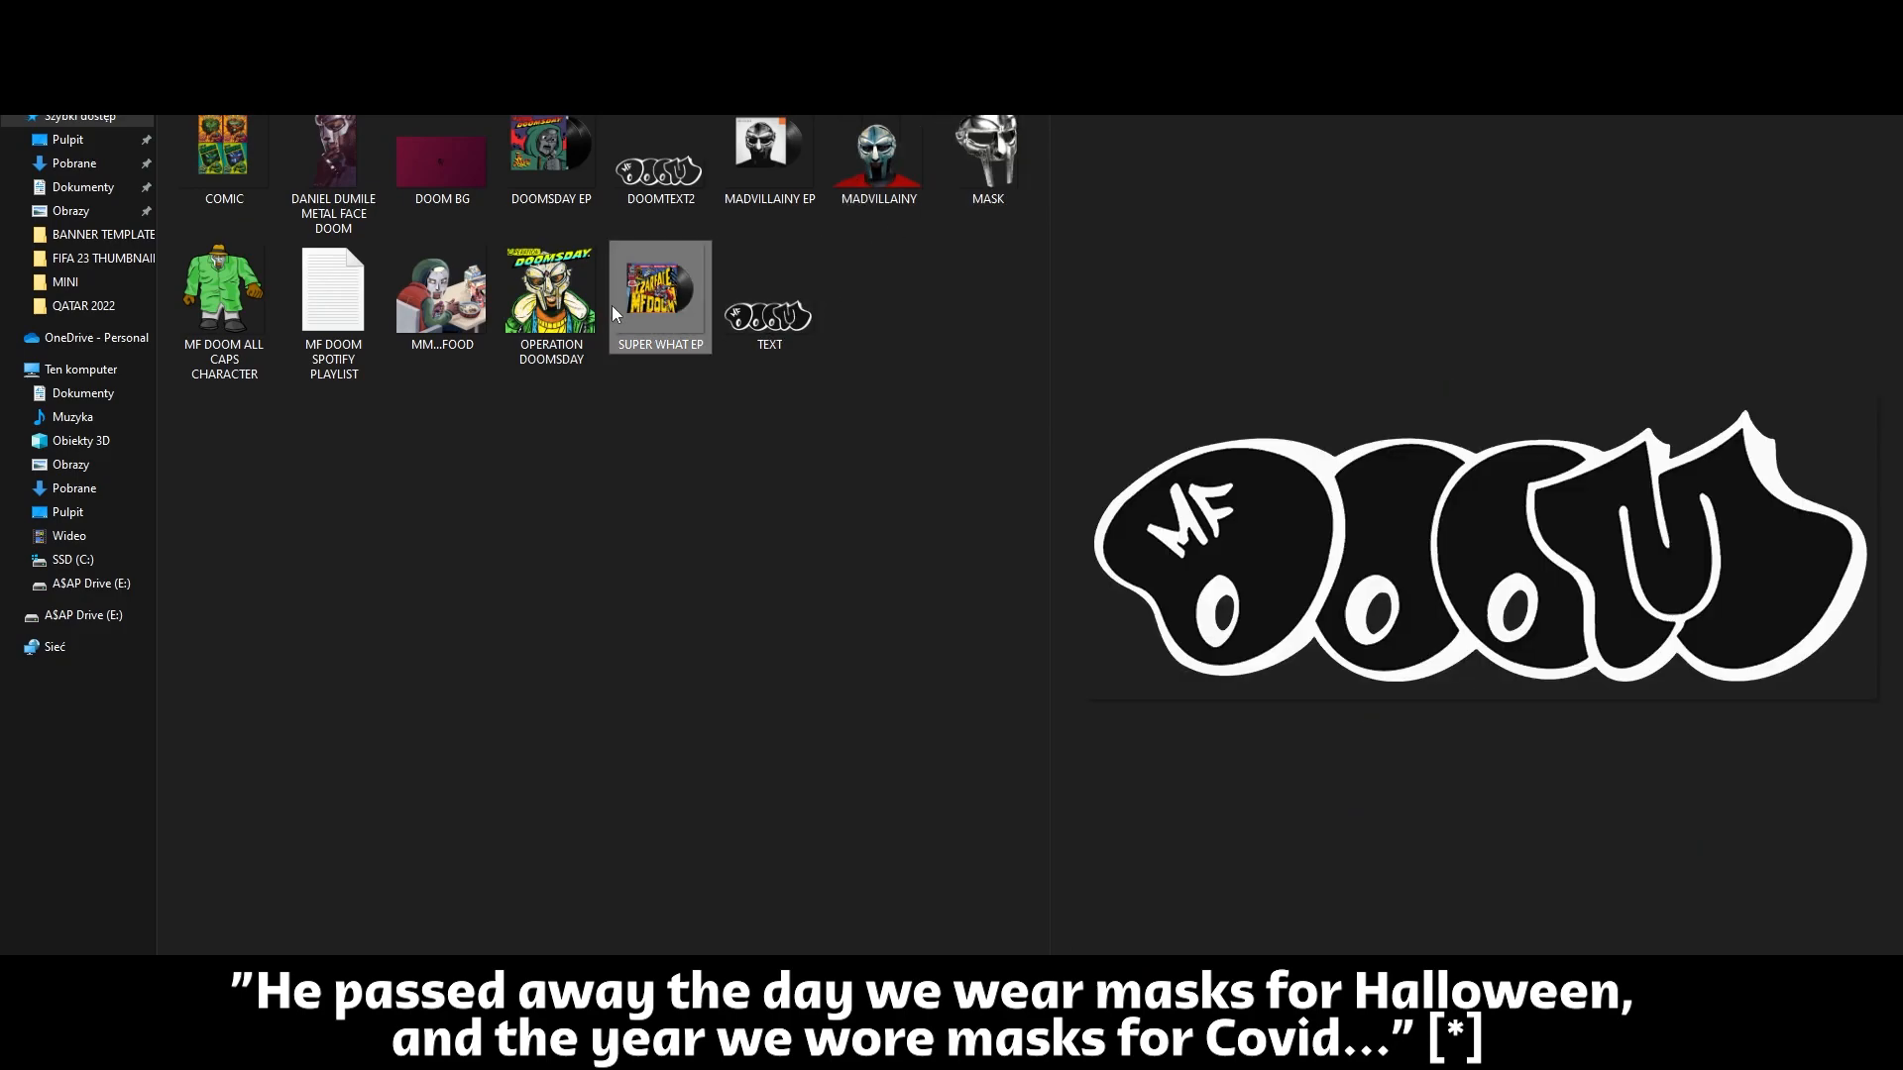
left_click(332, 289)
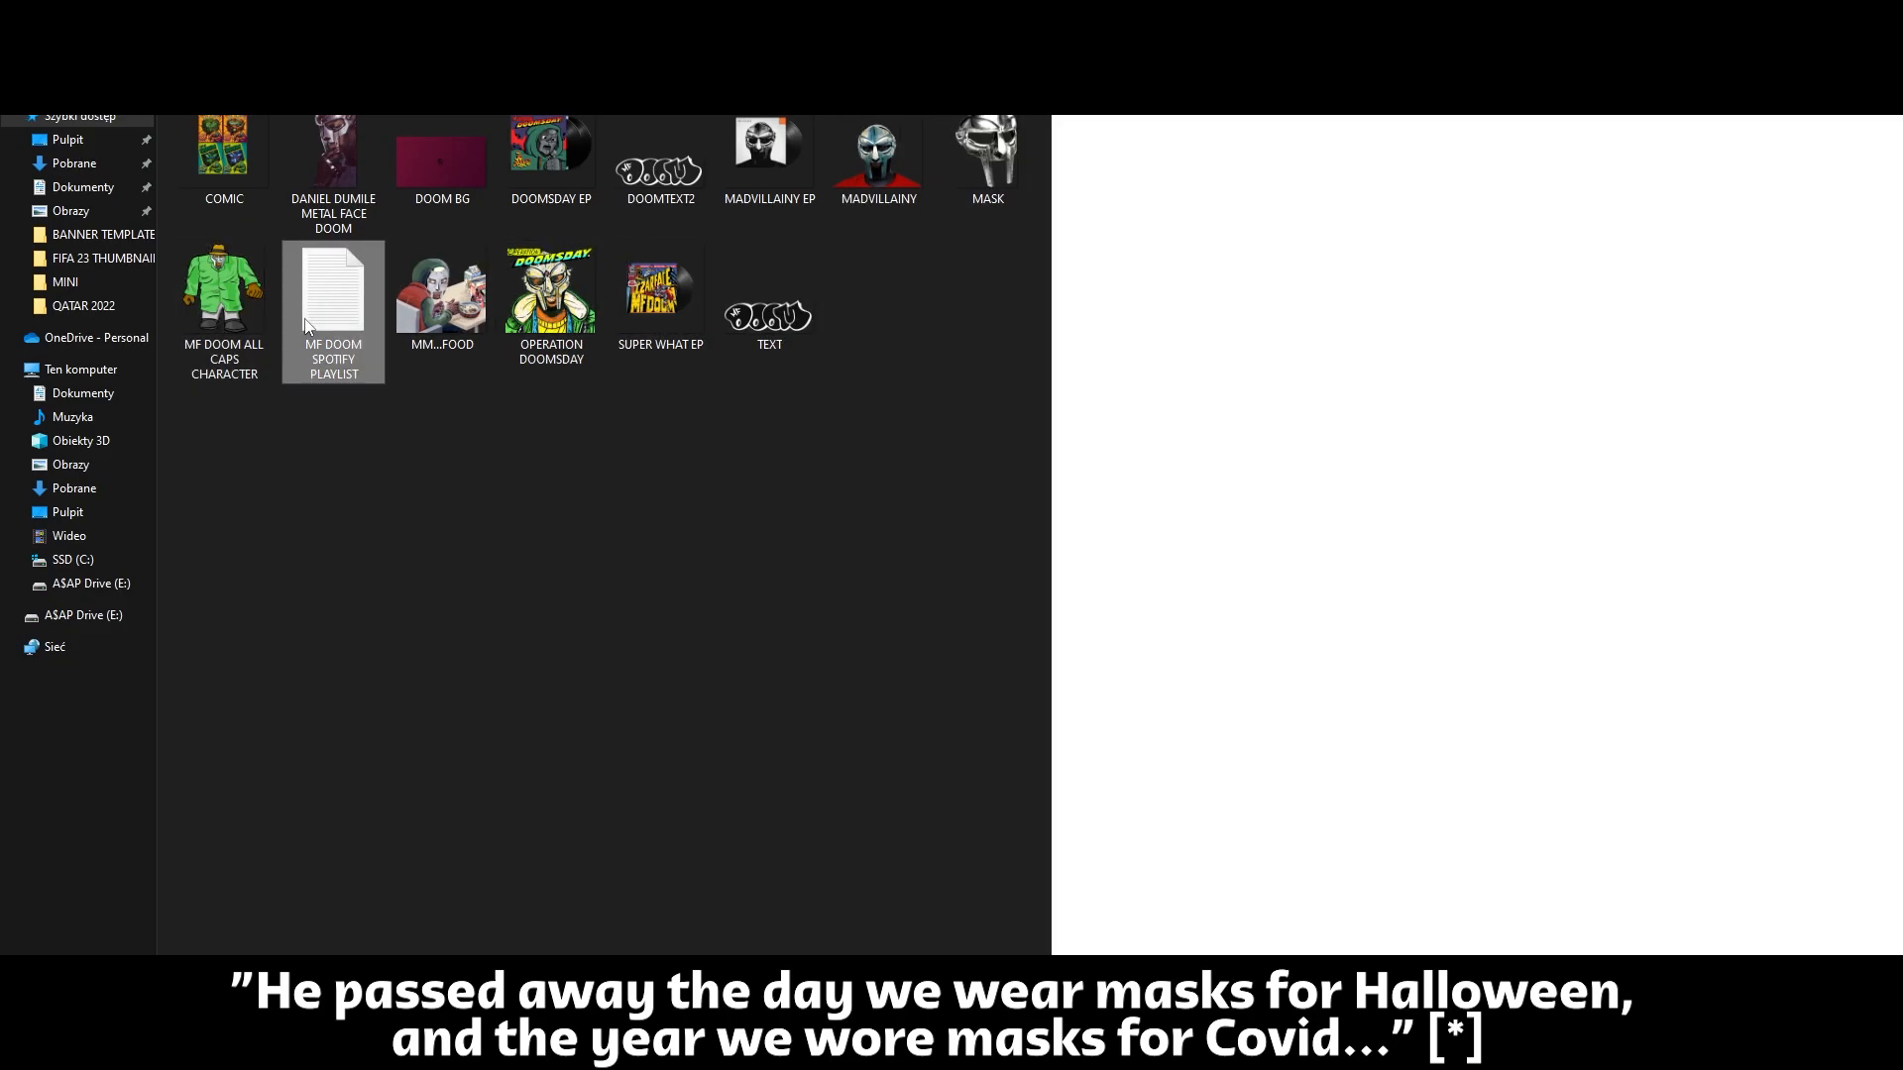
From MF DOOM SPOTIFY PLAYLIST.txt, send the selected playlist URL to a Bing search.
double_click(333, 289)
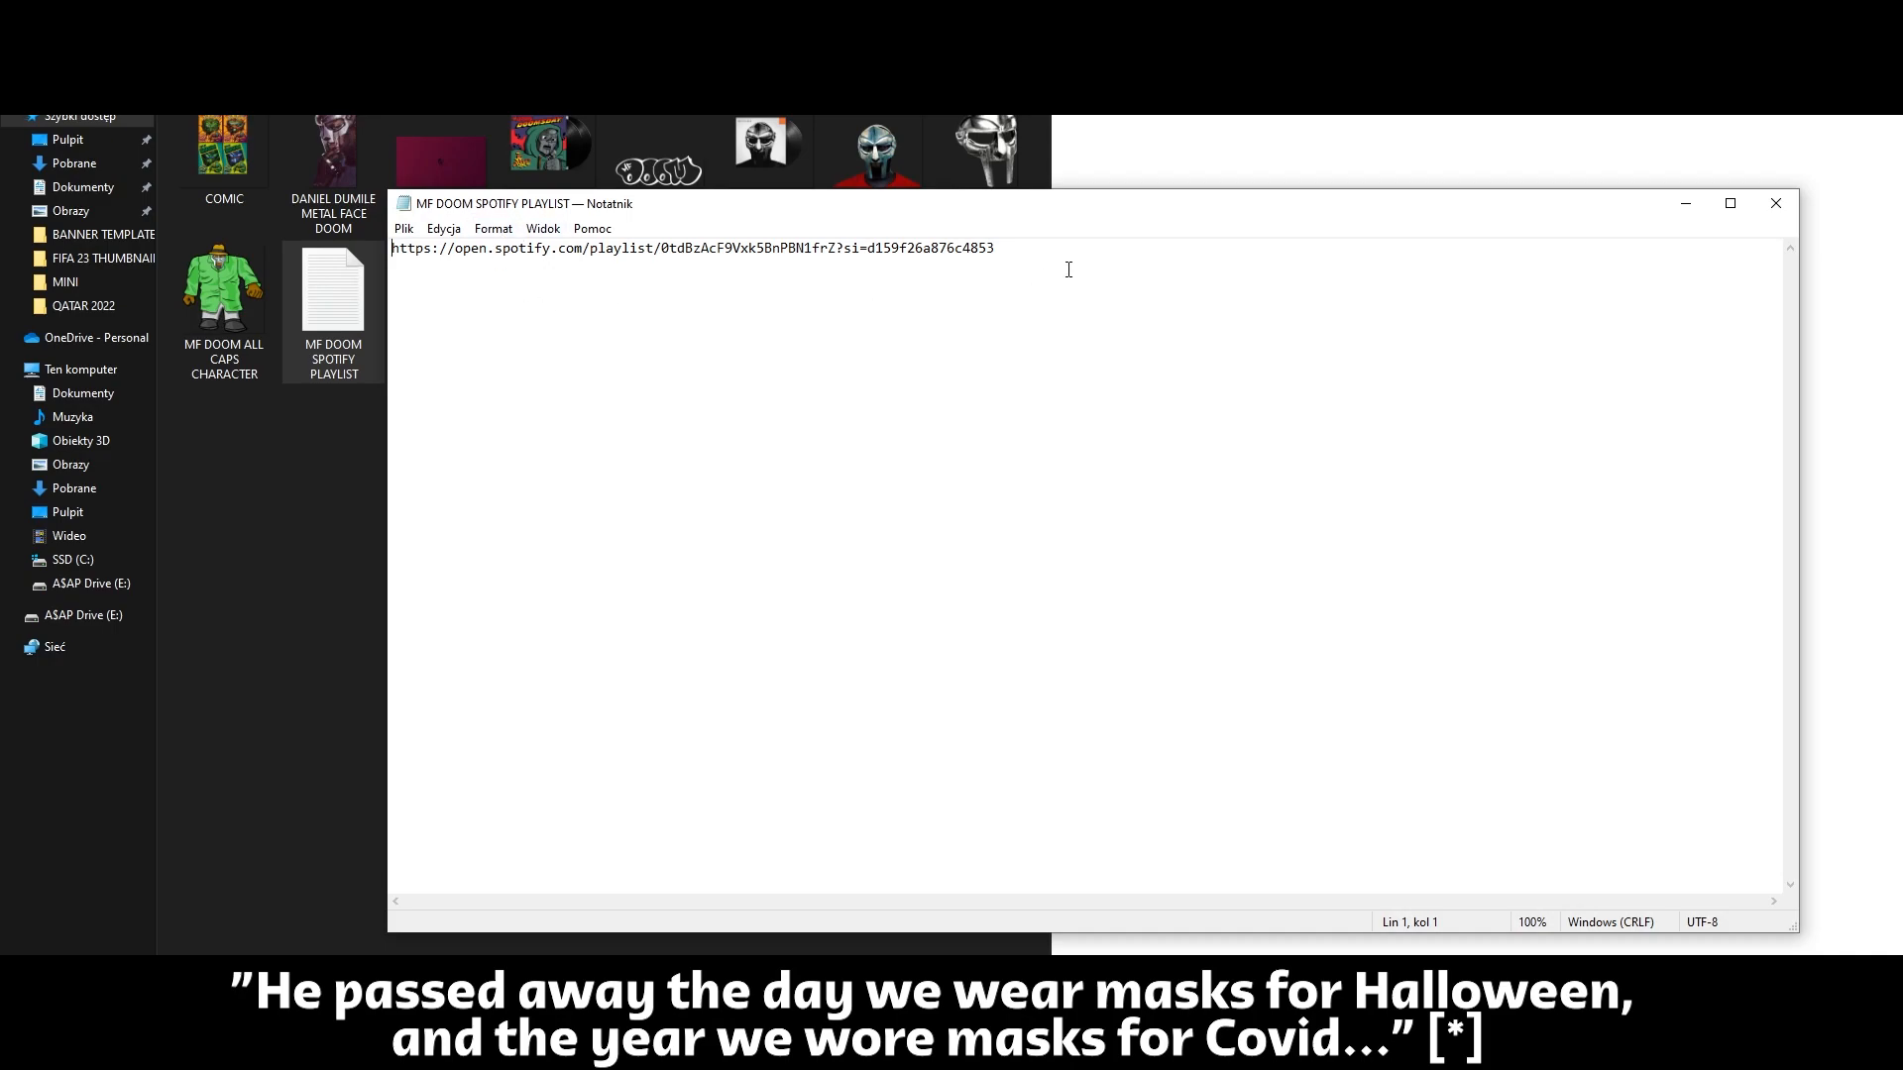
right_click(692, 249)
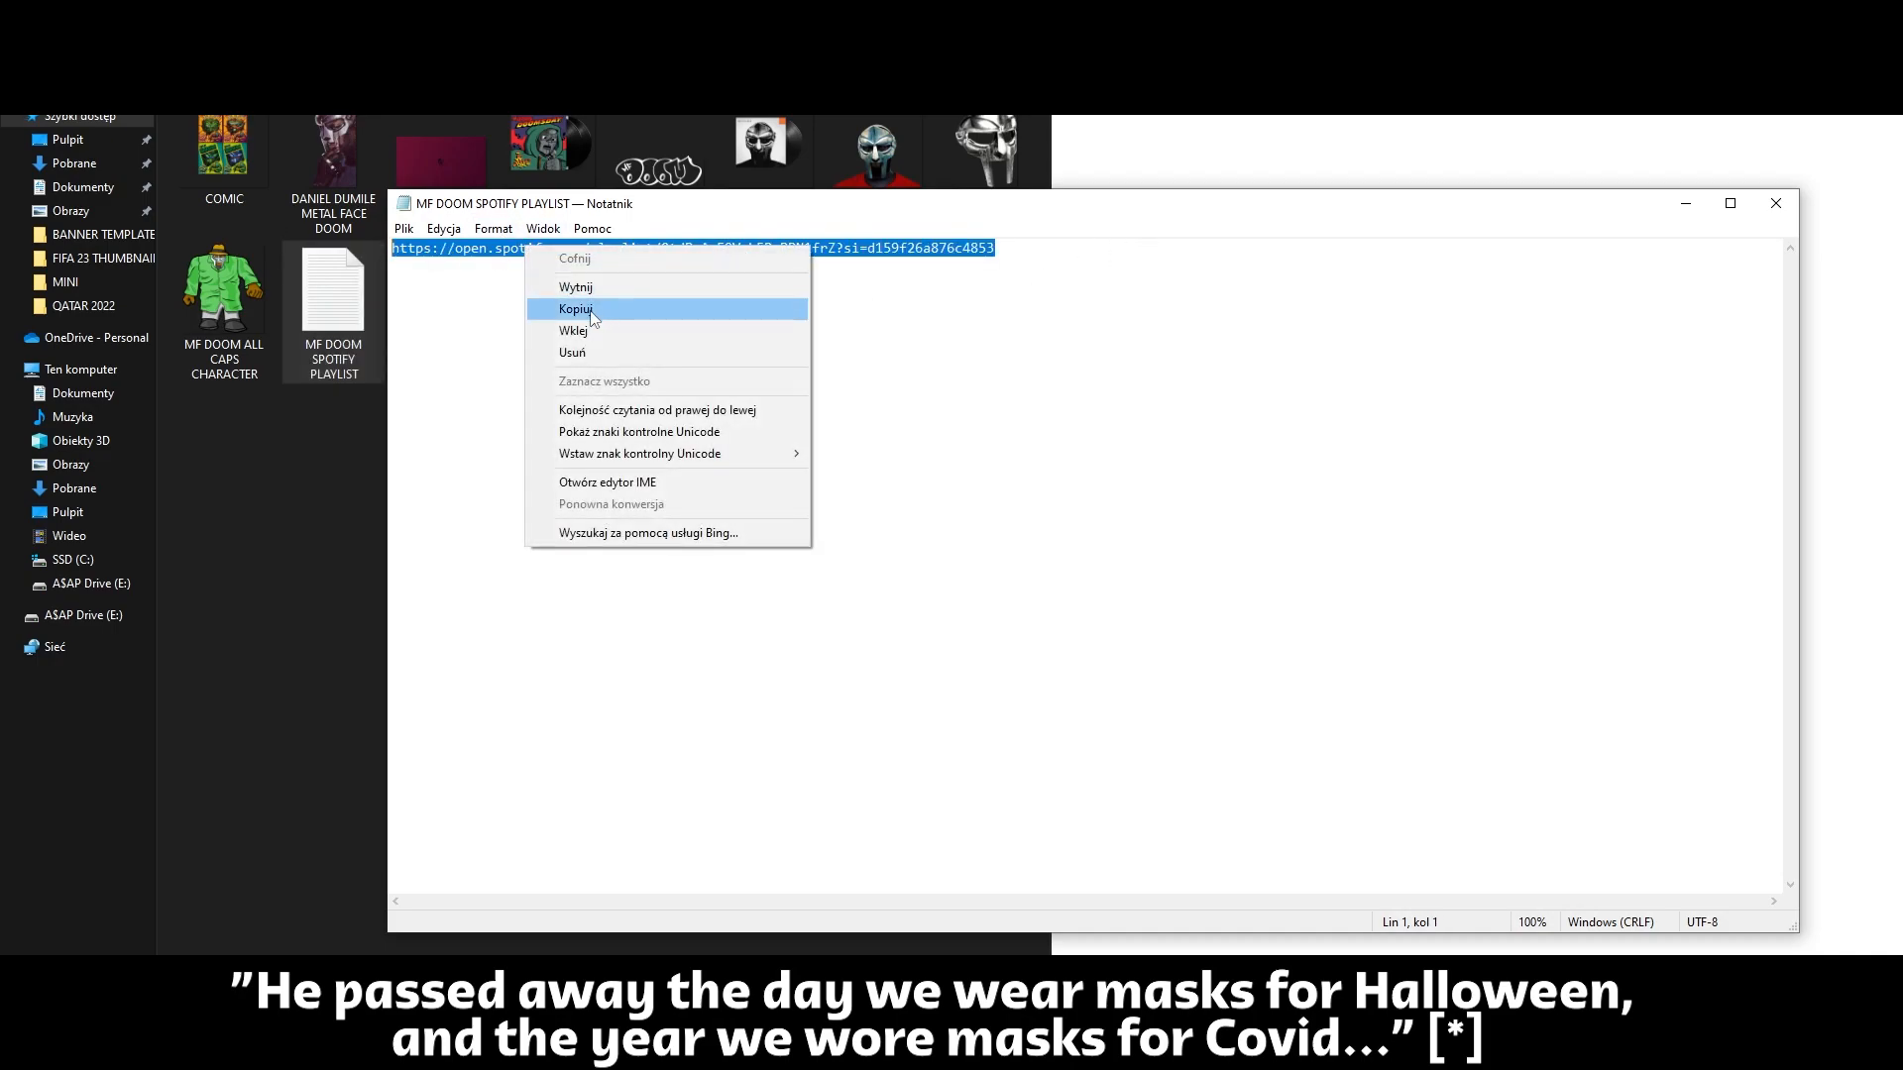
mouse_move(685, 539)
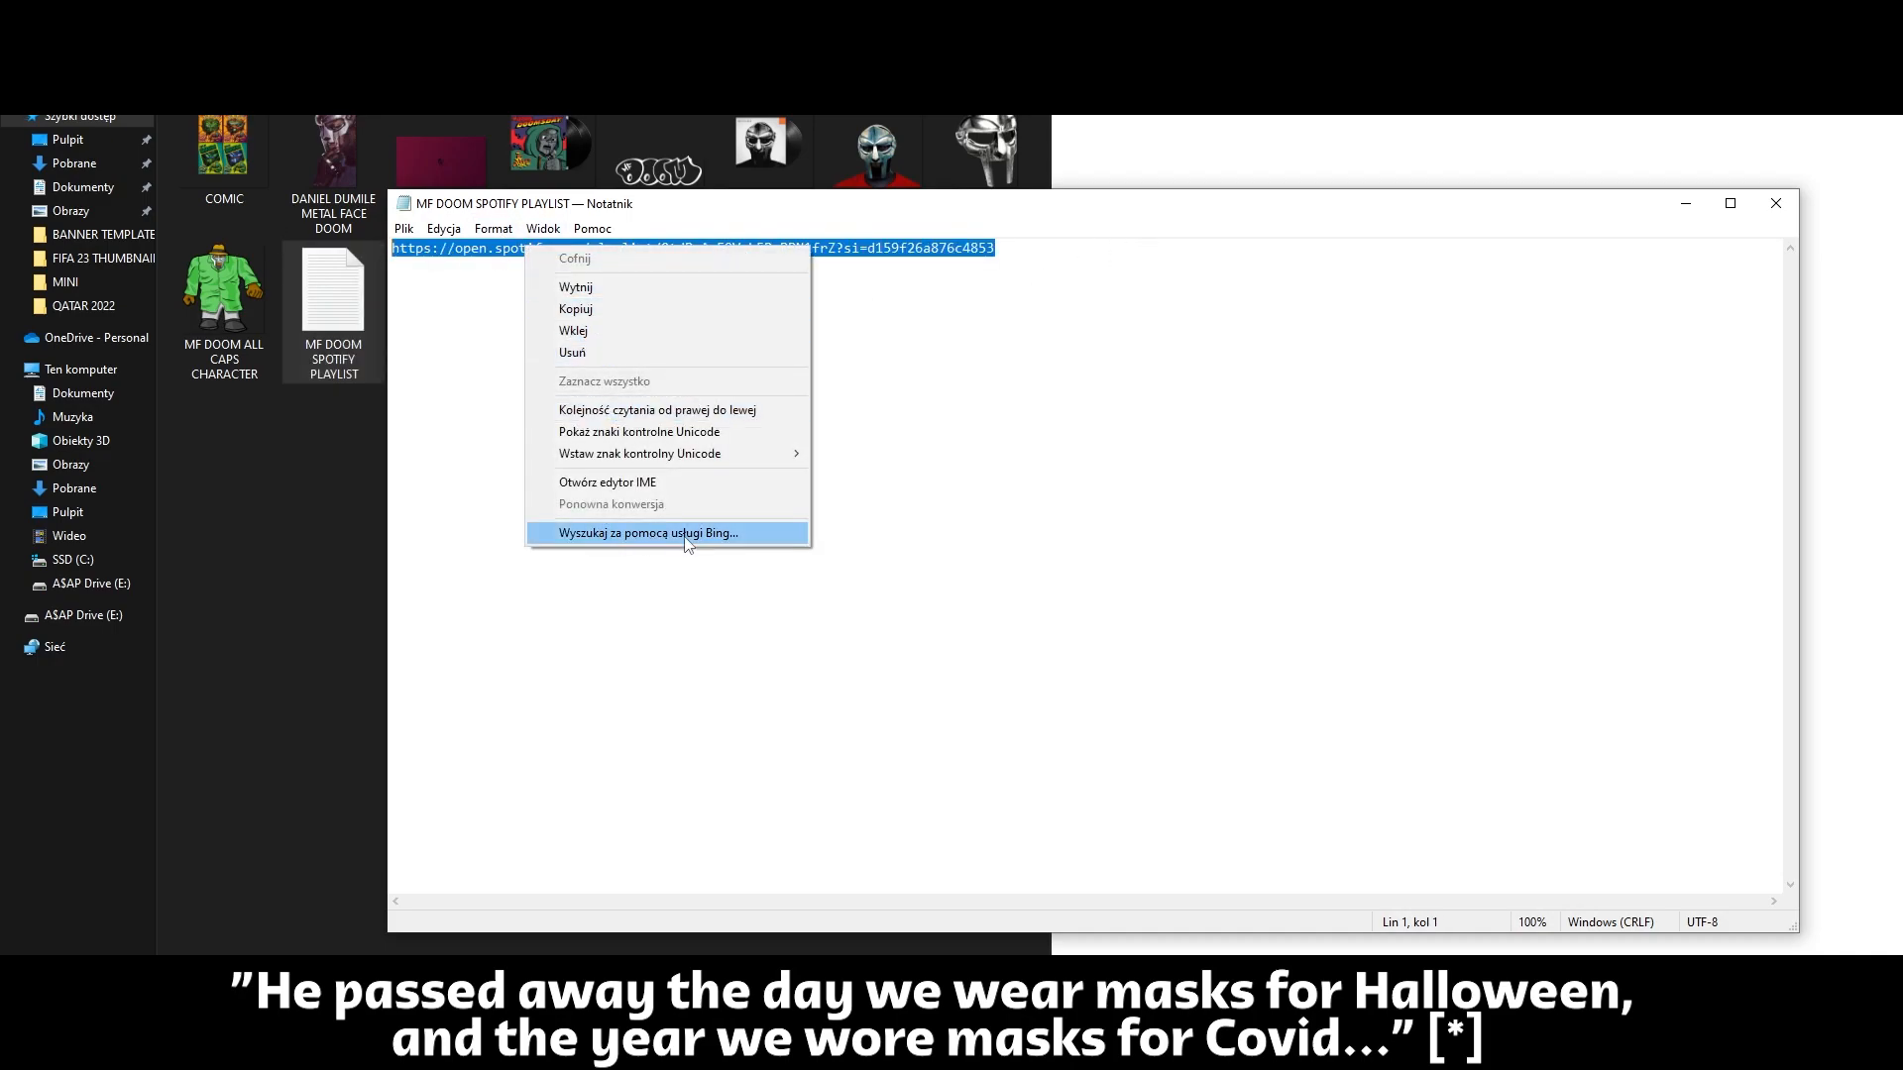
left_click(647, 533)
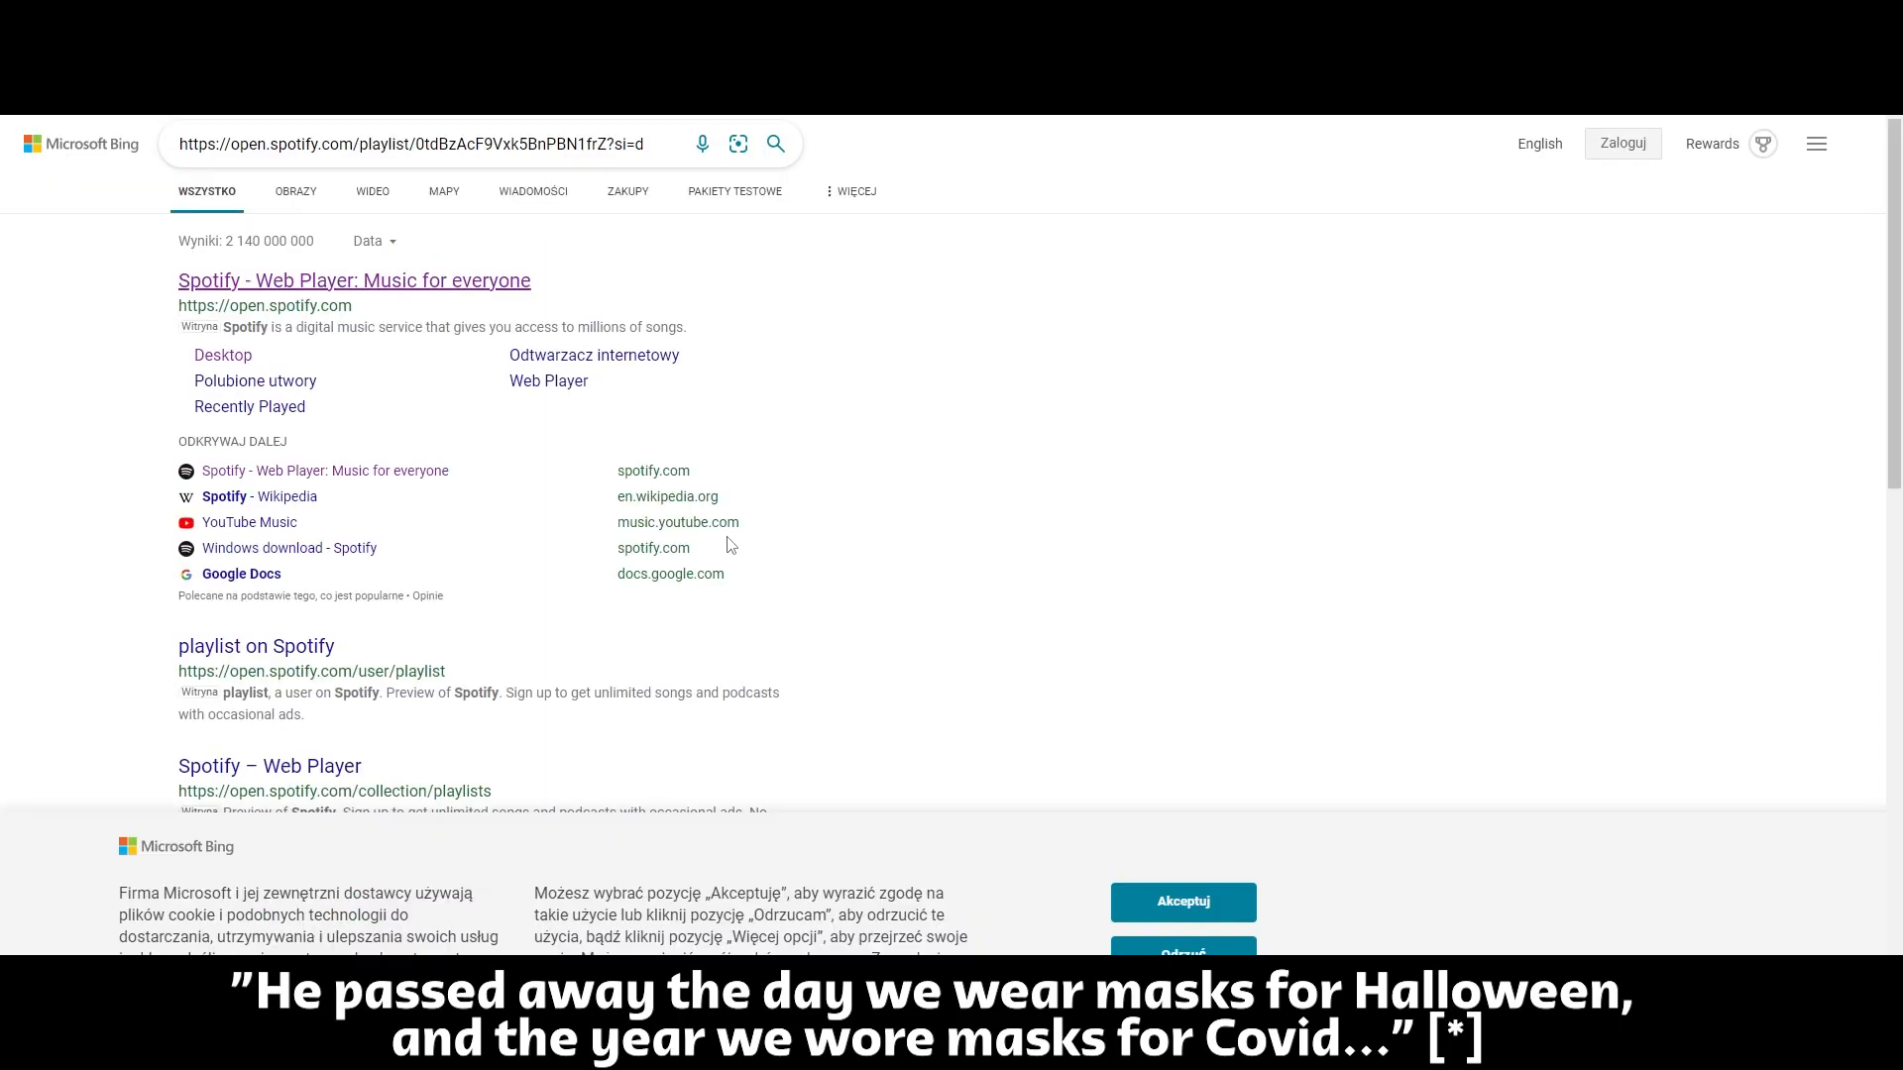
Load the Spotify Web Player result, declining the desktop-app prompt to stay in the browser.
left_click(523, 143)
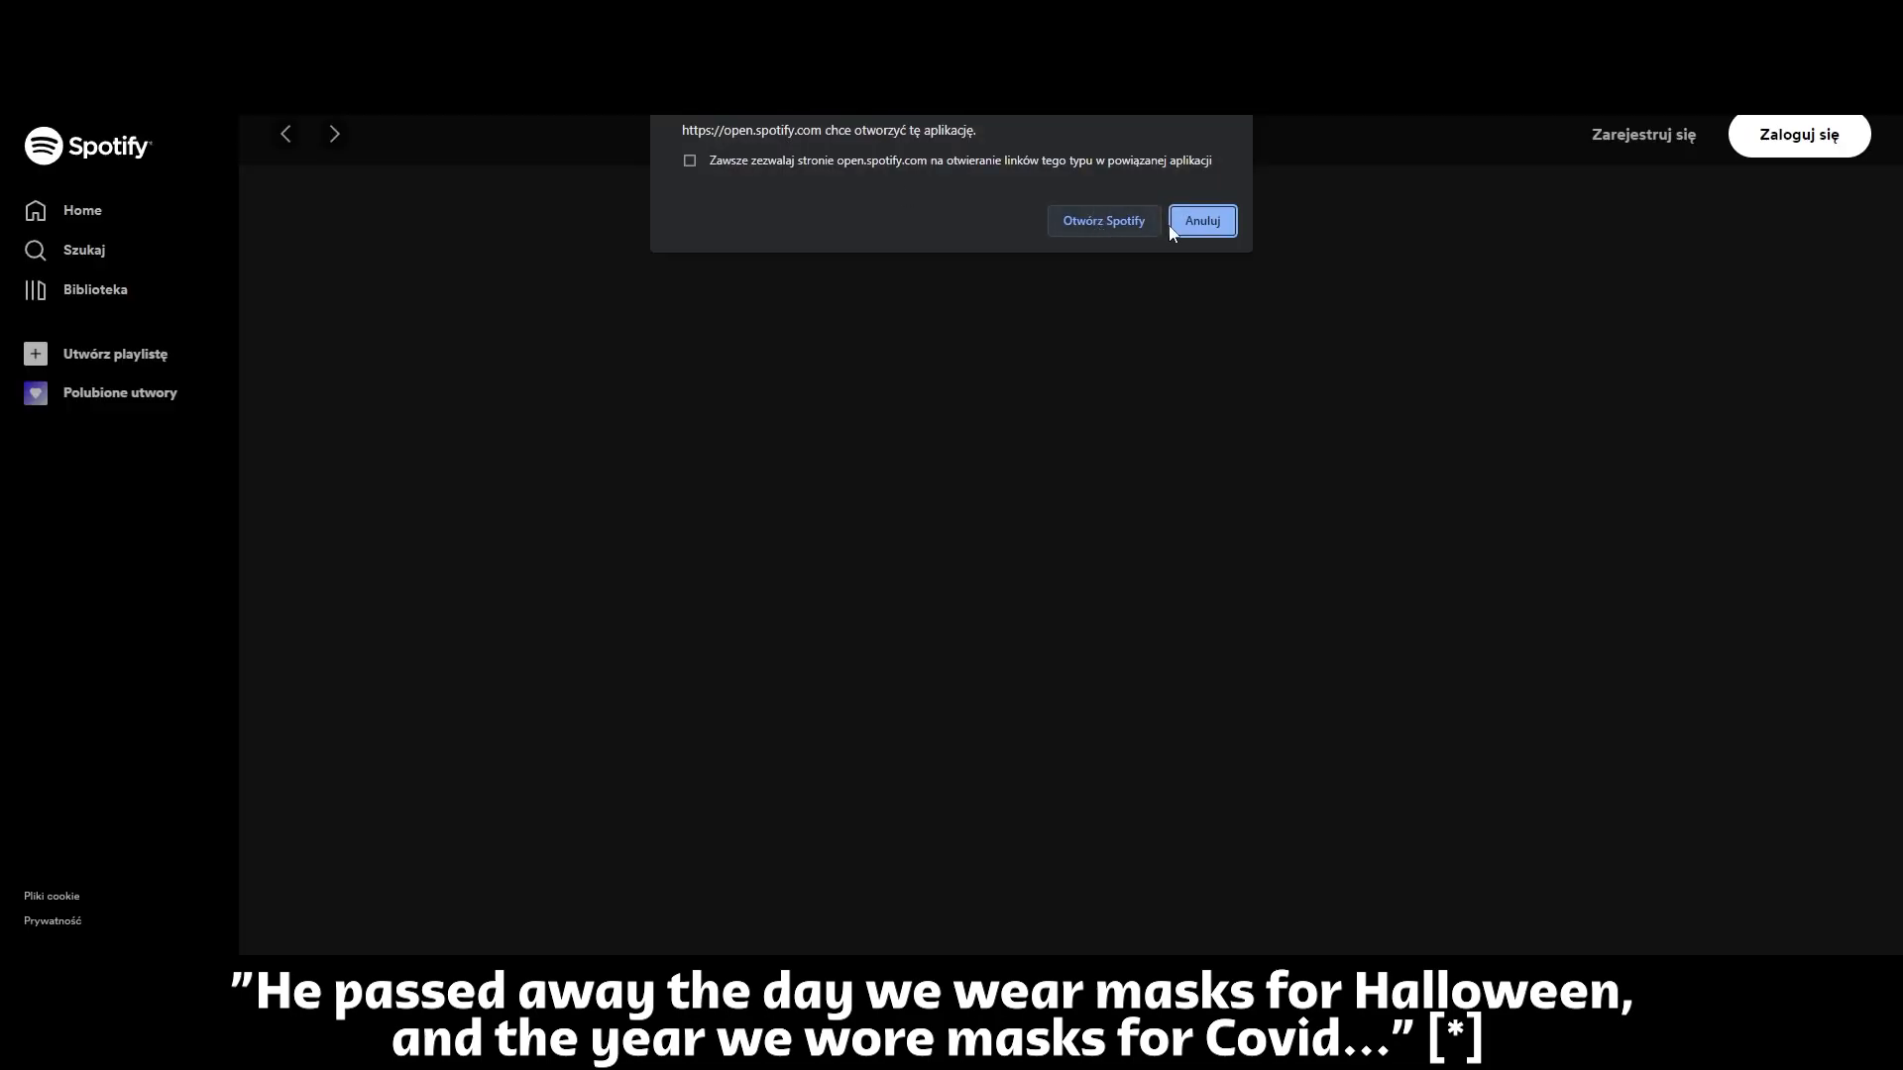
left_click(1201, 220)
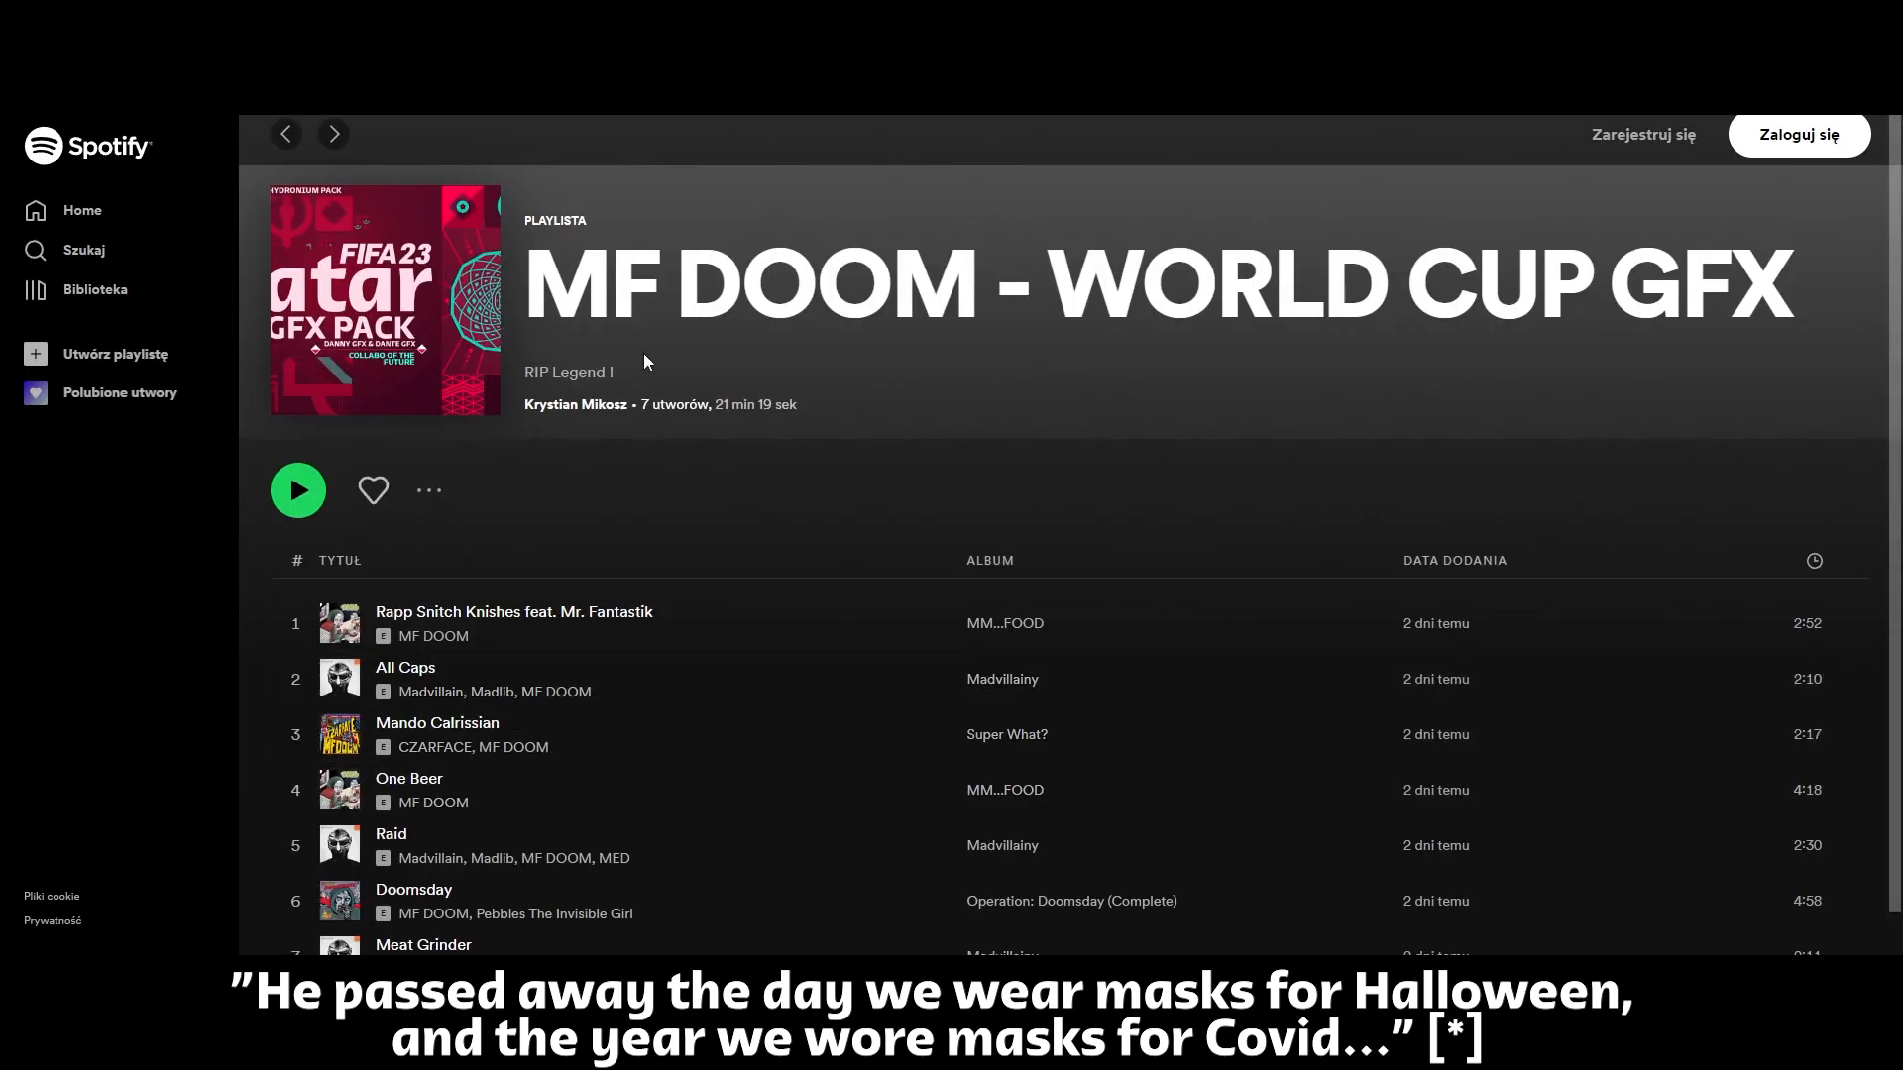